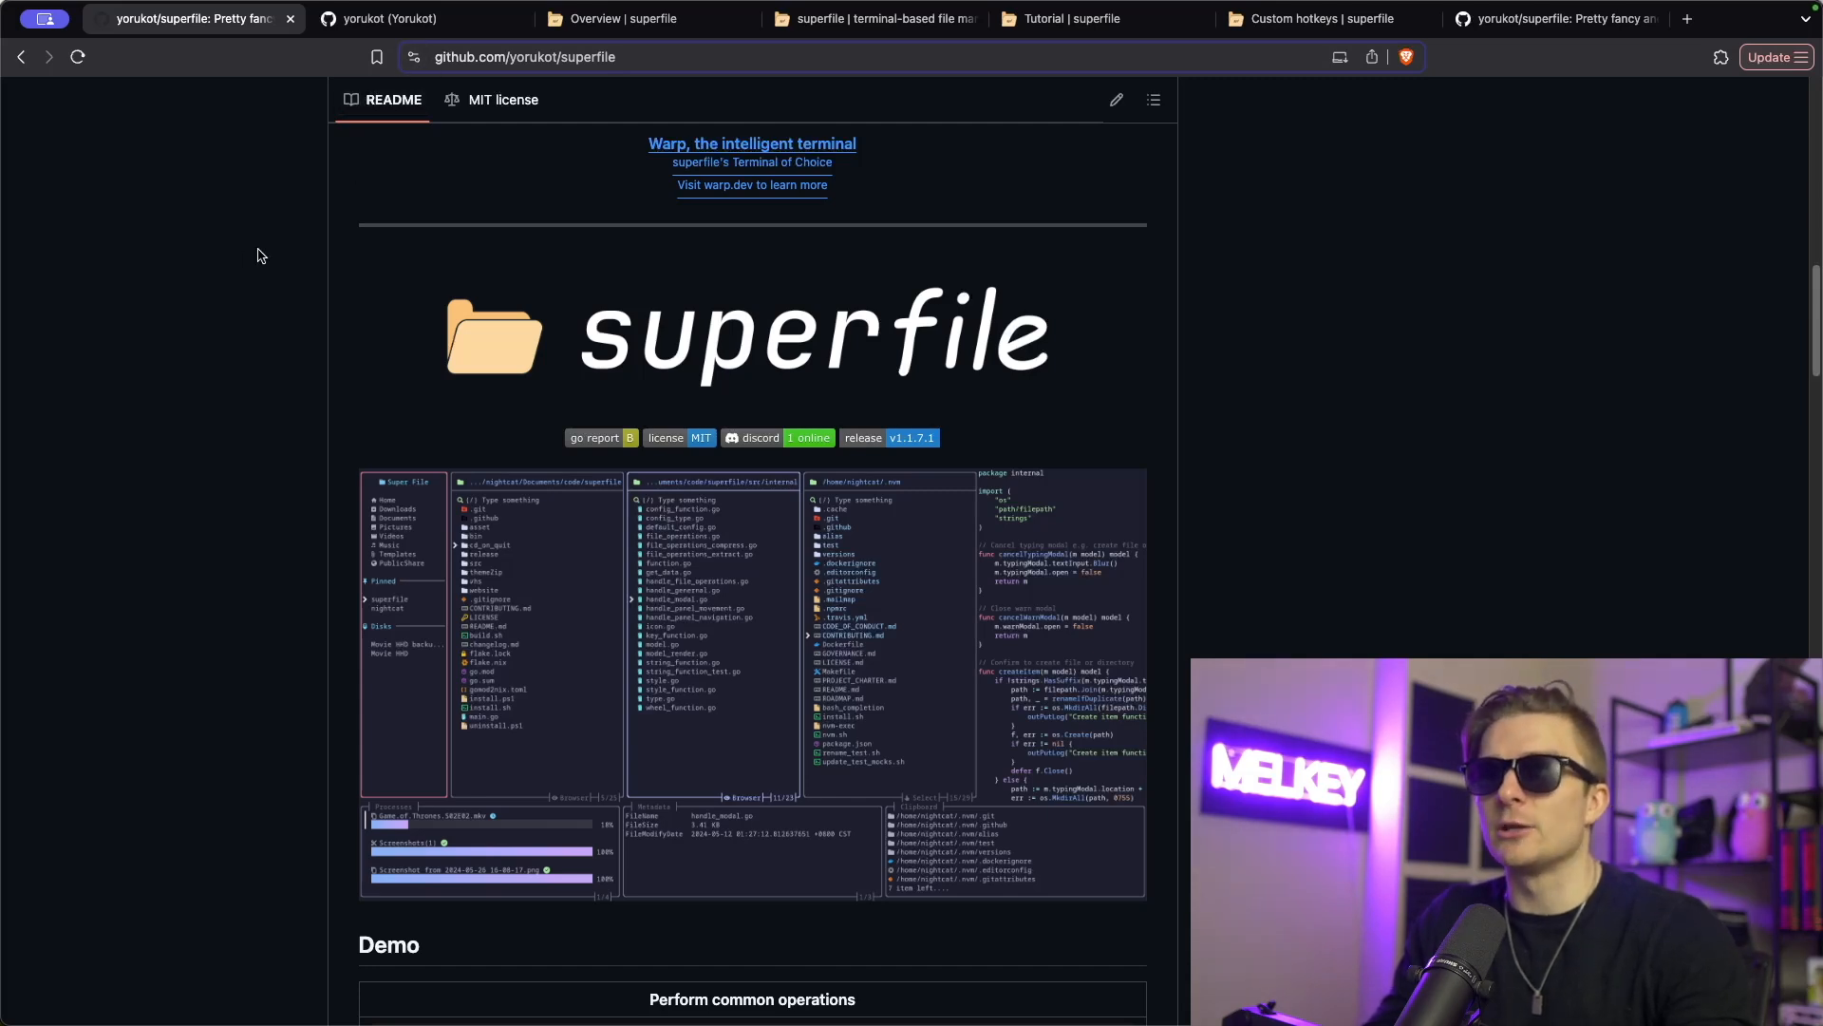
Visit the author's GitHub profile, return to the superfile repo, and scroll through the README demo
click(407, 19)
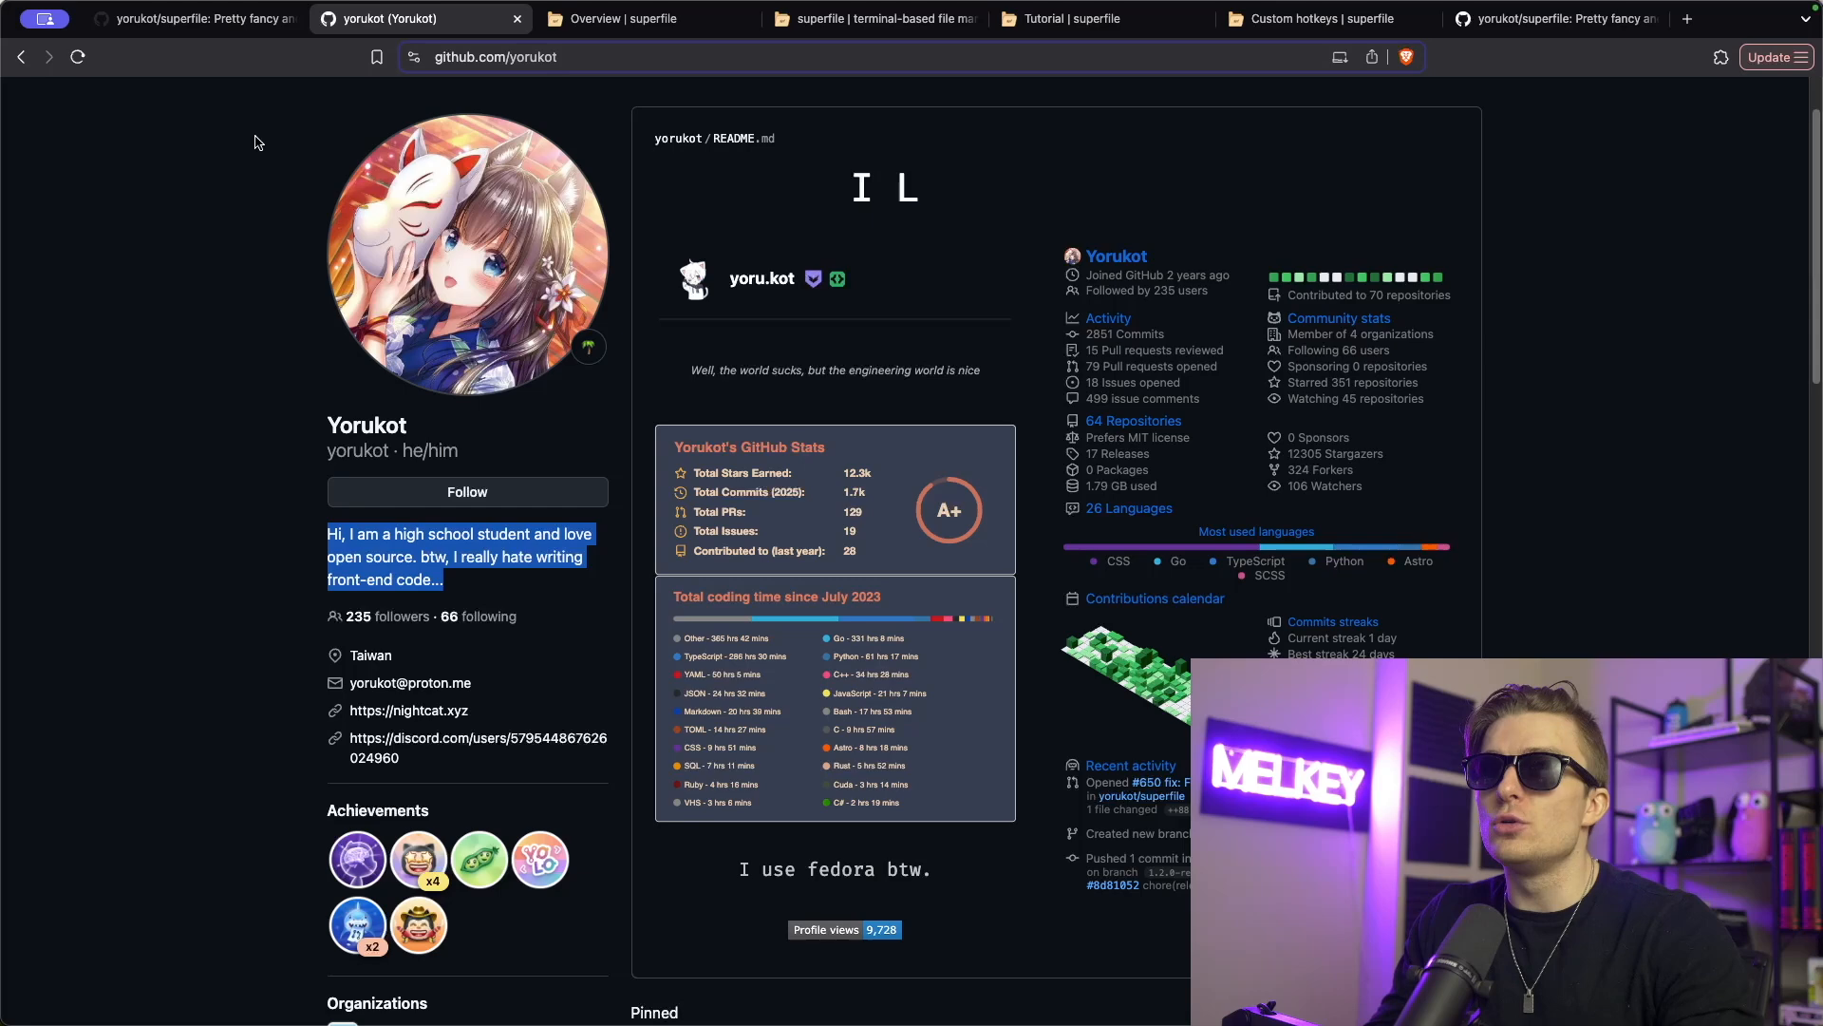
click(192, 19)
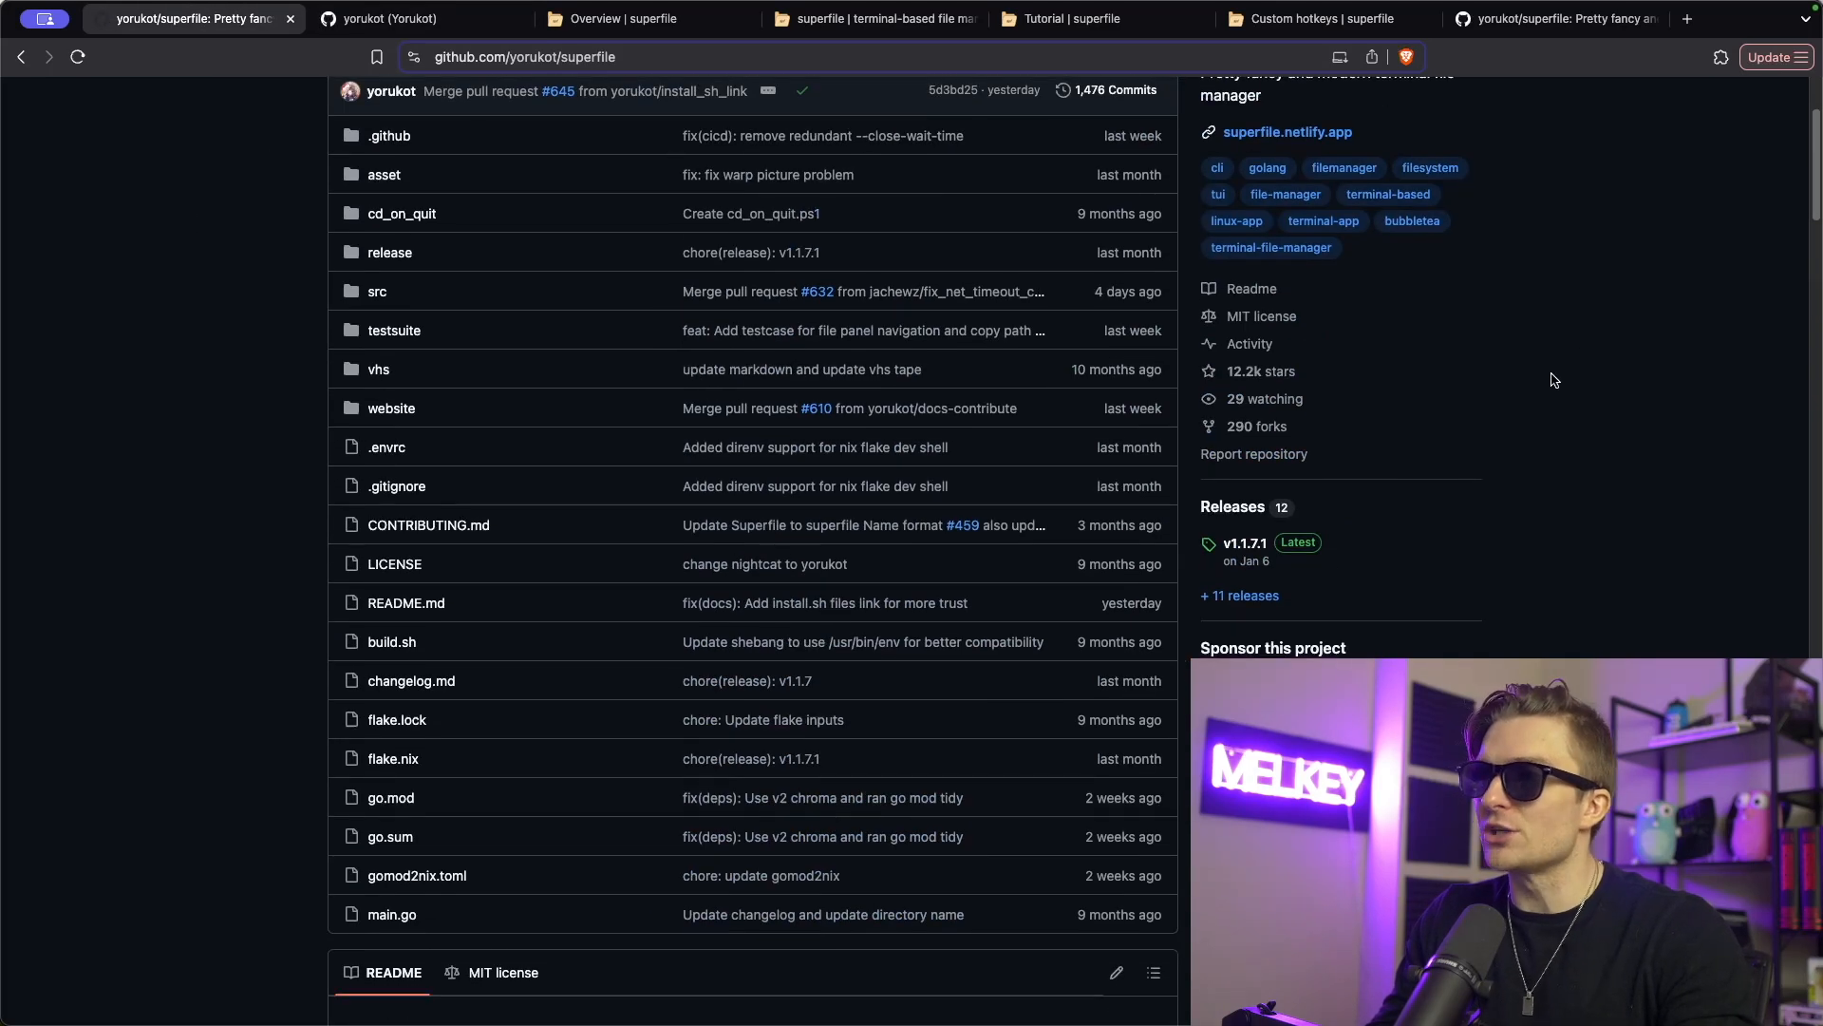
scroll(down, 3)
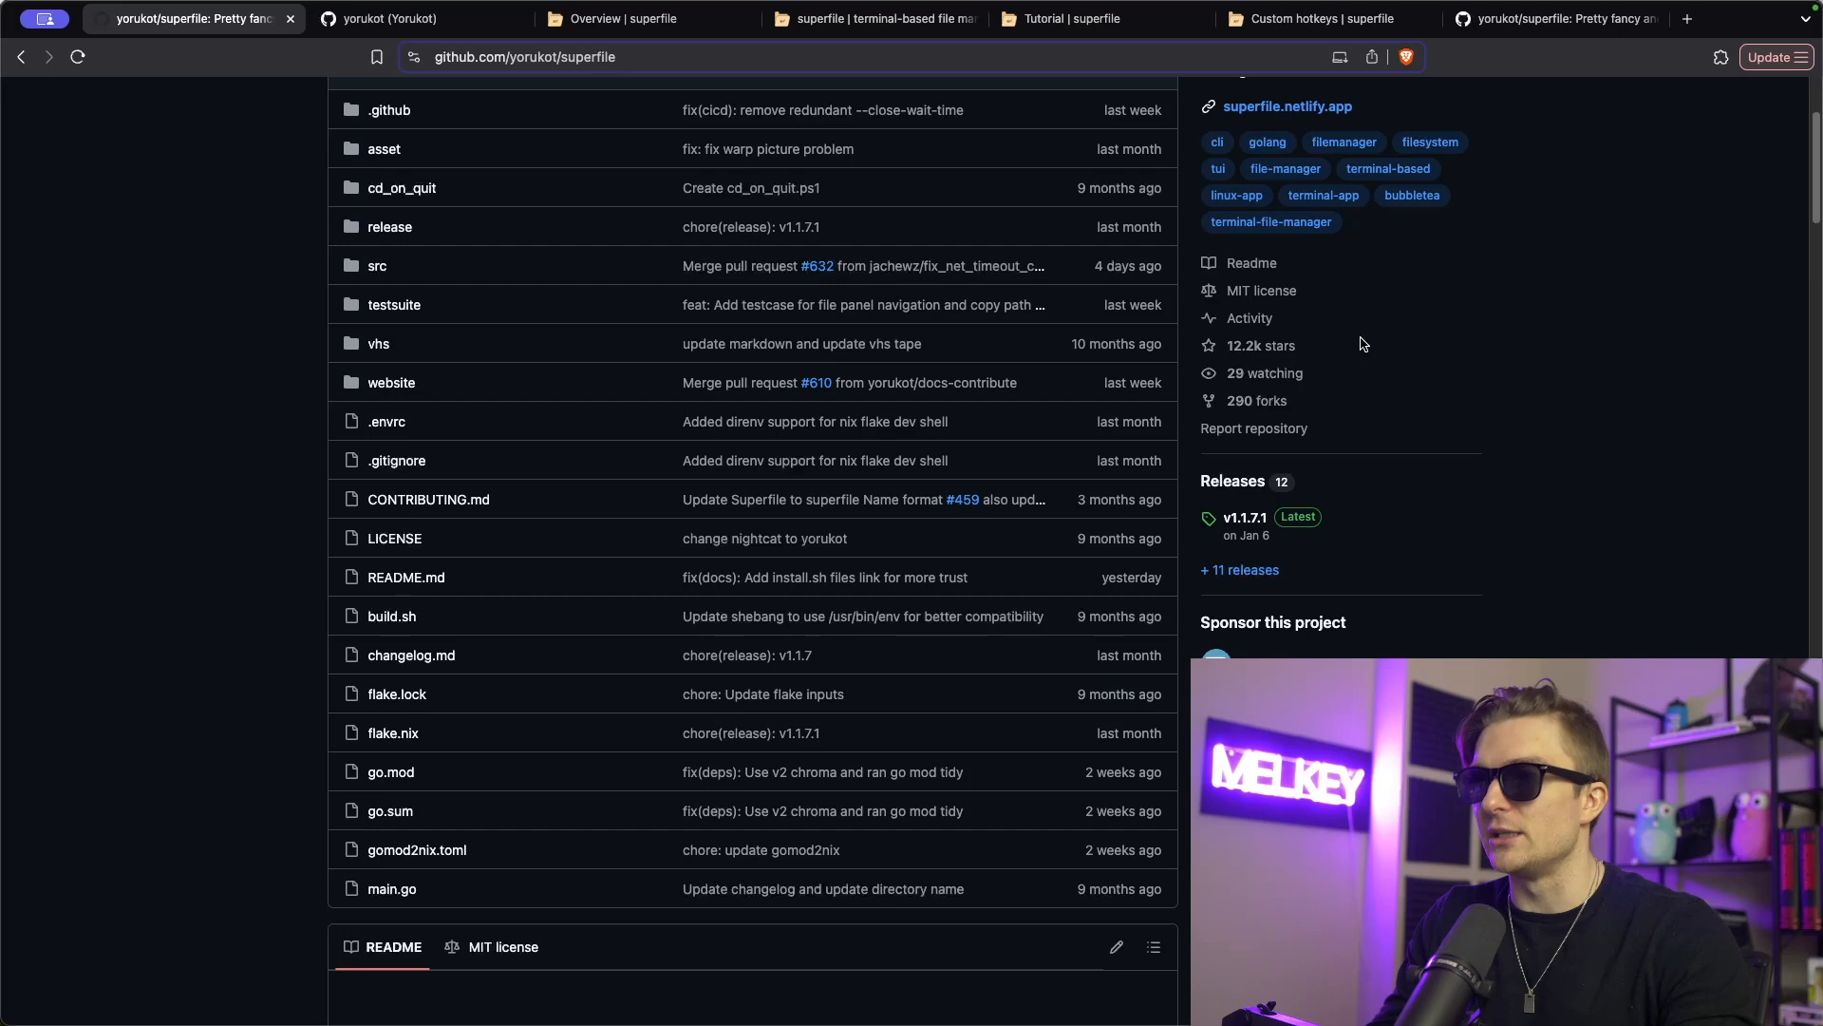
scroll(down, 3)
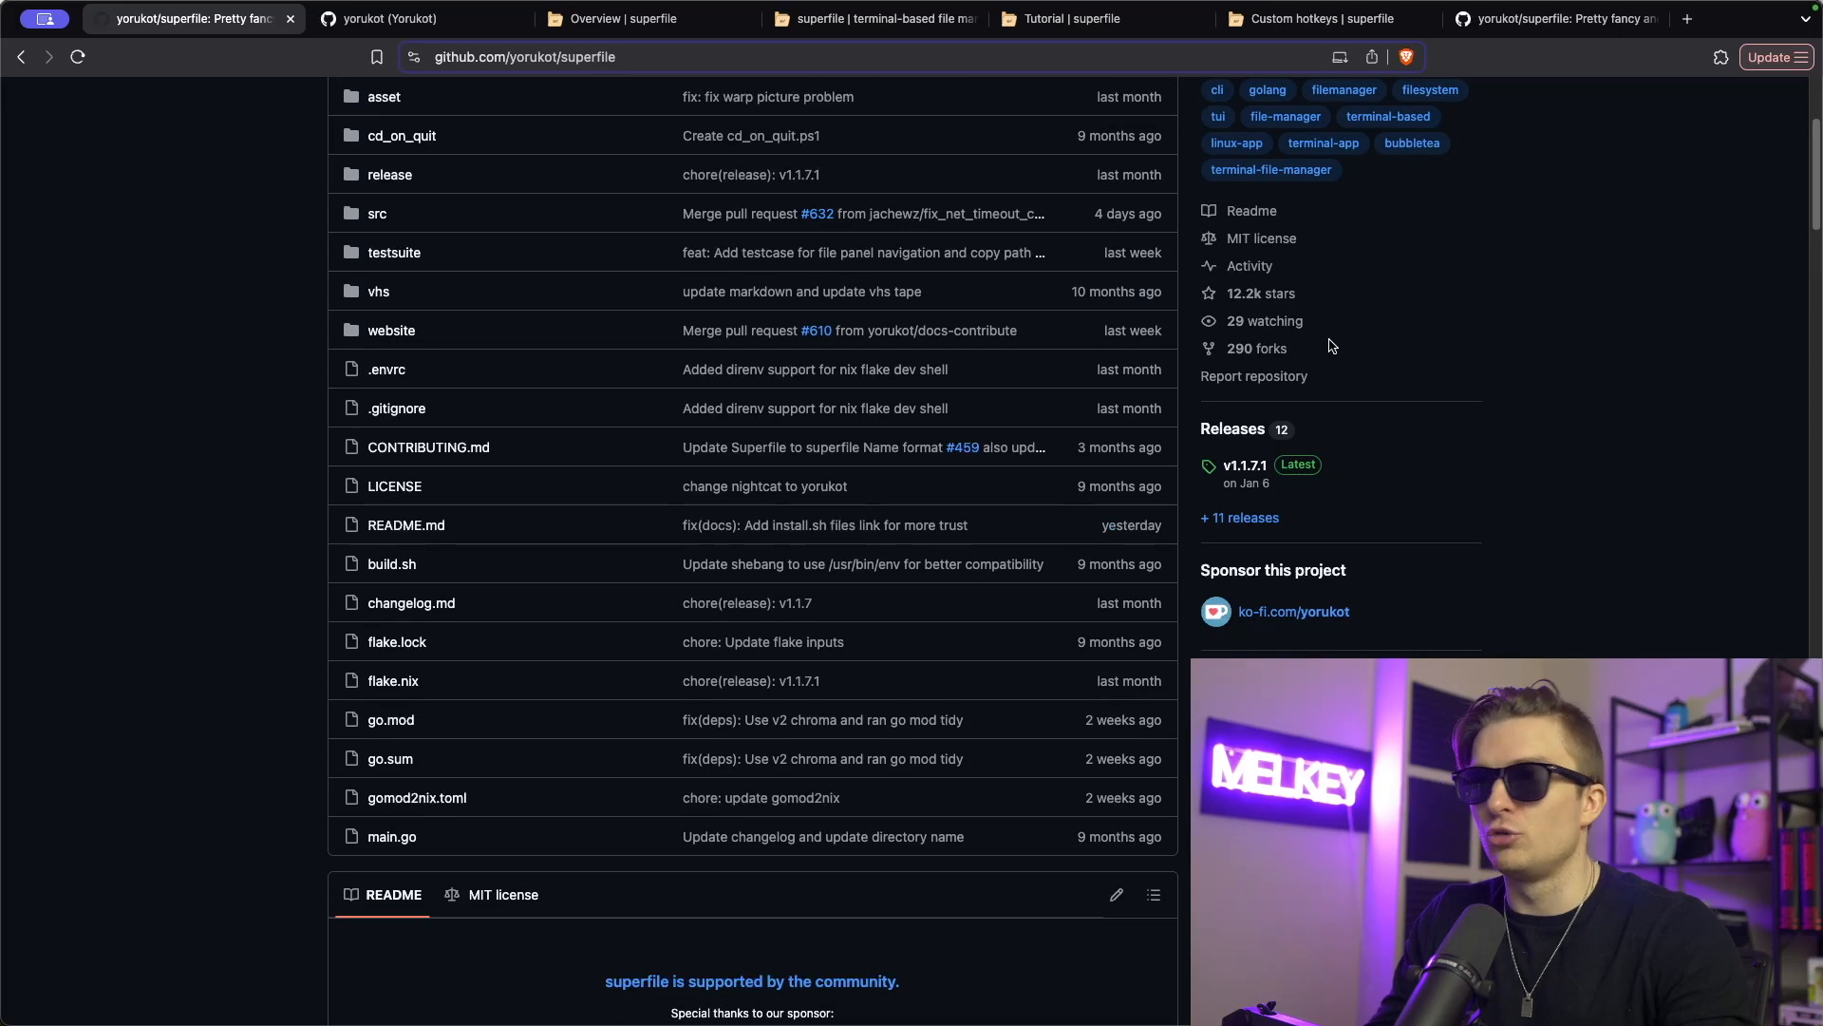
scroll(down, 3)
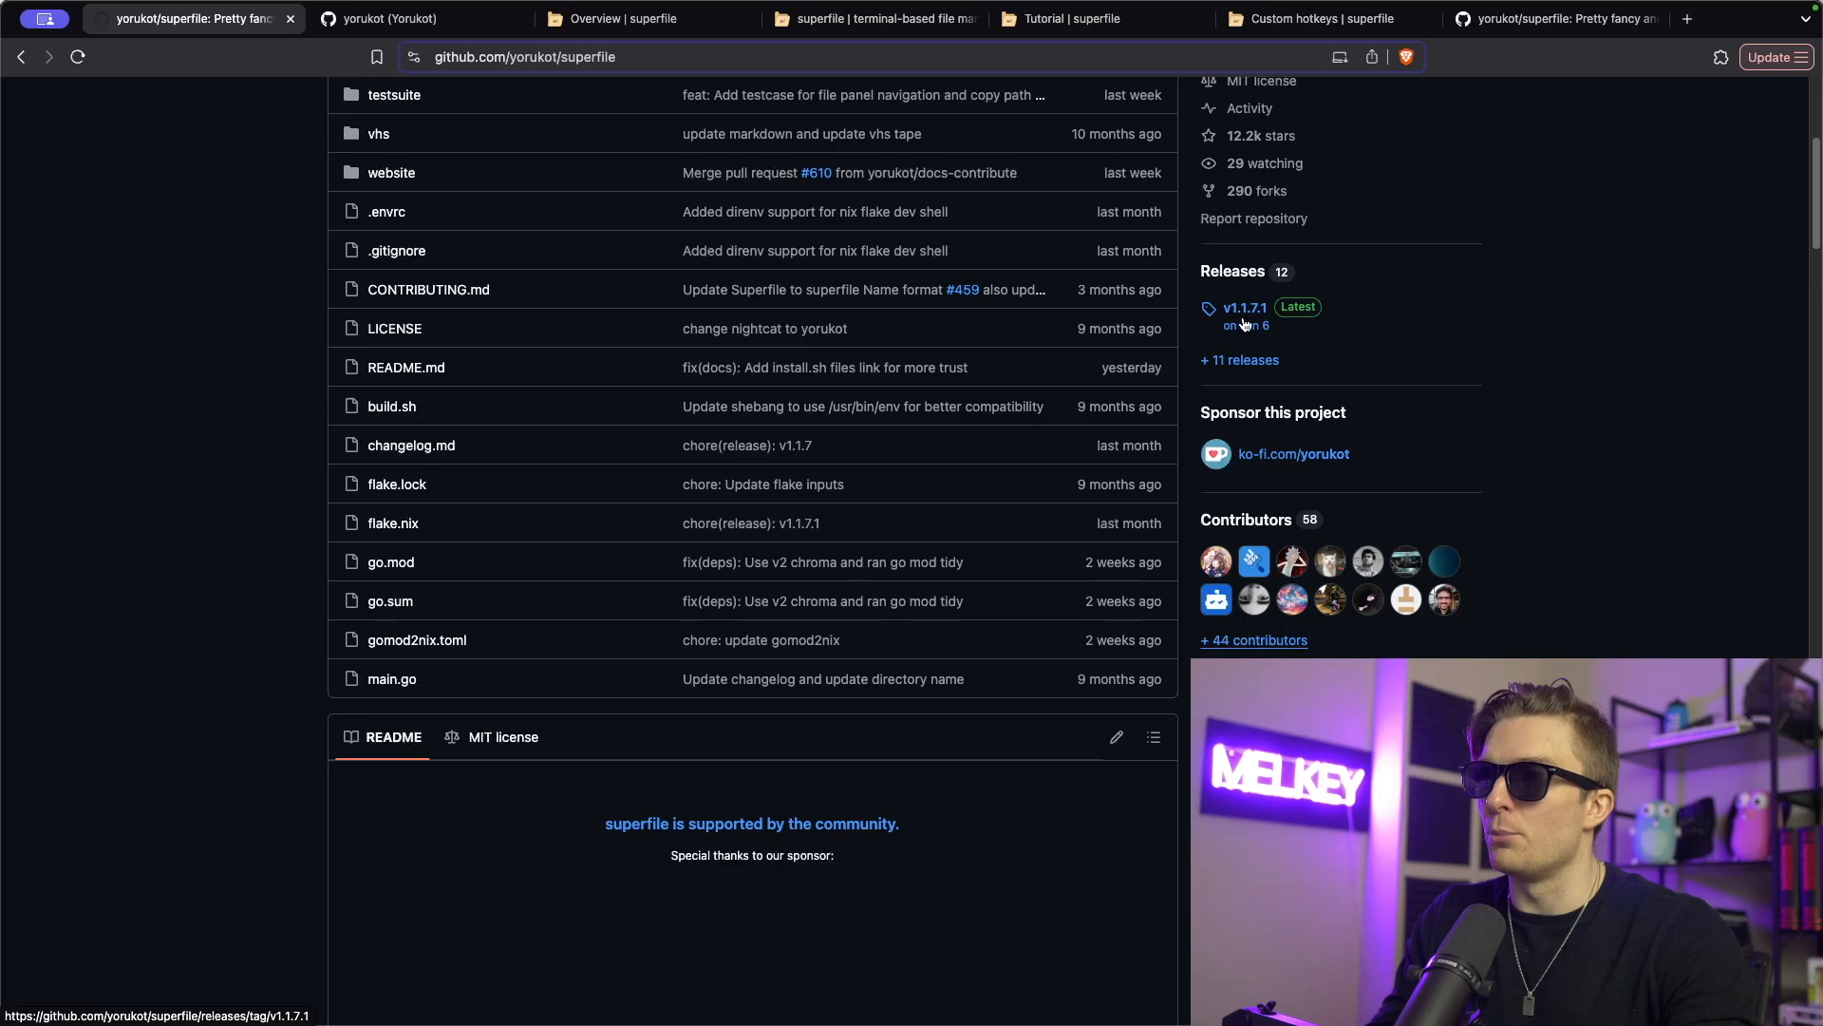
scroll(down, 3)
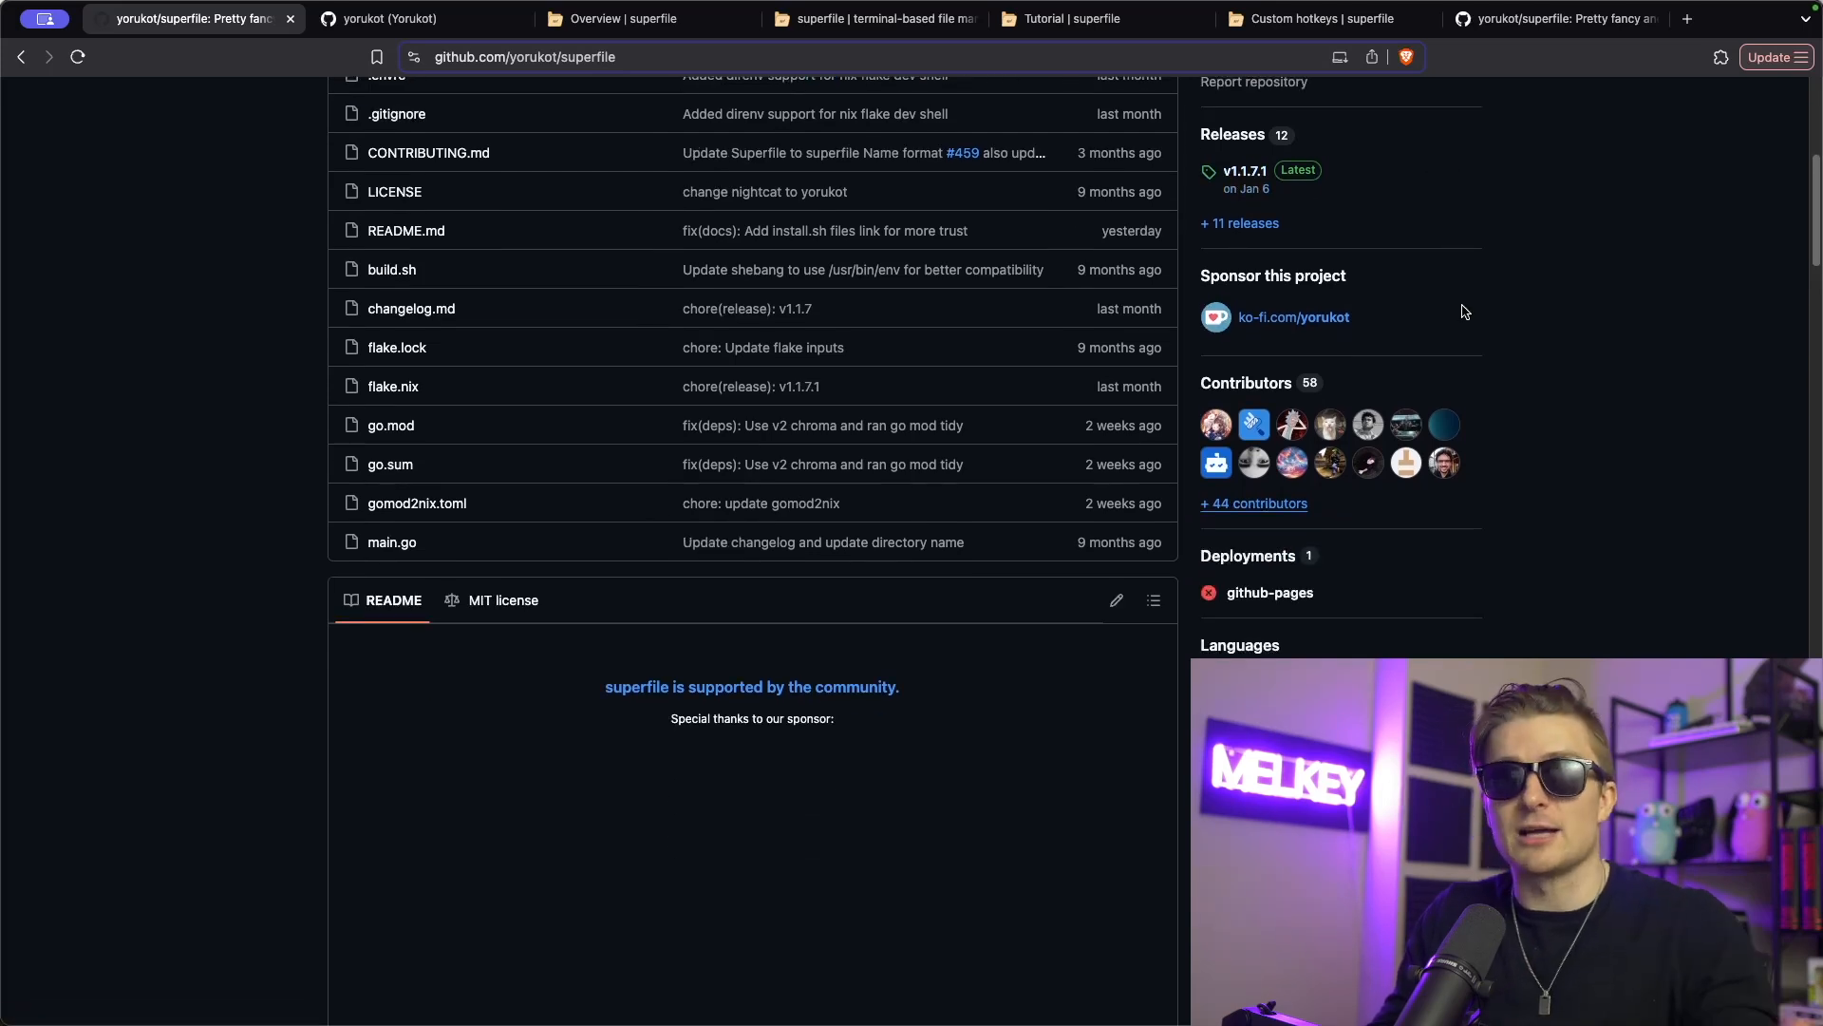
scroll(down, 3)
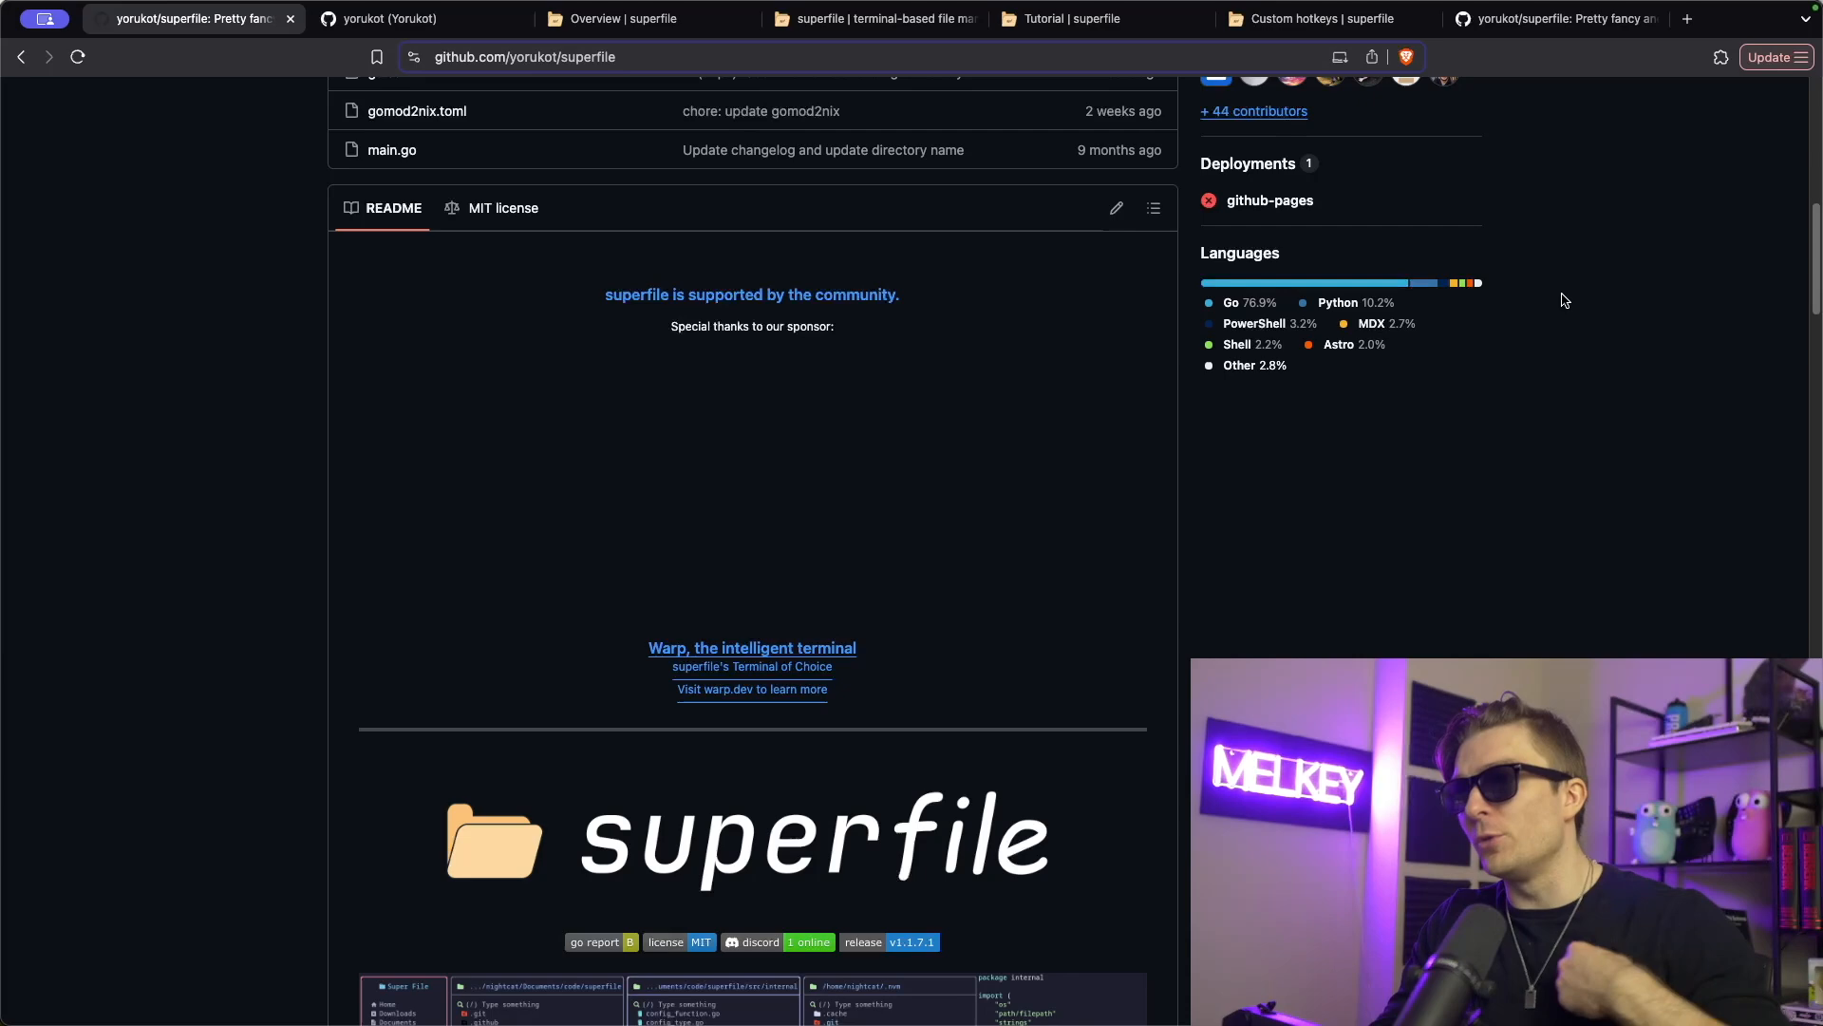
mouse_move(1264, 308)
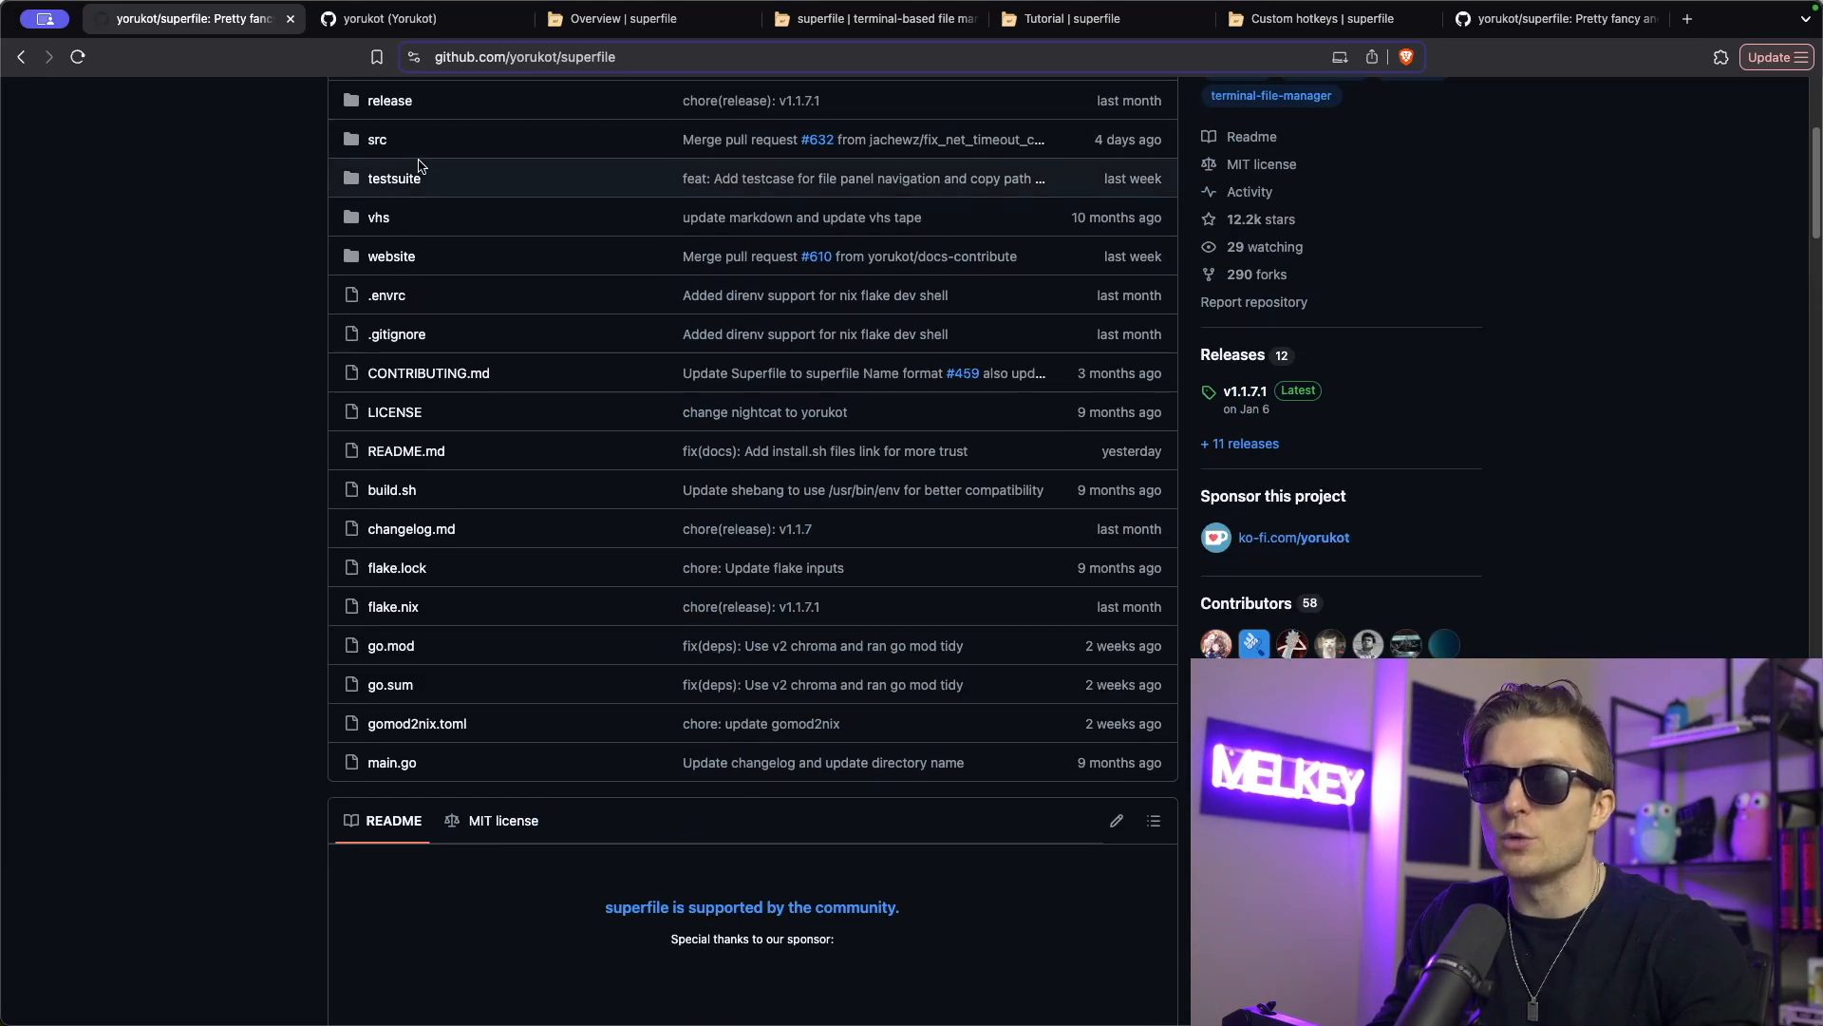
Scroll down to the README's Installation commands, then bring up a terminal
scroll(down, 3)
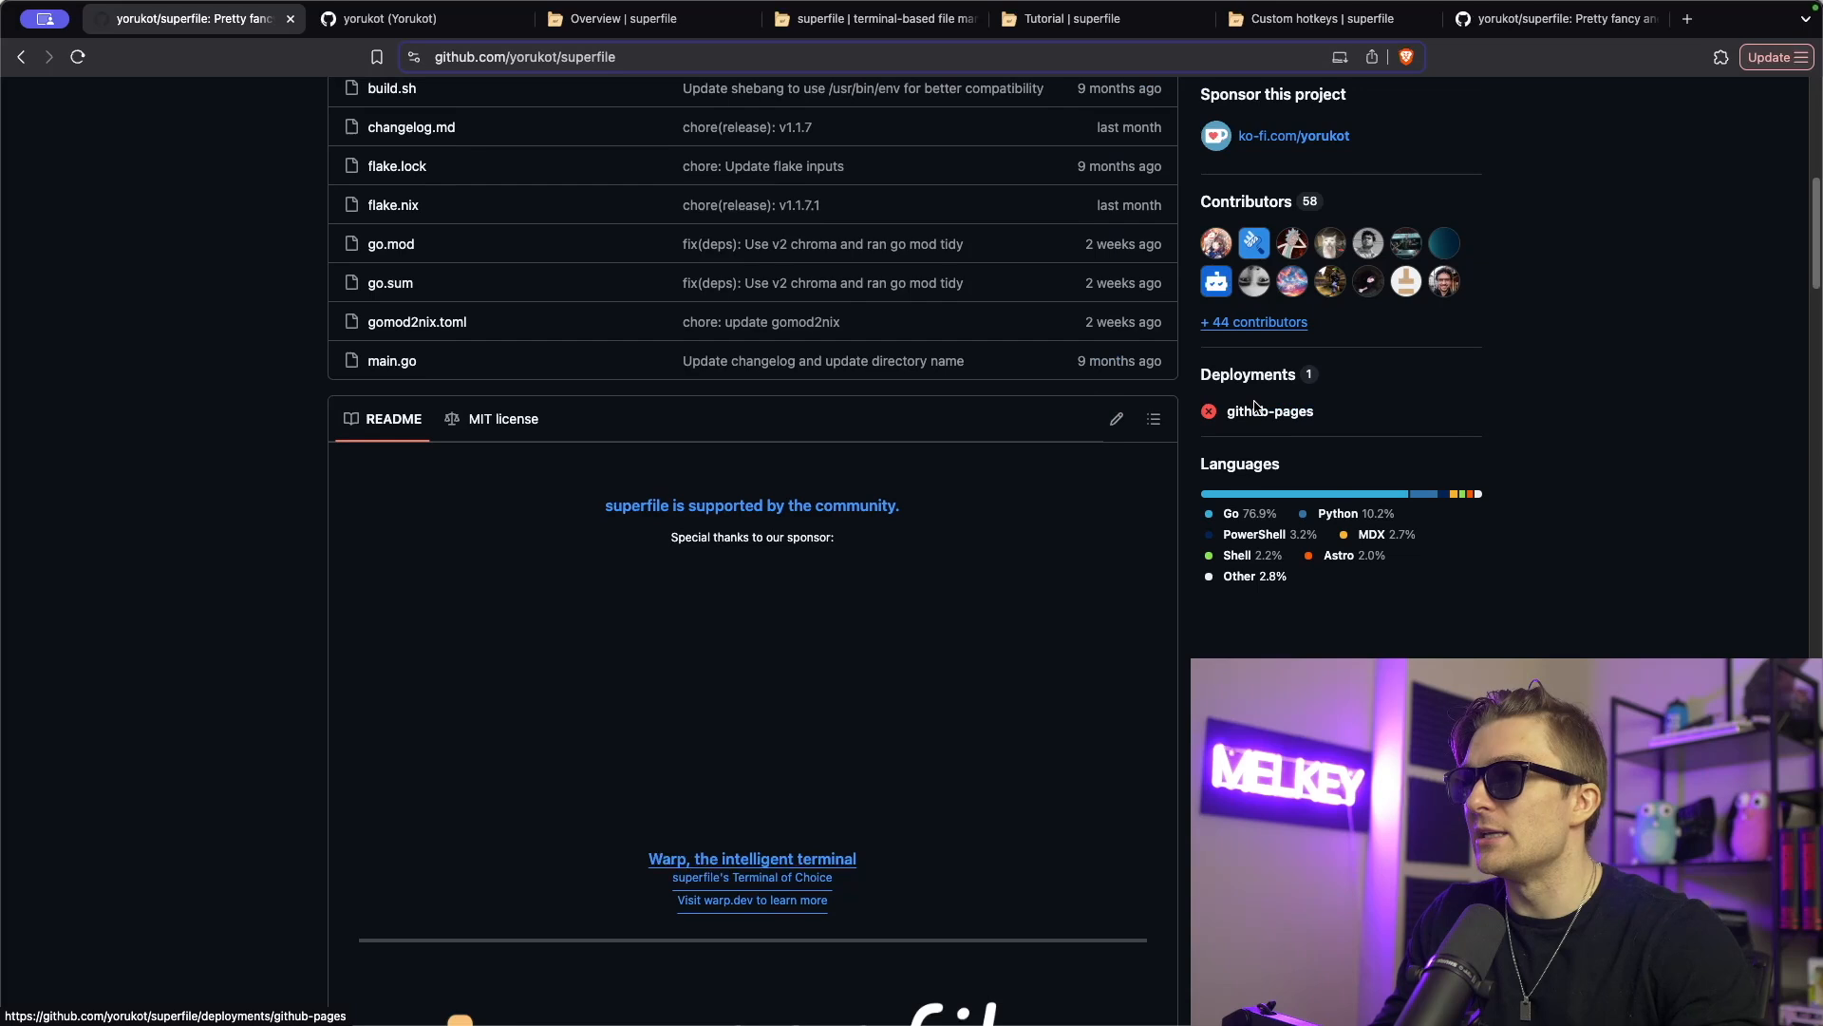
scroll(down, 3)
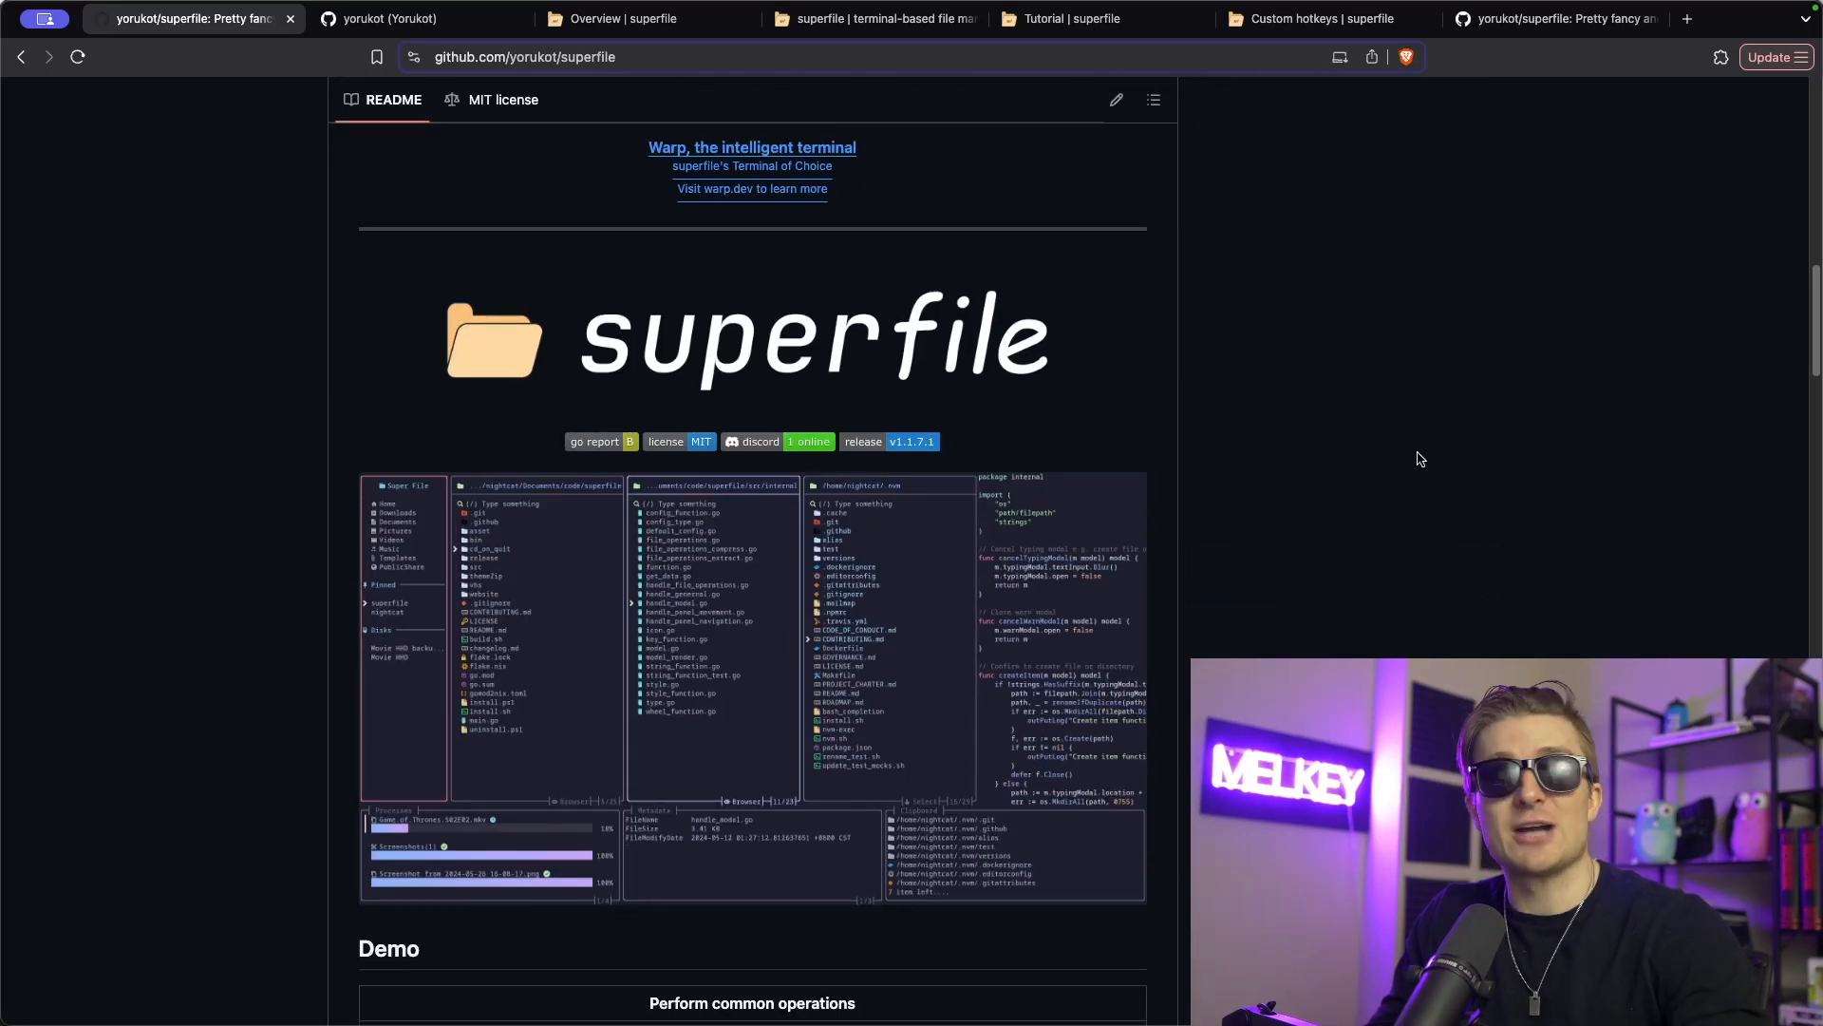
scroll(down, 3)
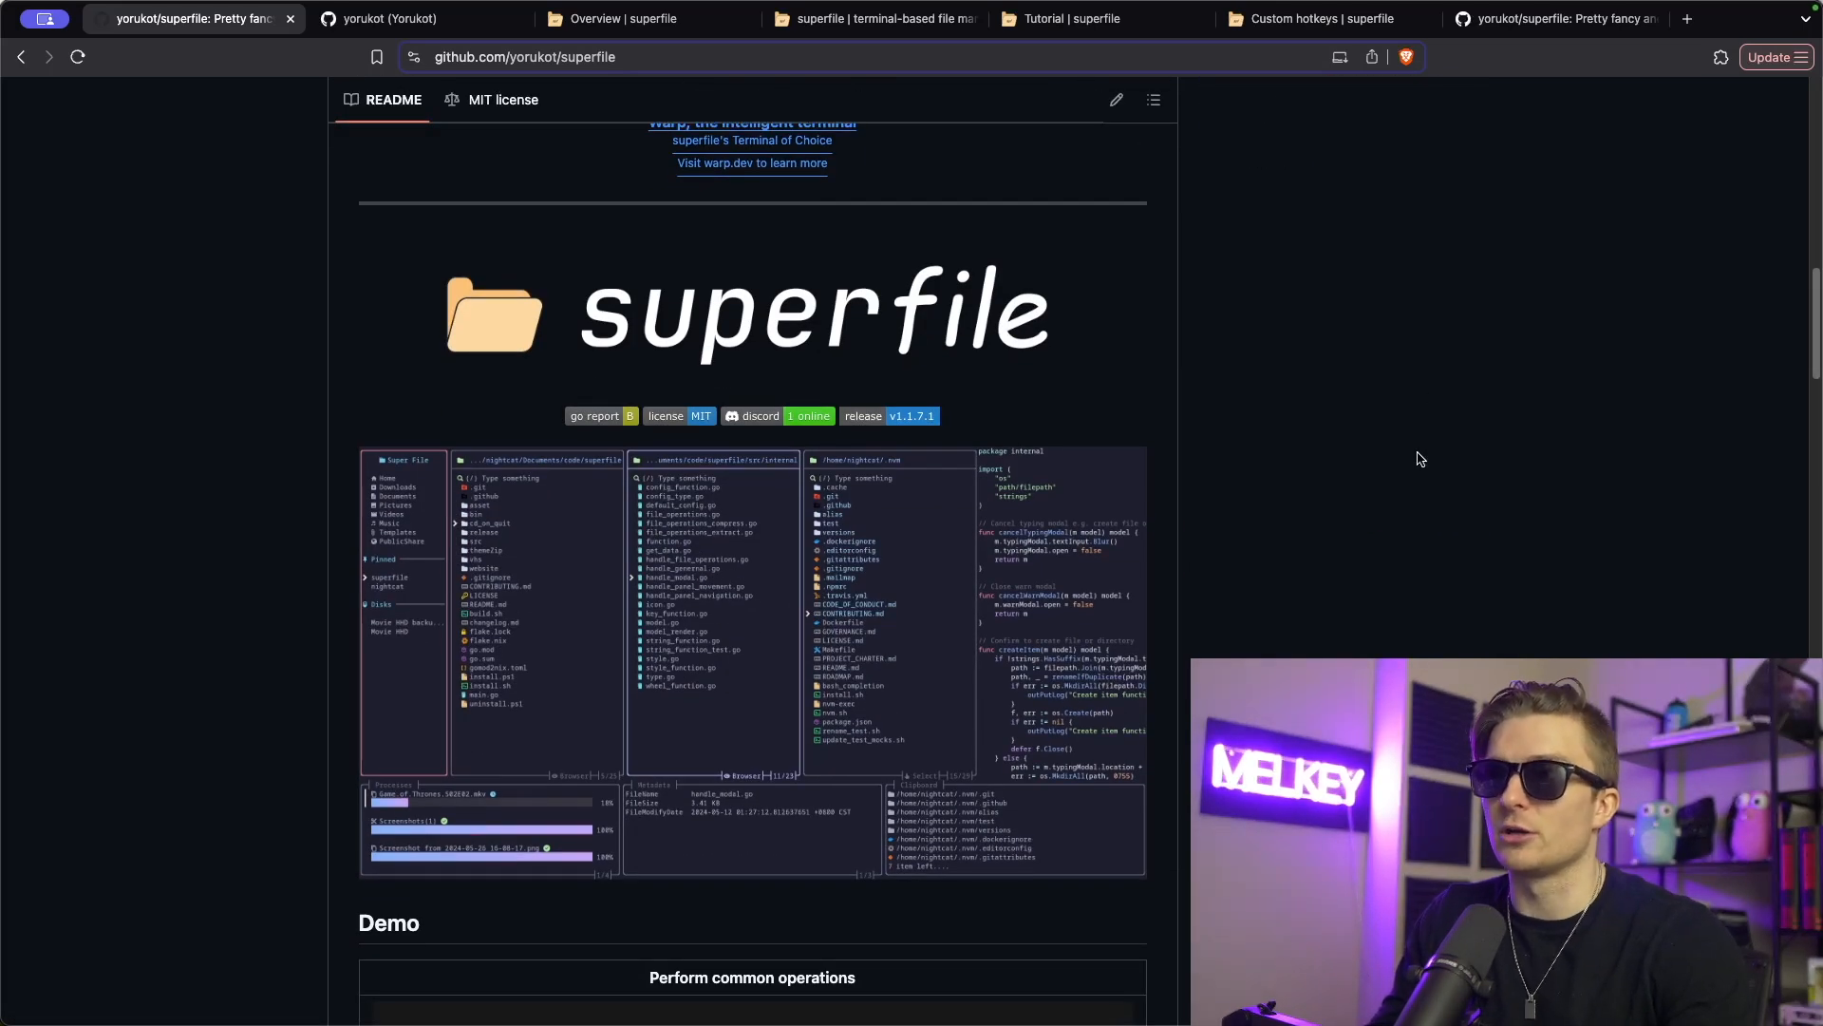
mouse_move(1016, 400)
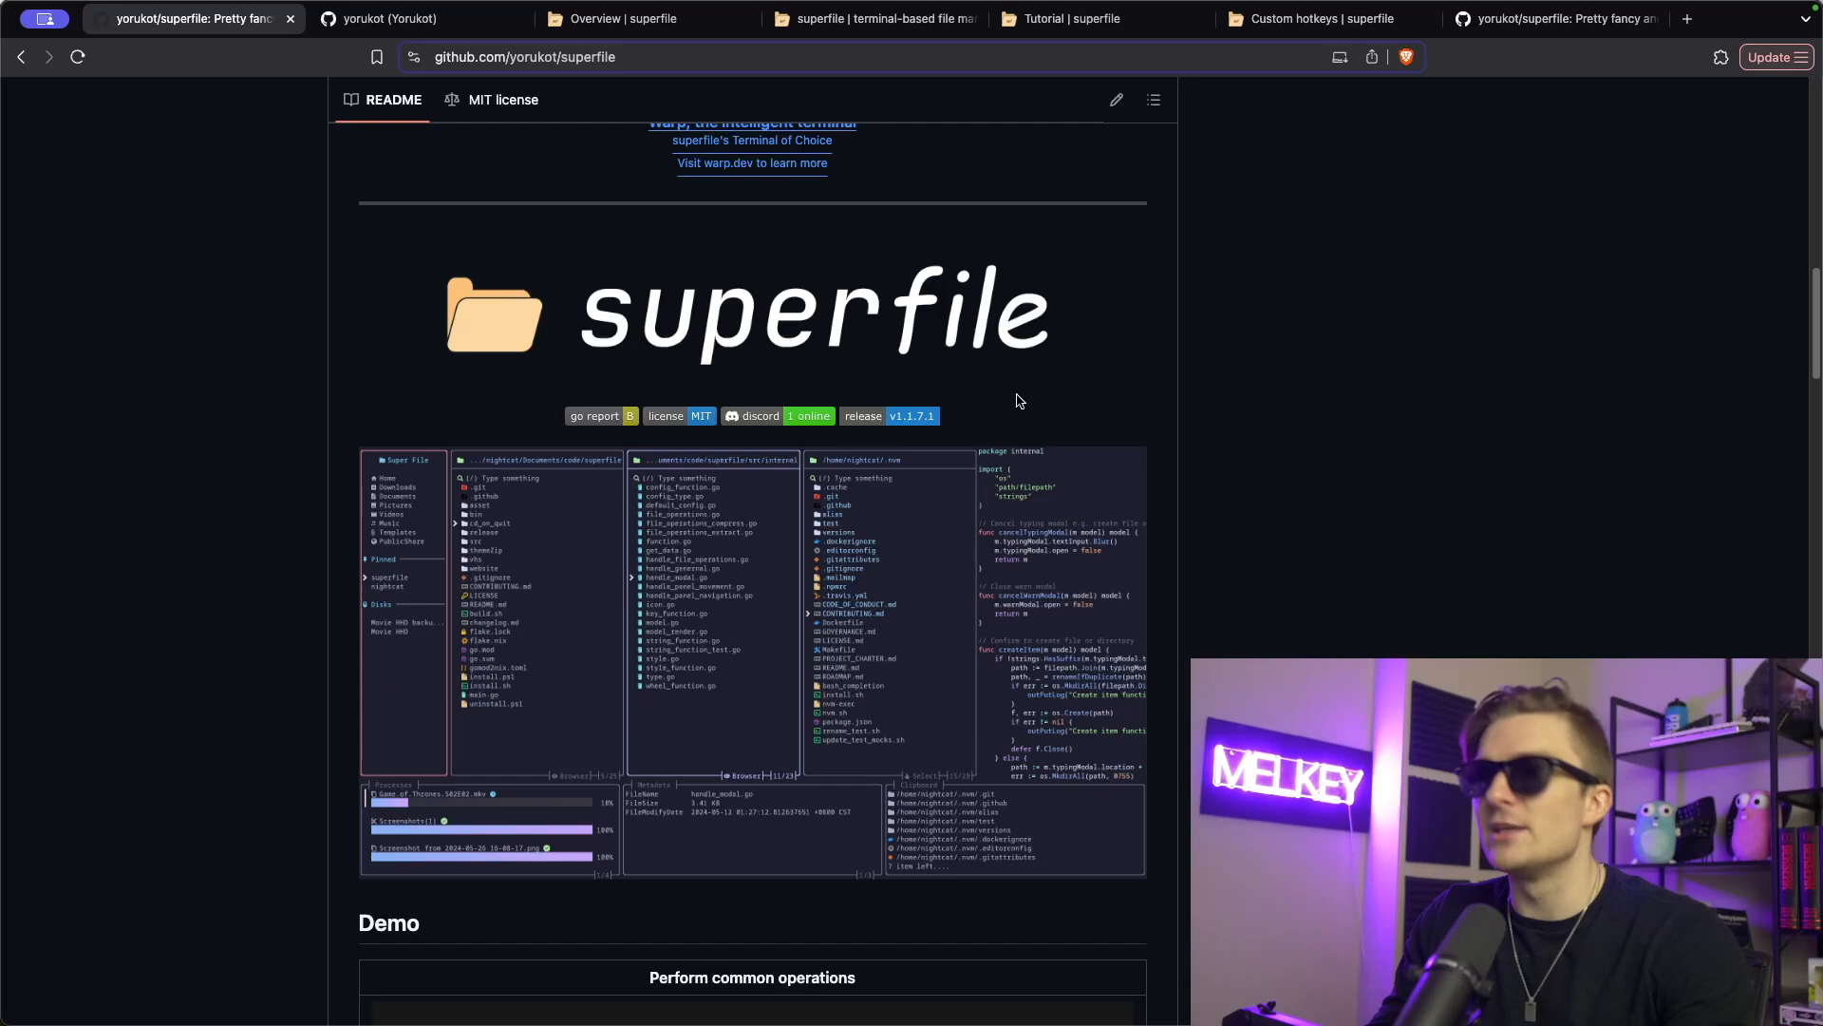
scroll(down, 3)
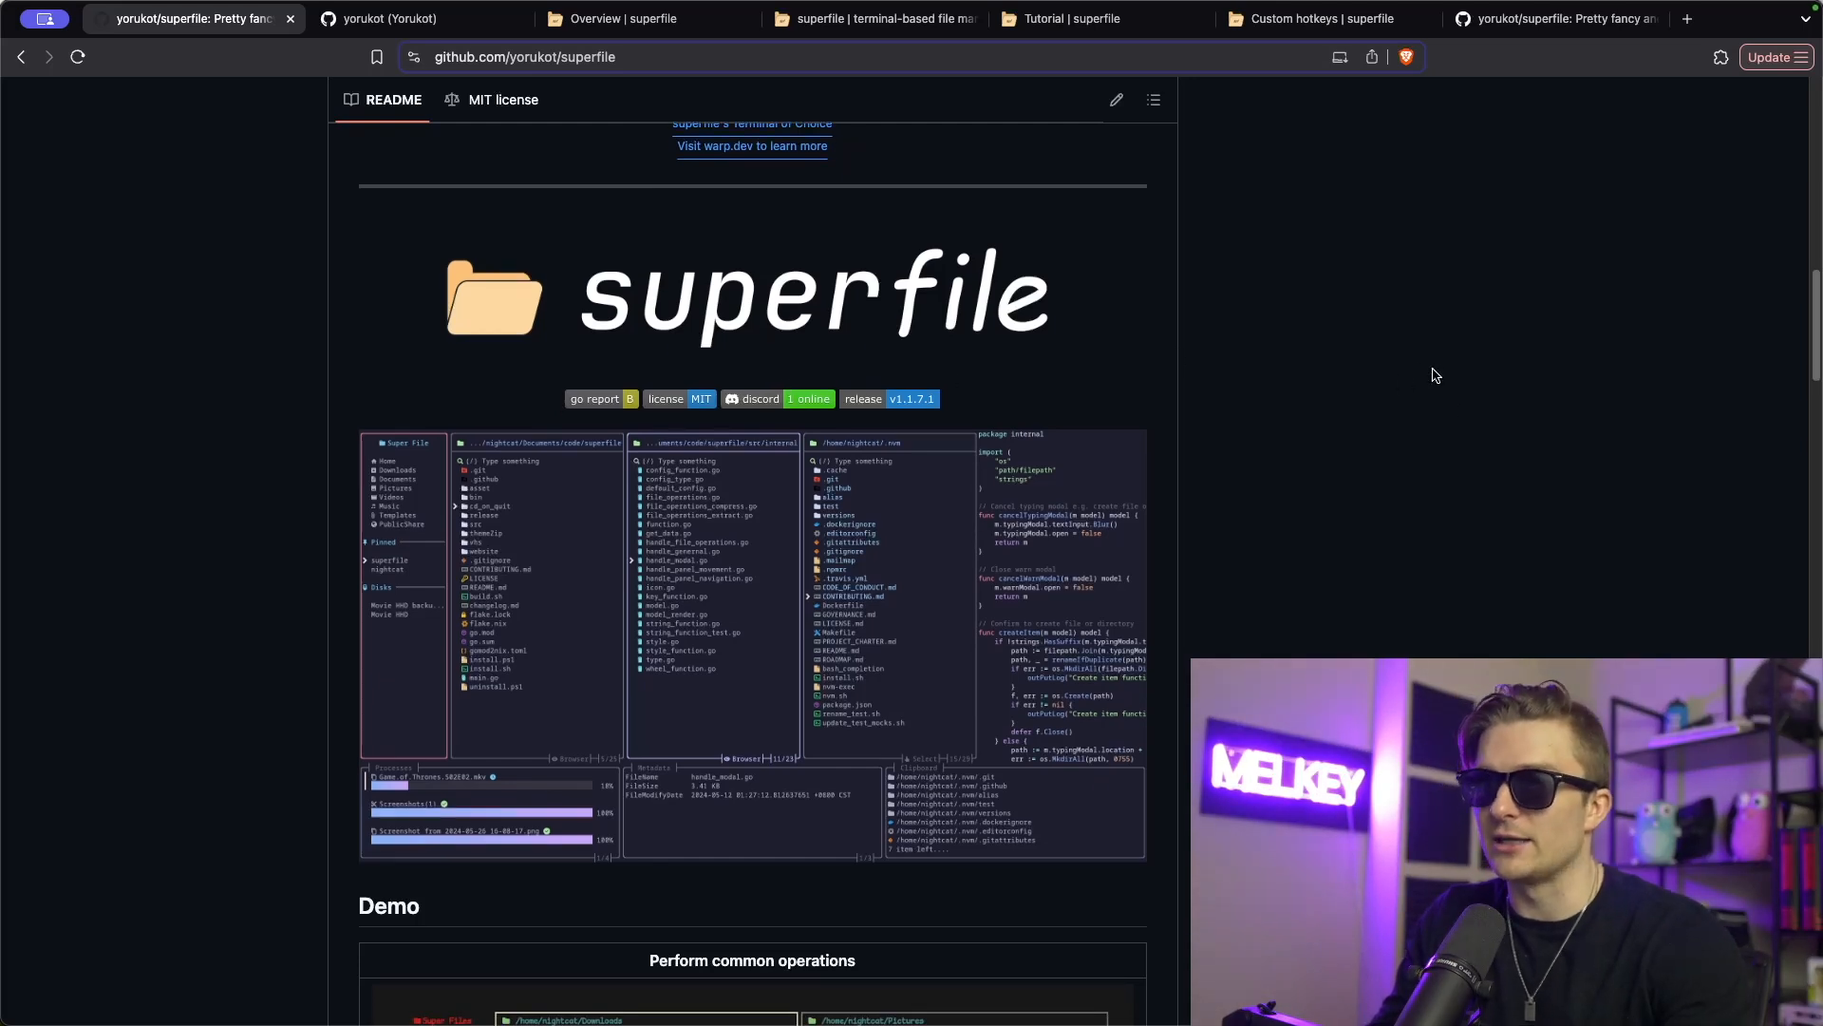
scroll(down, 3)
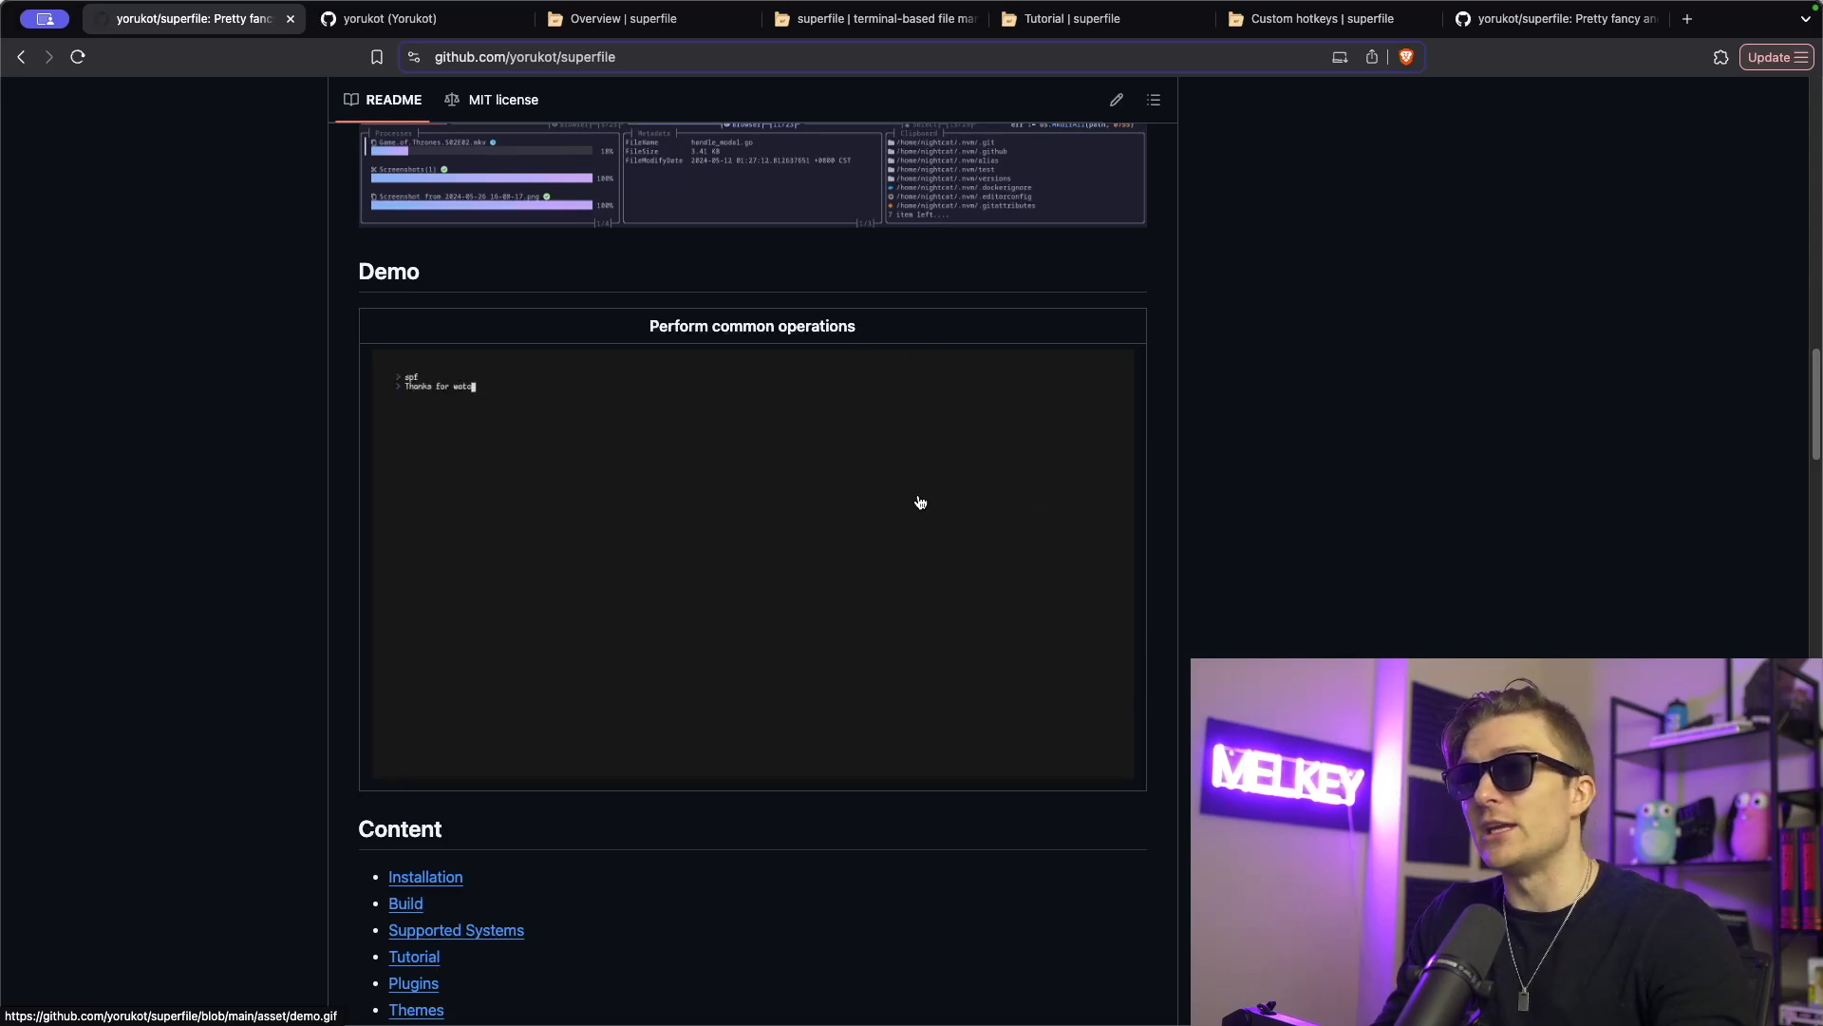
mouse_move(959, 473)
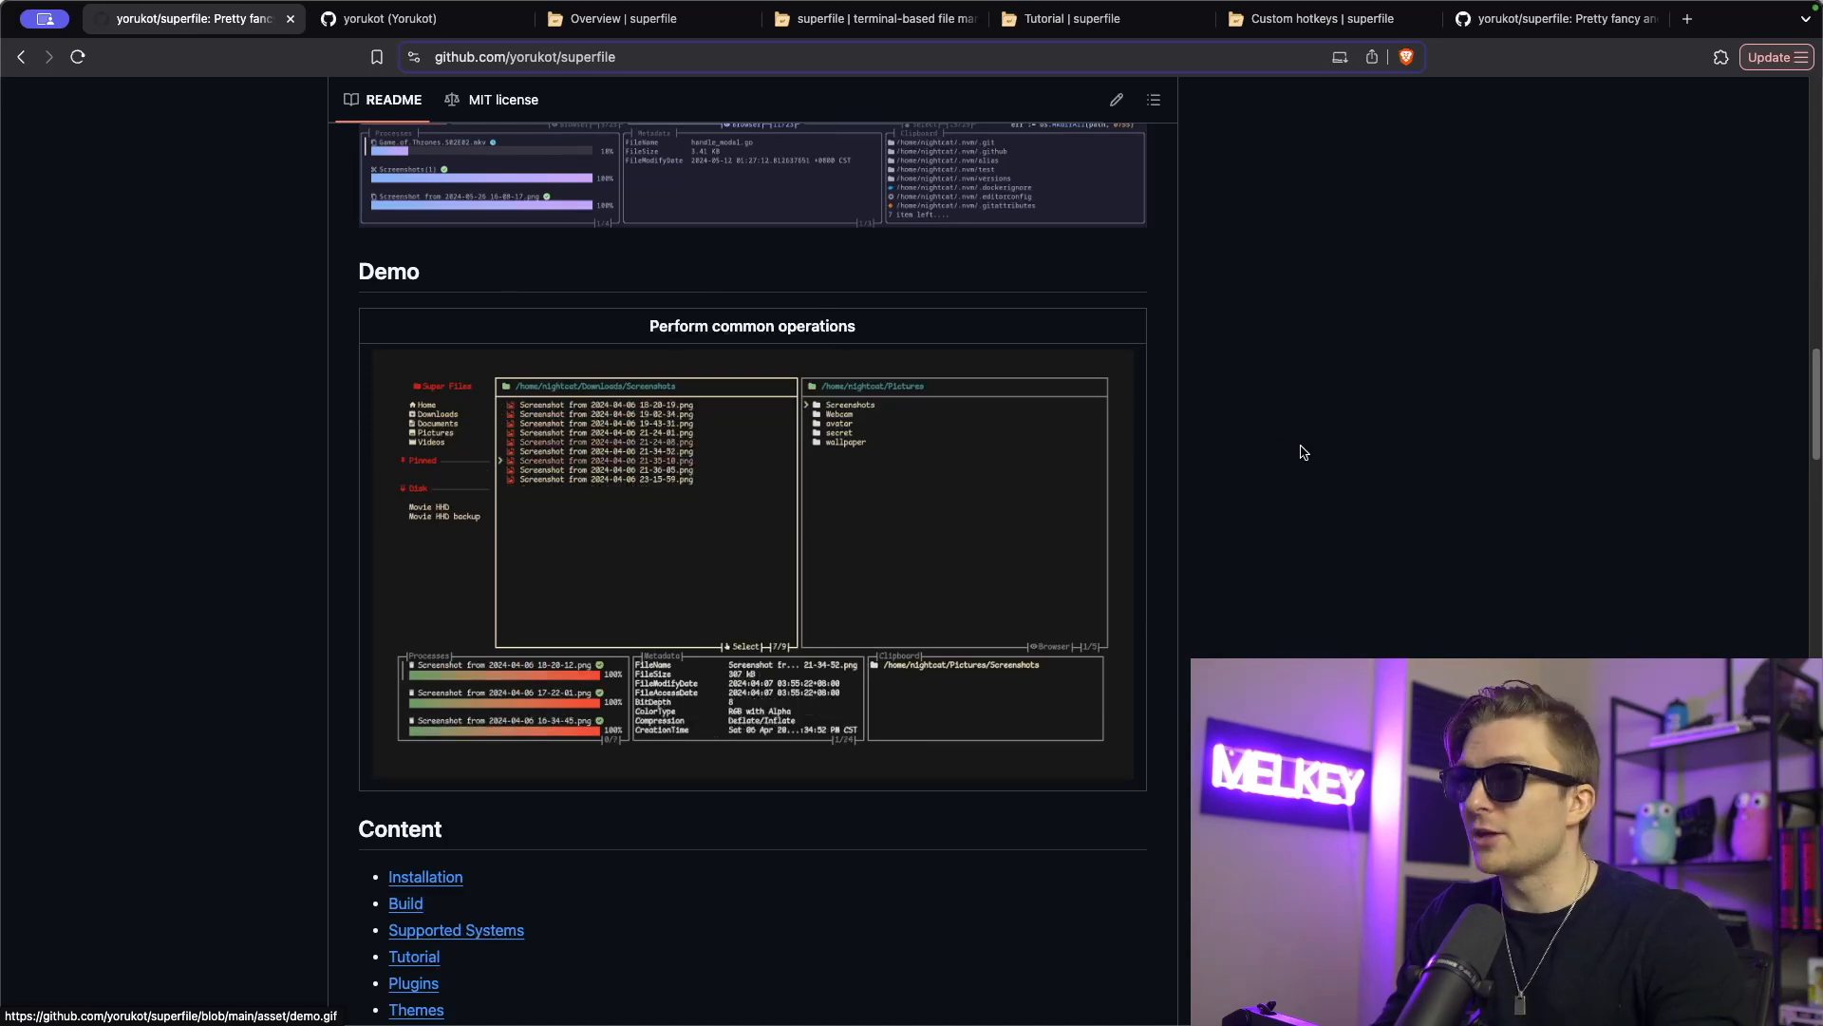
scroll(down, 3)
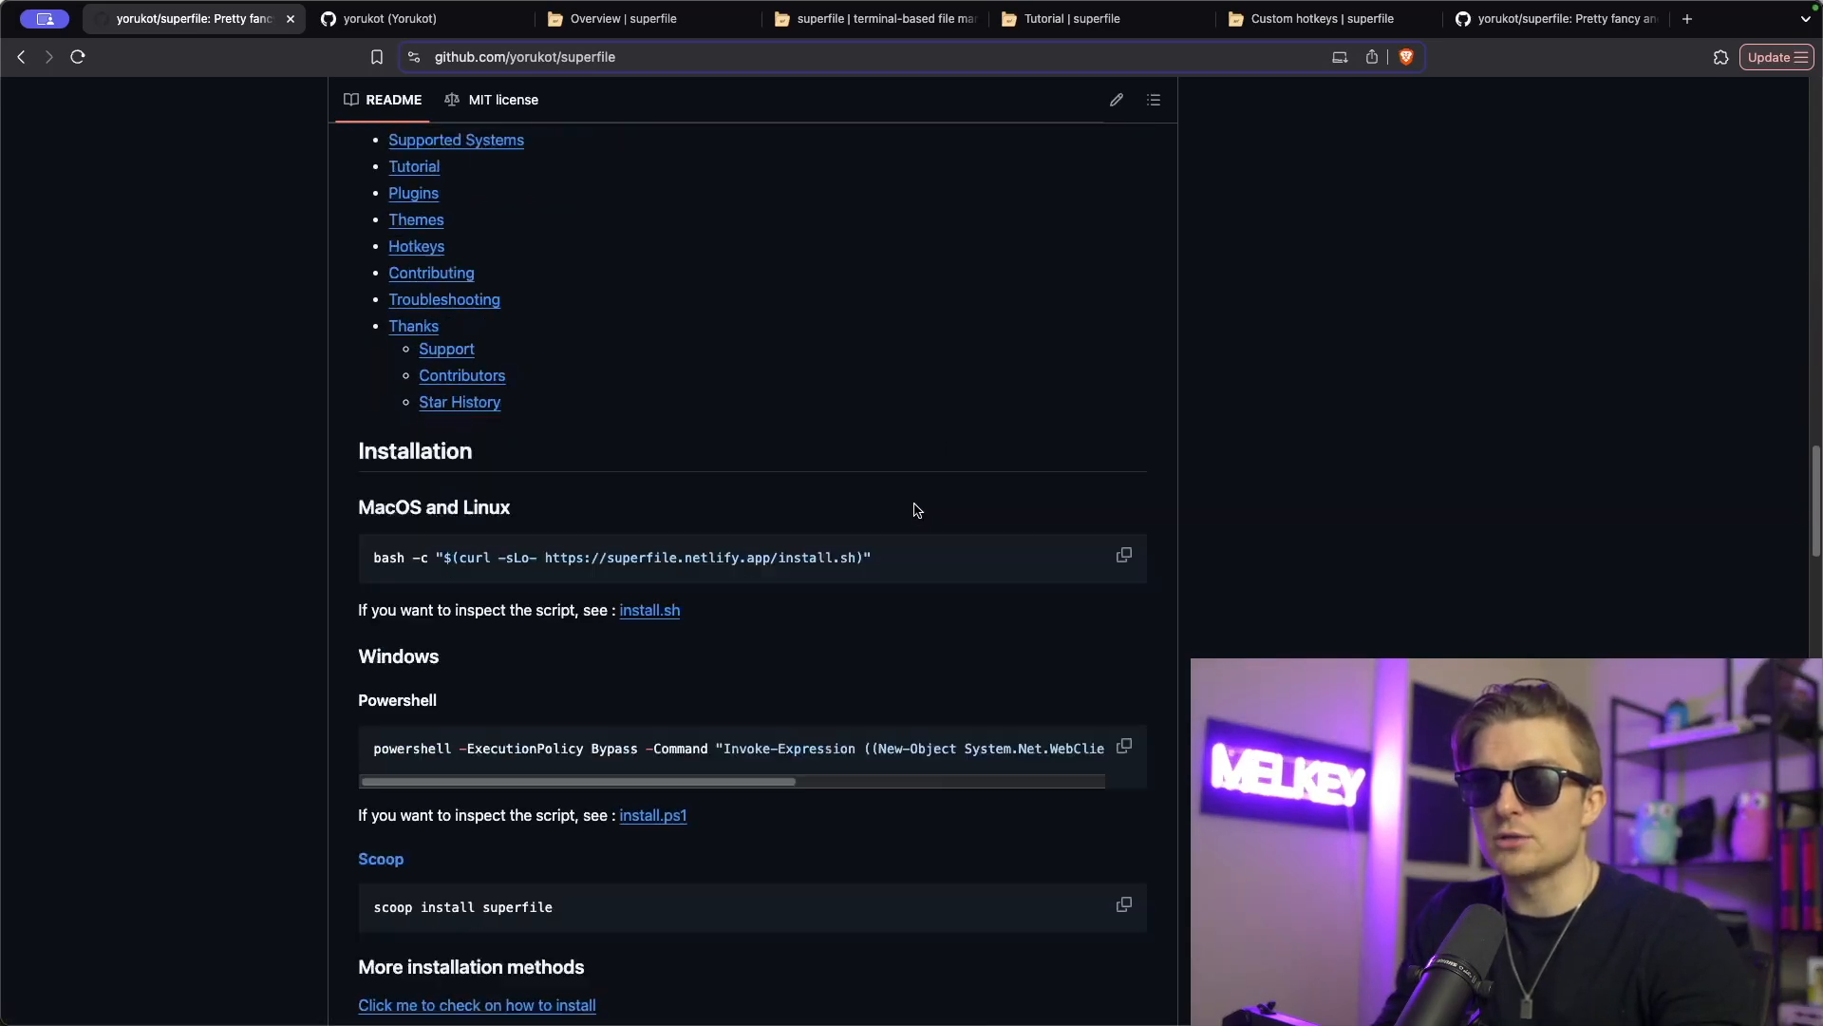
scroll(down, 3)
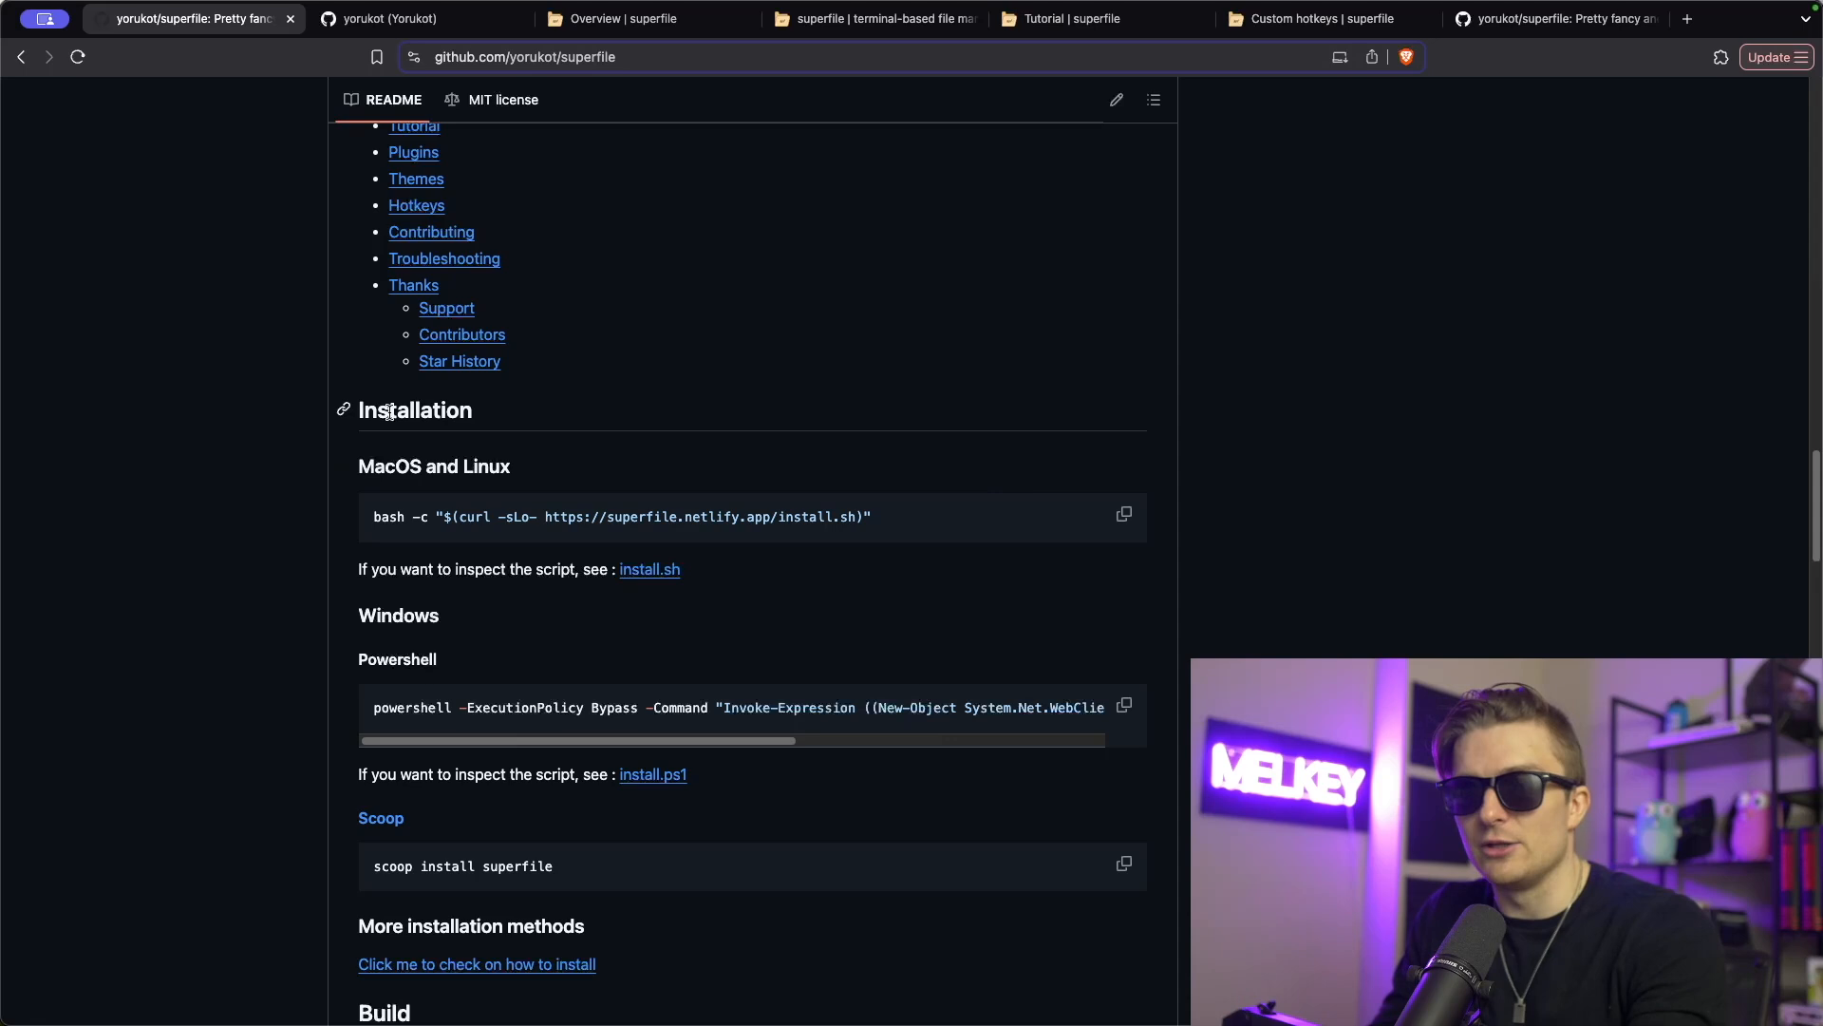
click(1123, 514)
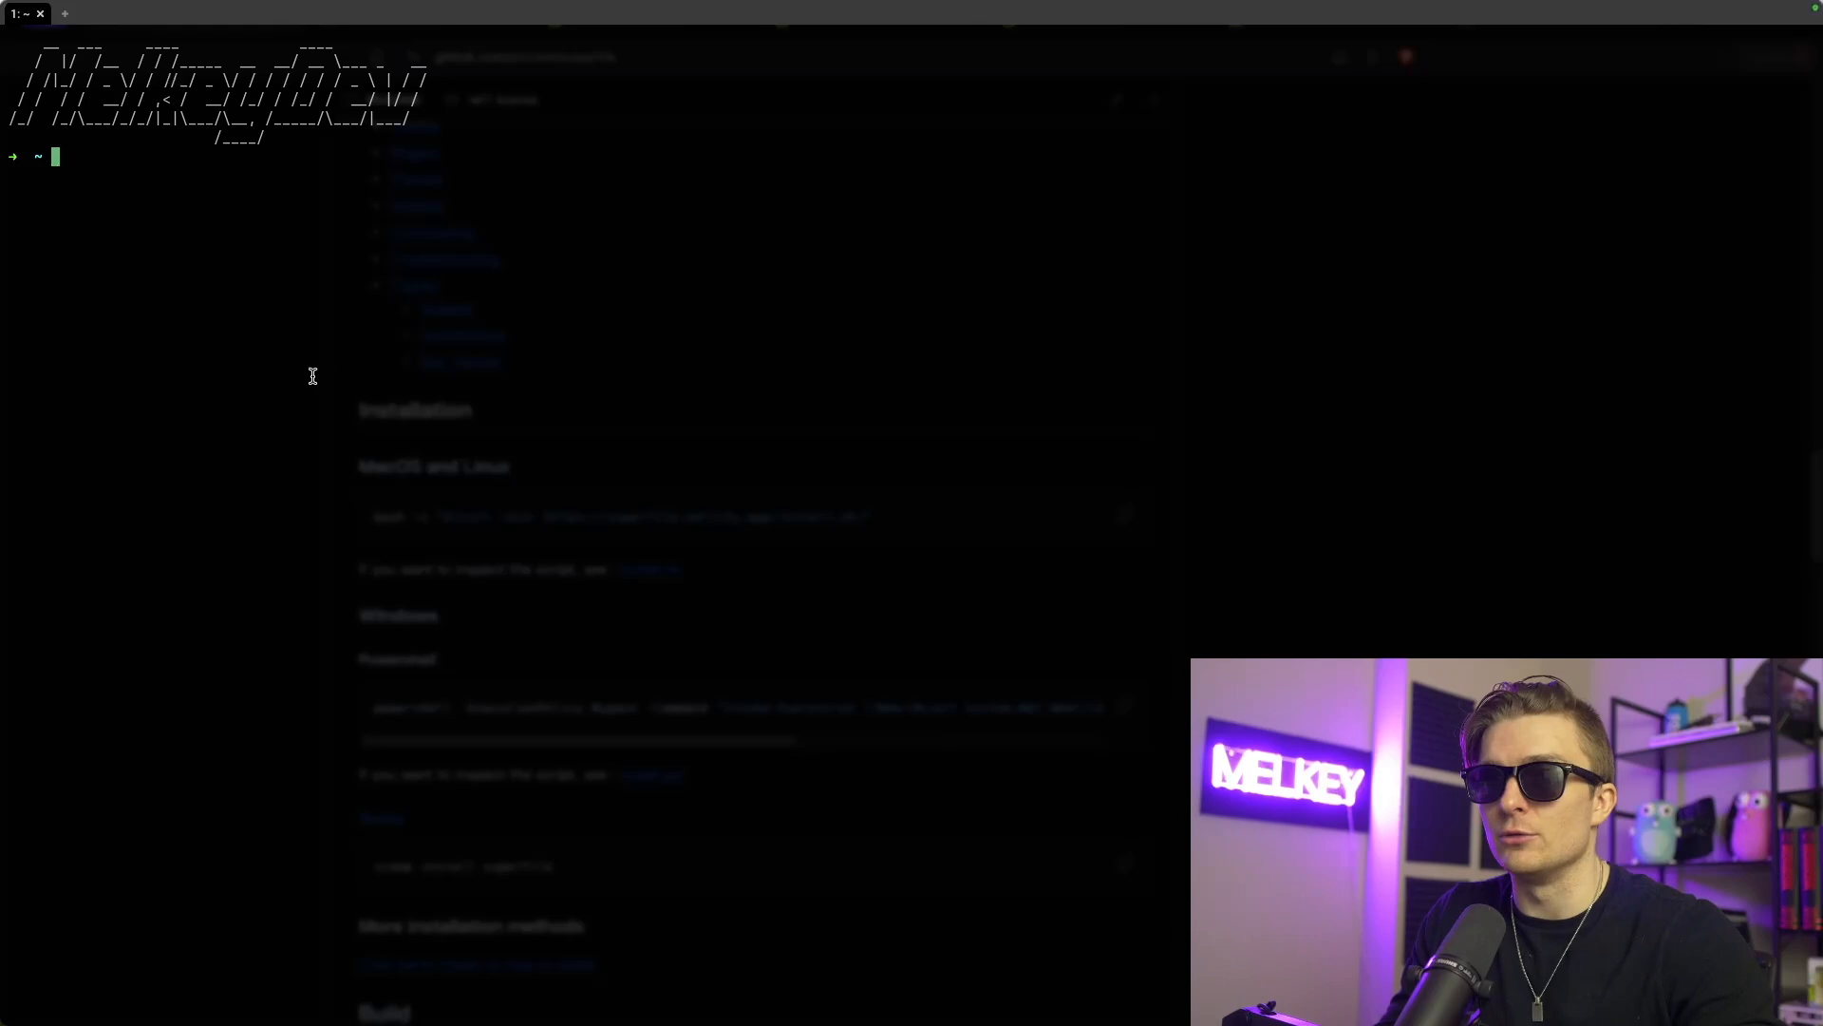
mouse_move(315, 351)
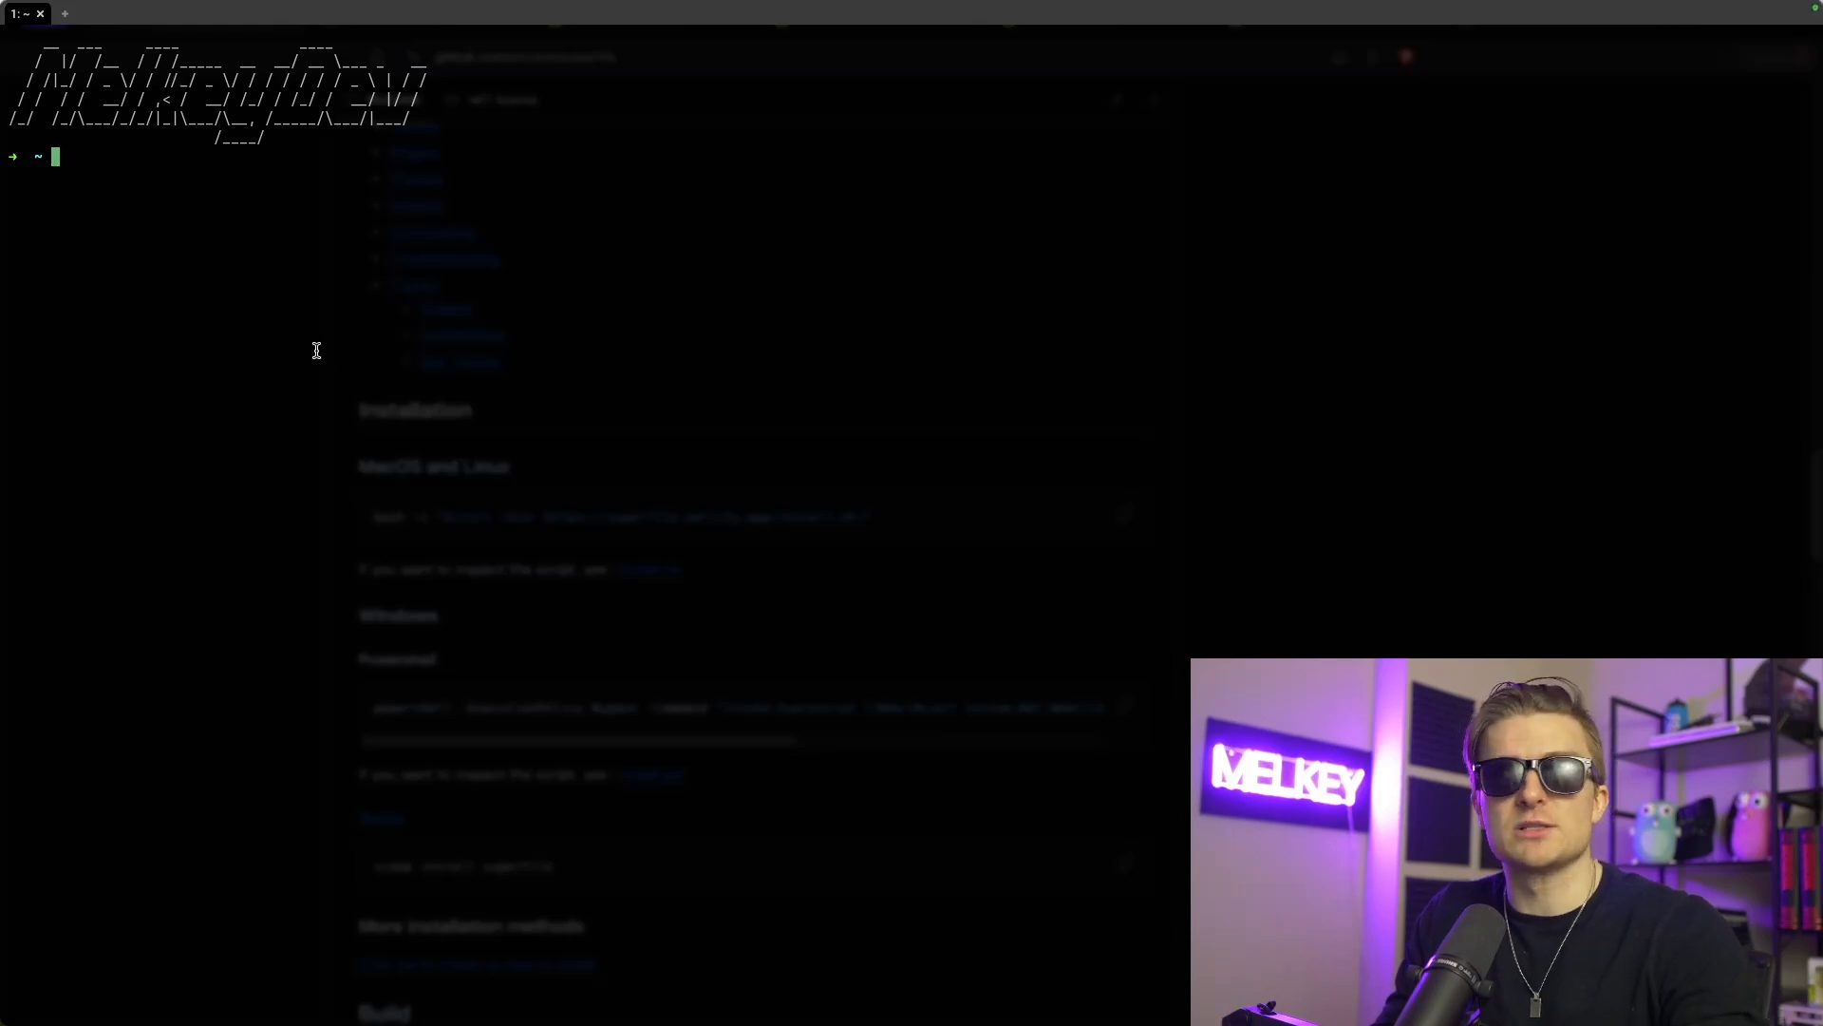
mouse_move(425, 157)
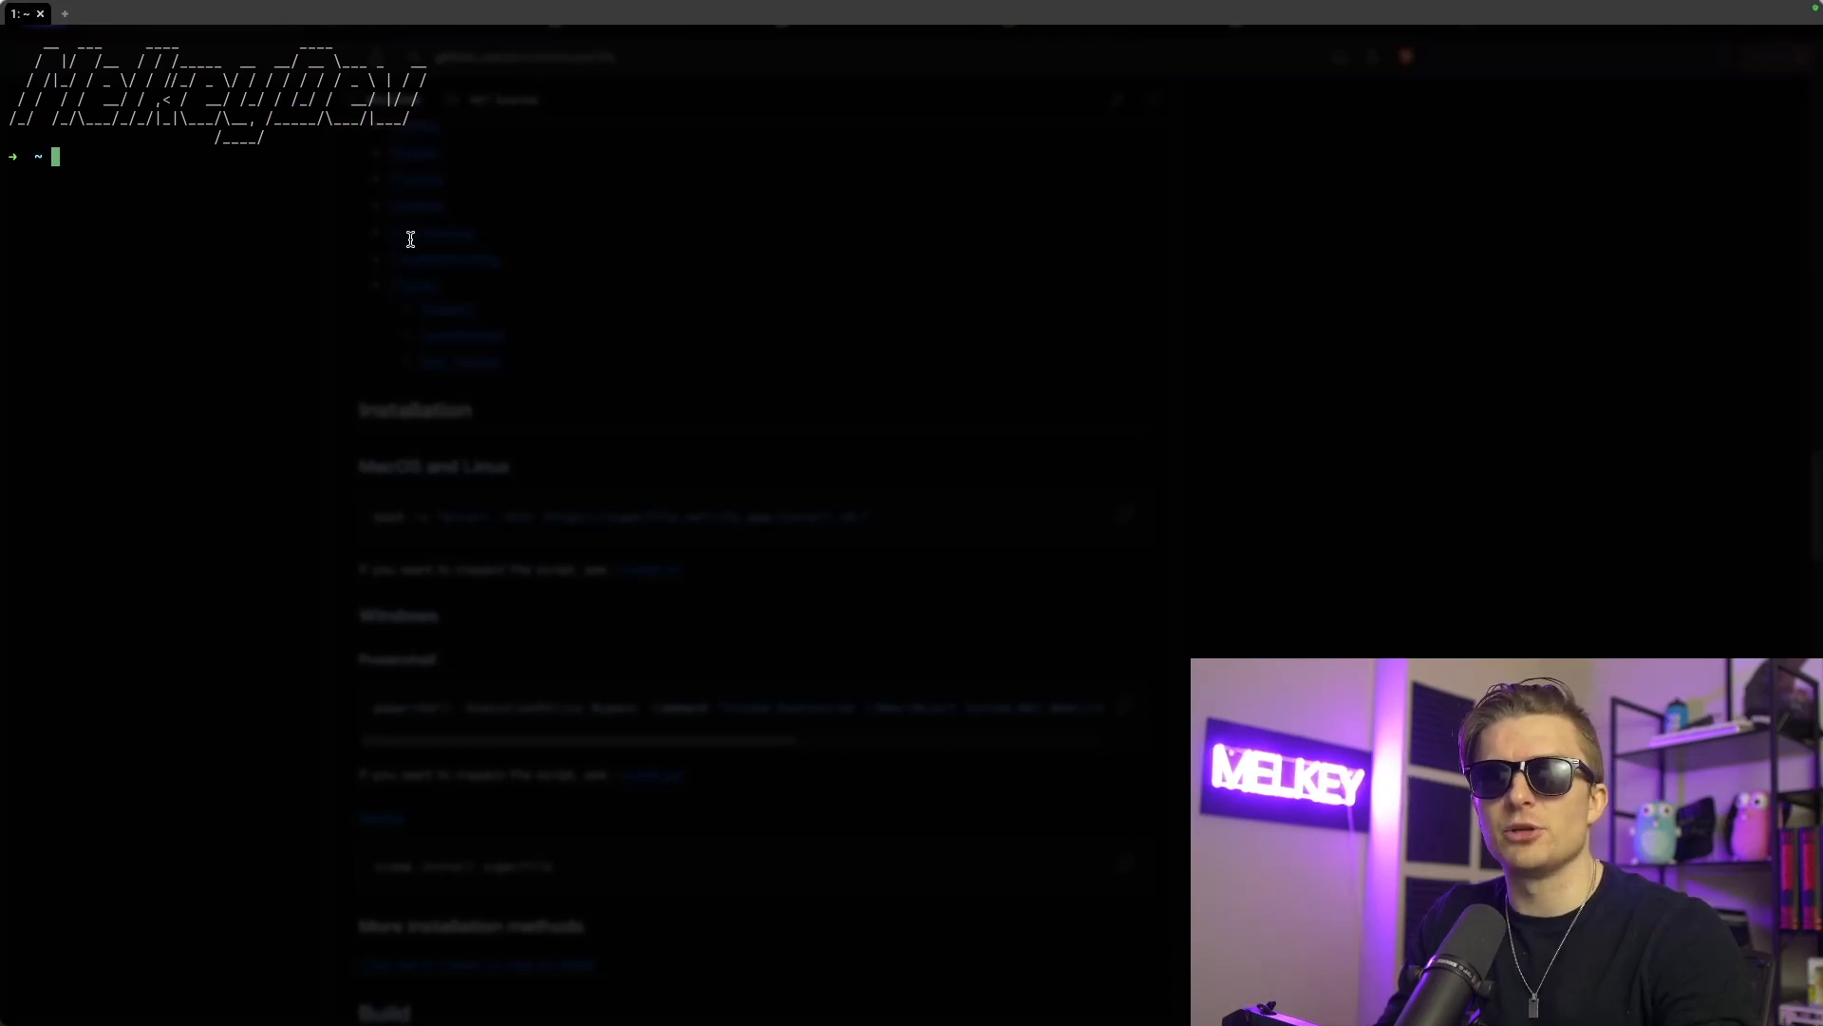
mouse_move(372, 248)
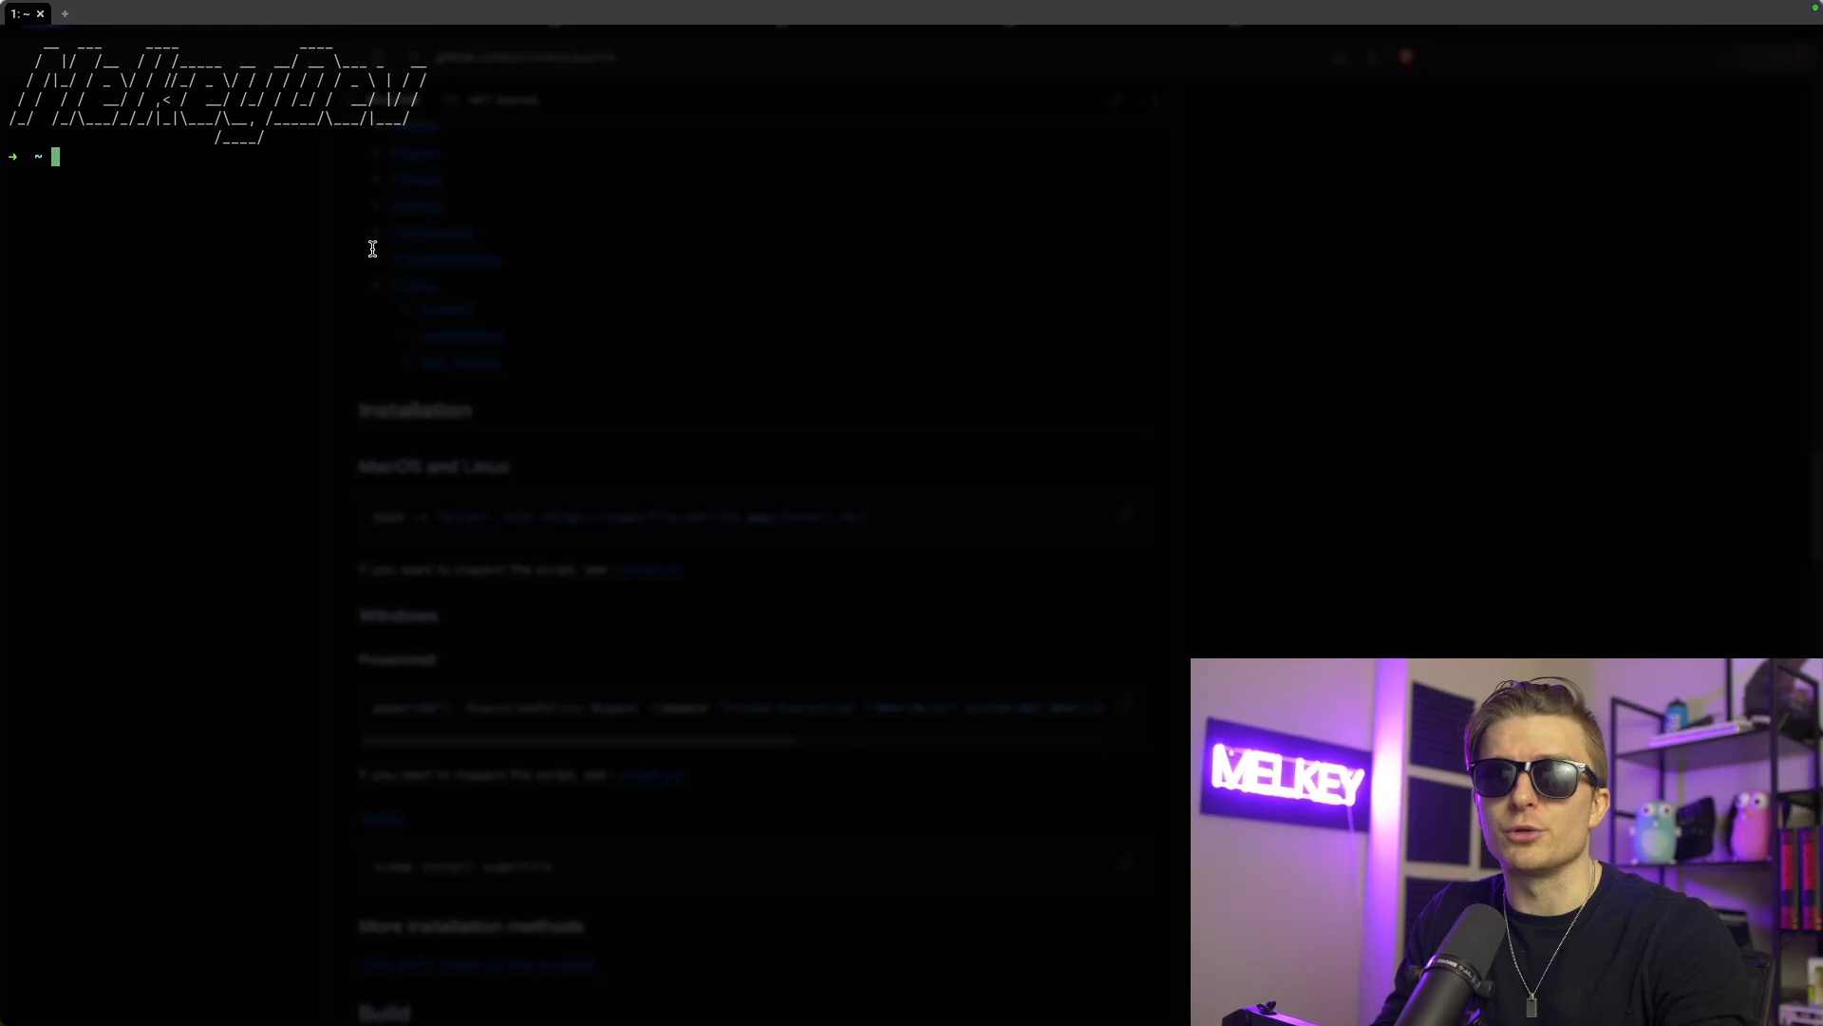
Run the curl install.sh script to install superfile, then launch spf
text(bash -c "$(curl -sLo- https://superfile.netlify.app/install.sh)")
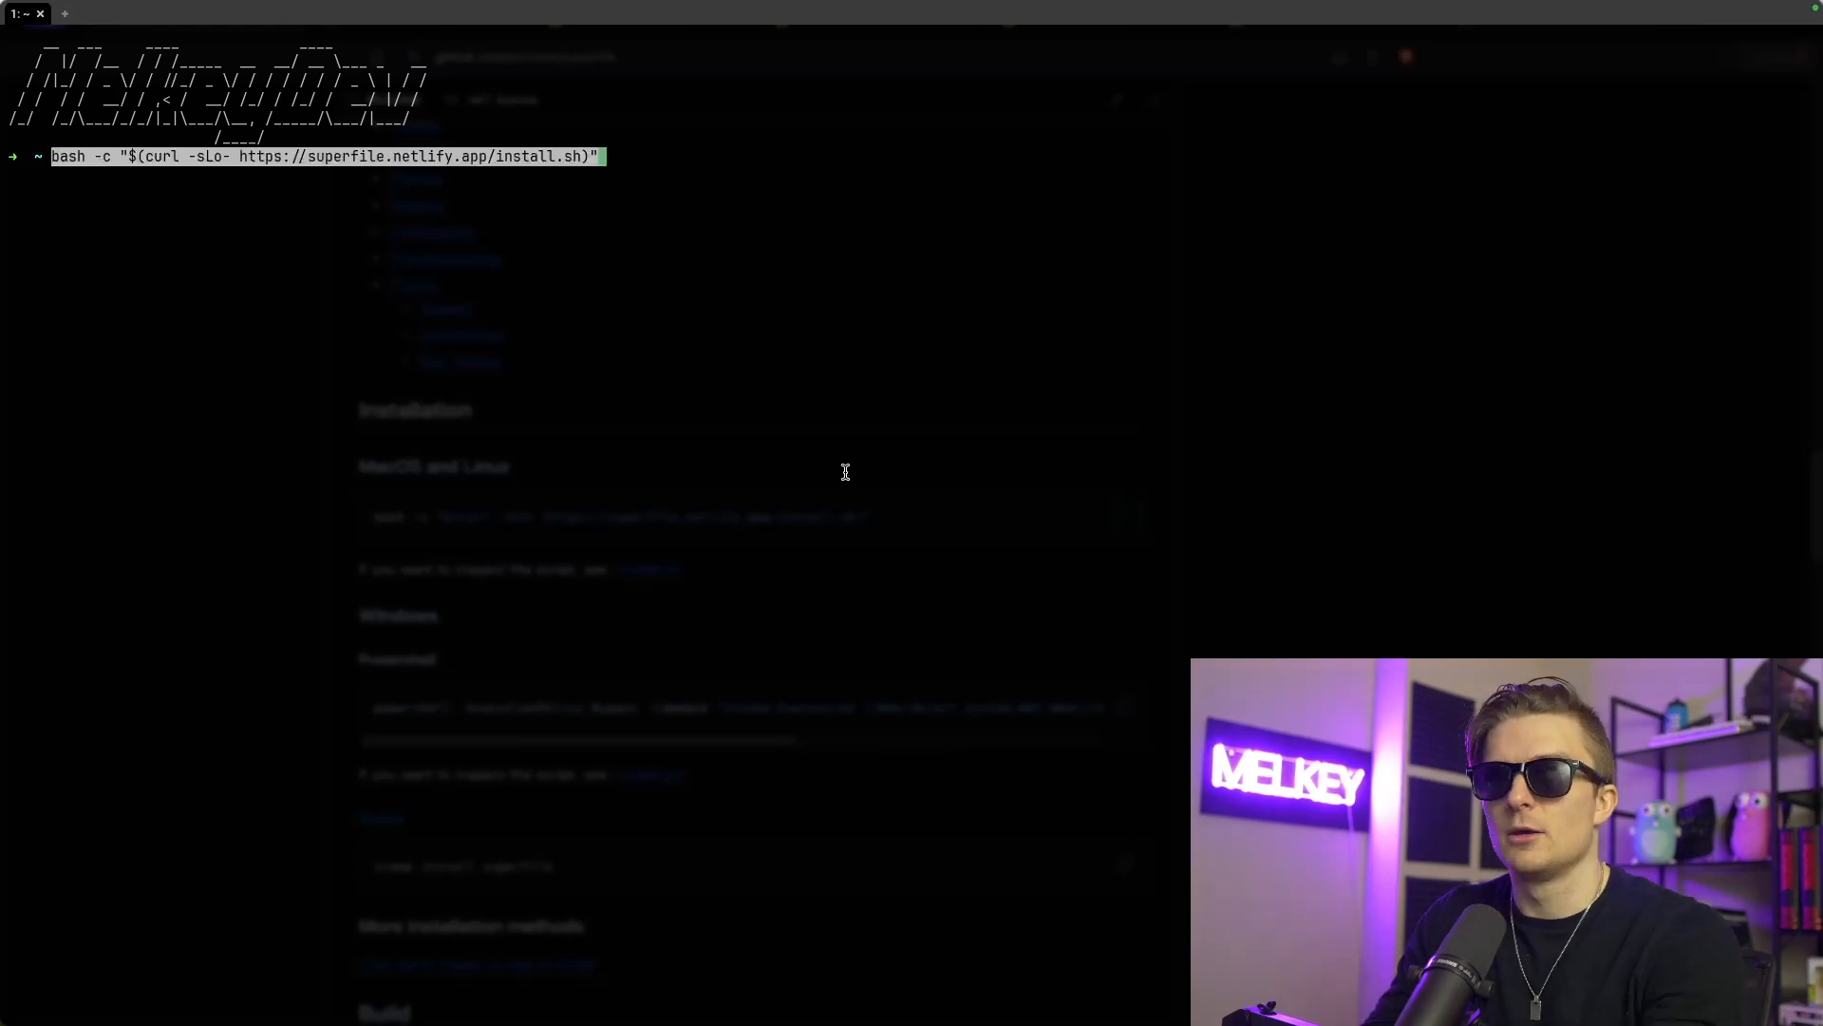
key(Return)
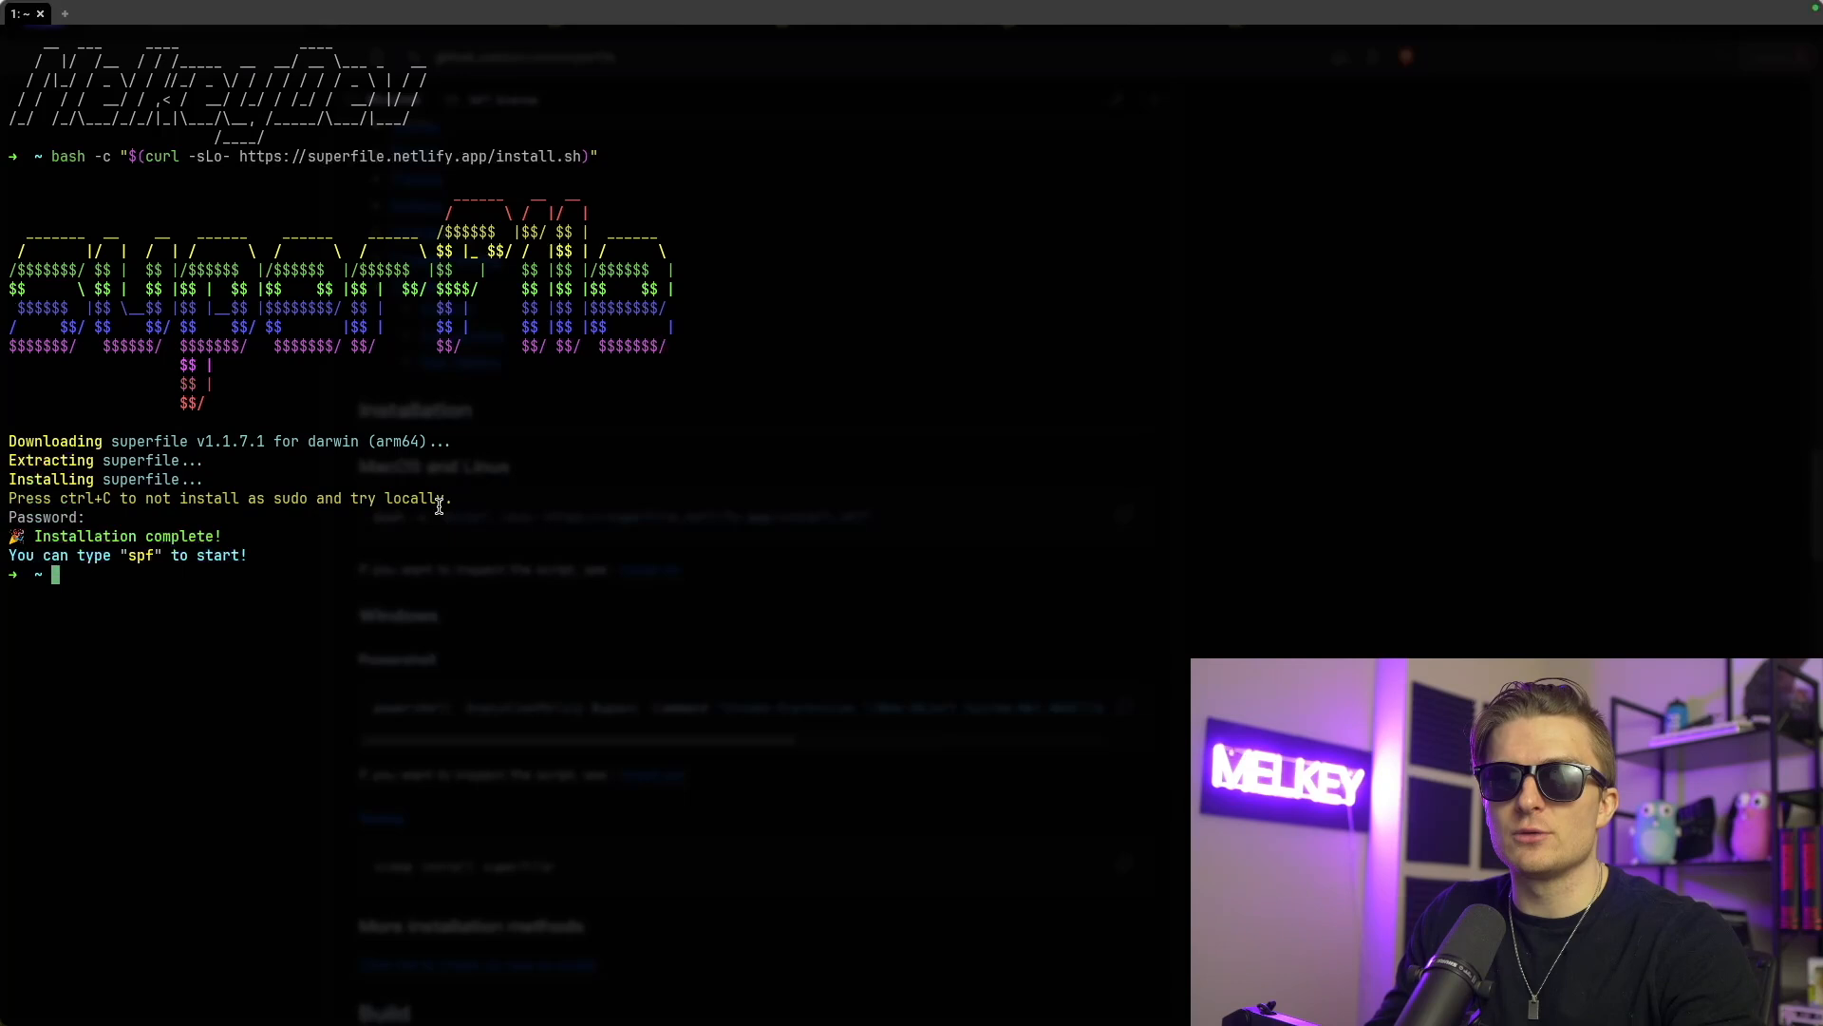
text(spf)
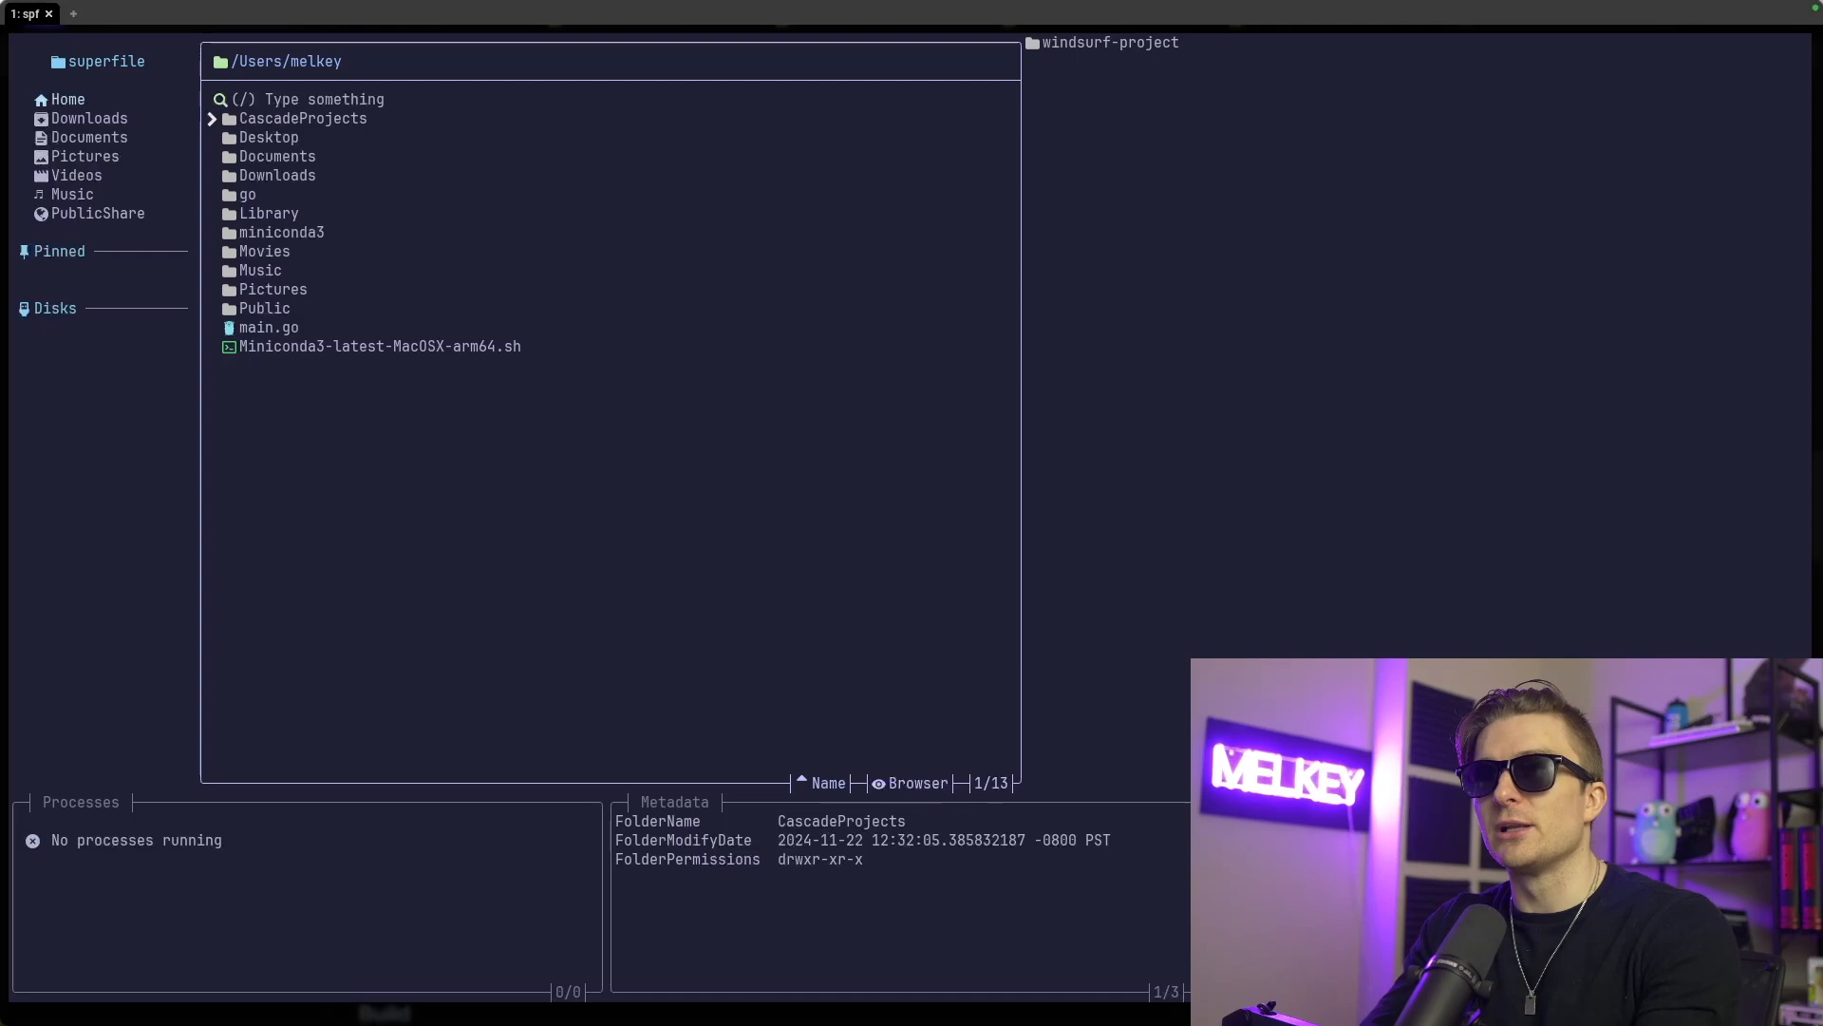
Select Documents, open a second file panel, and preview then enter the FEM folder
click(280, 232)
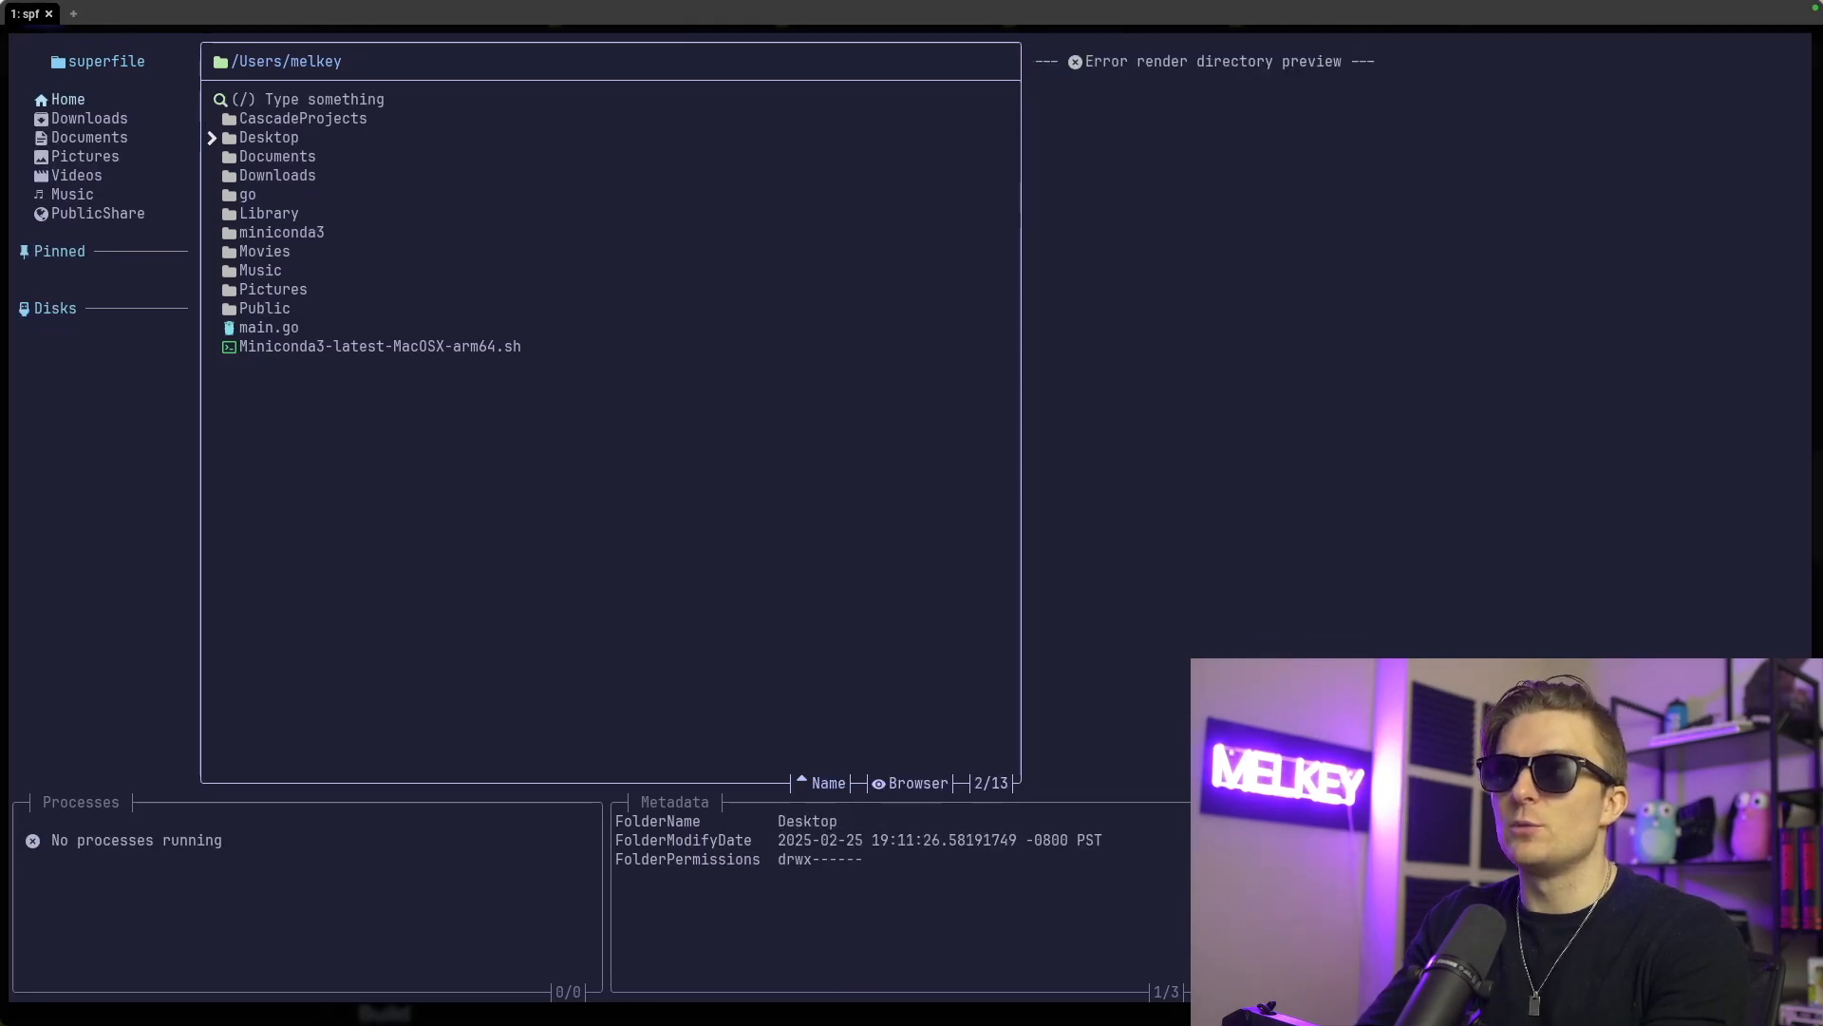
key(down)
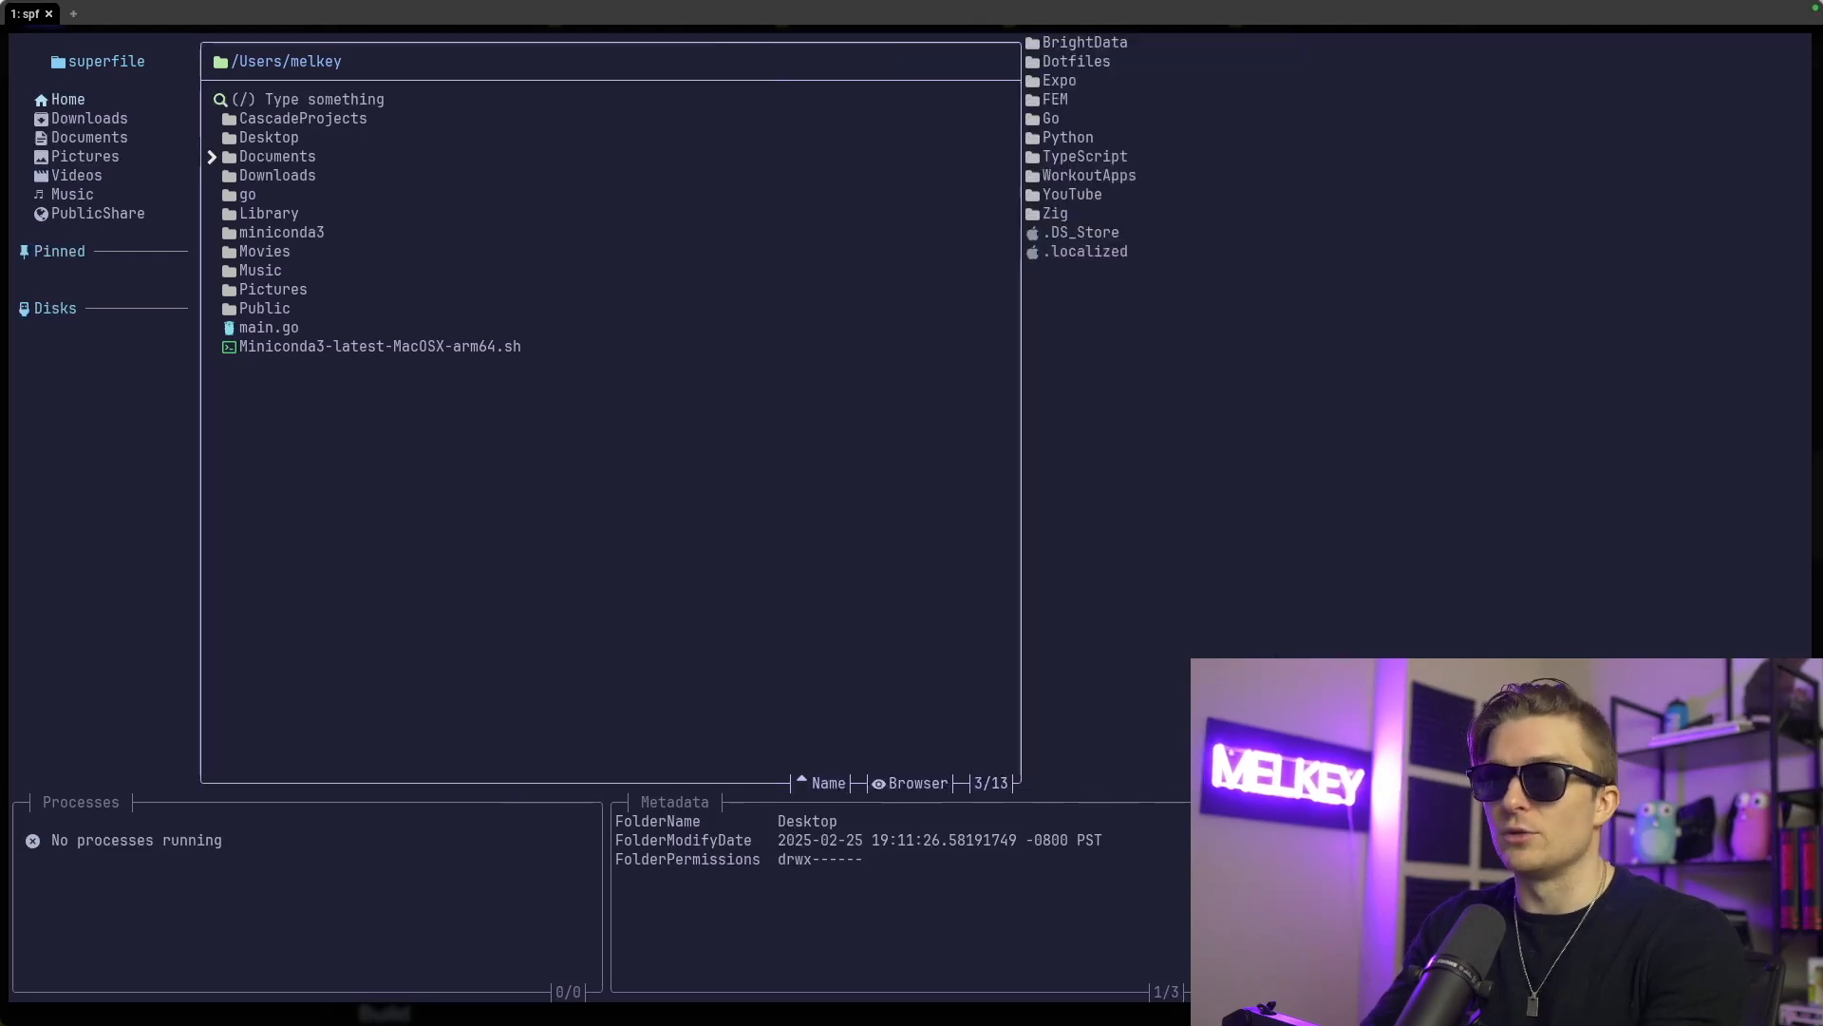
key(ctrl+n)
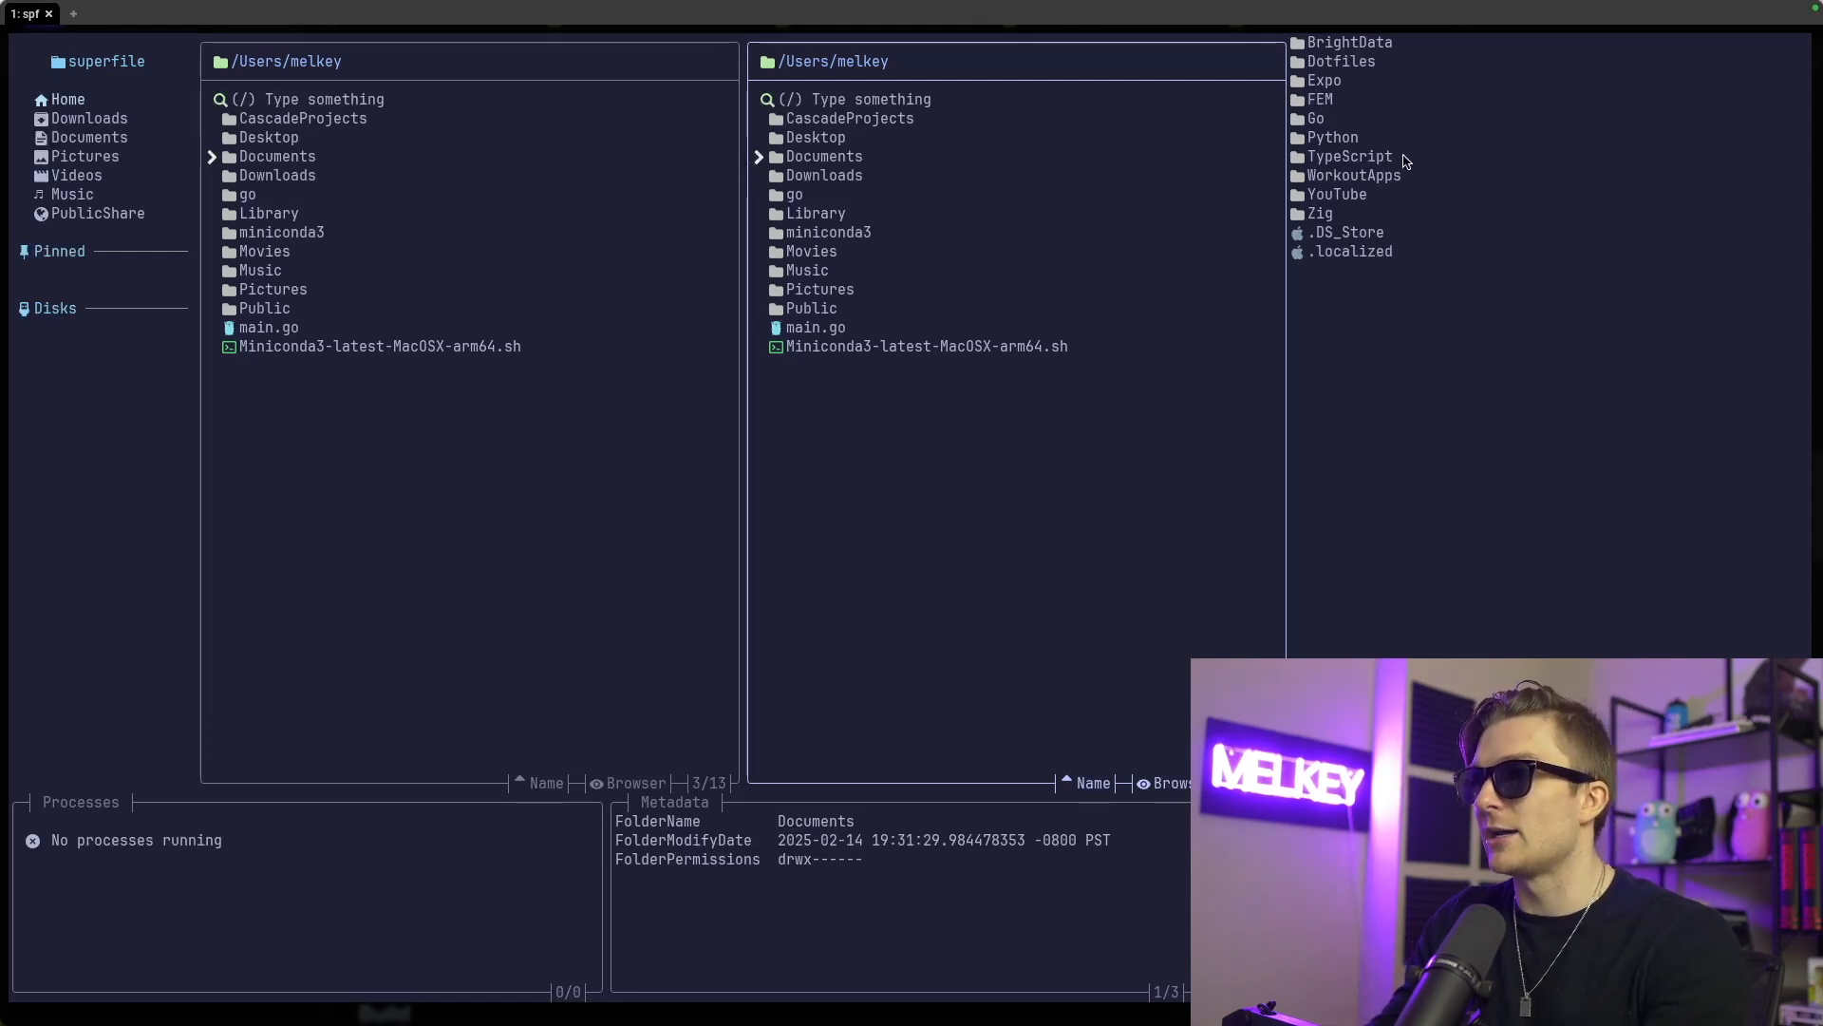
mouse_move(916, 166)
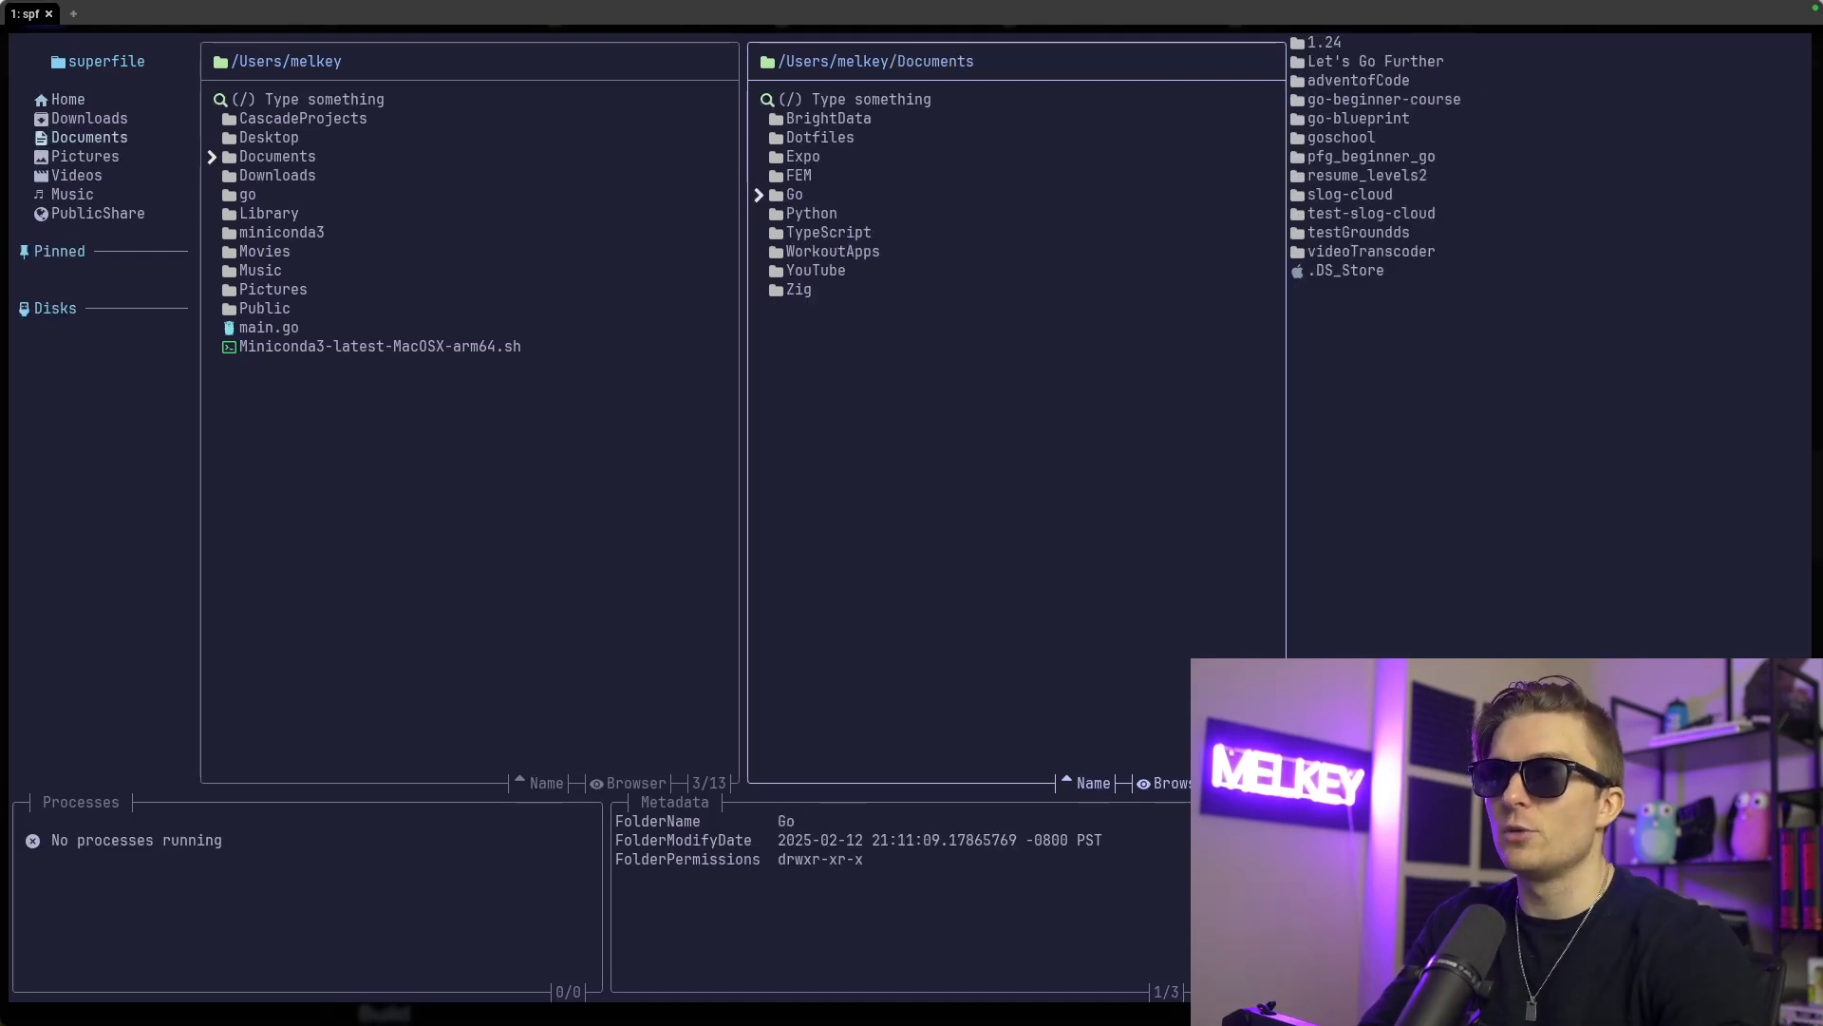
click(800, 175)
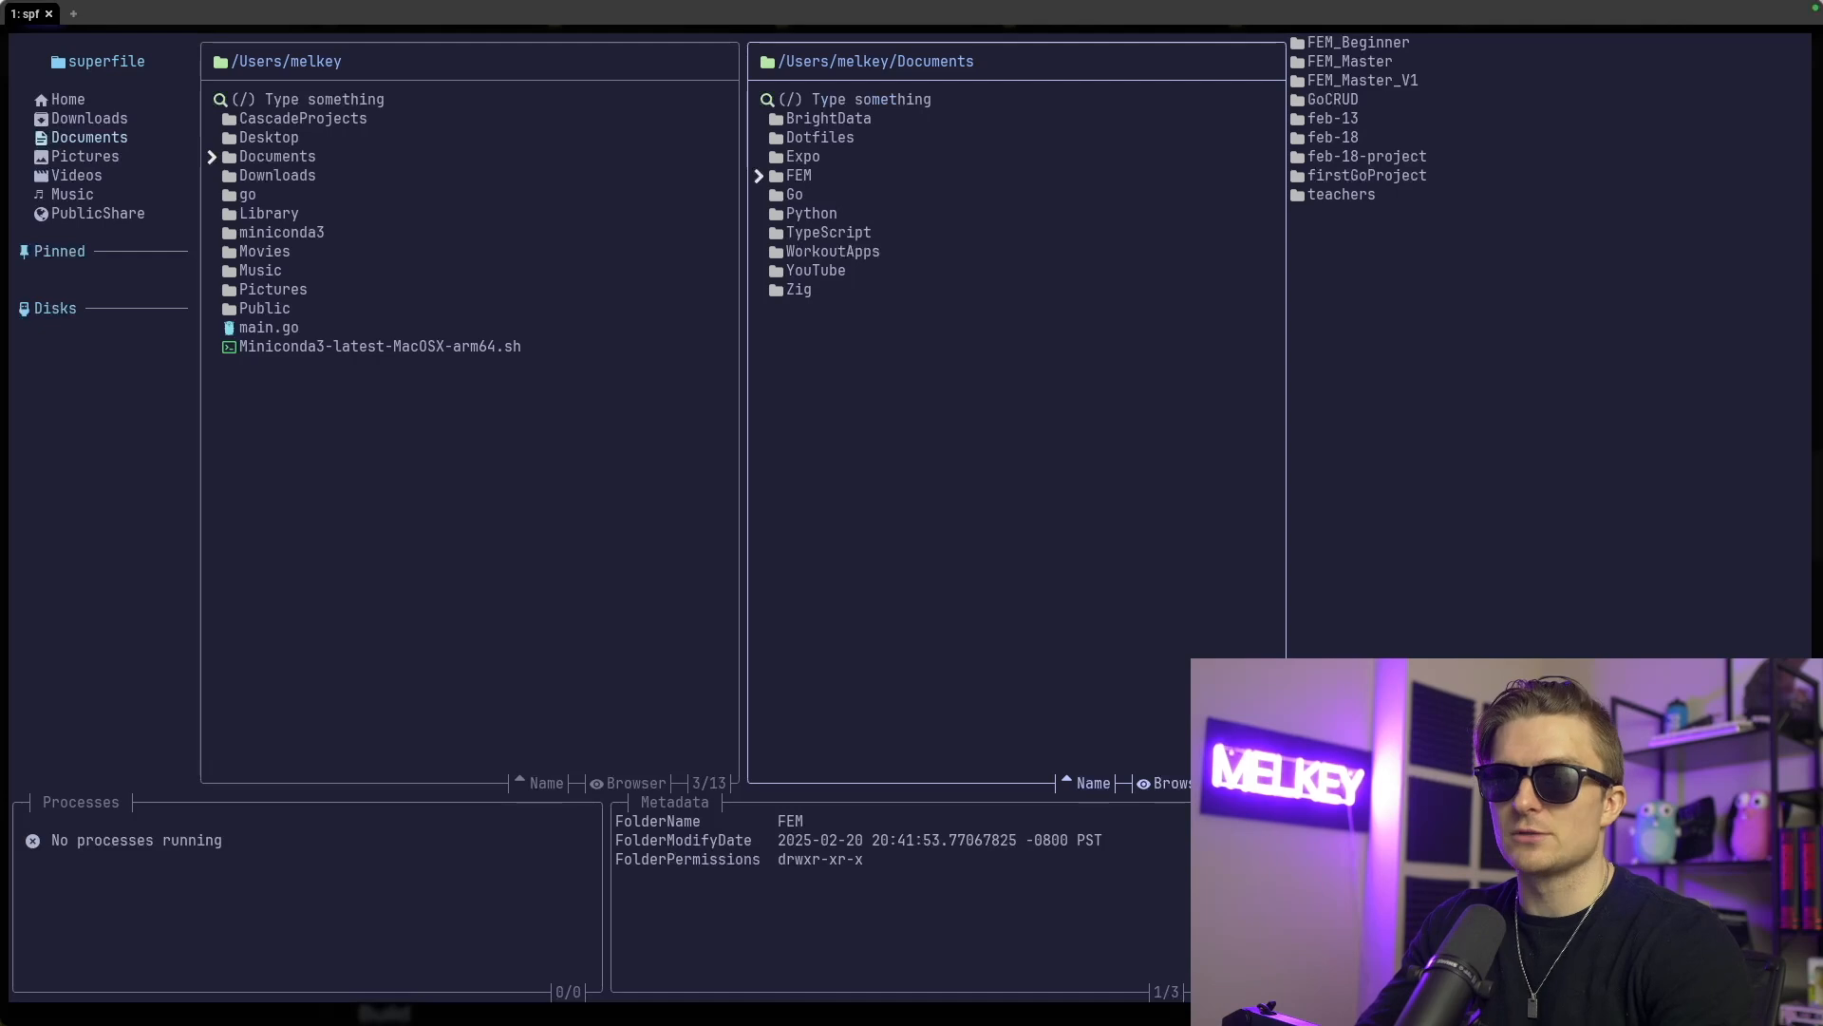
click(798, 175)
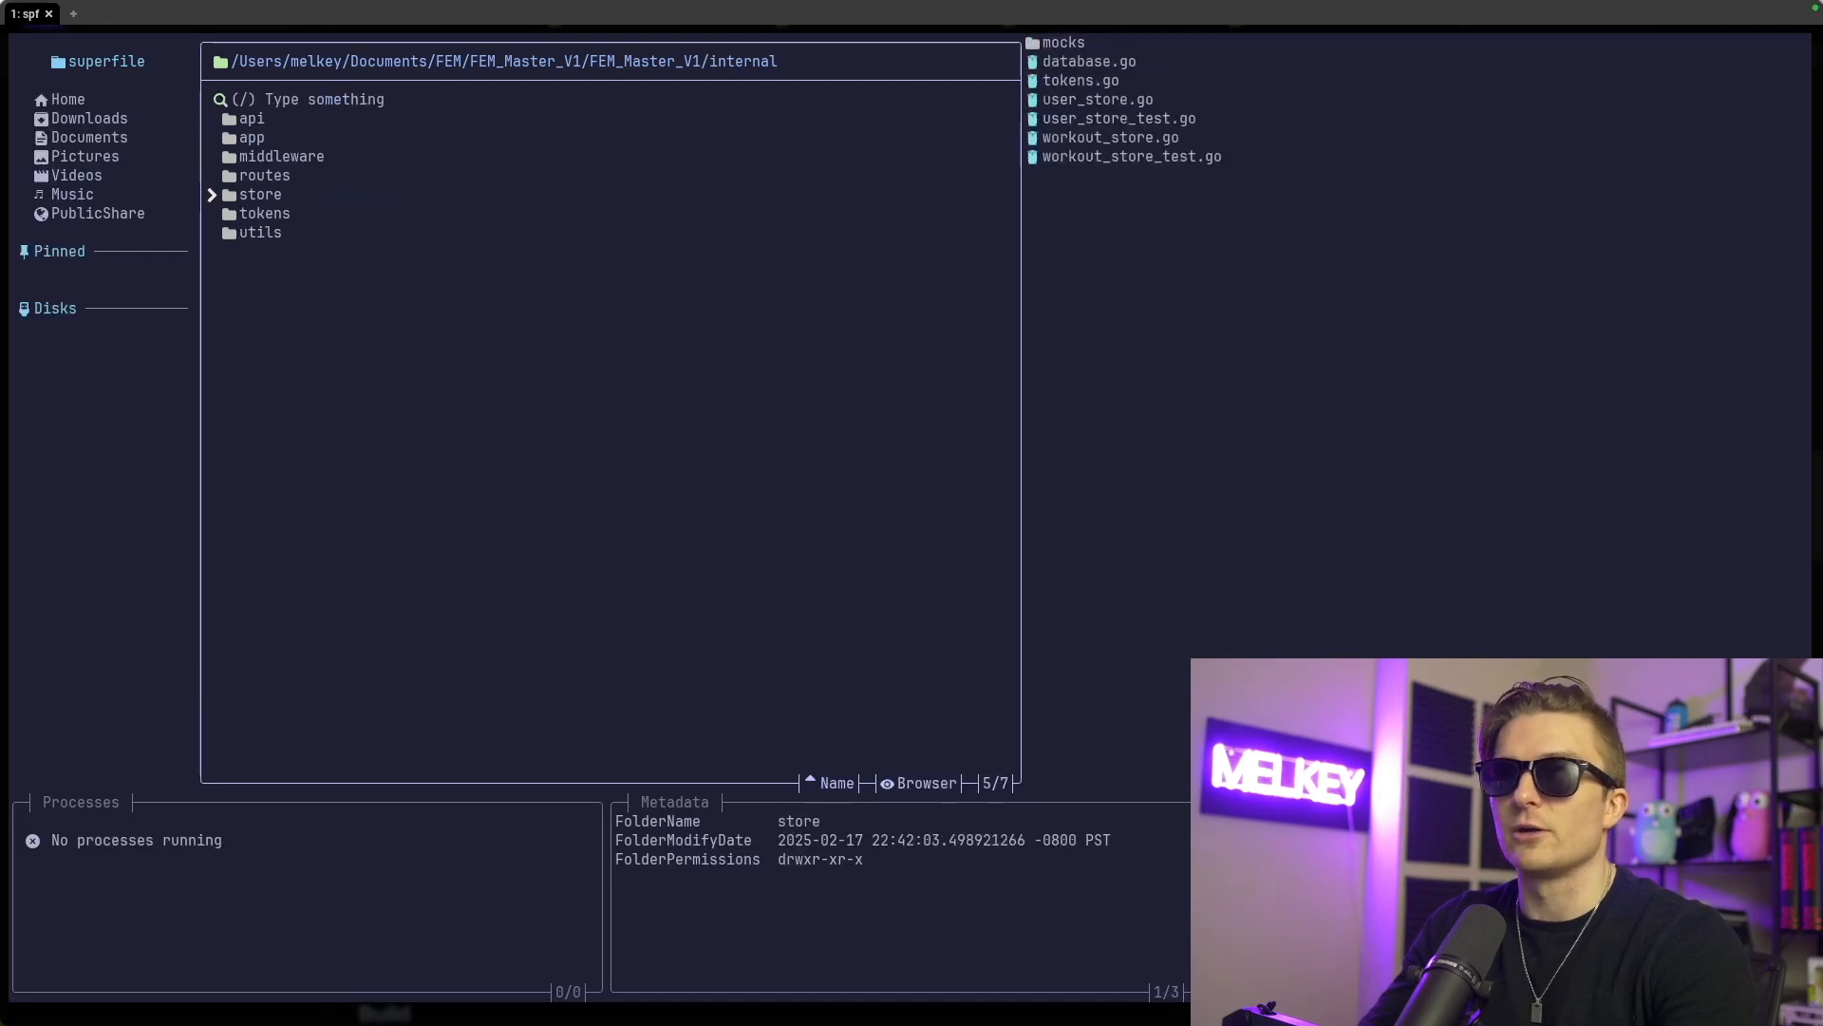
Open store, preview Go and Zig files, and enter go-blueprint's cmd folder showing create.go
click(260, 194)
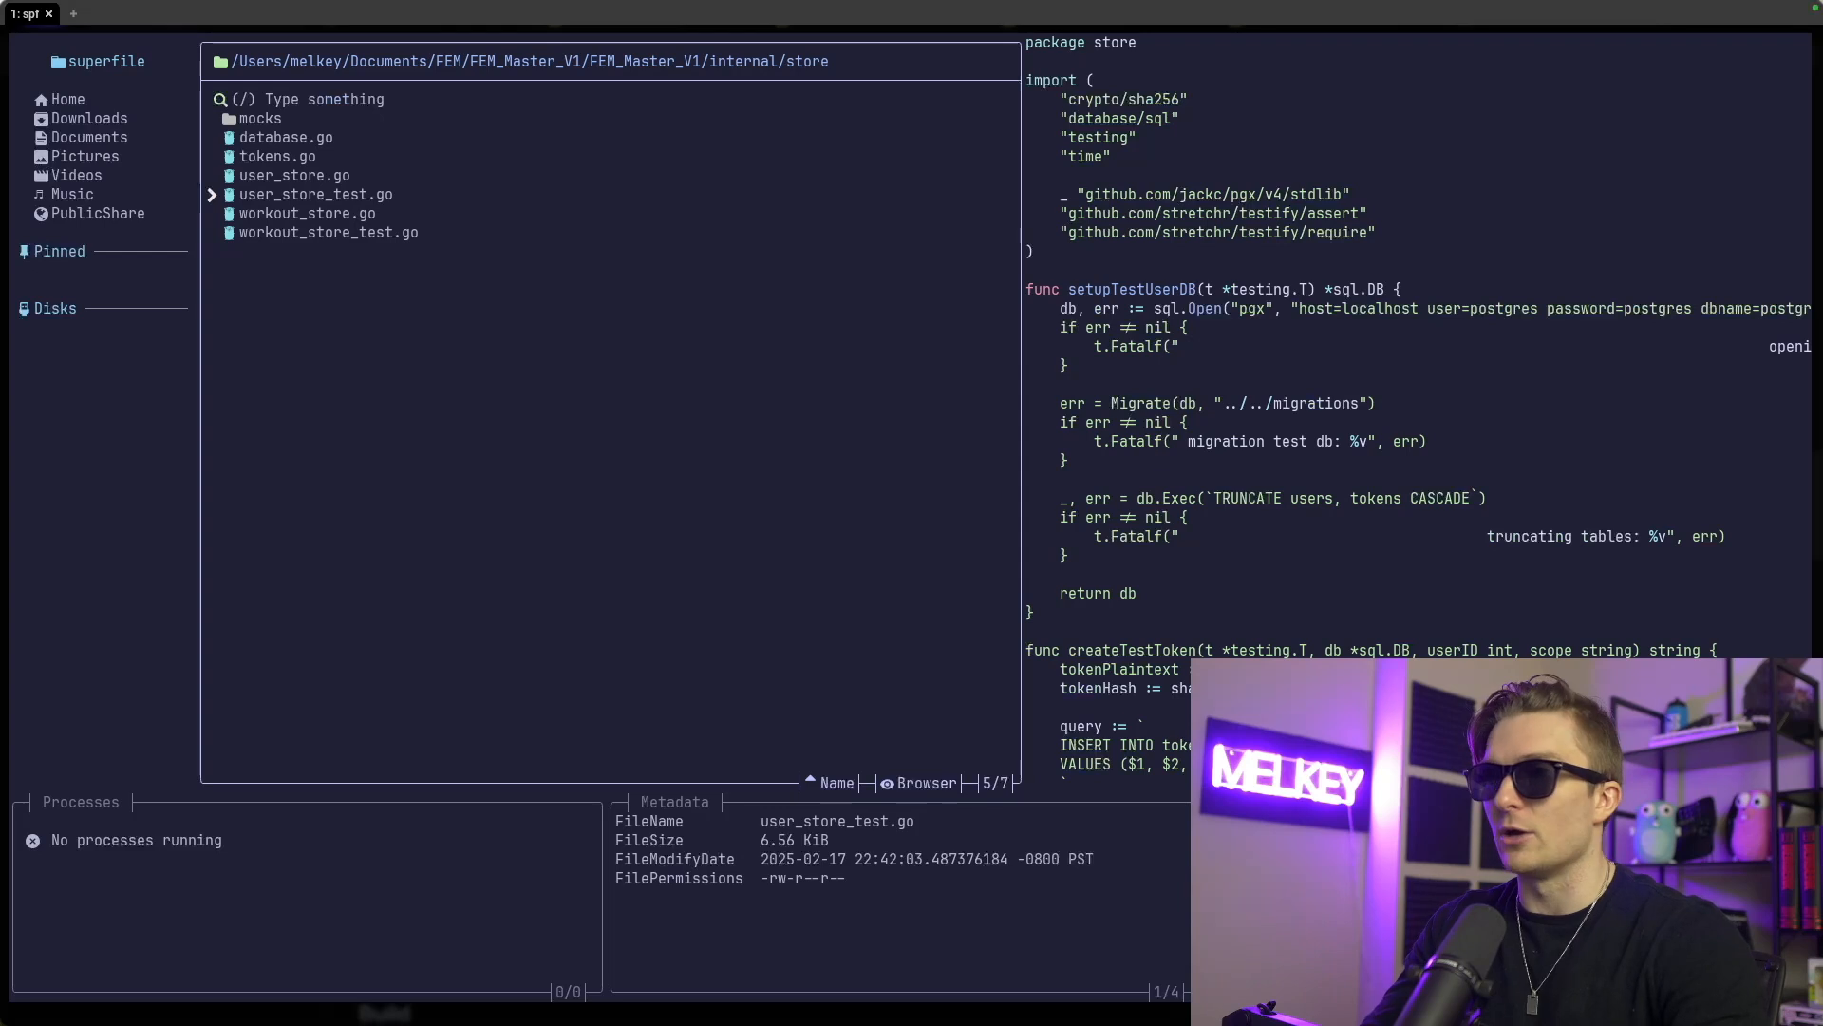
click(308, 213)
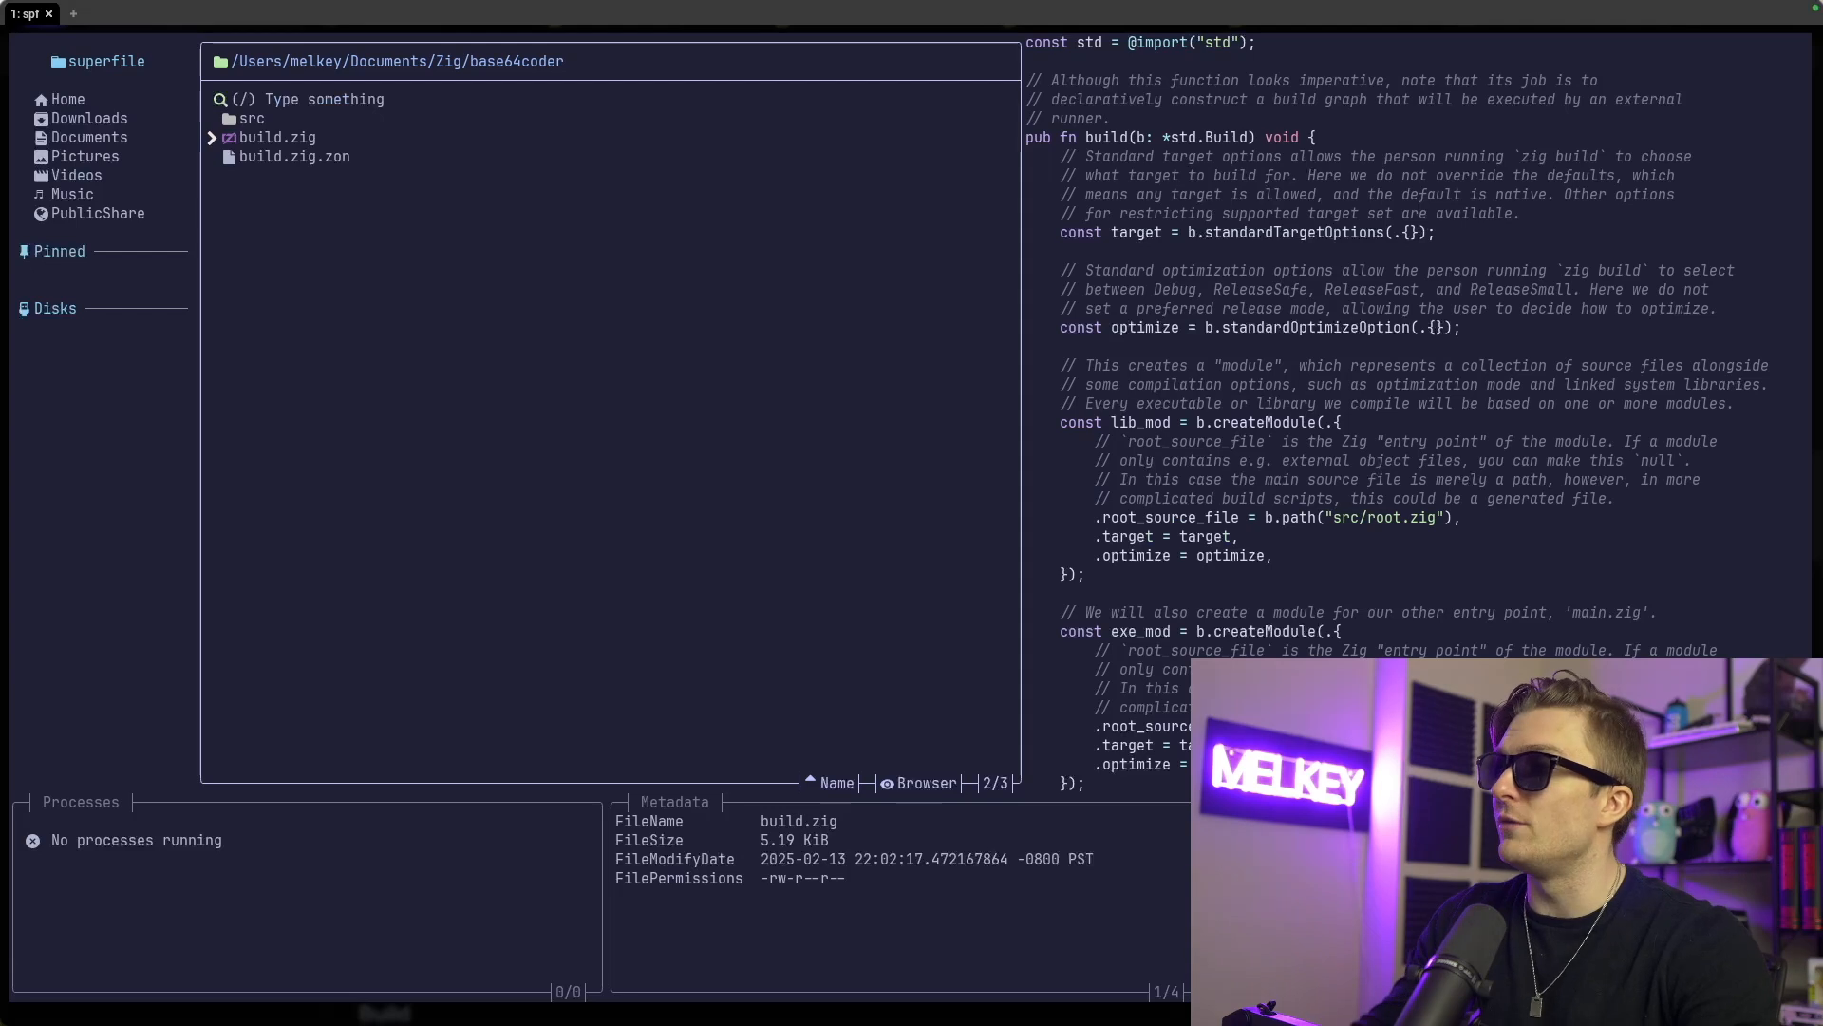
mouse_move(1369, 195)
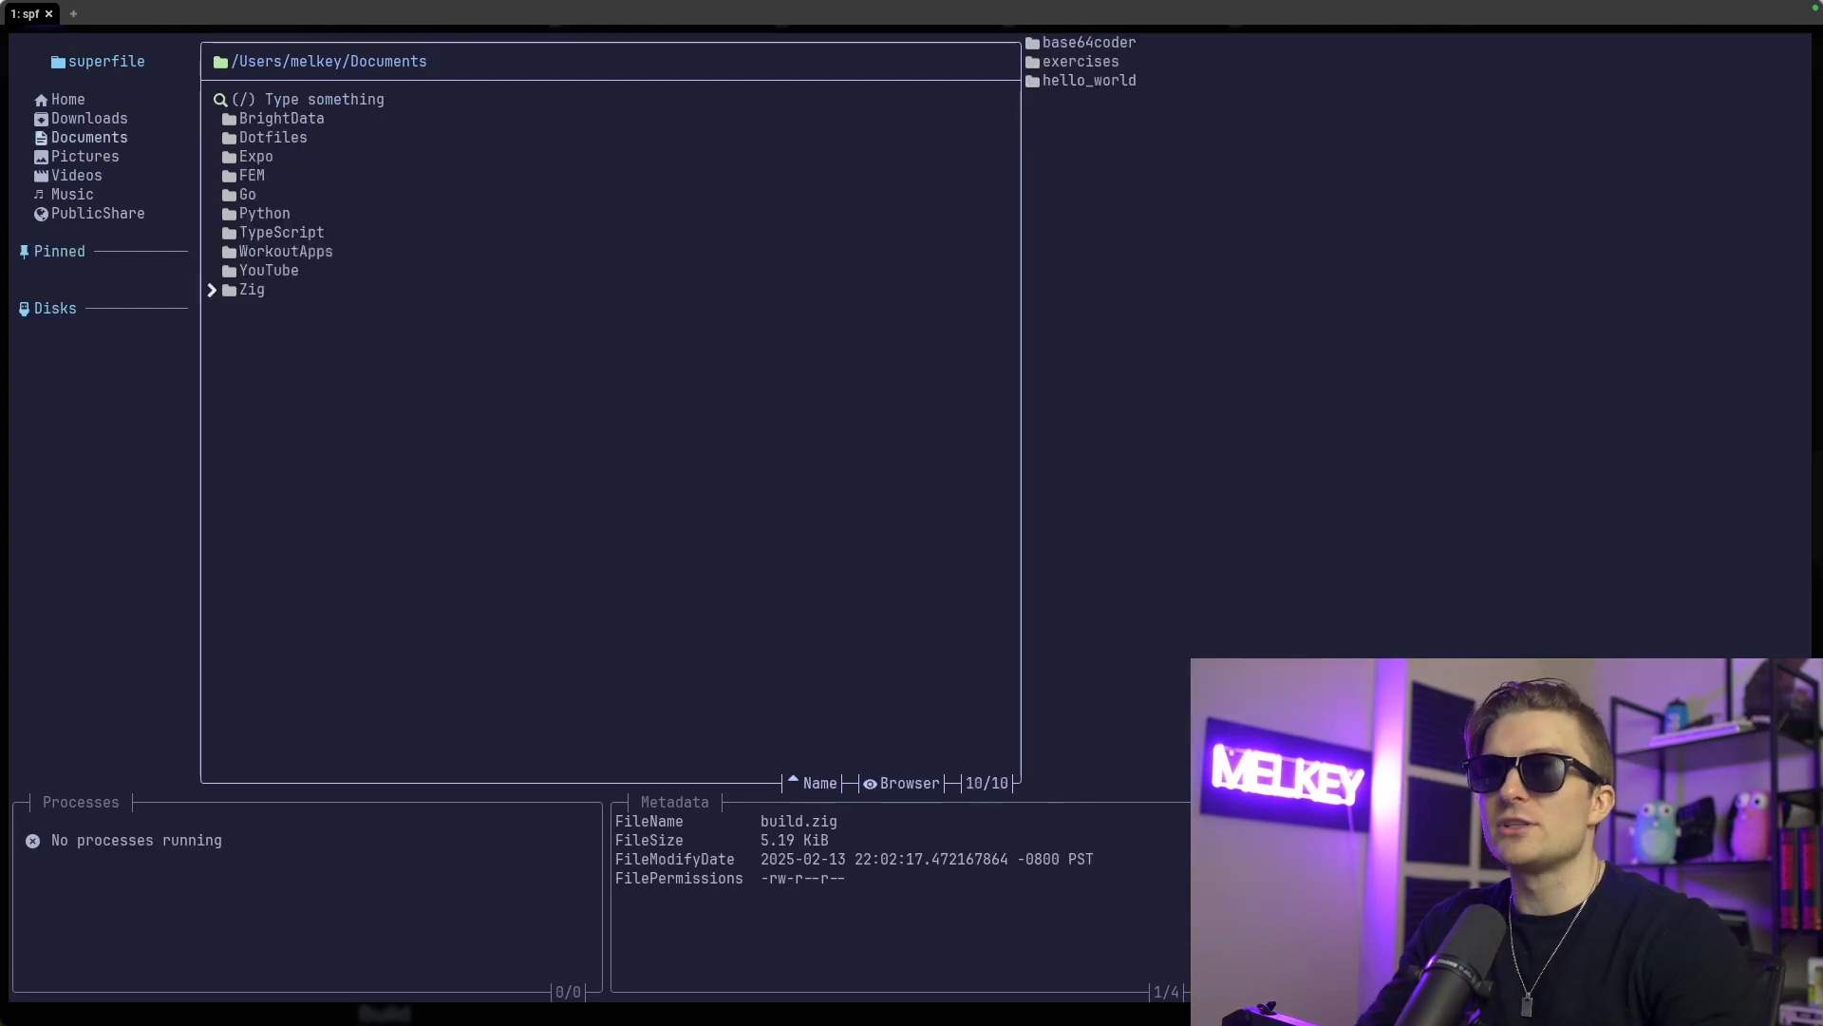
click(248, 194)
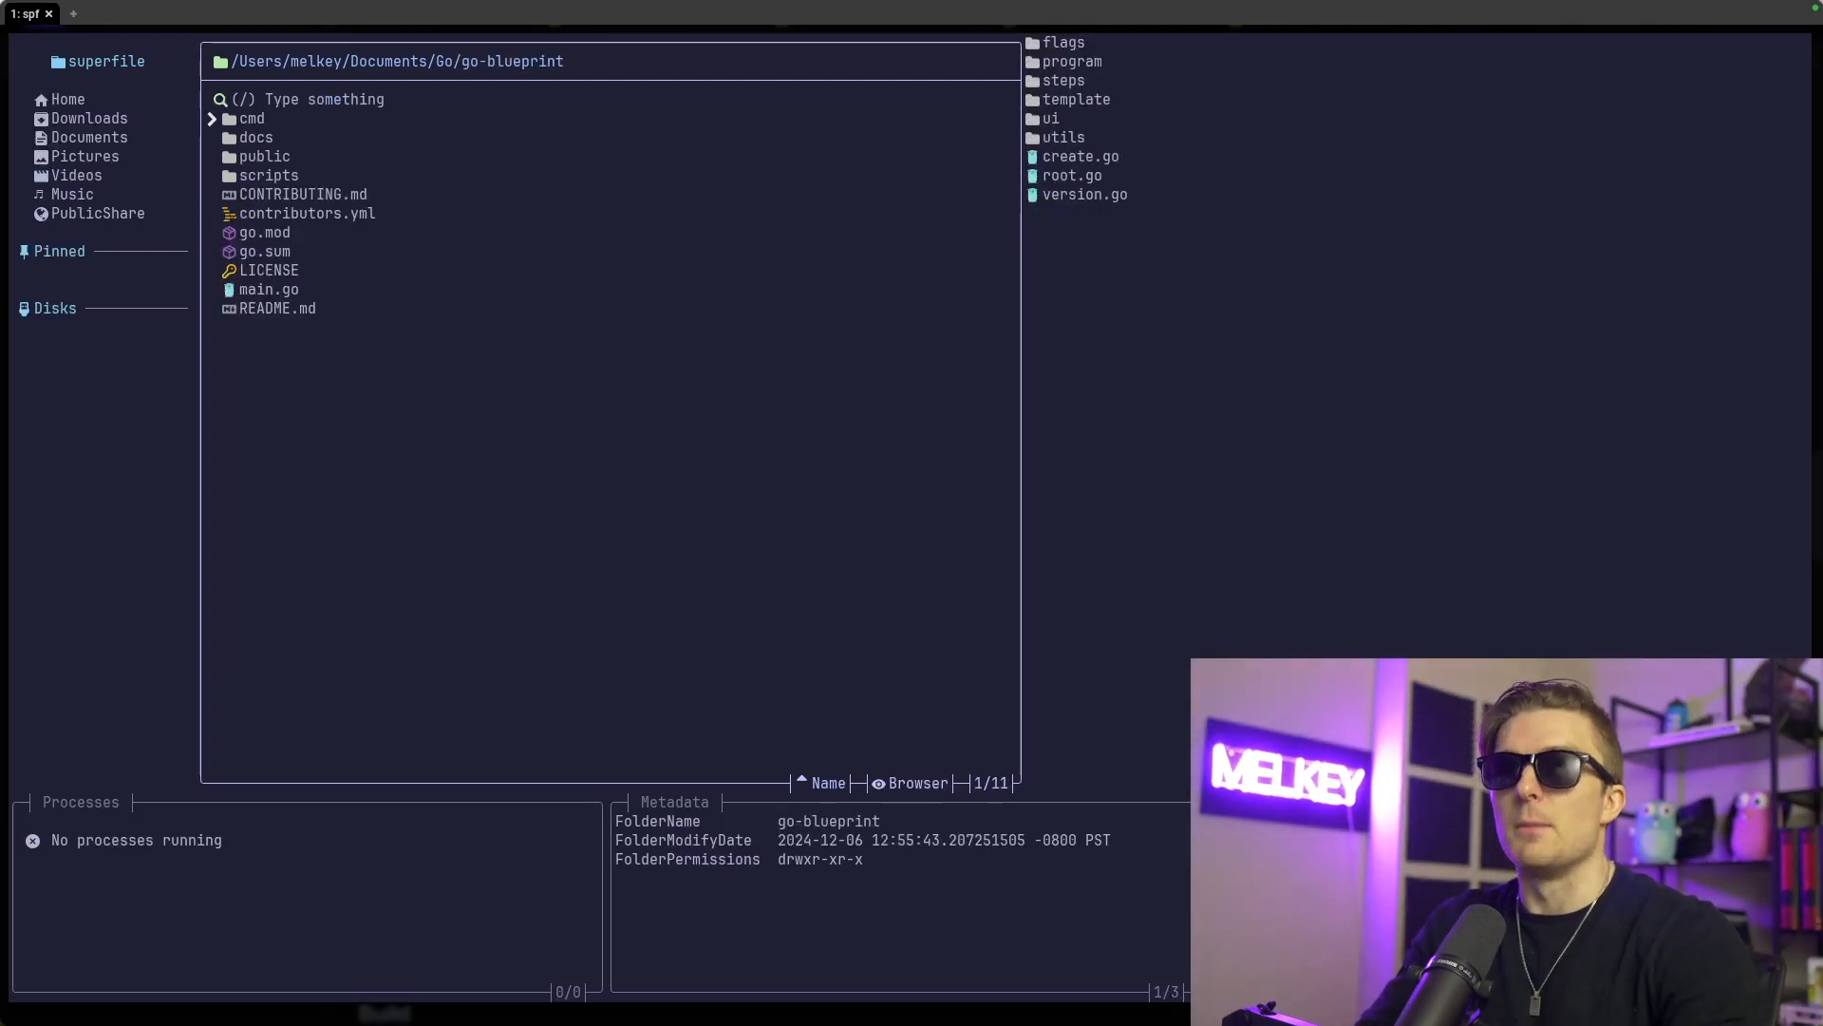
click(251, 117)
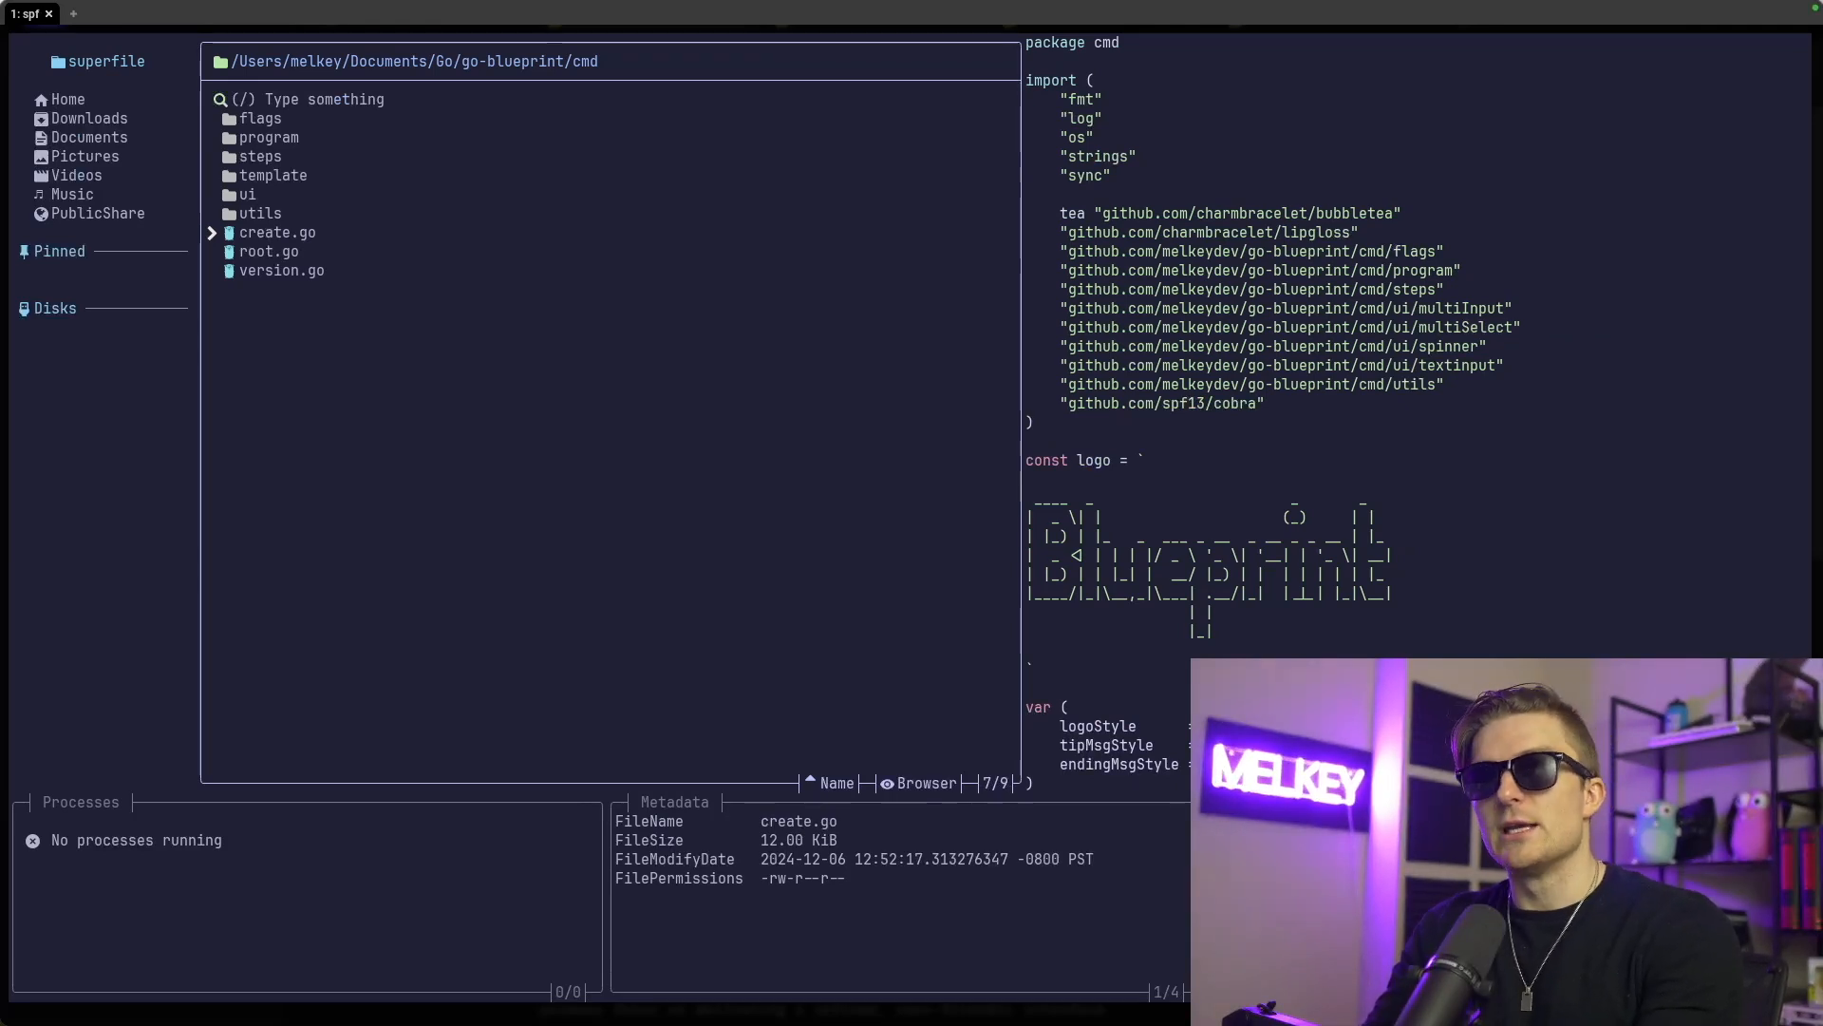
mouse_move(745, 369)
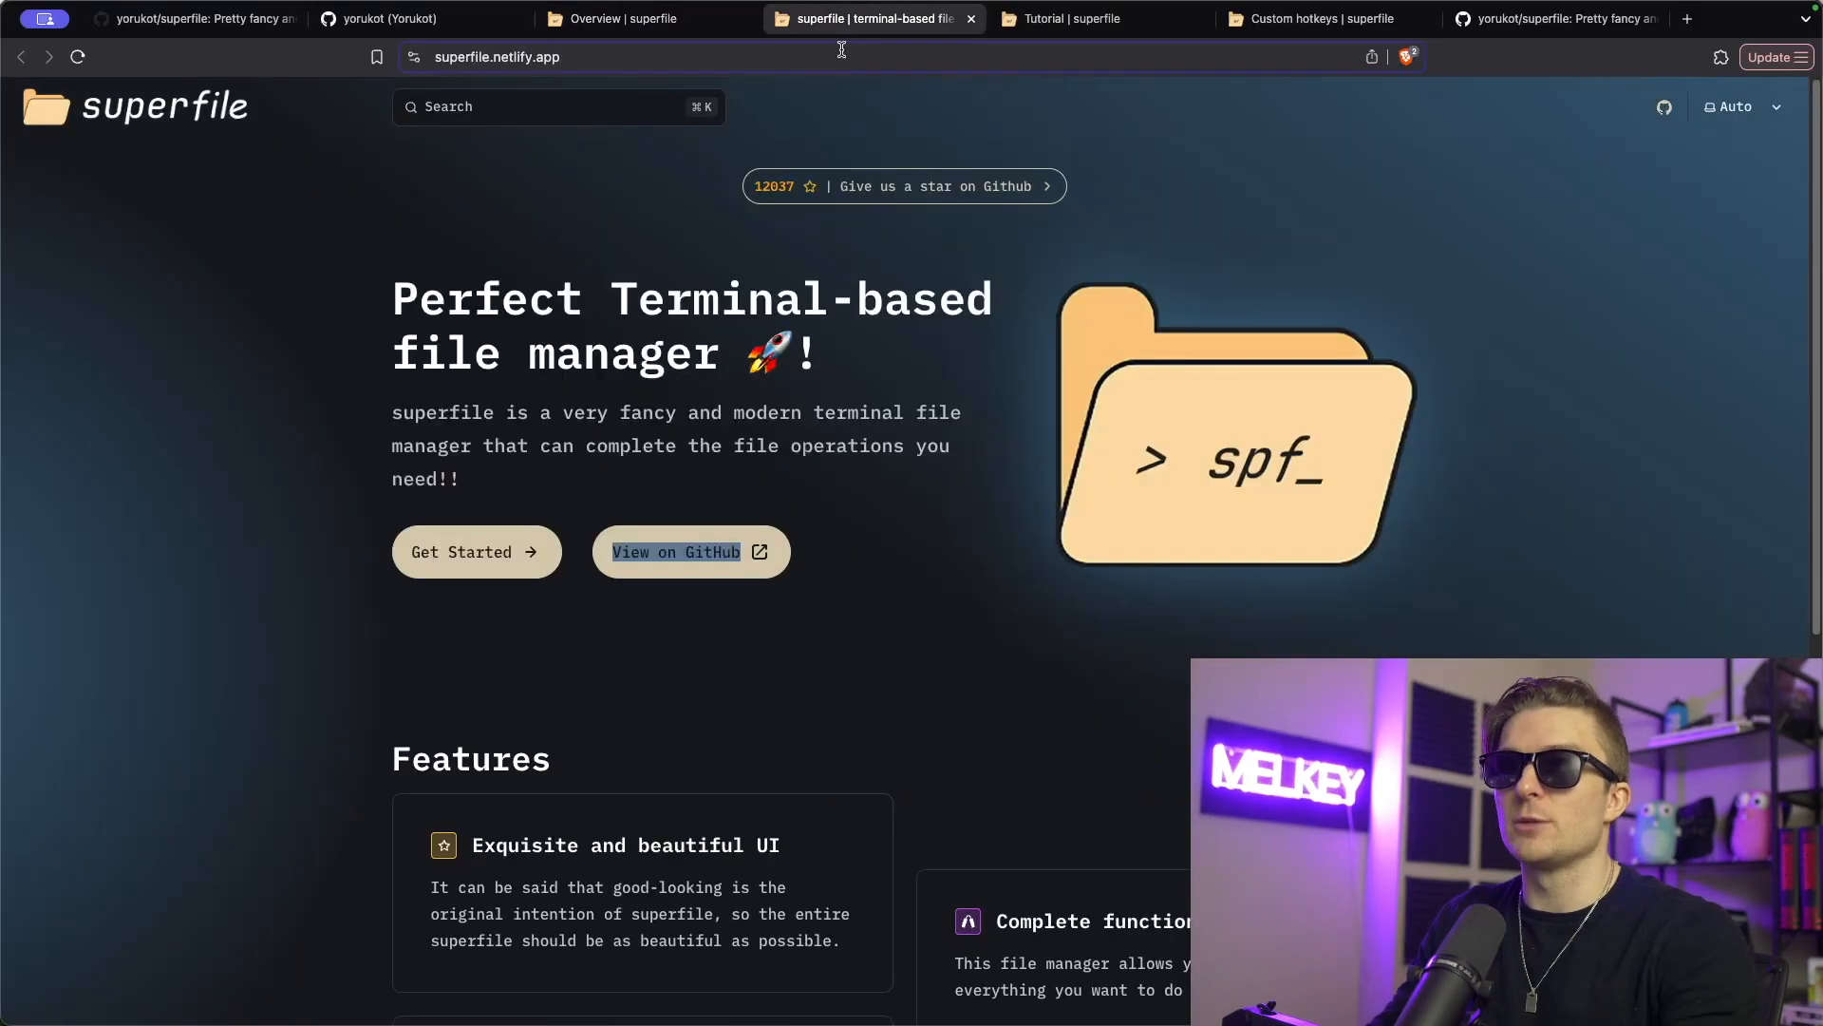
Switch to the superfile.netlify.app browser tab to read the editor docs
click(1098, 19)
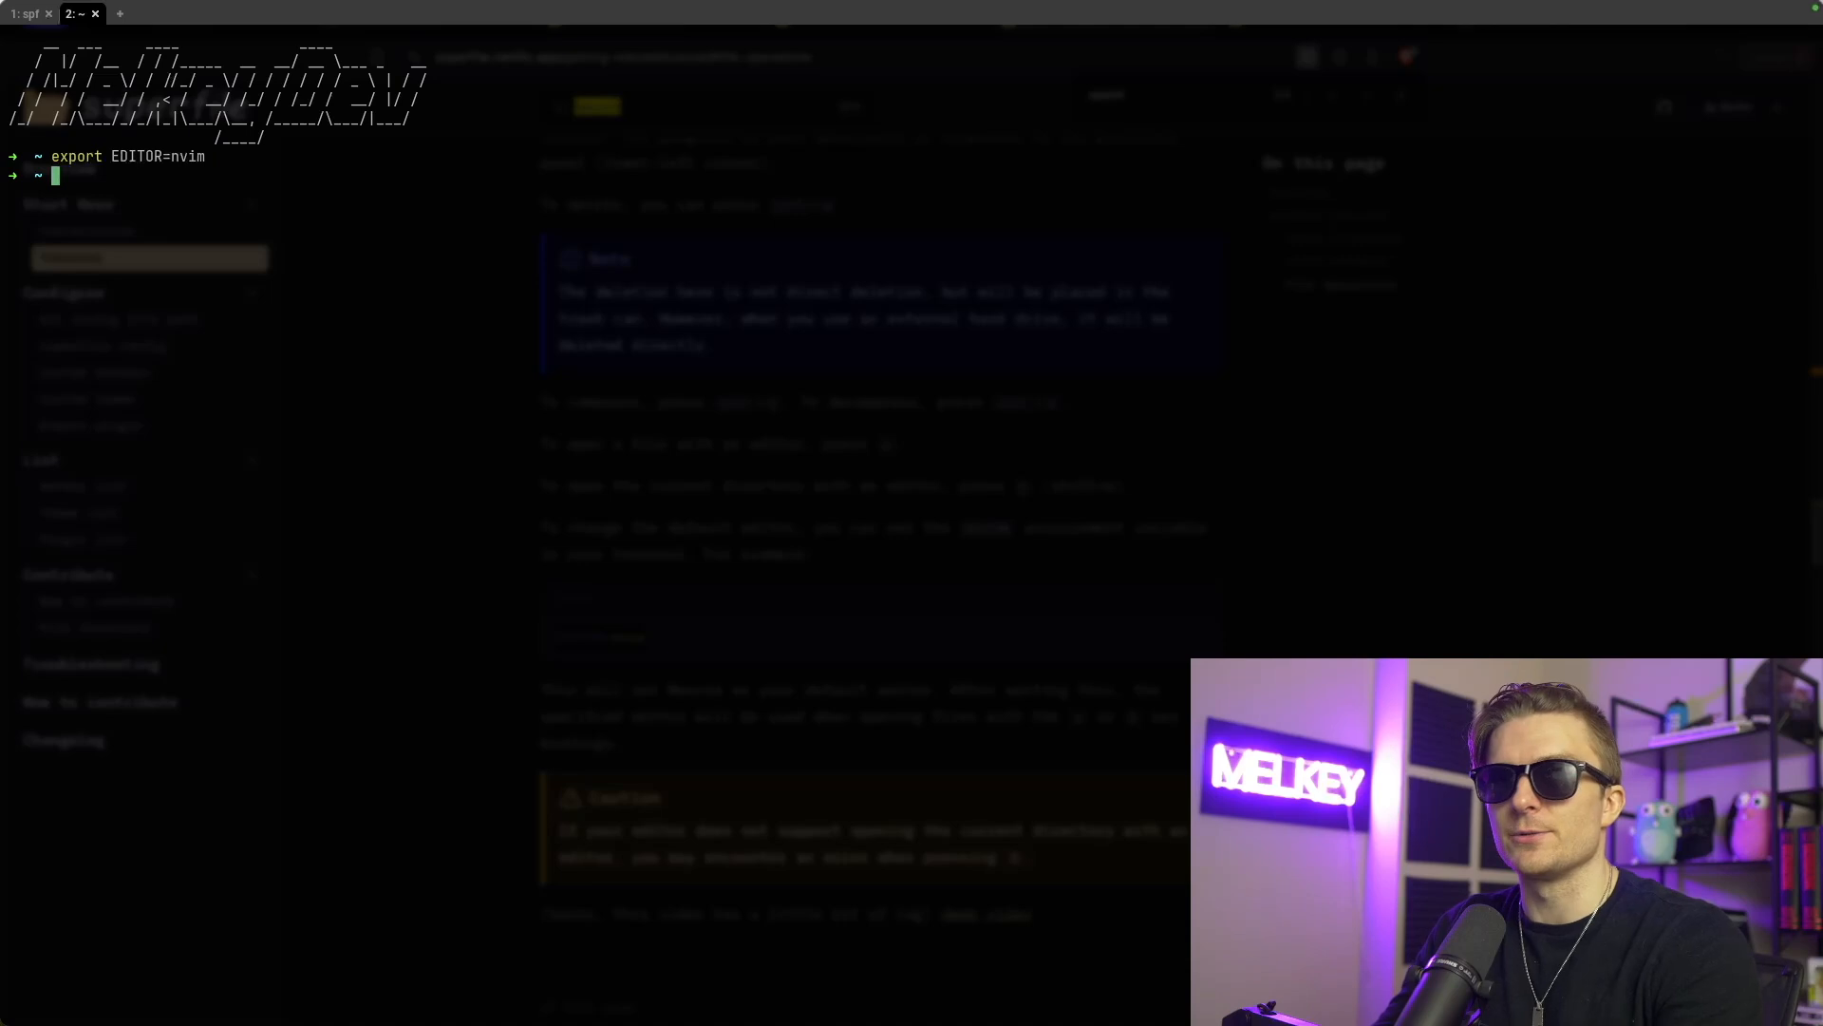
Relaunch spf, filter Documents for 'Go', open it, and search 'go-' to reach go-blueprint
text(reload)
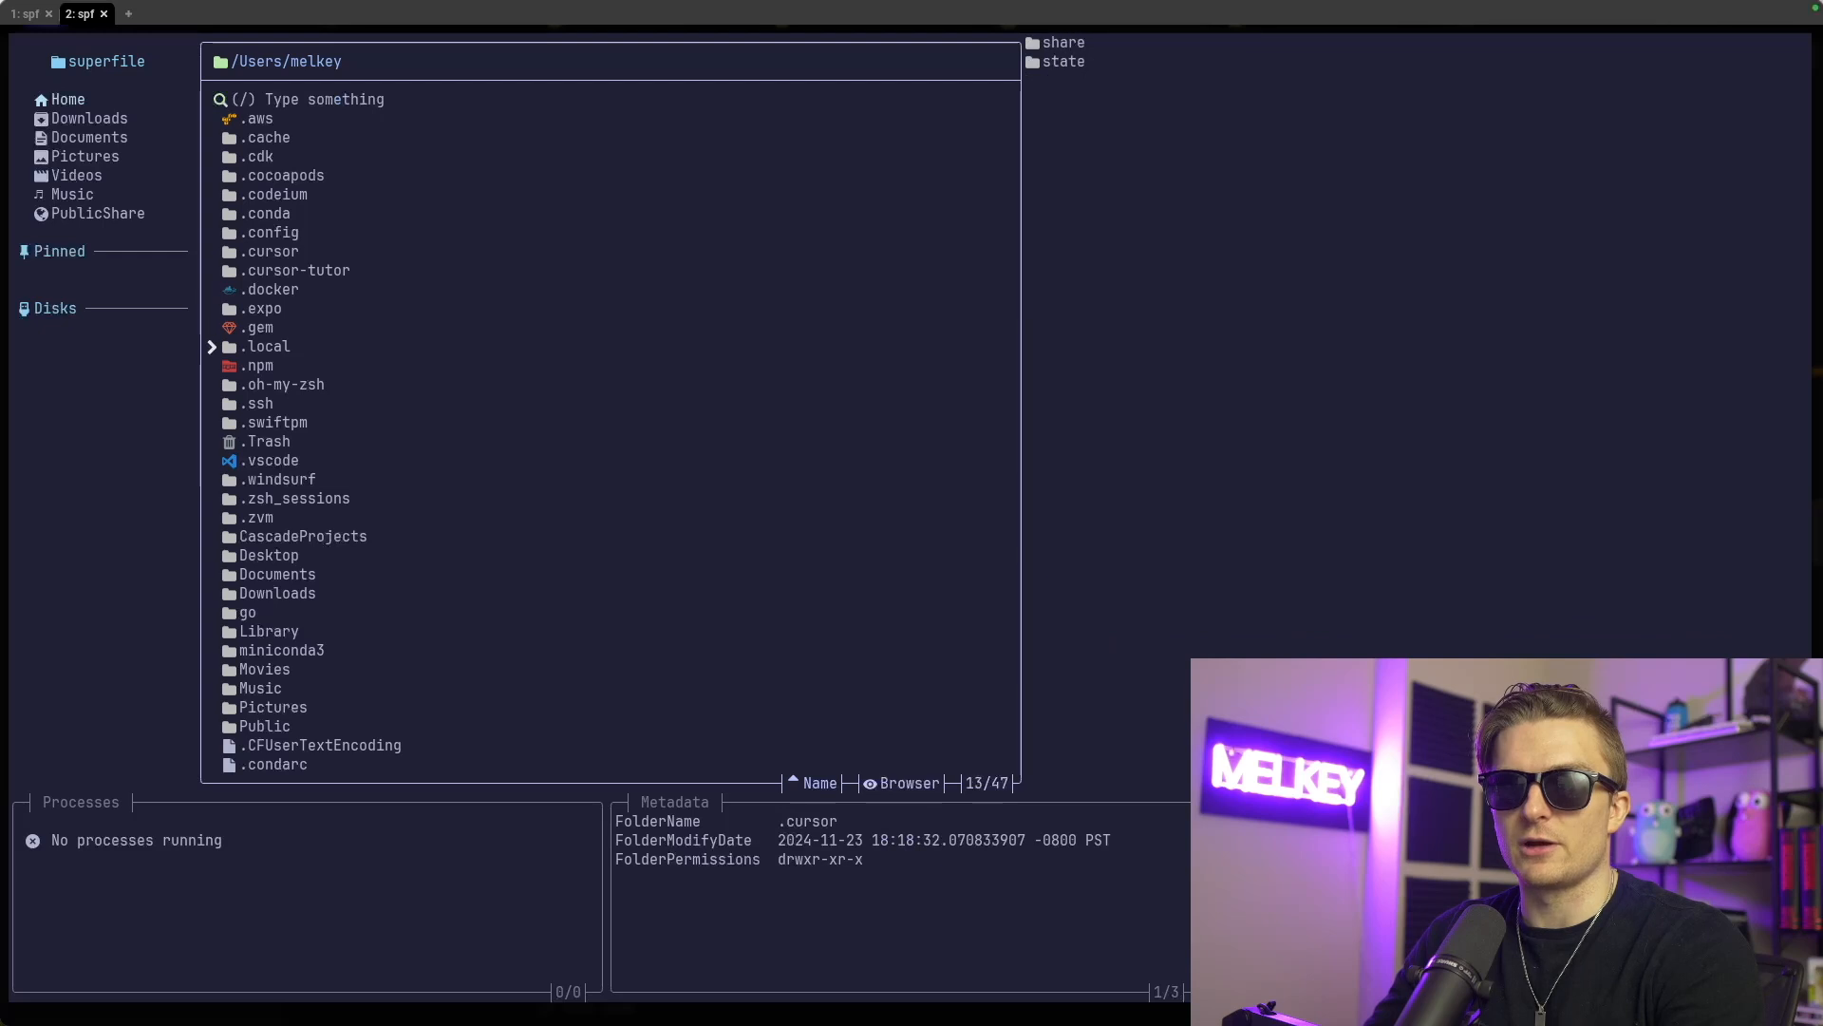
click(88, 136)
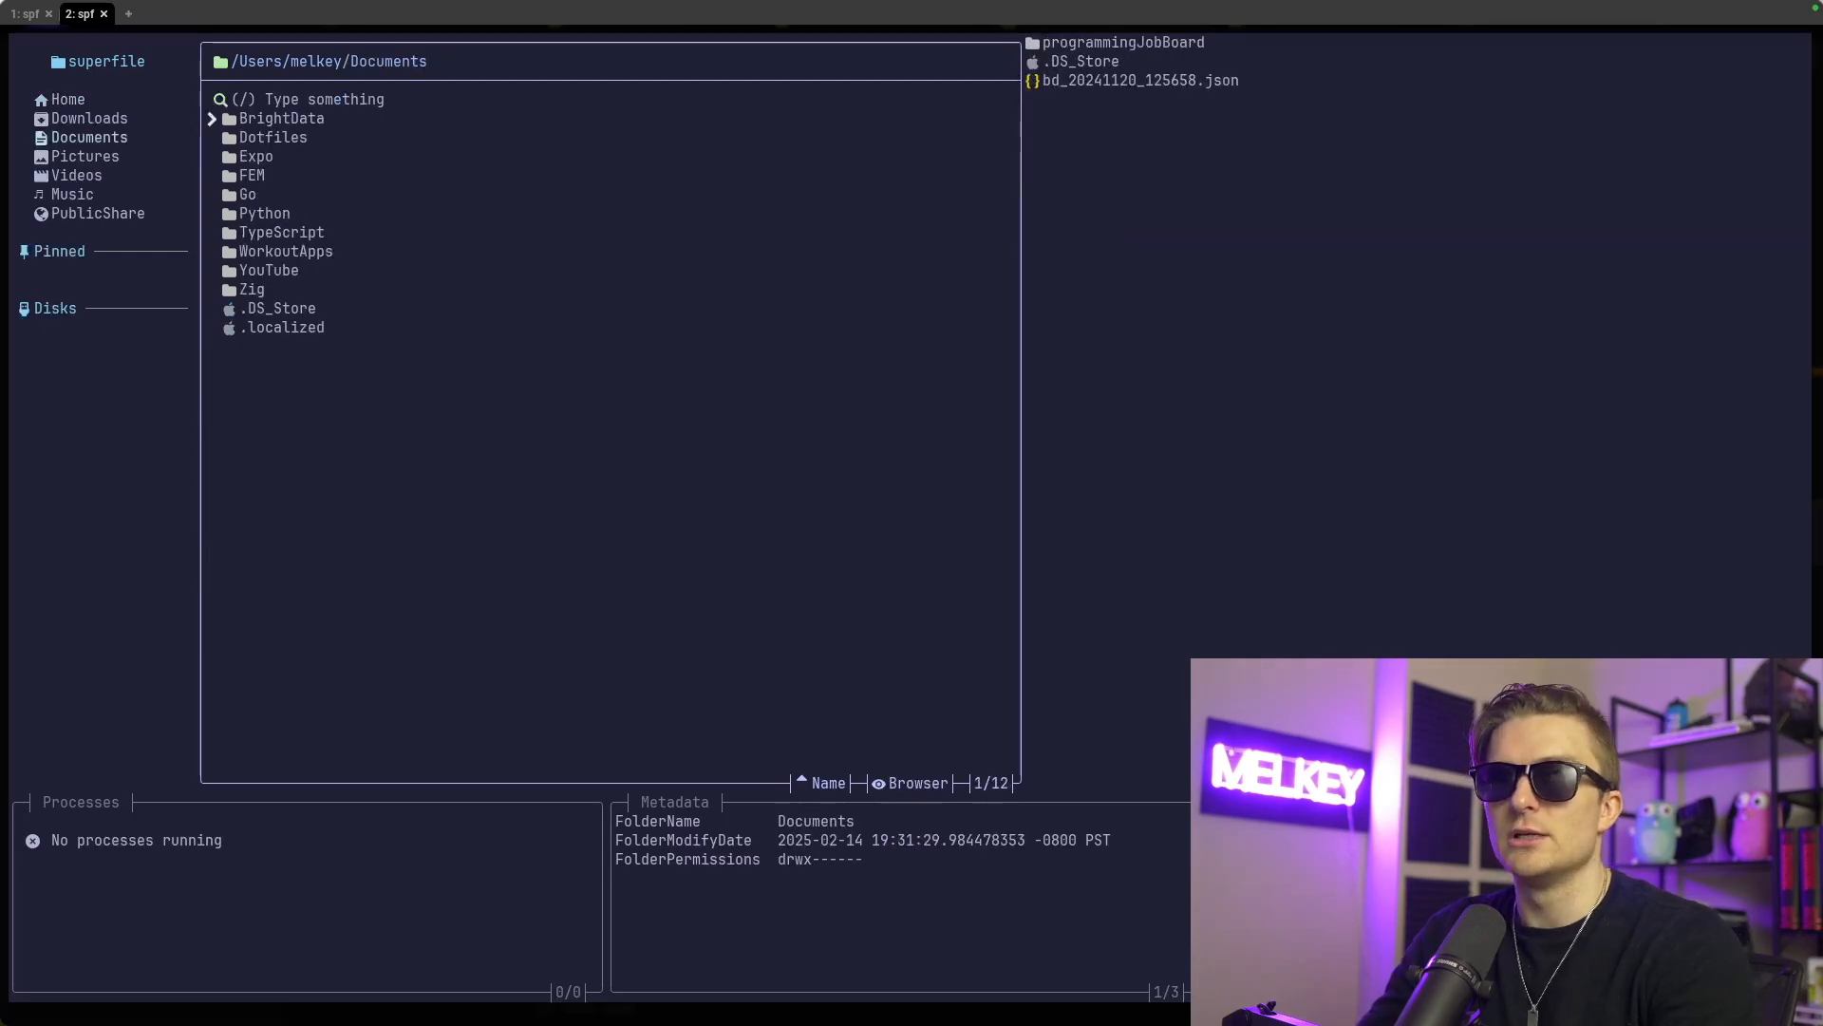
text(Go)
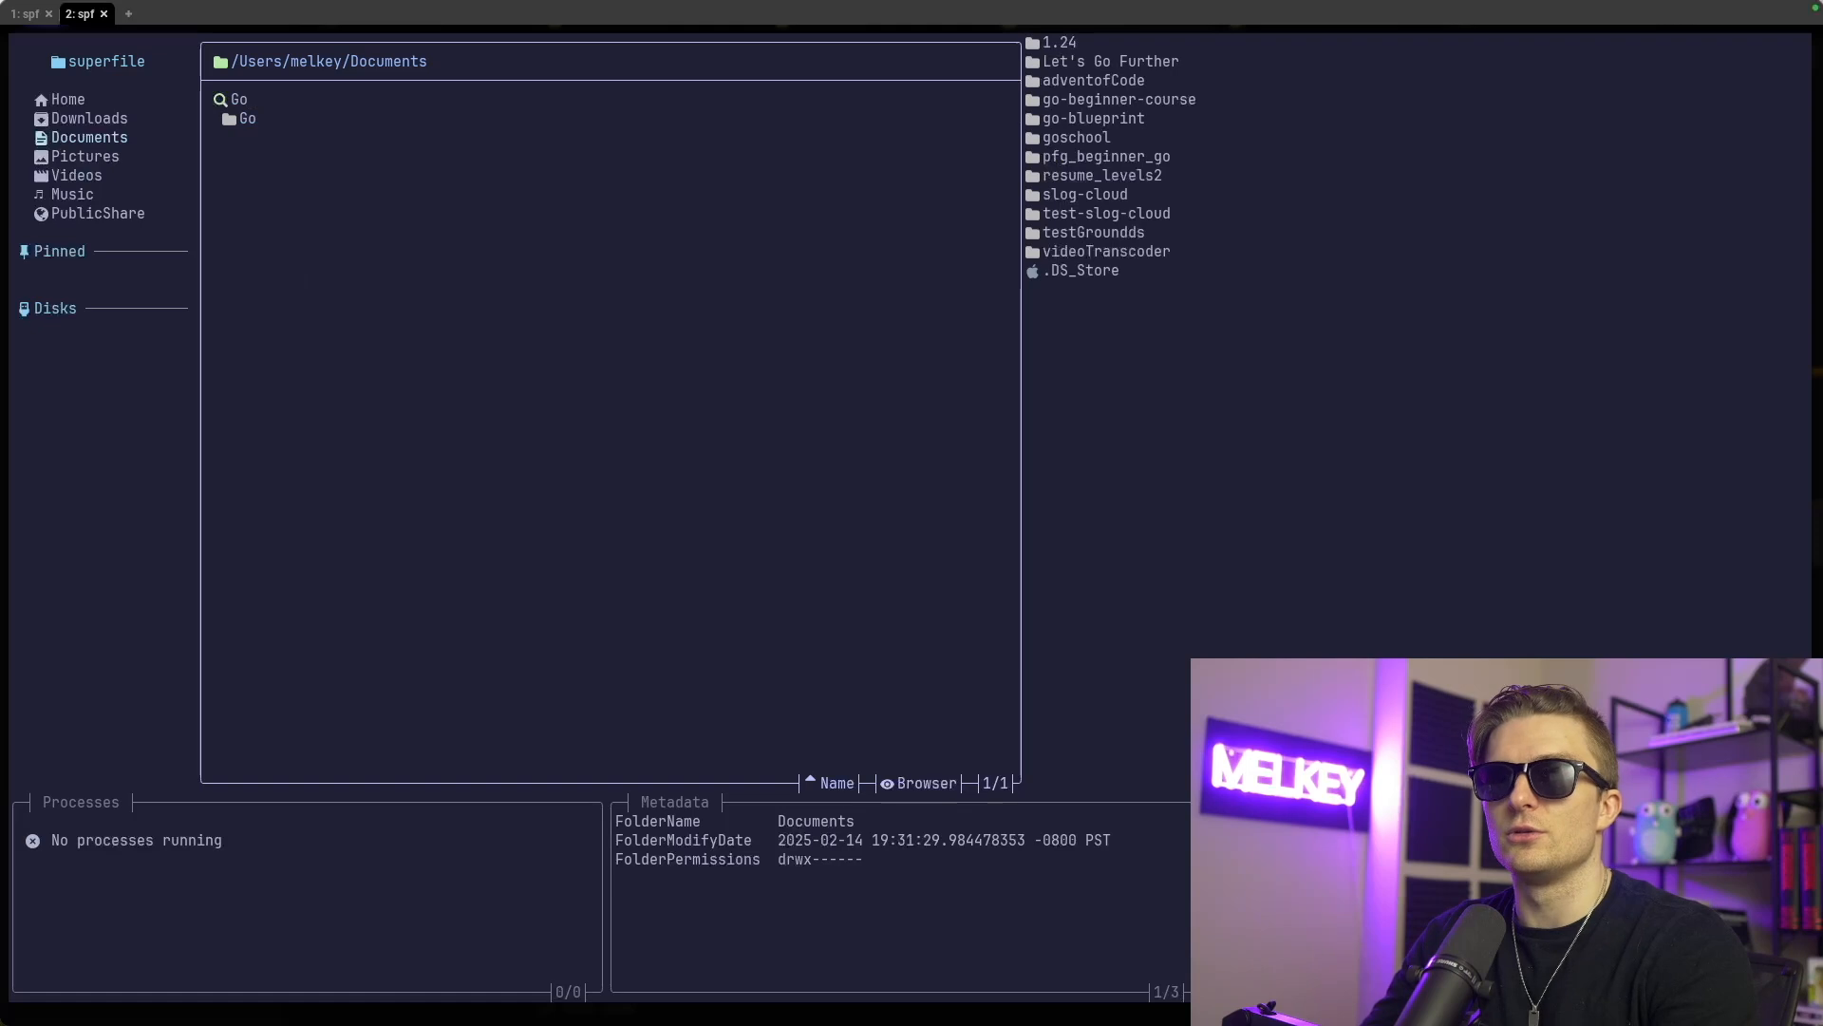
double_click(247, 118)
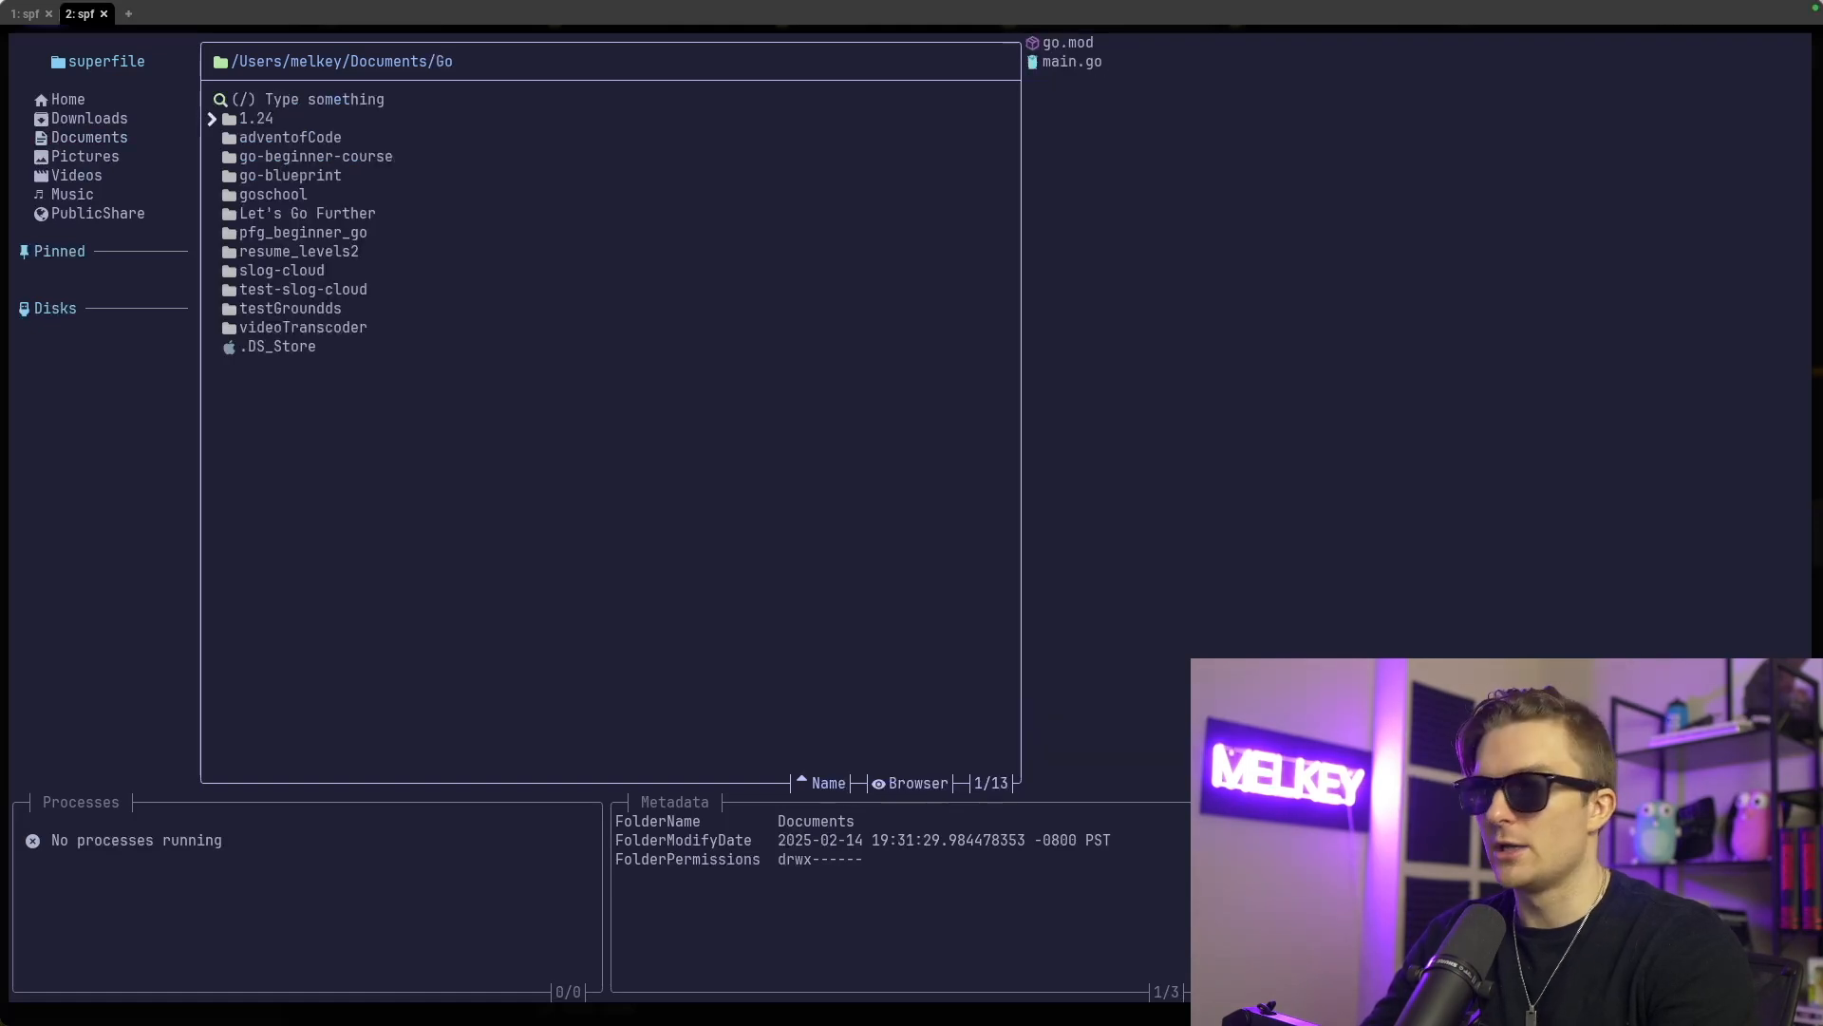
text(go-)
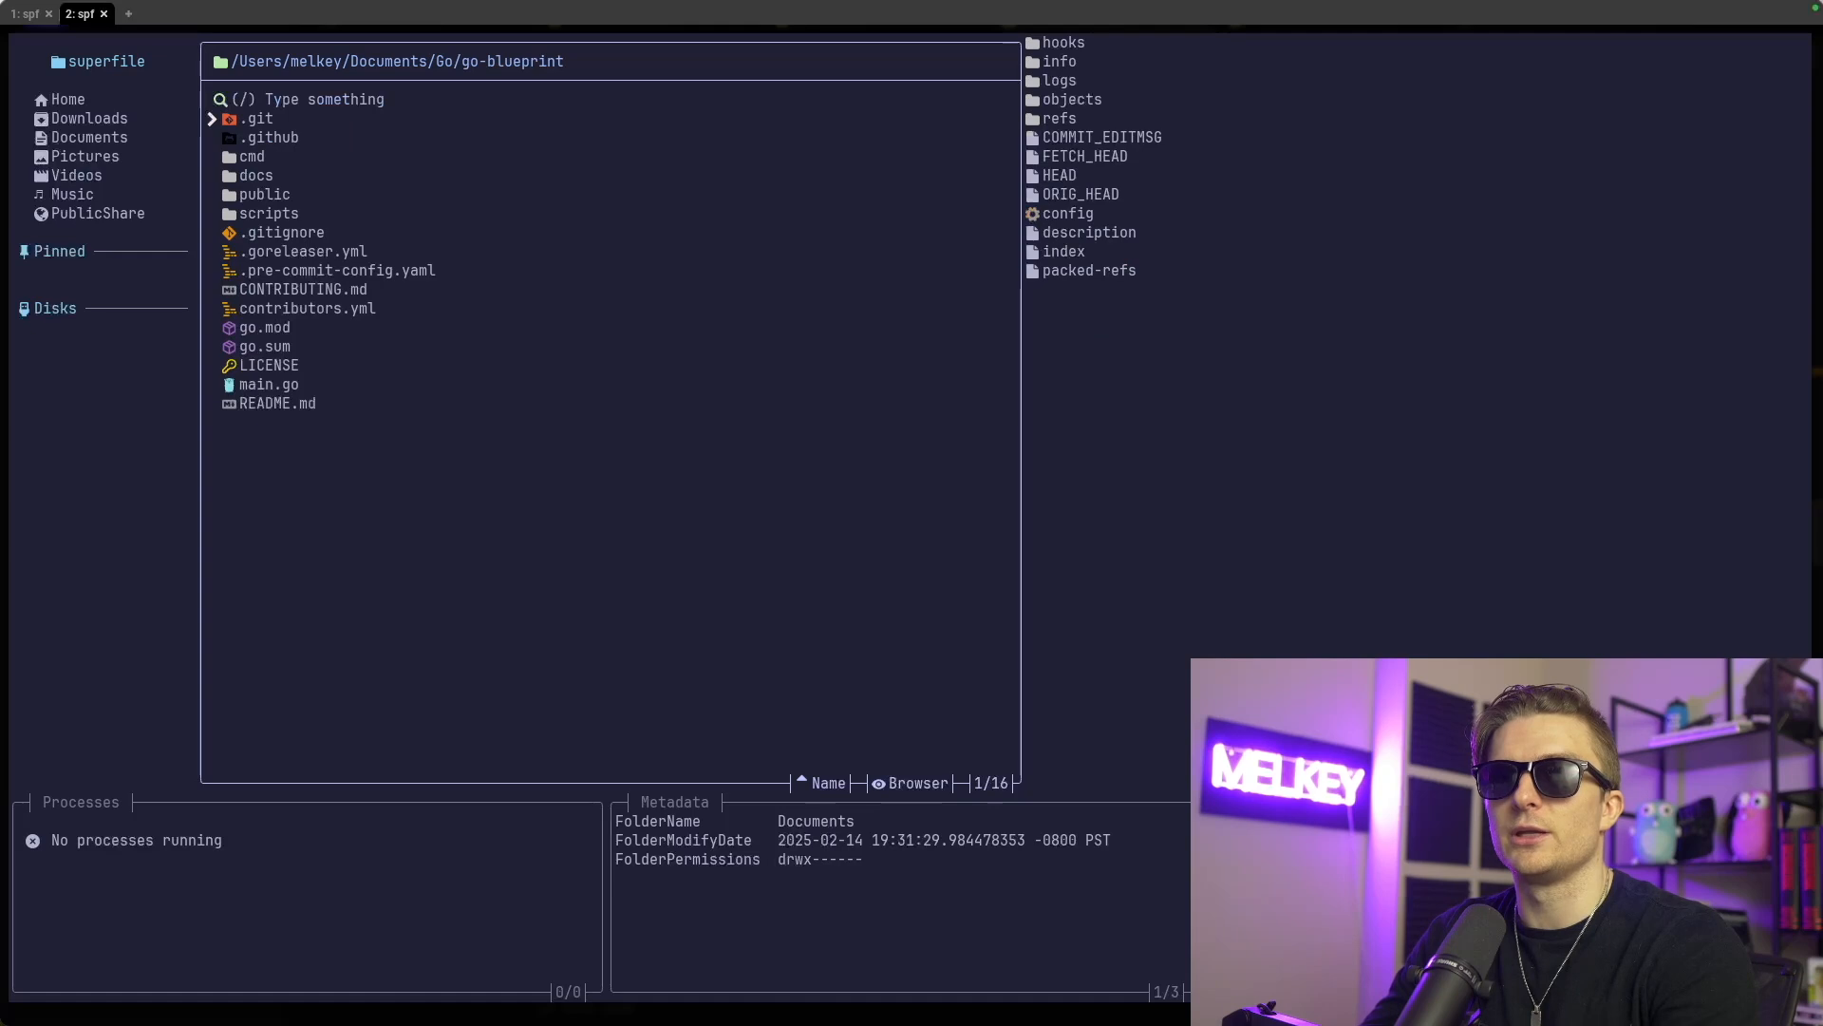
click(306, 307)
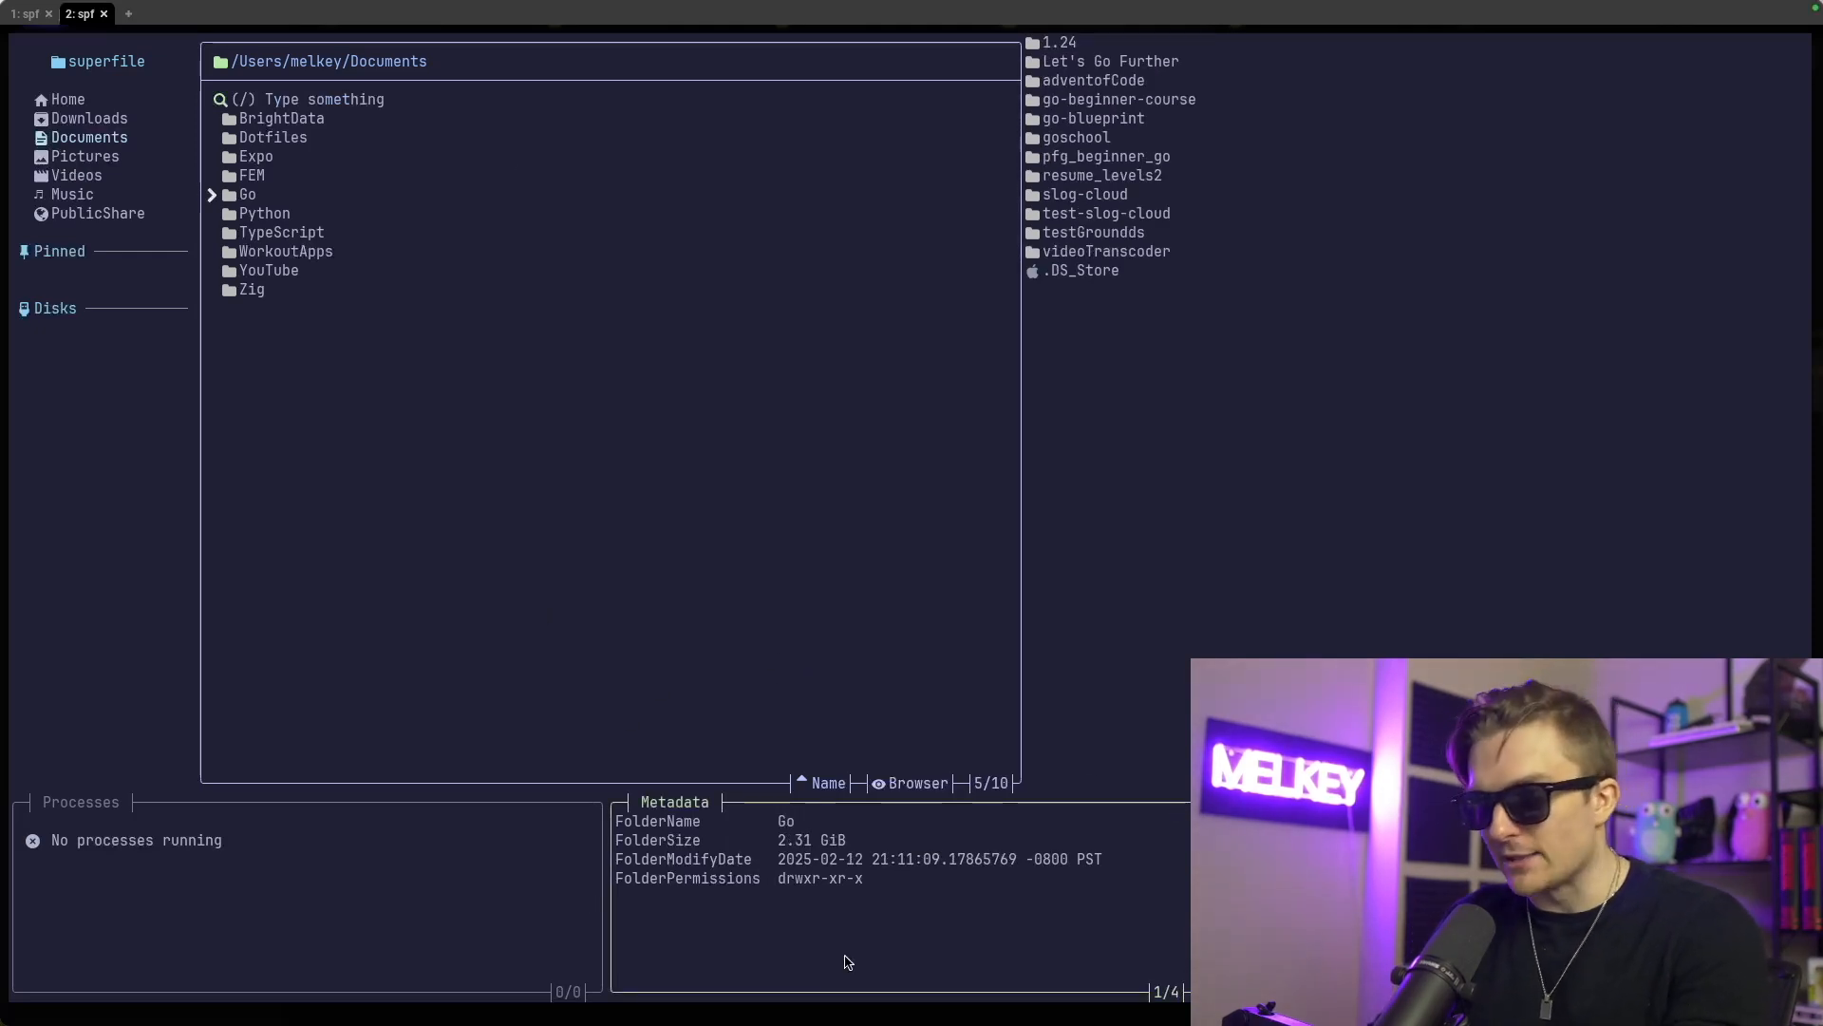
mouse_move(627, 499)
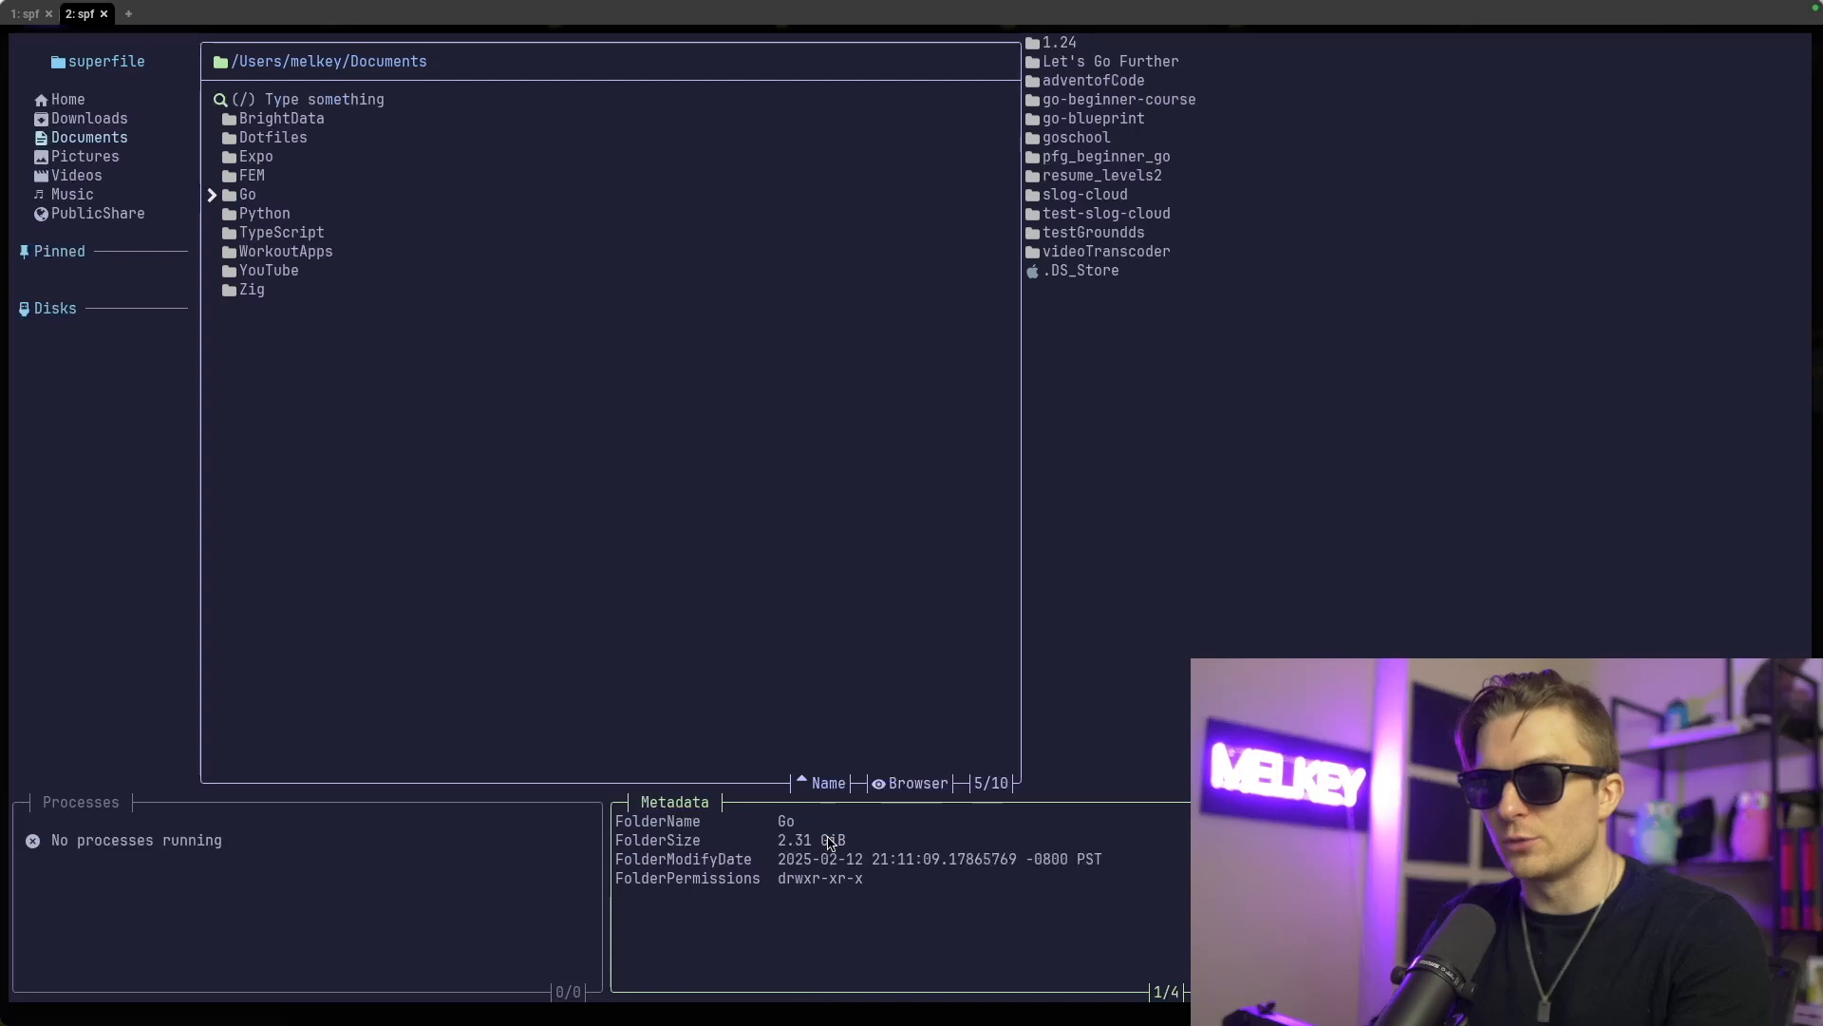
mouse_move(860, 822)
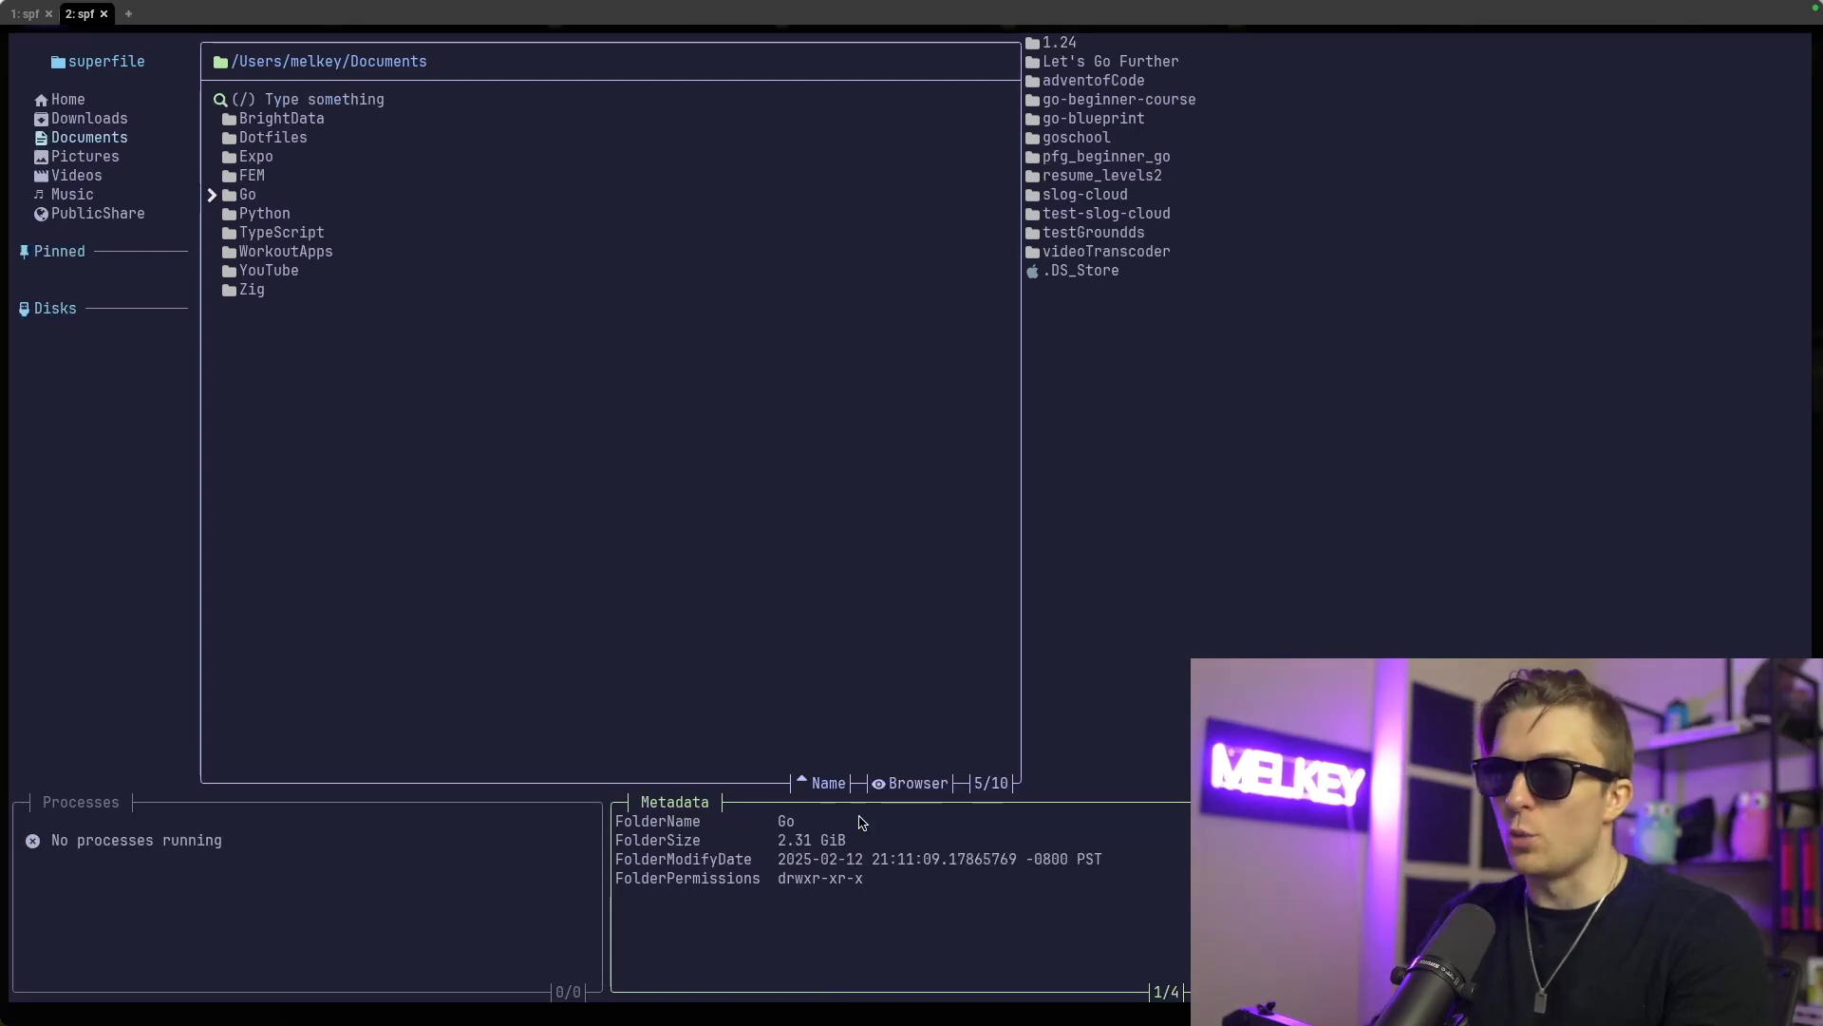
mouse_move(678, 876)
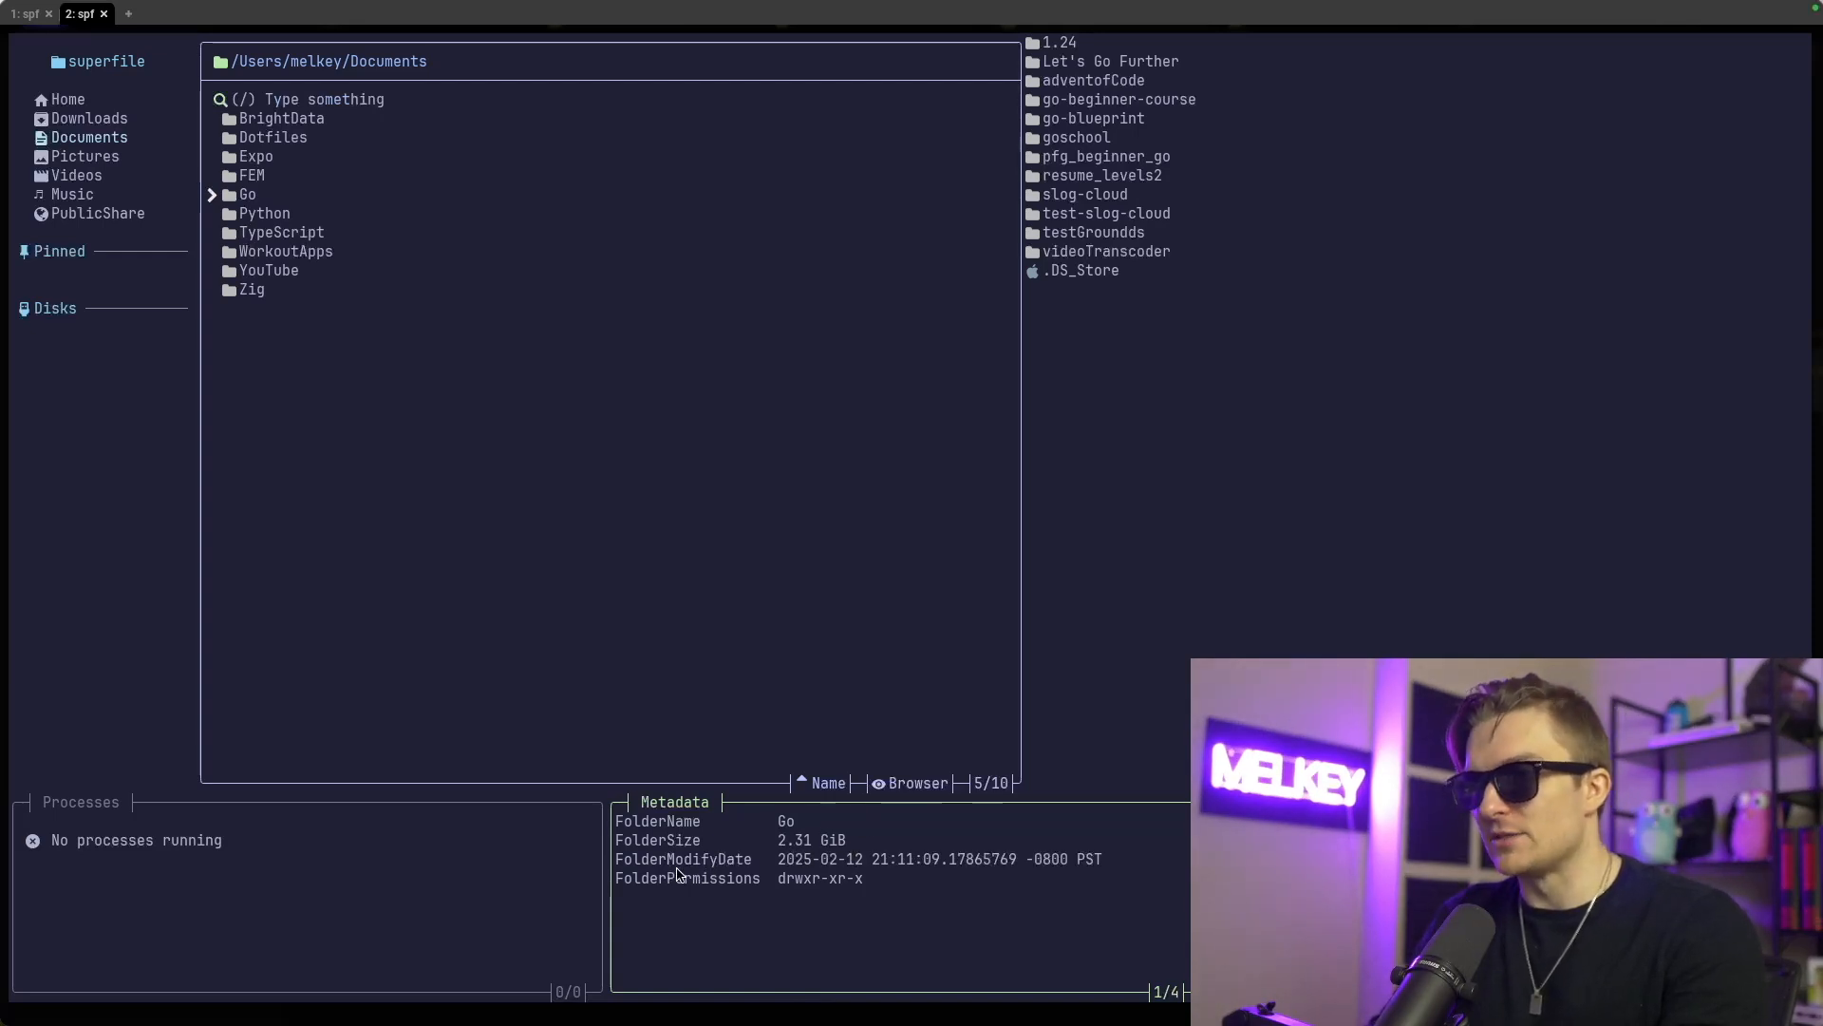
mouse_move(582, 471)
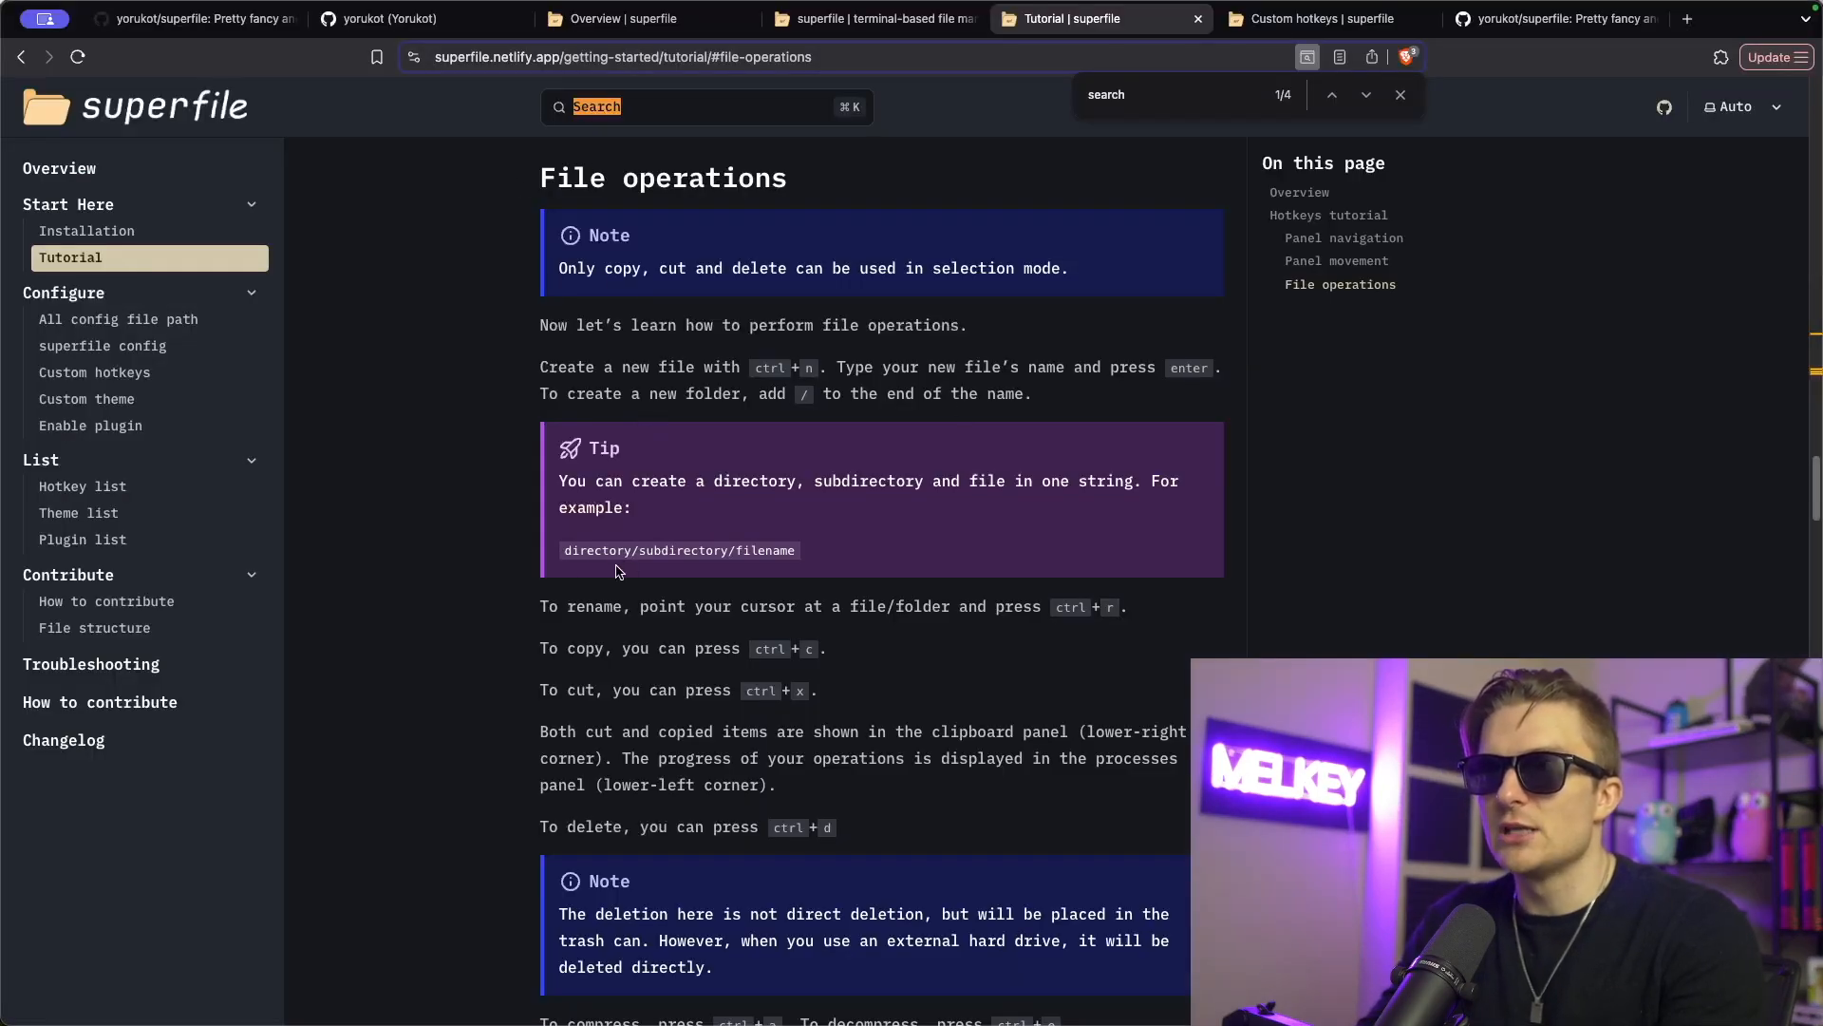
mouse_move(938, 613)
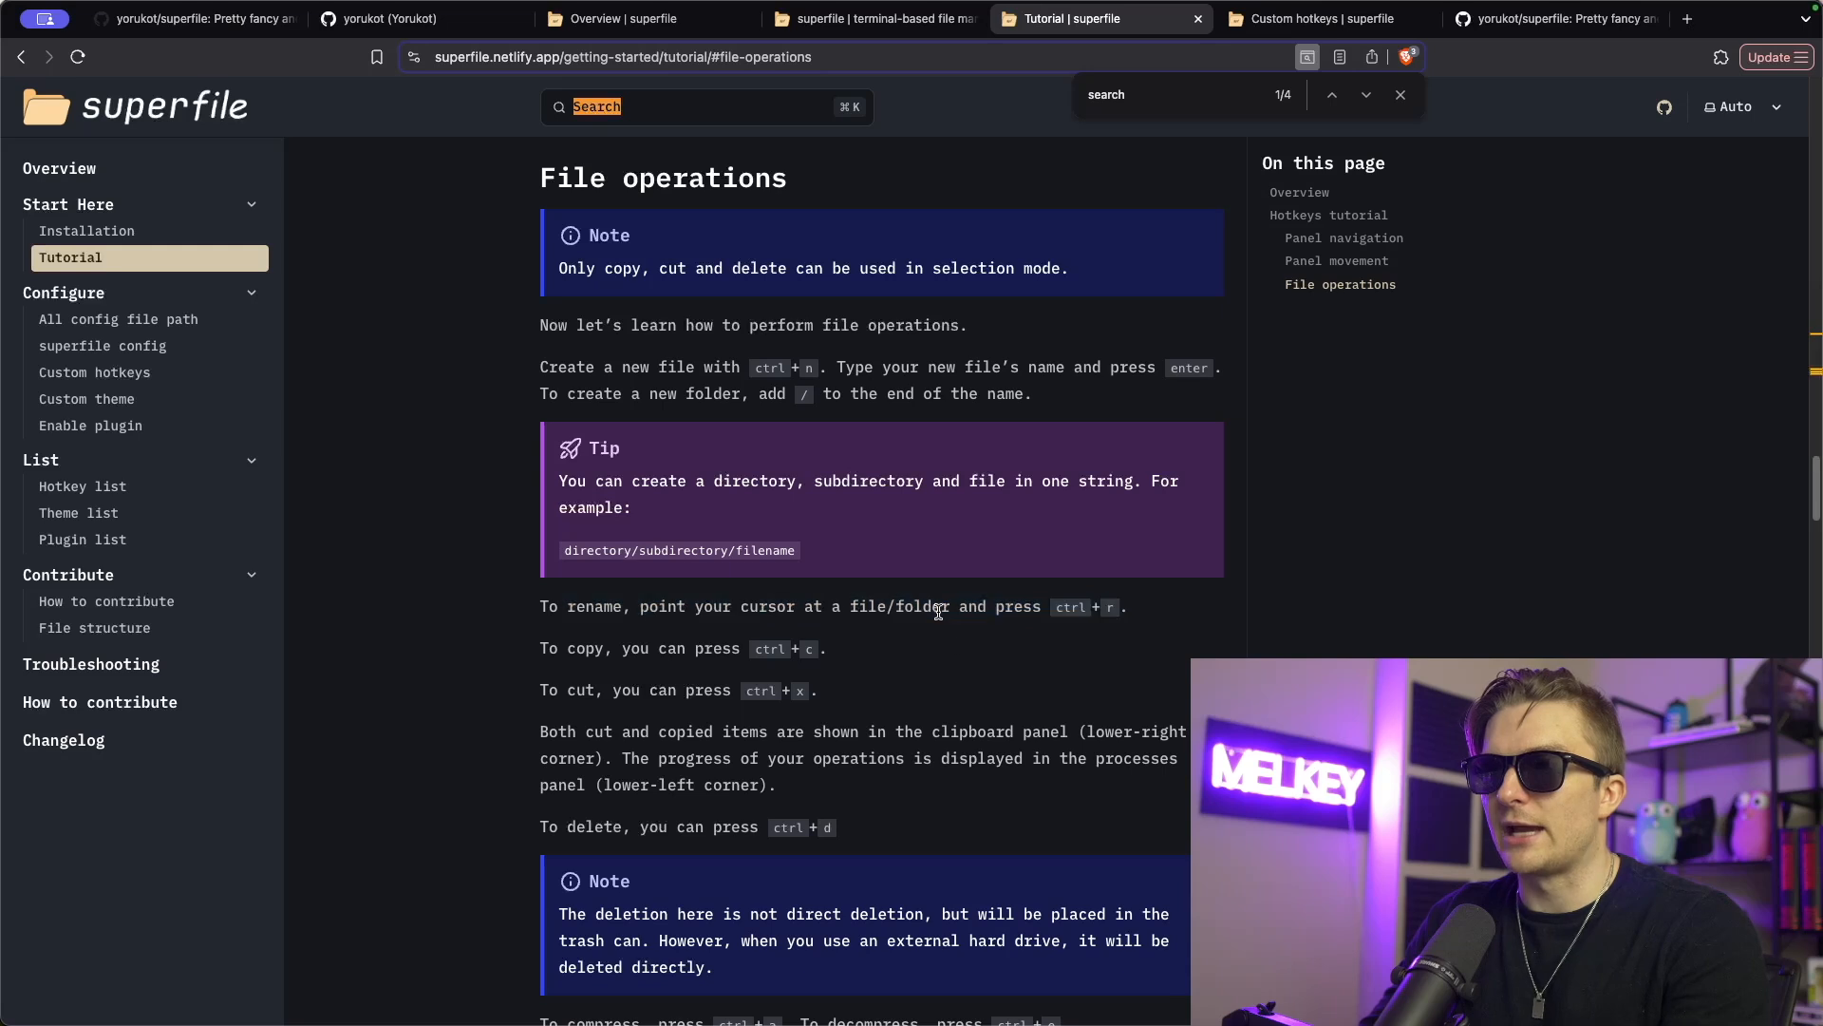
Scroll the file operations docs down to the compress and decompress instructions
scroll(down, 3)
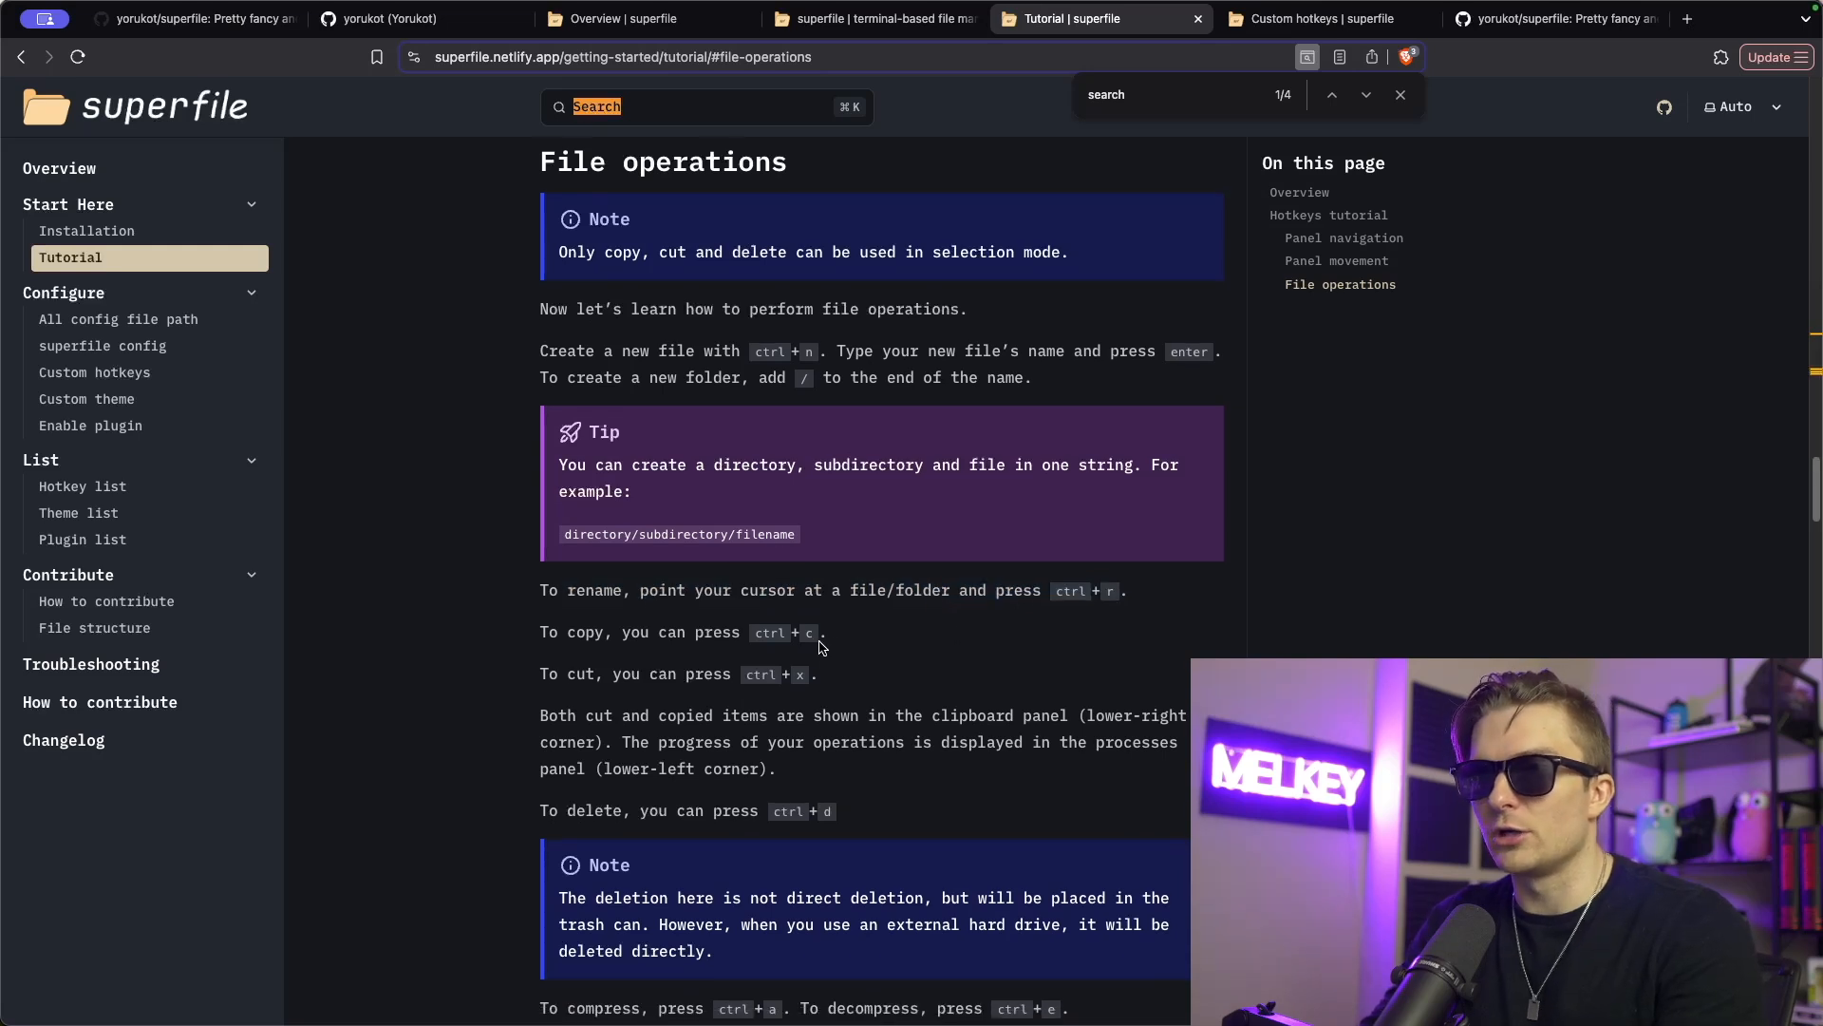
mouse_move(836, 690)
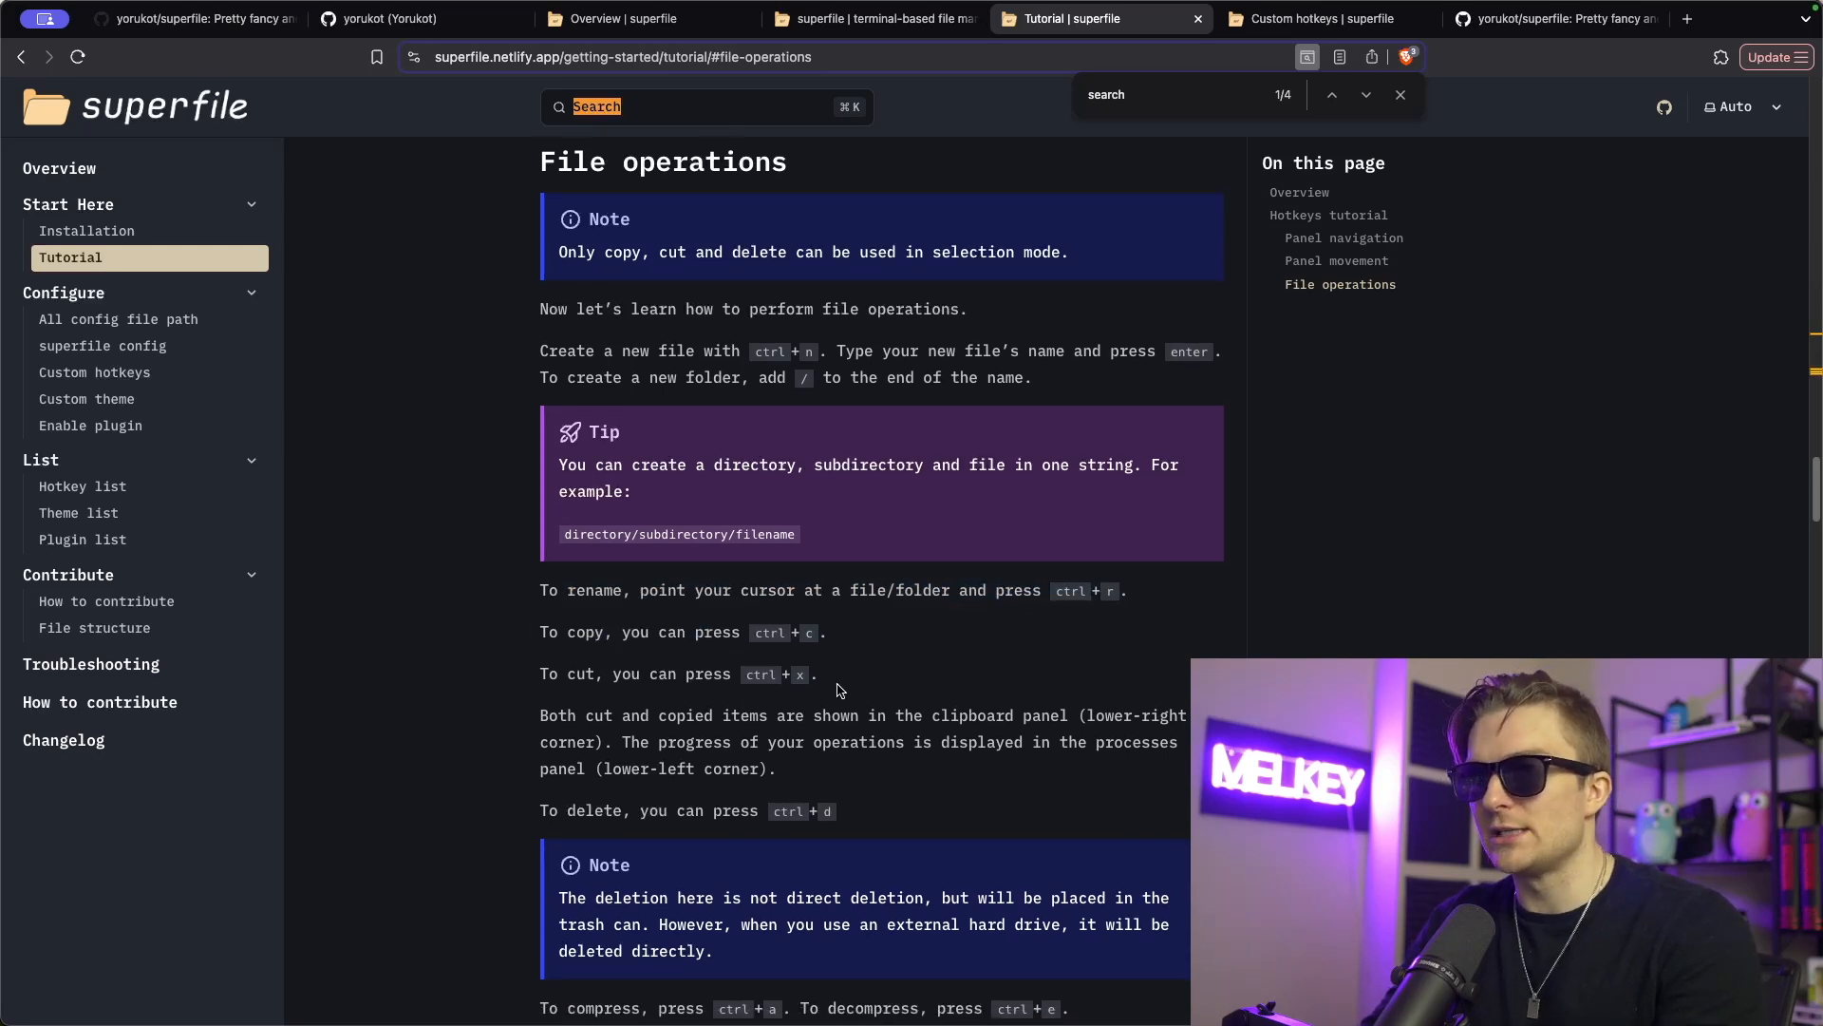
mouse_move(917, 663)
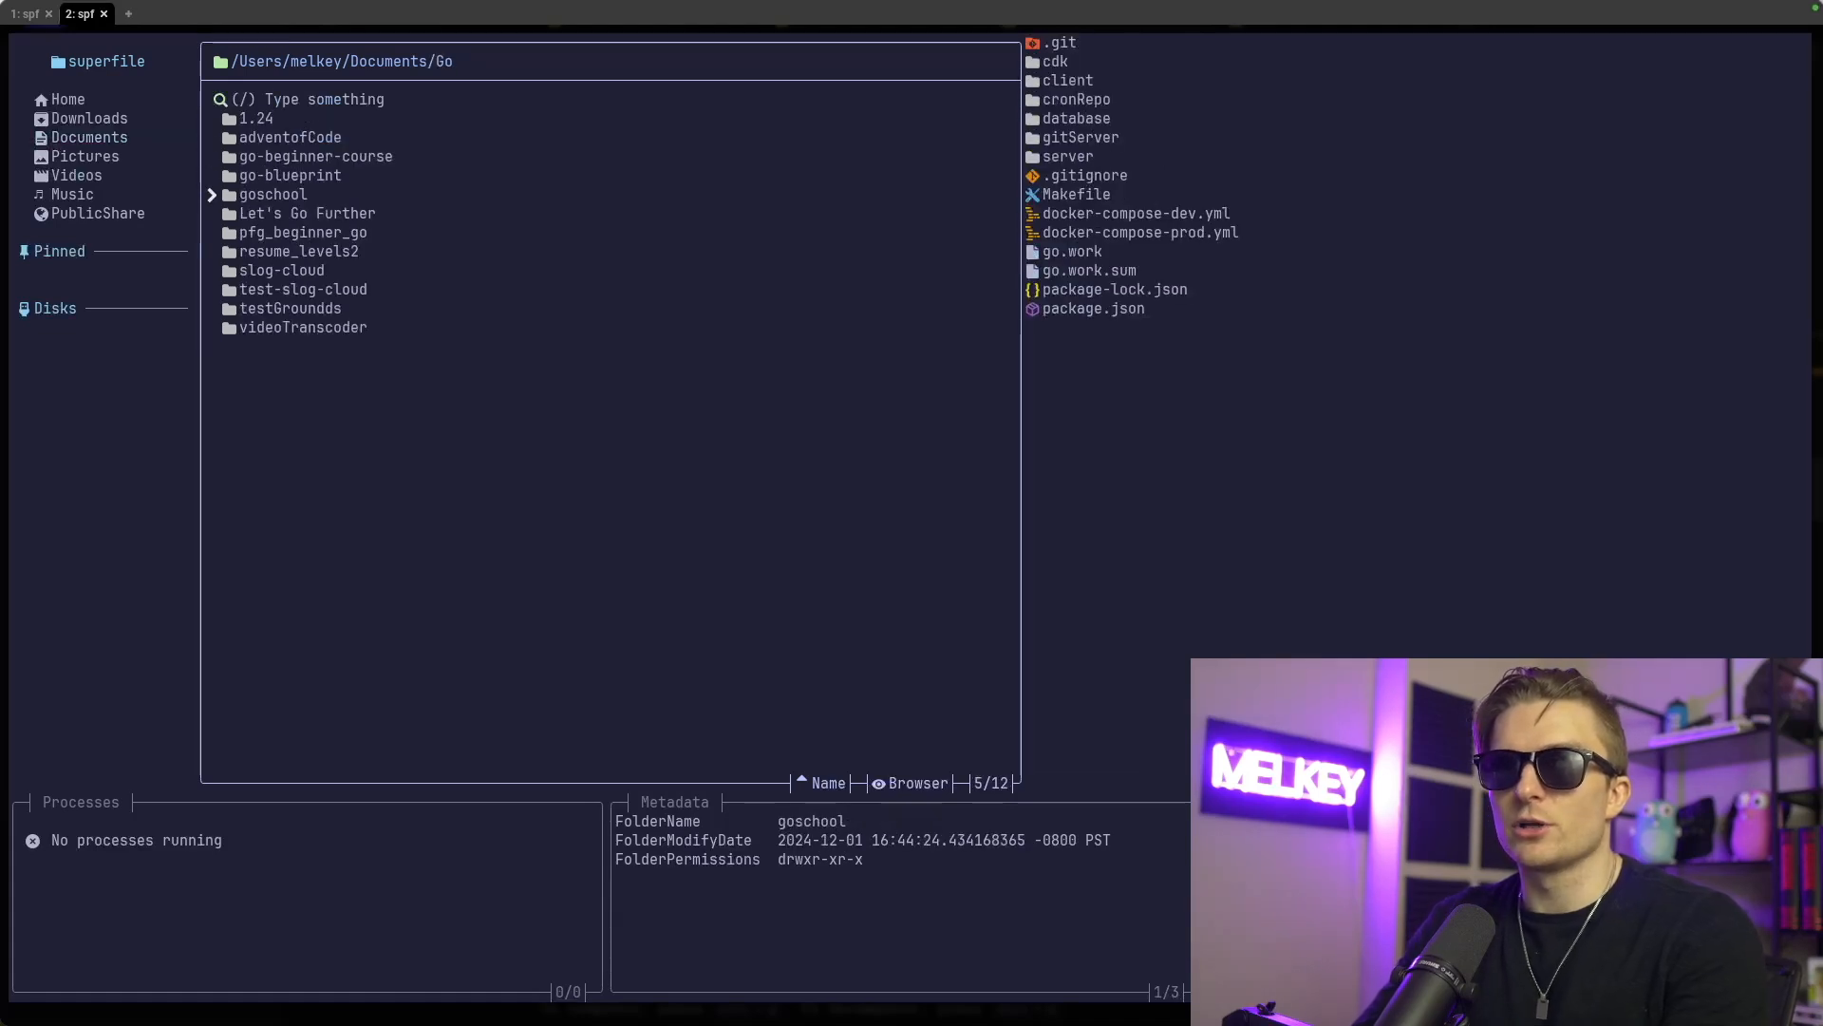
Select the slog-cloud folder in Documents/Go for copying
click(283, 269)
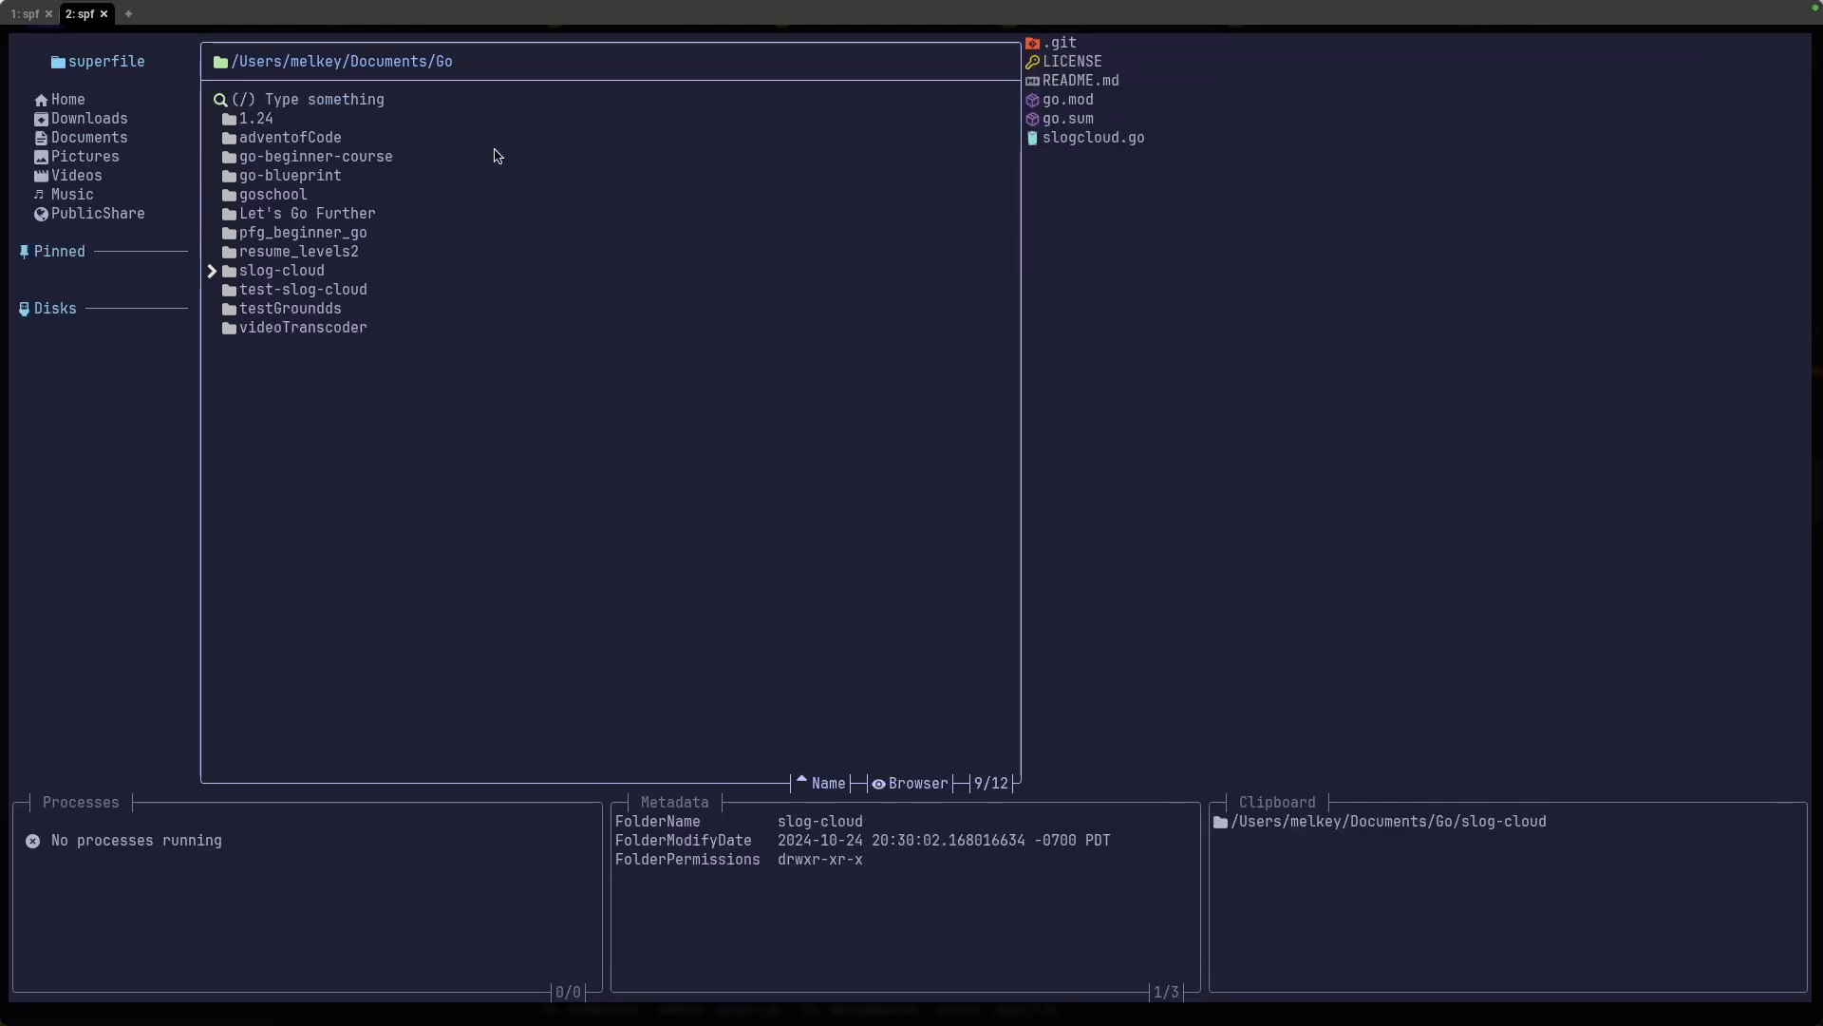
mouse_move(1276, 834)
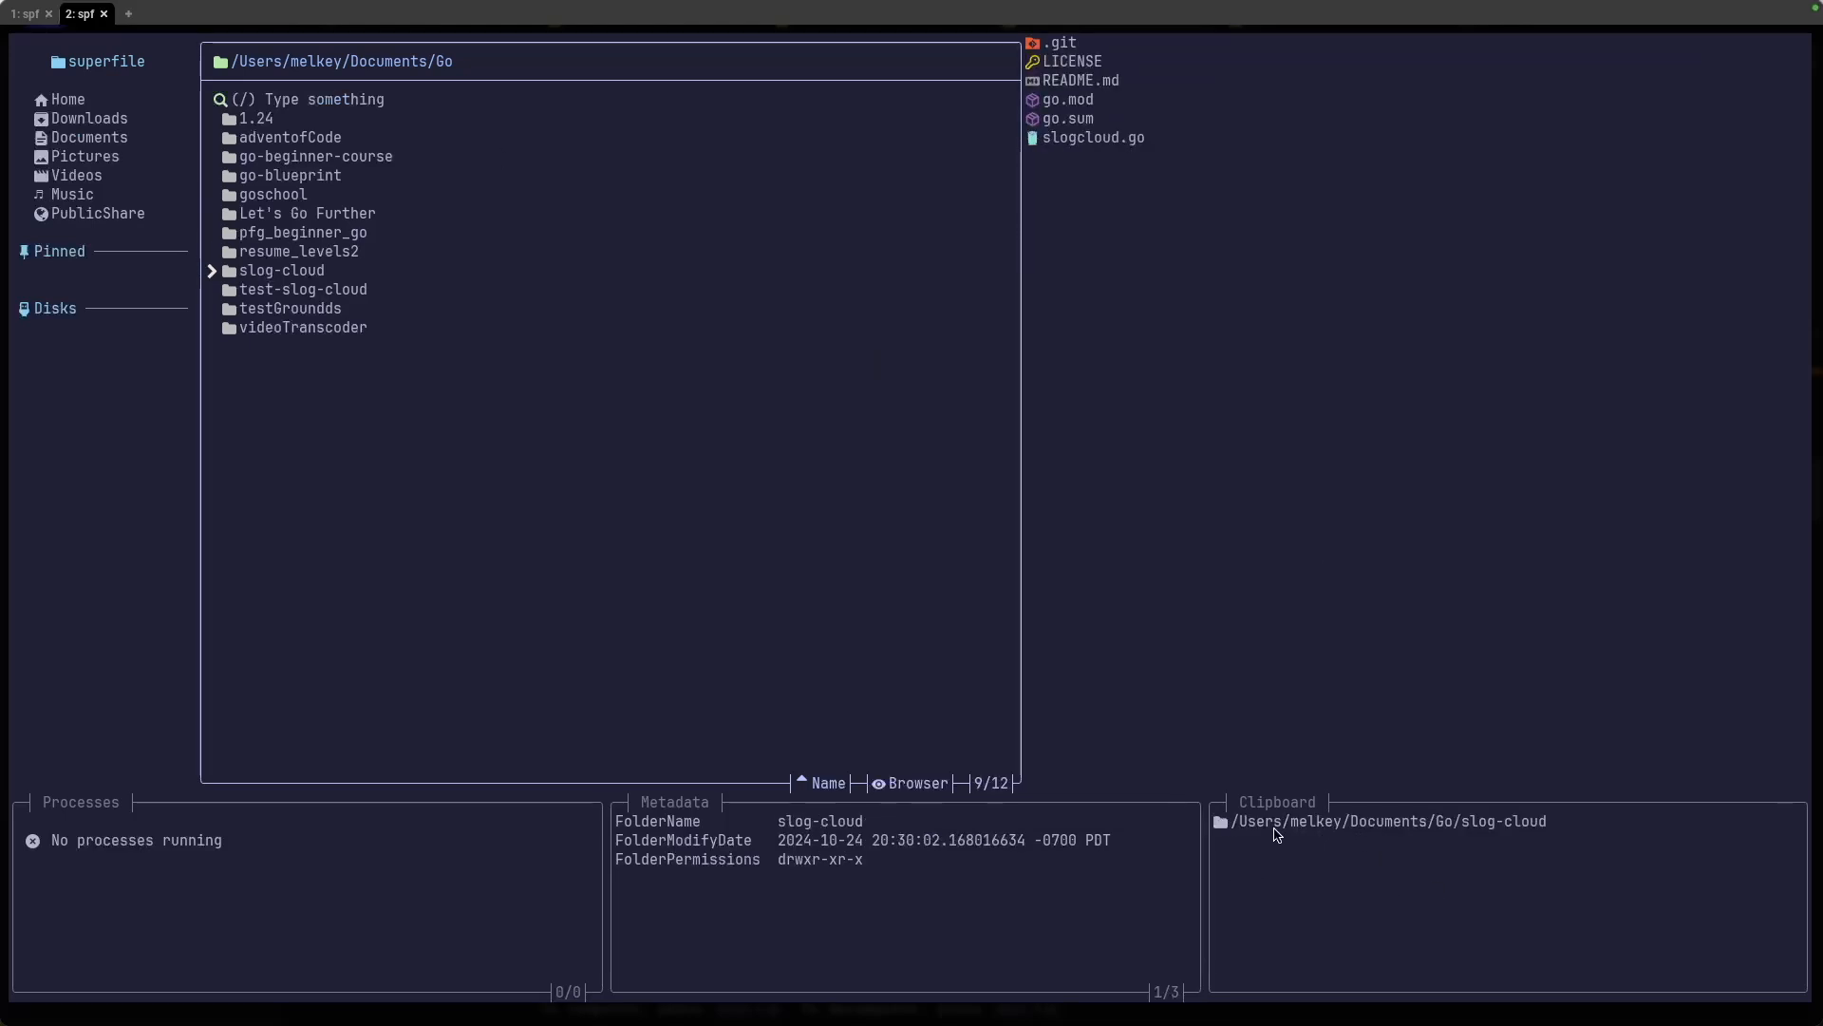
mouse_move(1501, 840)
text(test)
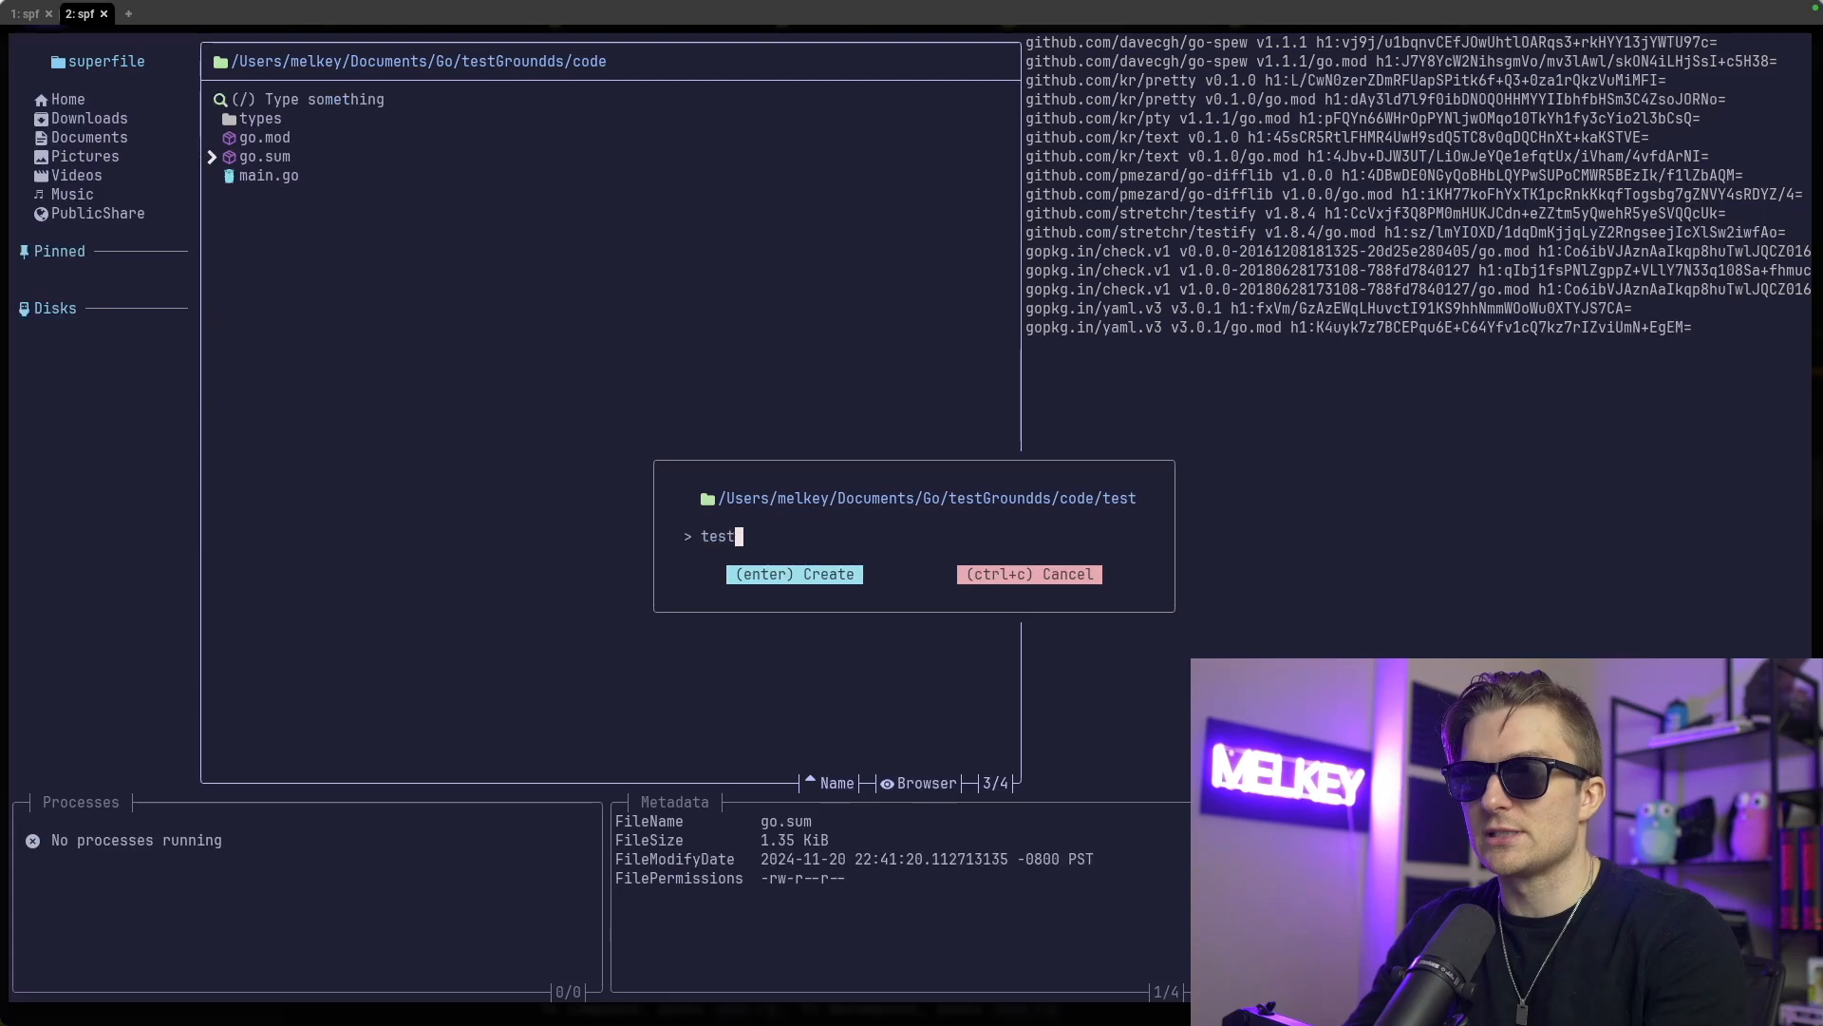
Confirm the new file prompts to create file.go inside newFolder
key(enter)
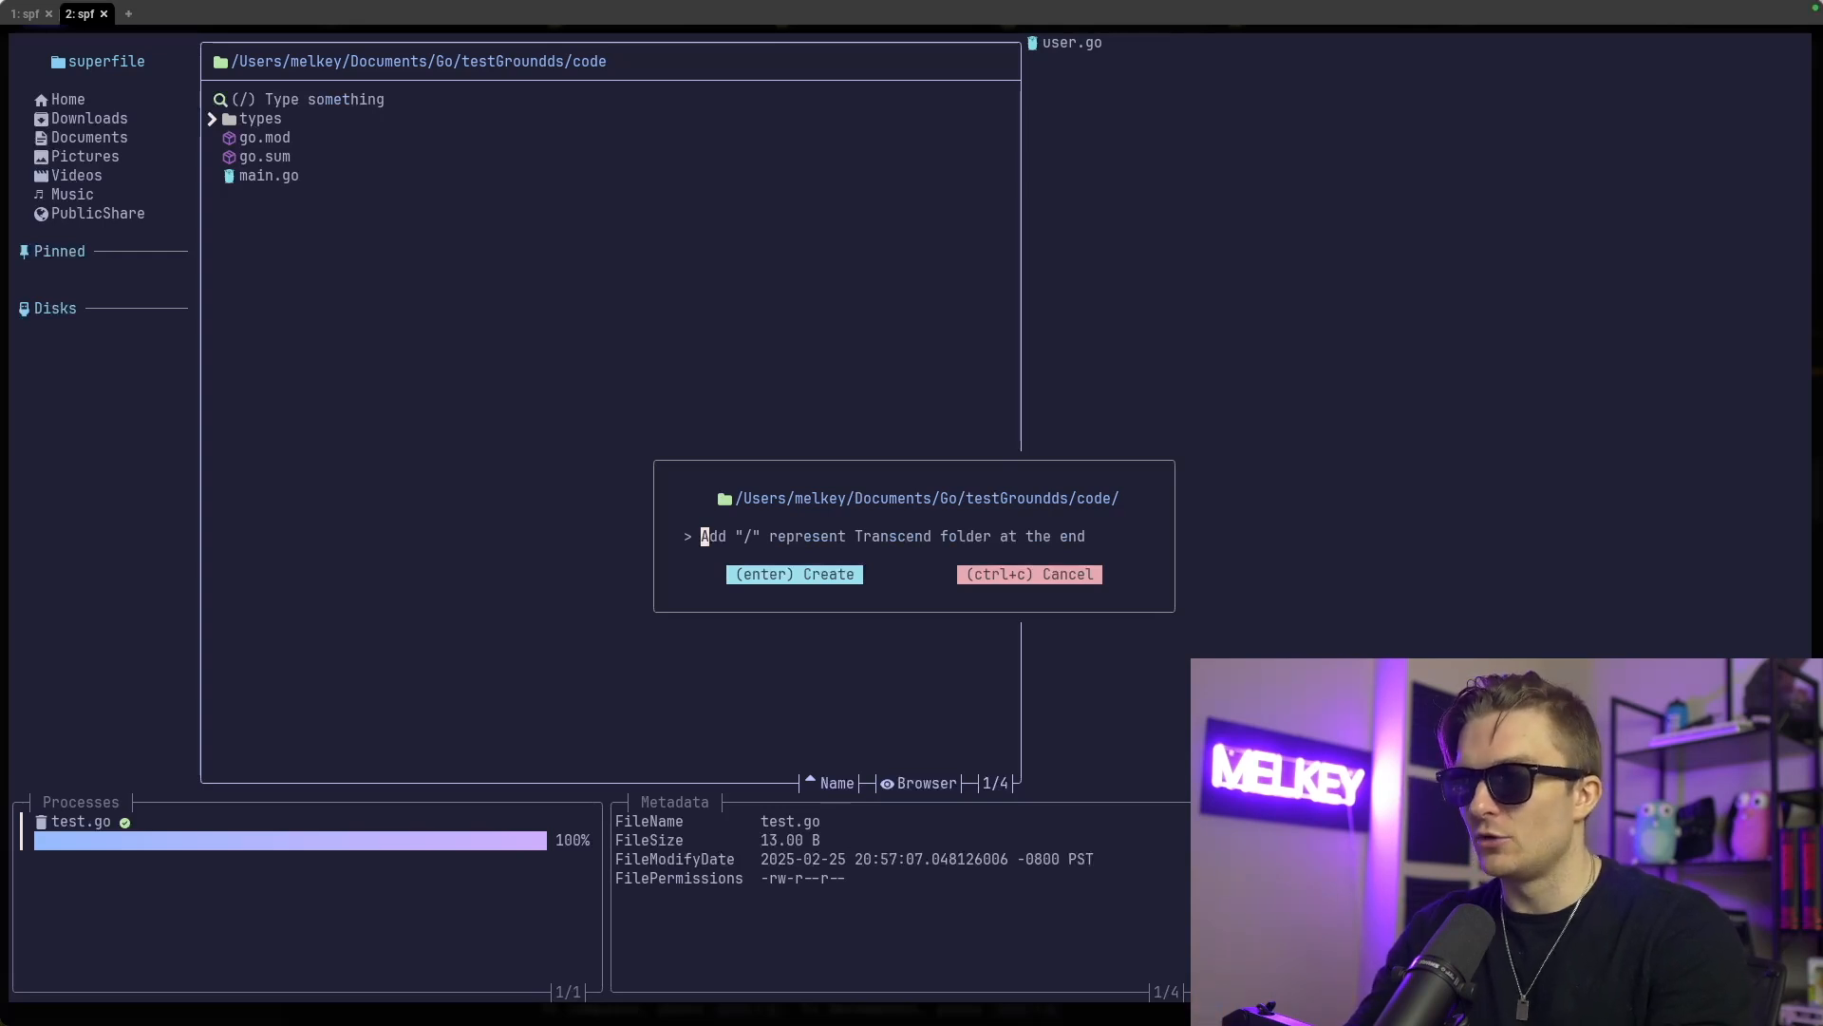
key(enter)
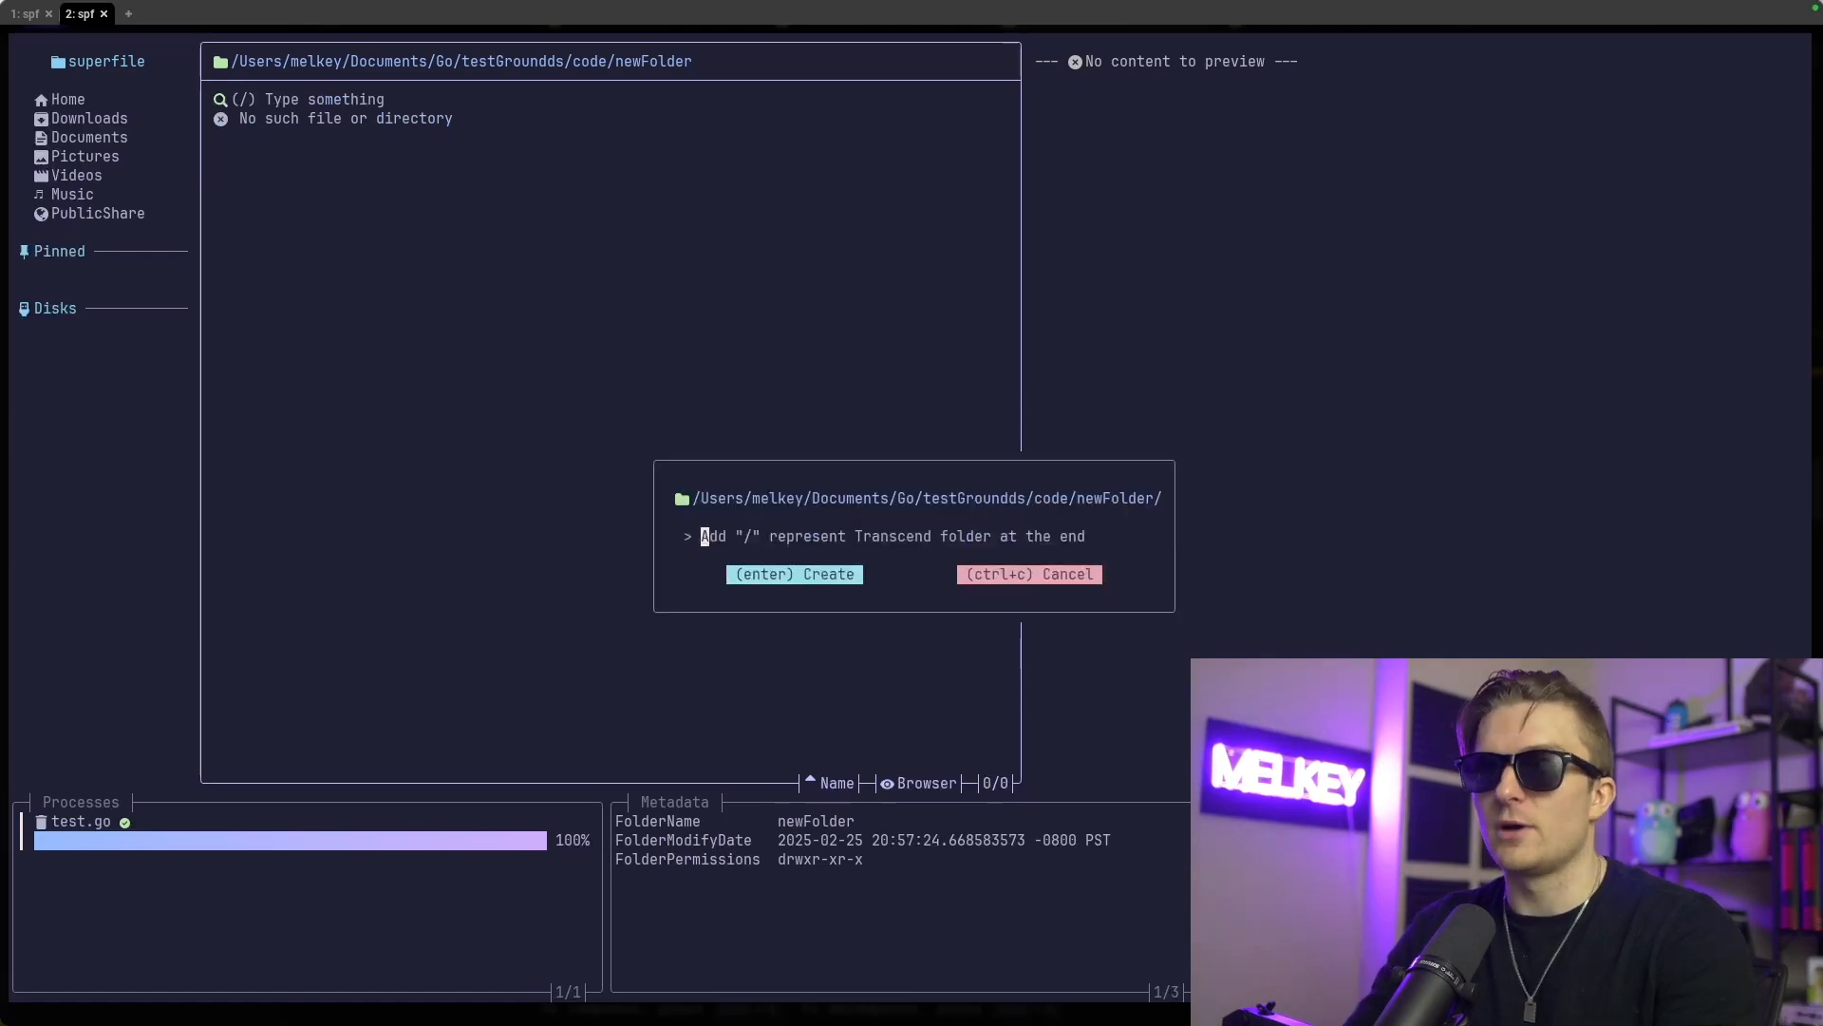
key(enter)
text(pakcge)
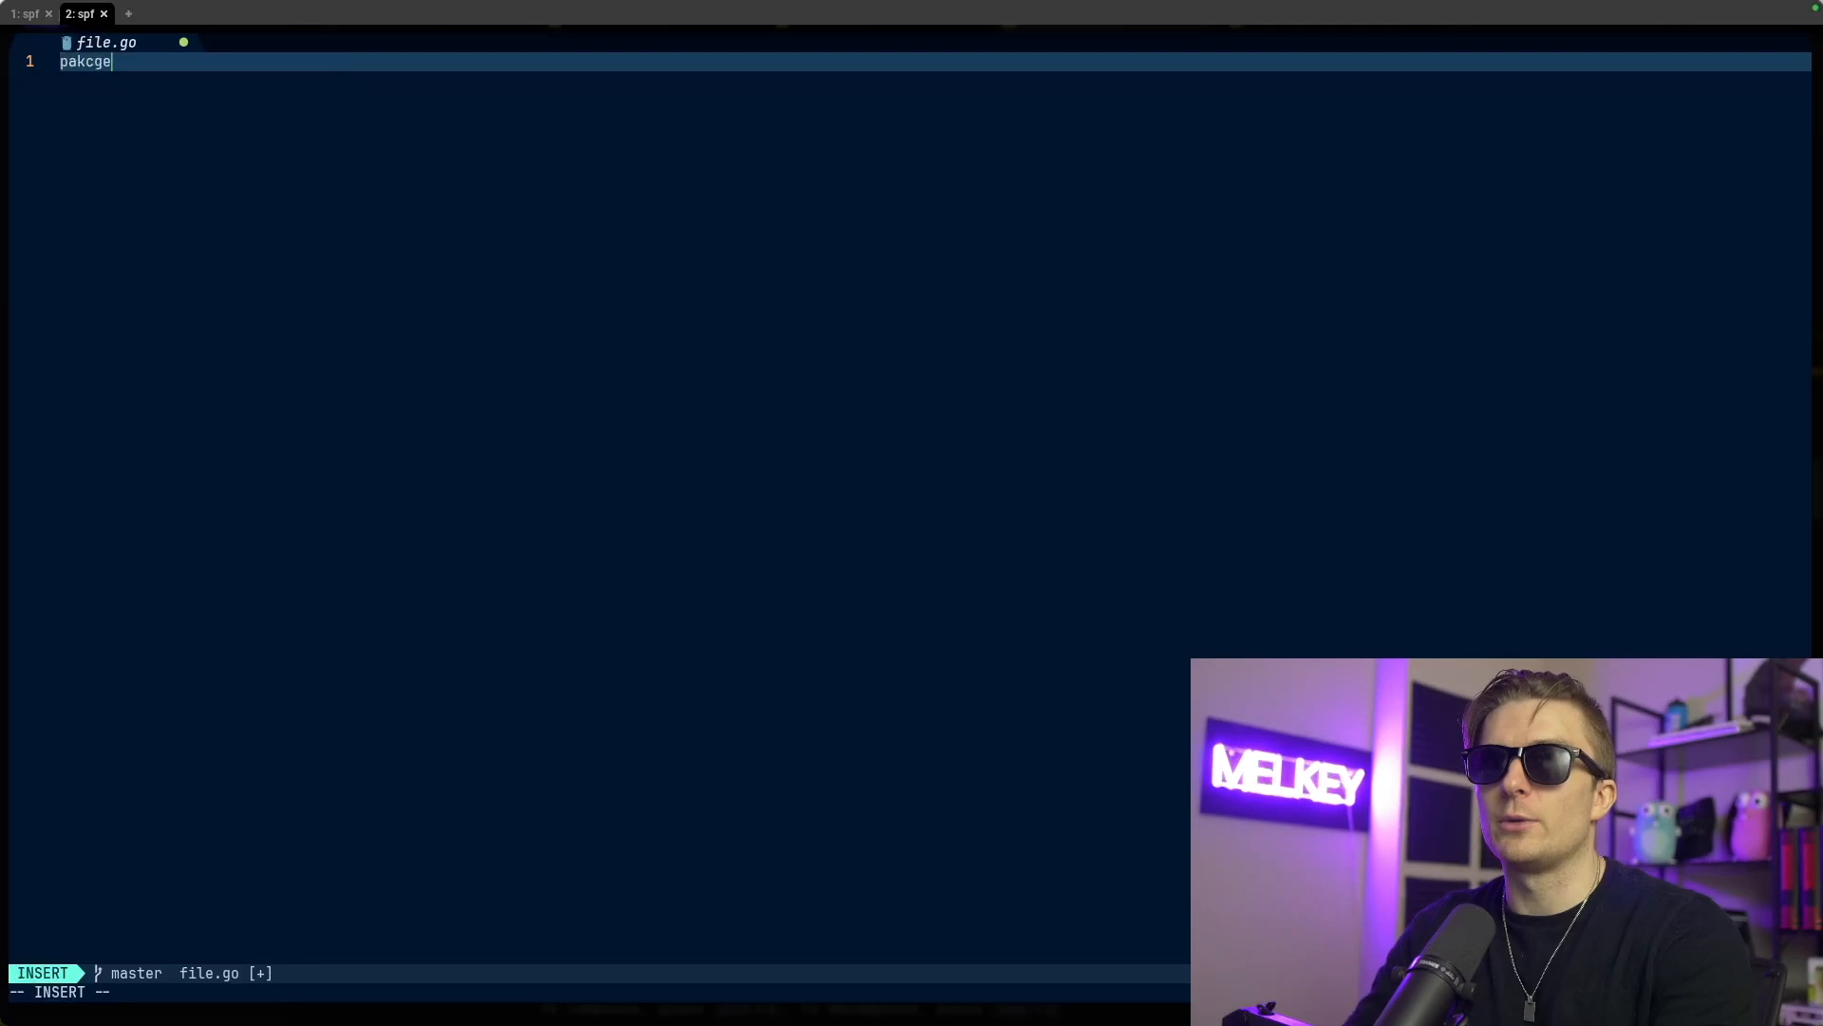
Type the 'package file' declaration and start a 'func' in file.go
text(package file)
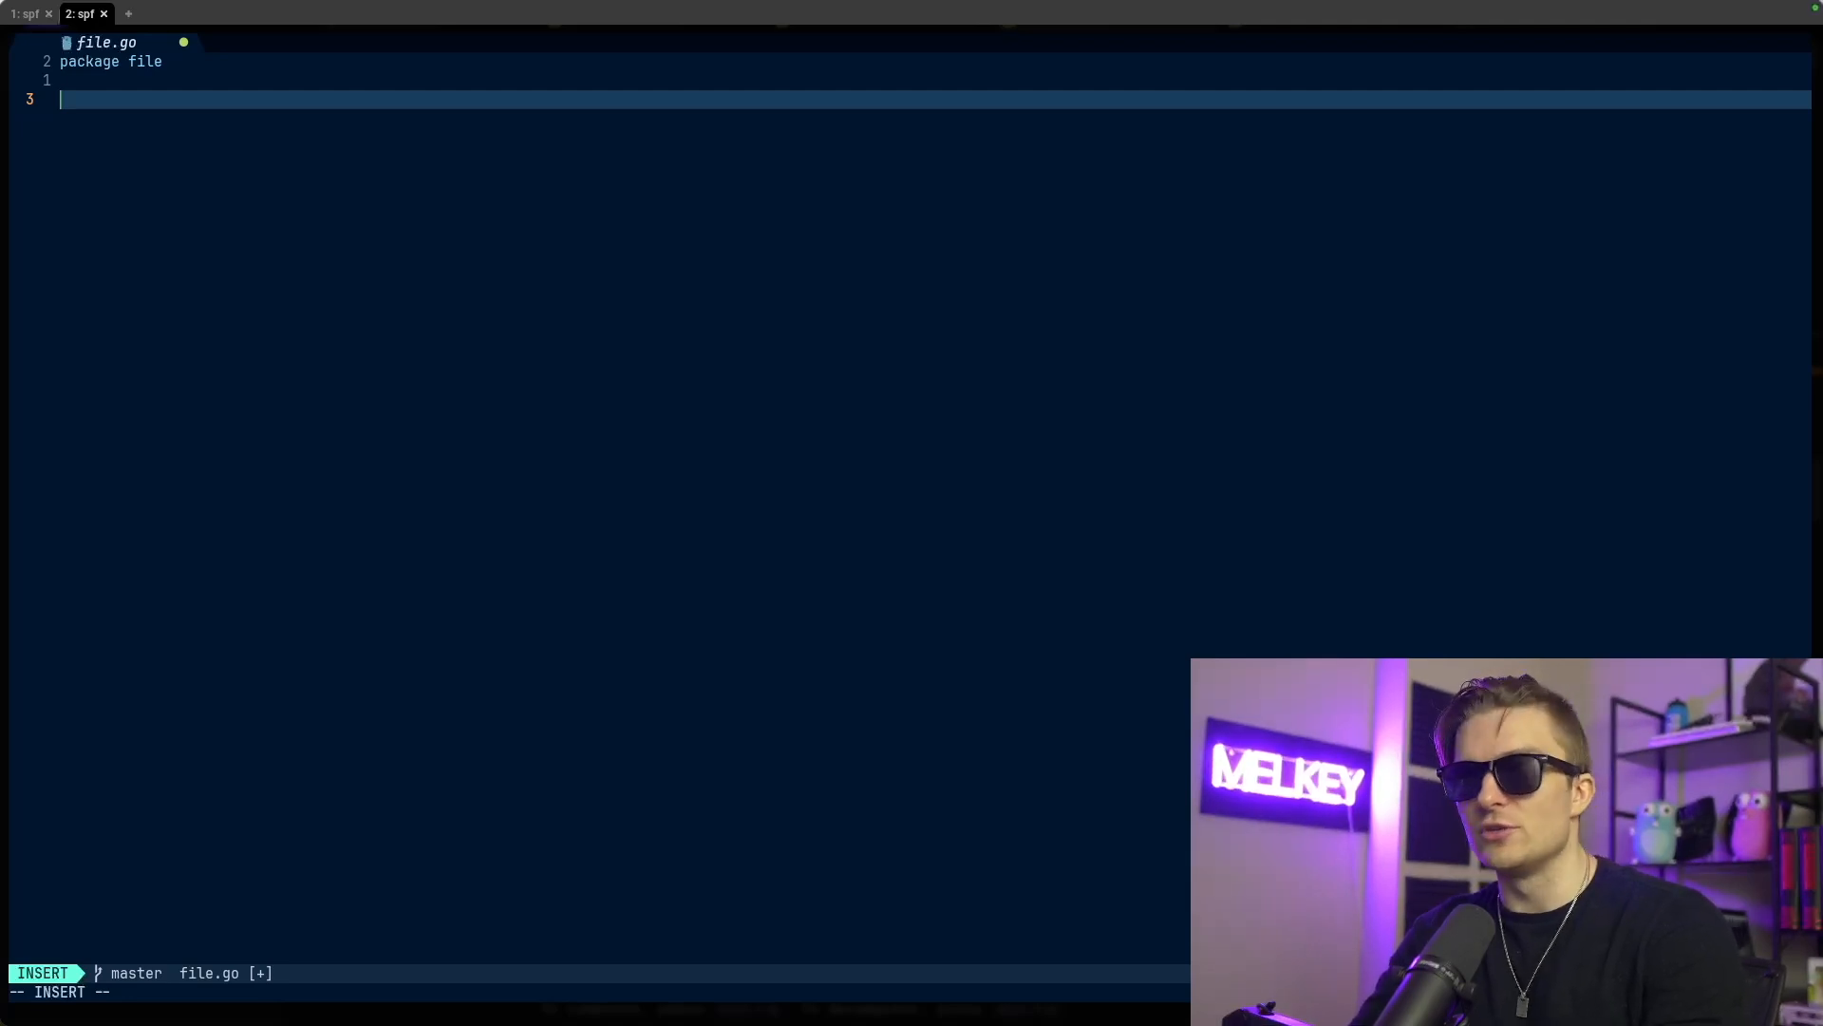
text(func)
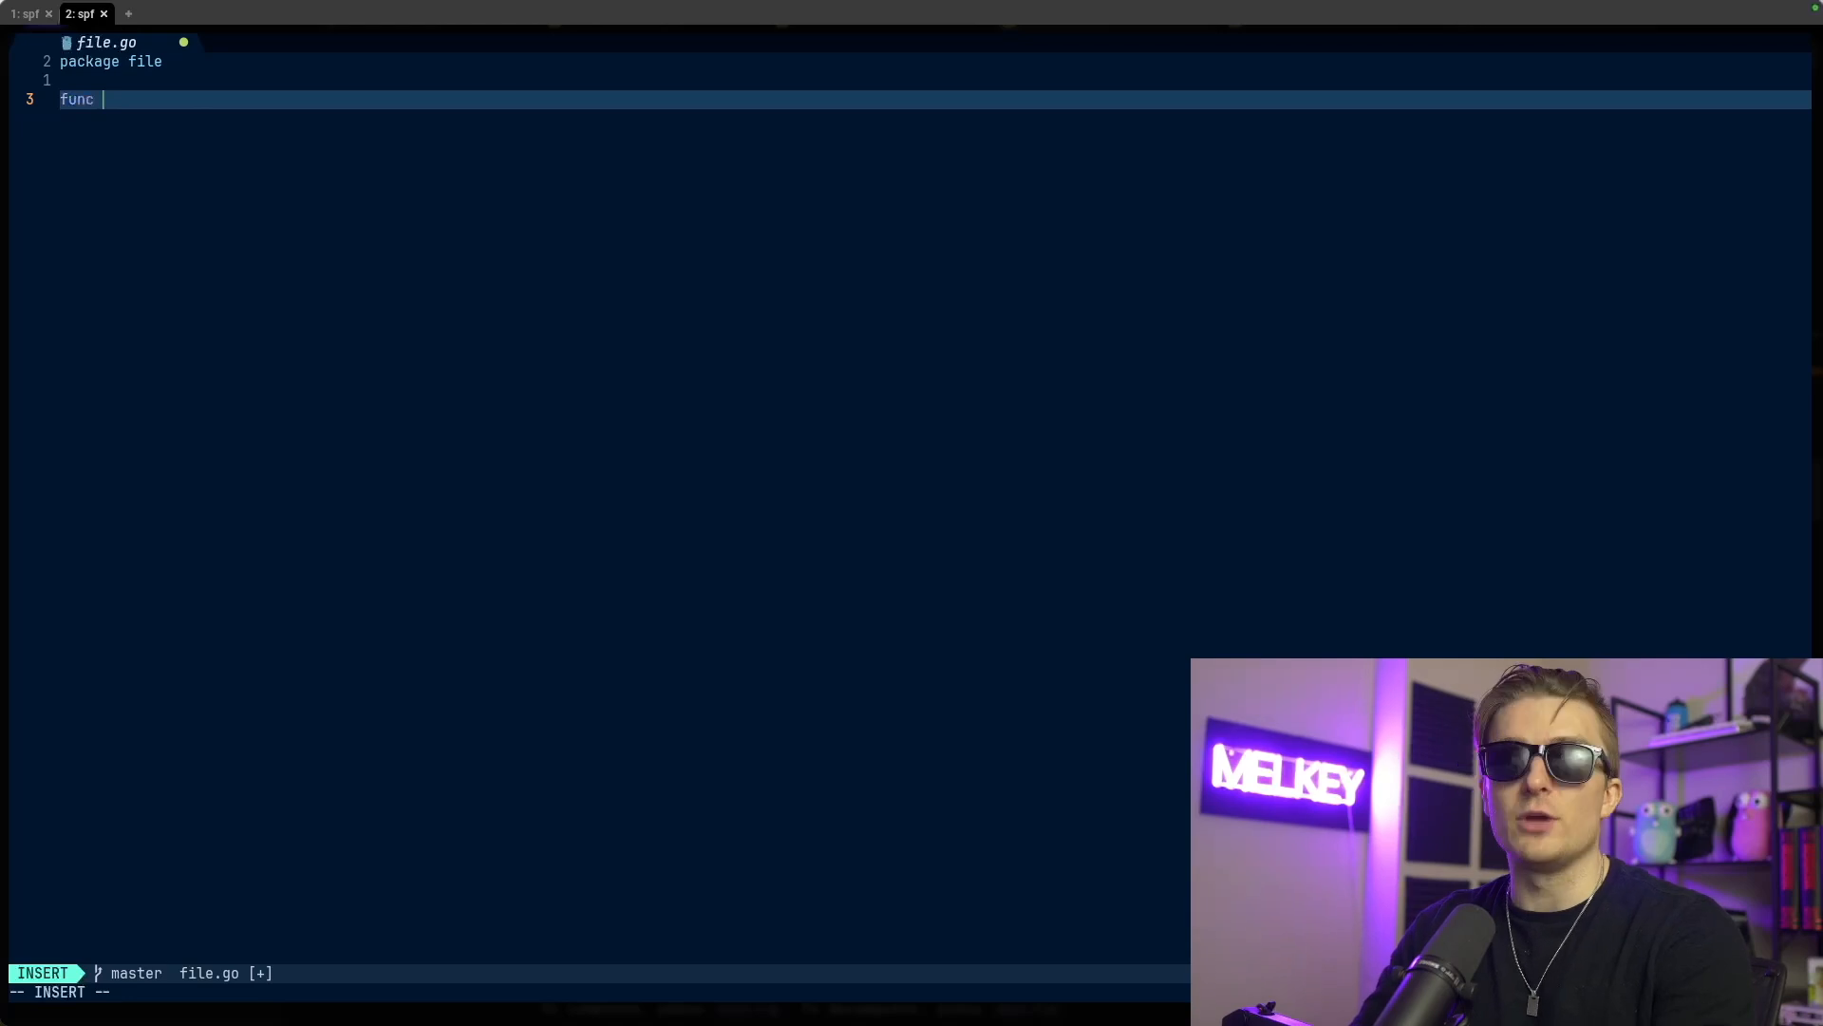
text(pakc)
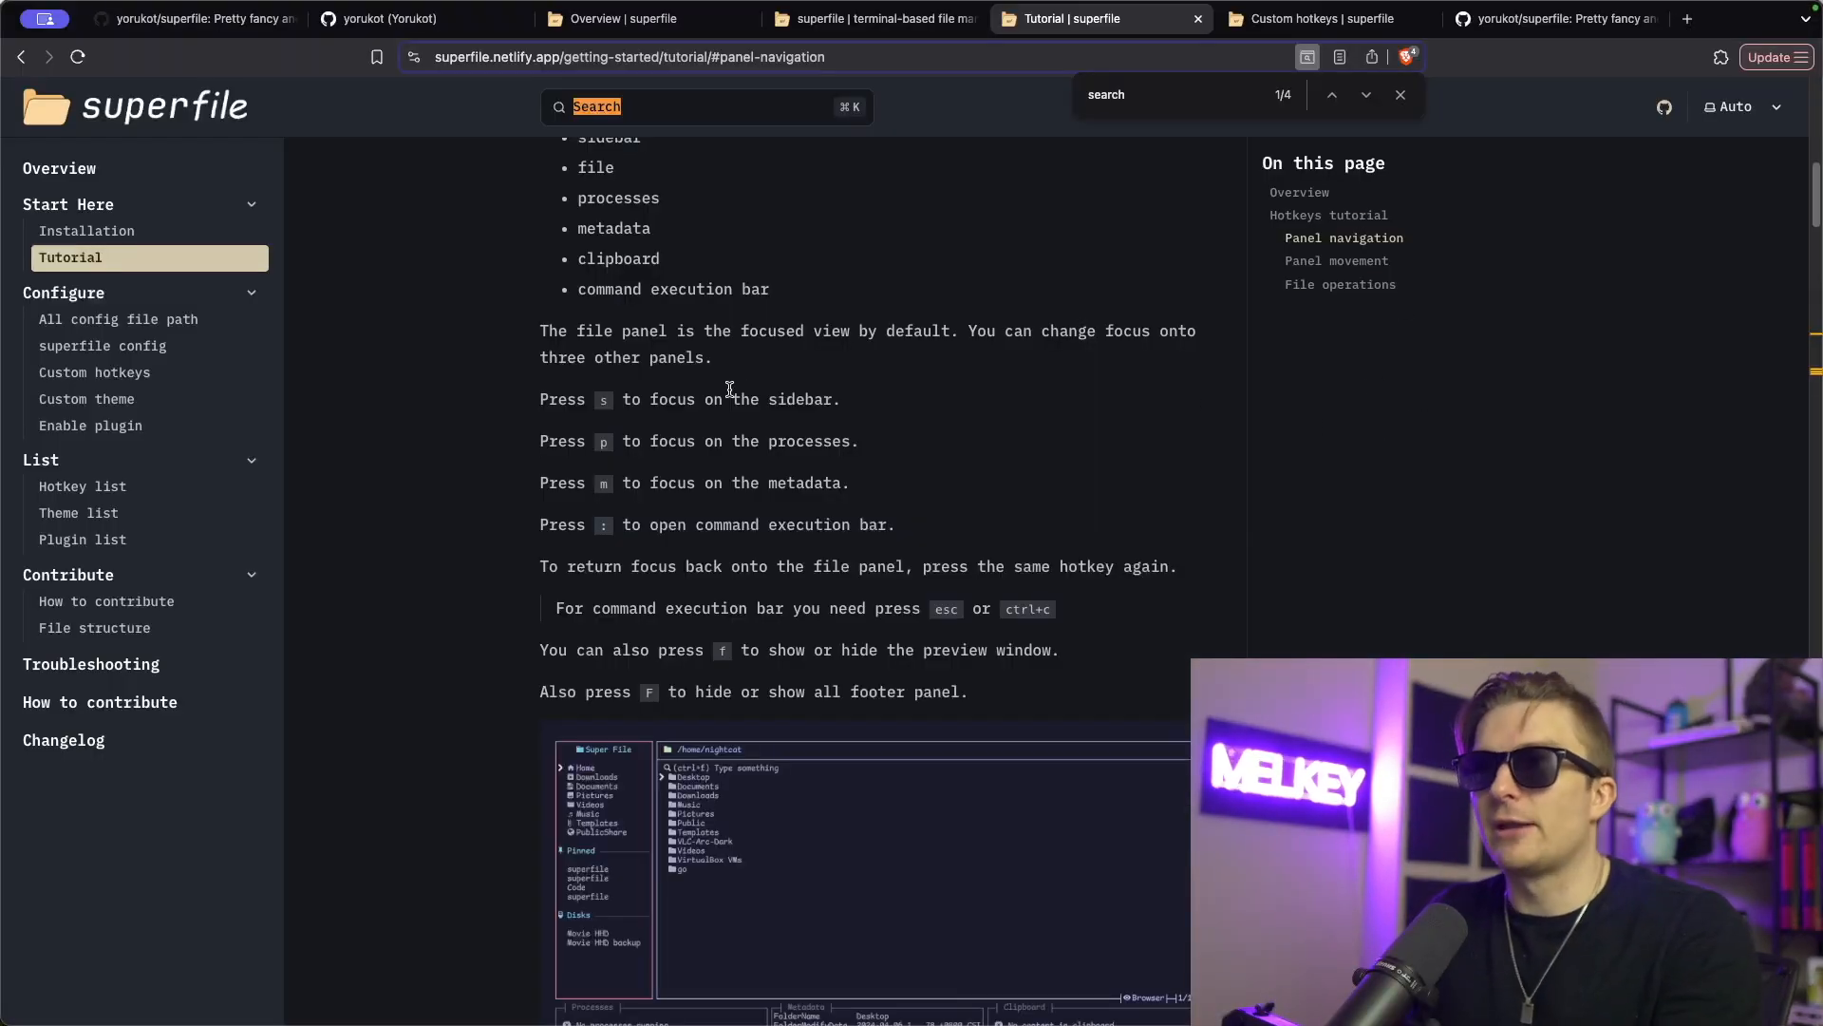
Scroll the superfile Tutorial page down to the Panel navigation section
scroll(down, 3)
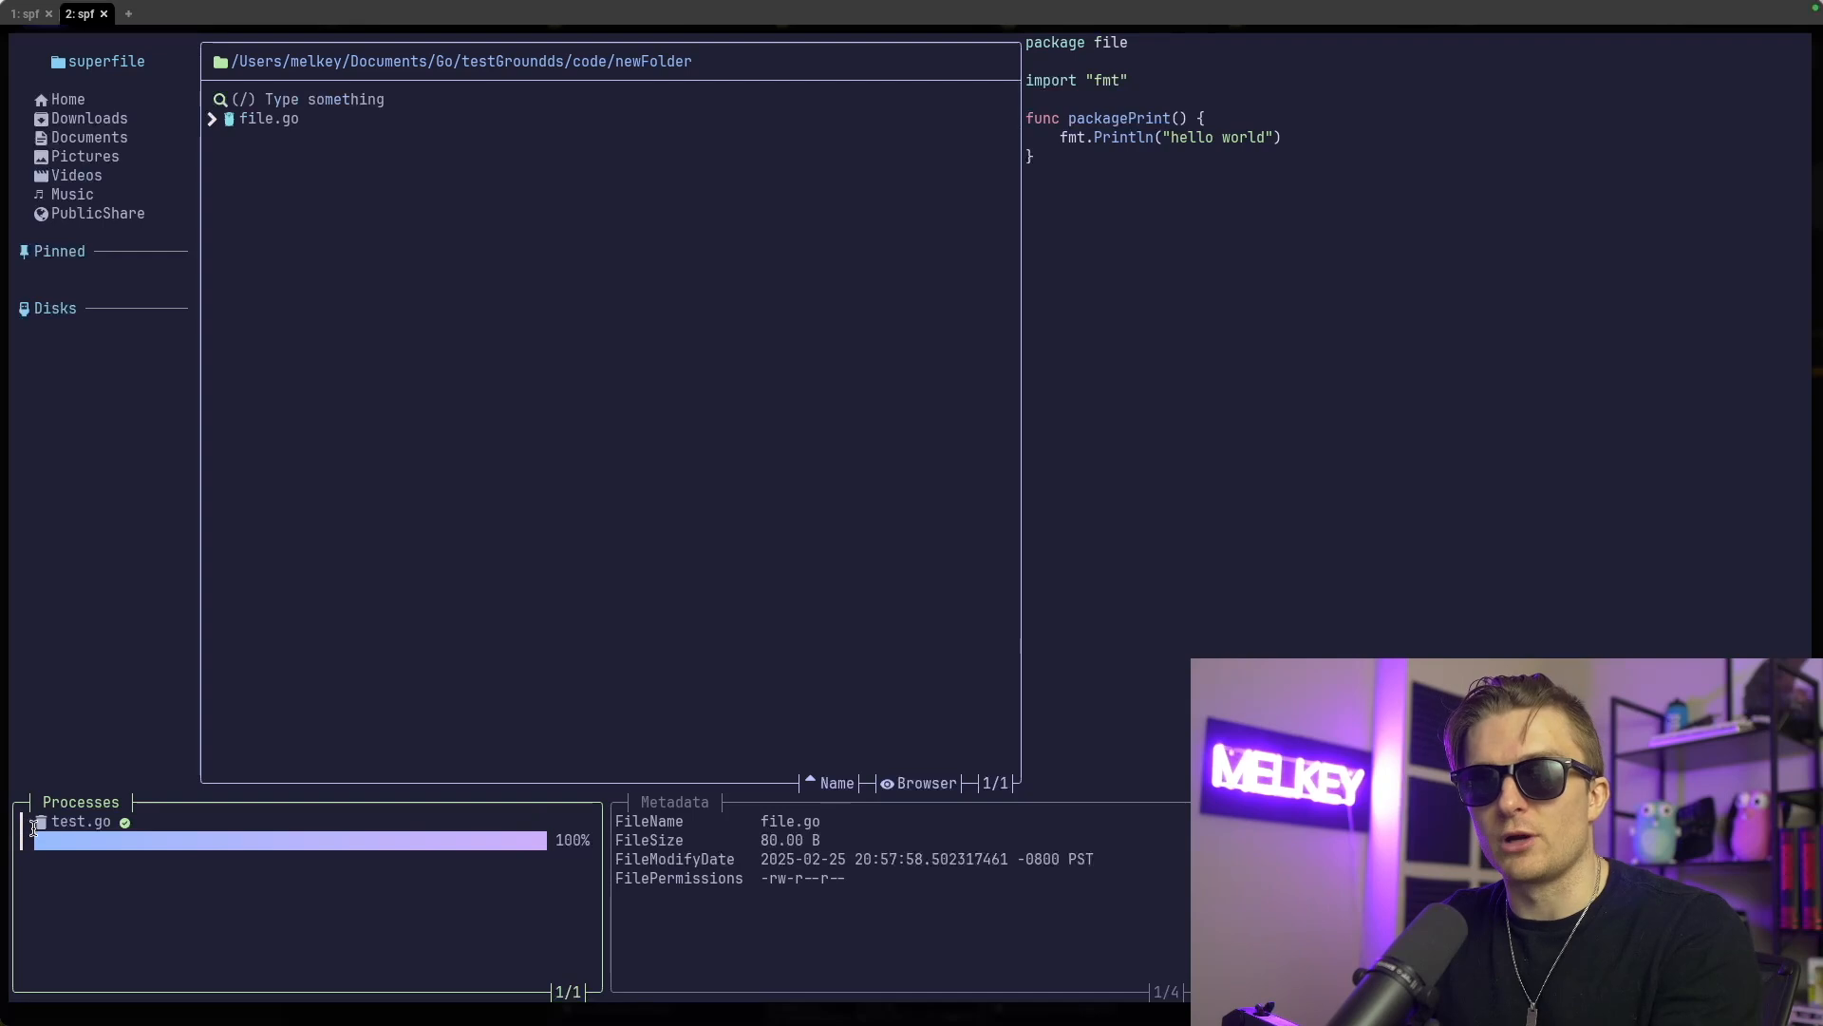
mouse_move(1184, 191)
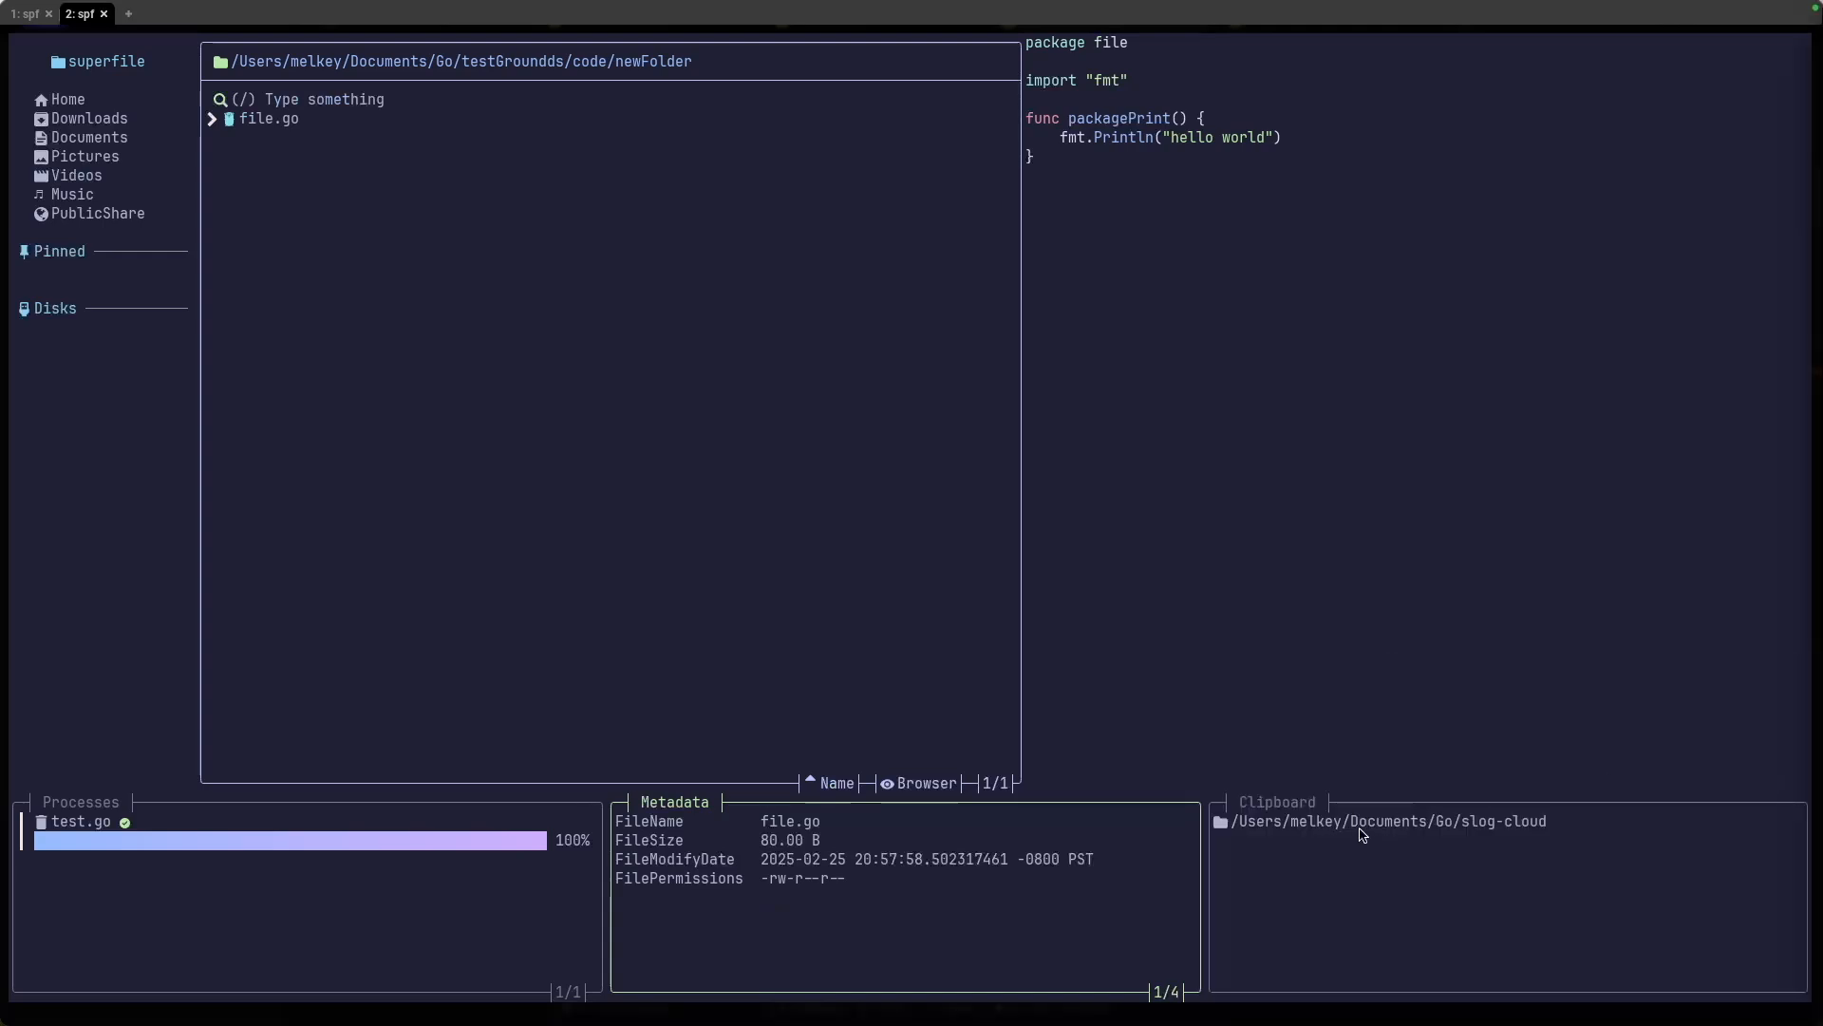
mouse_move(1392, 844)
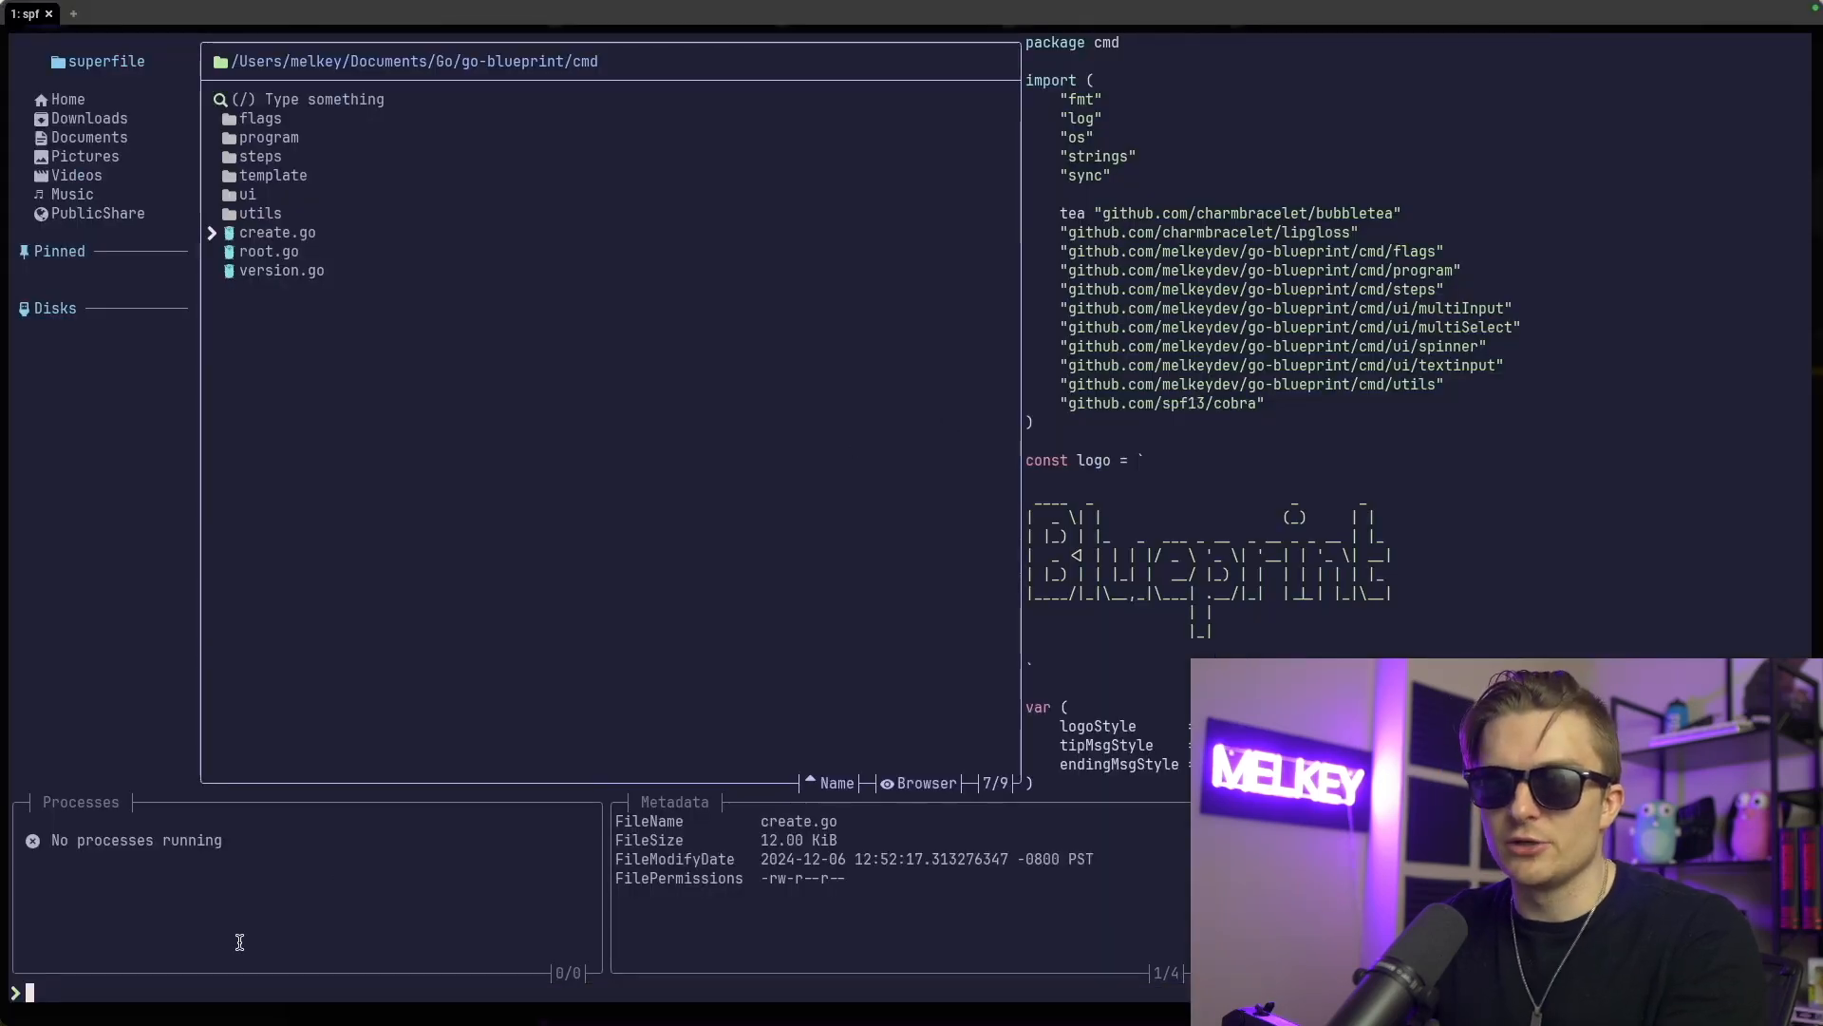
mouse_move(587, 413)
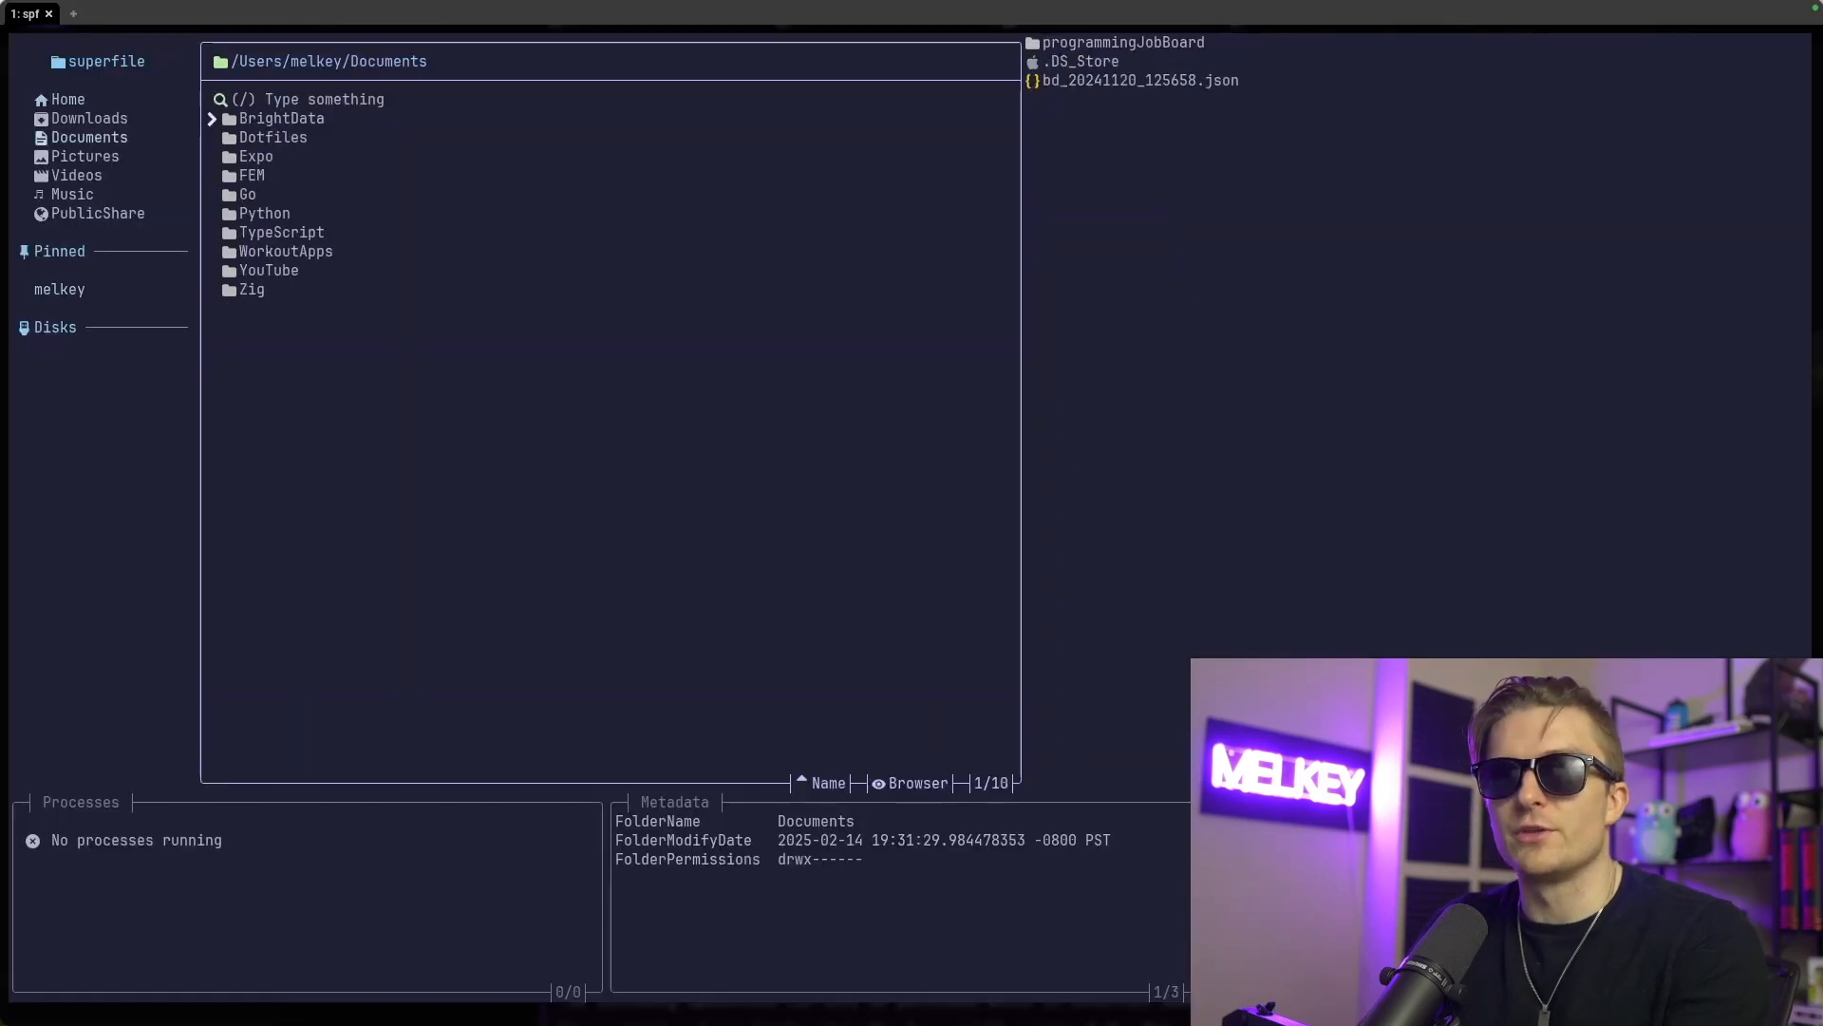
Choose Size in Sort Options so Documents is sorted by size
click(829, 782)
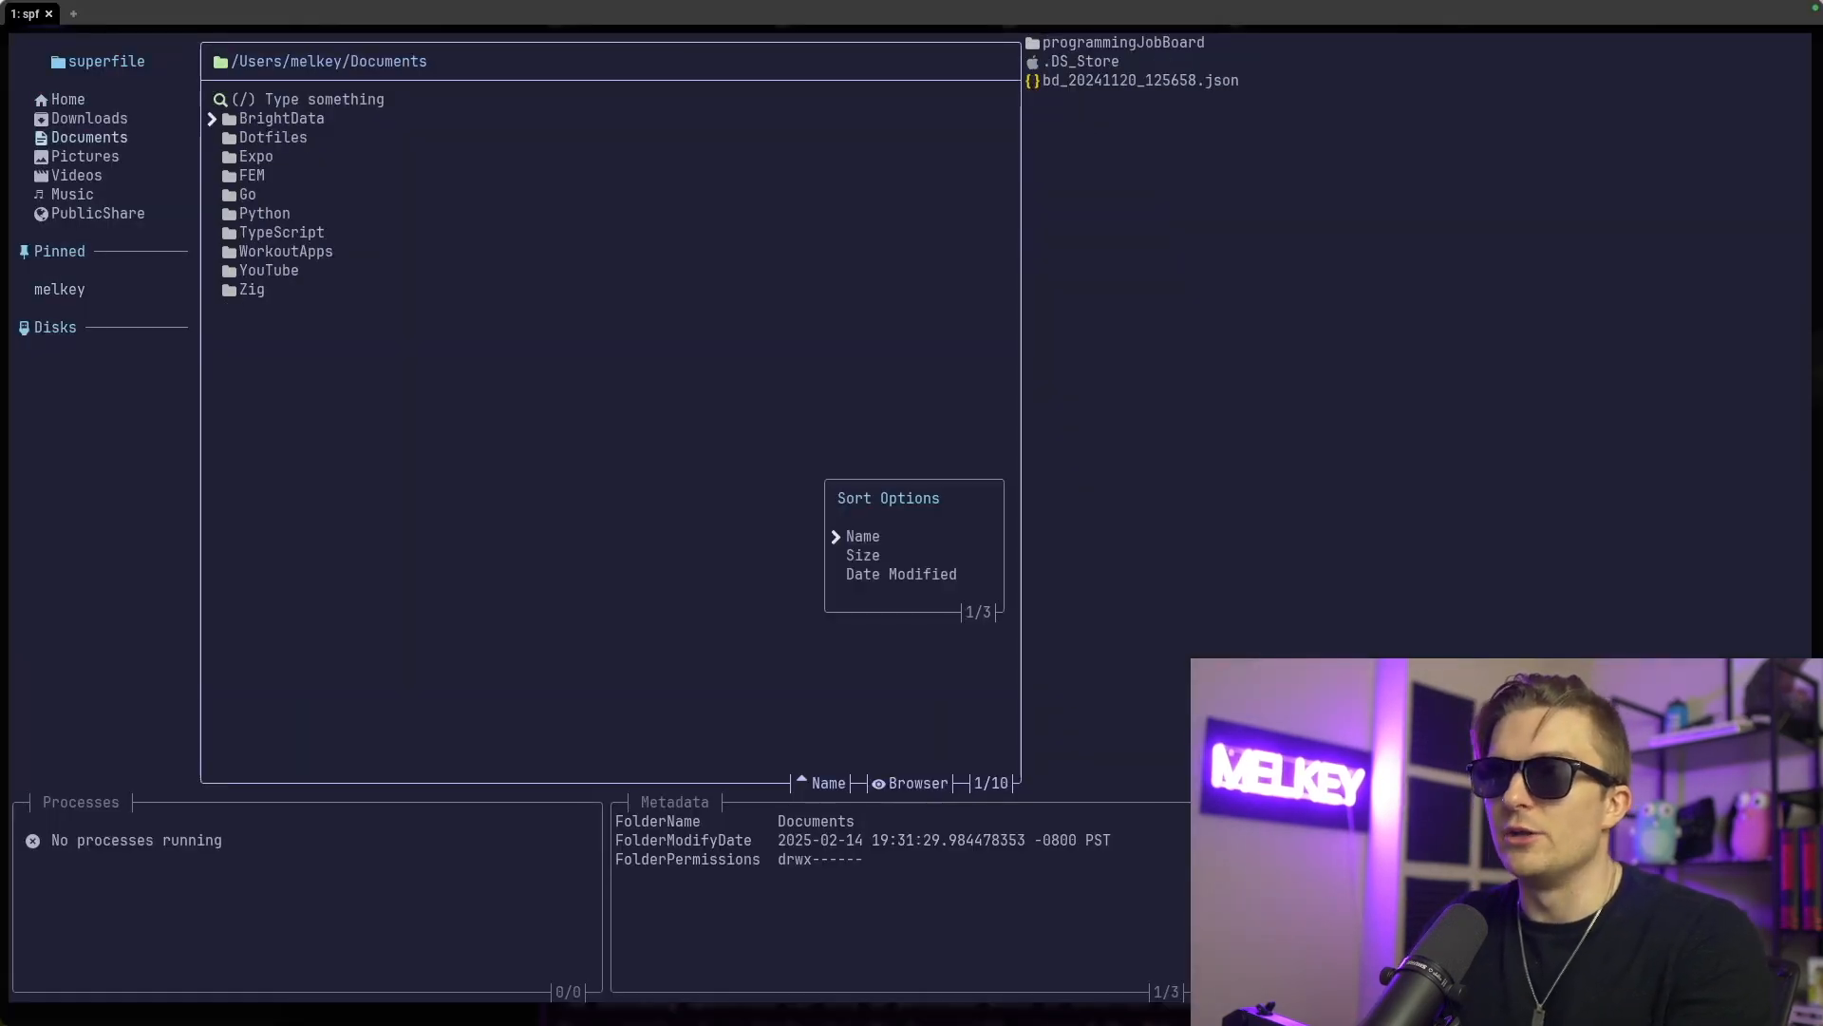
key(down)
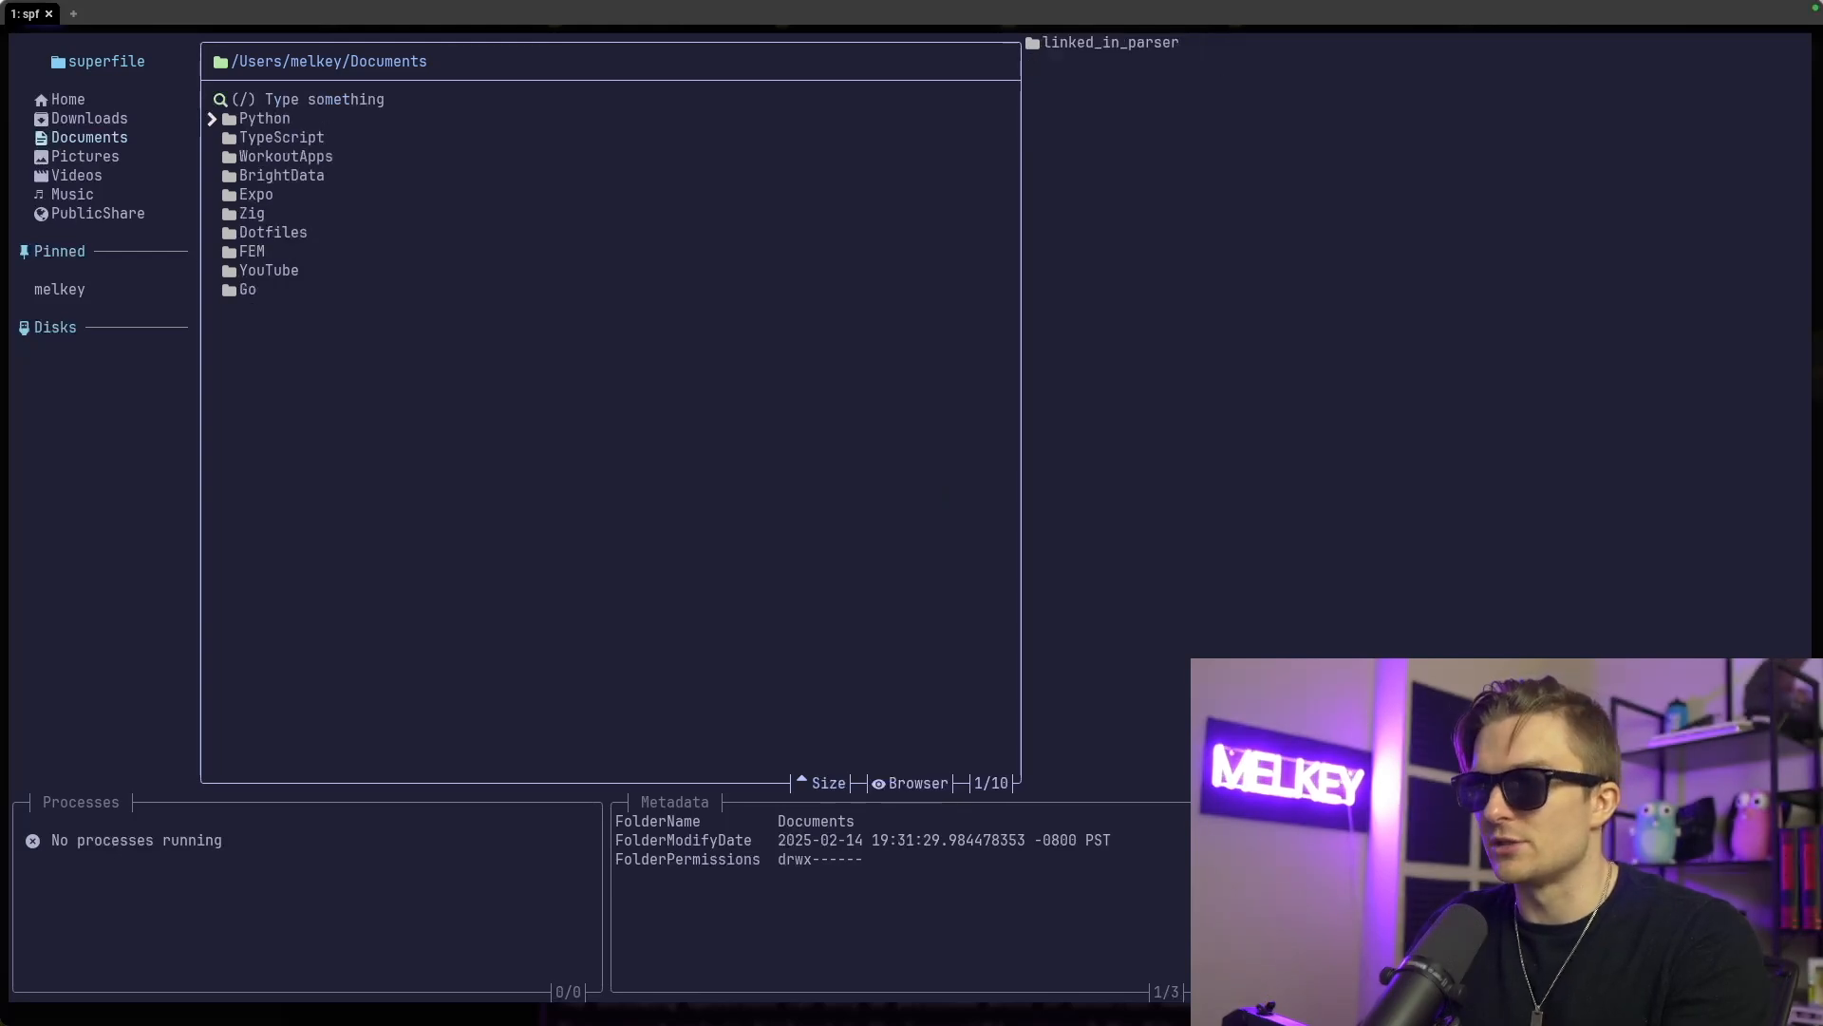
click(828, 783)
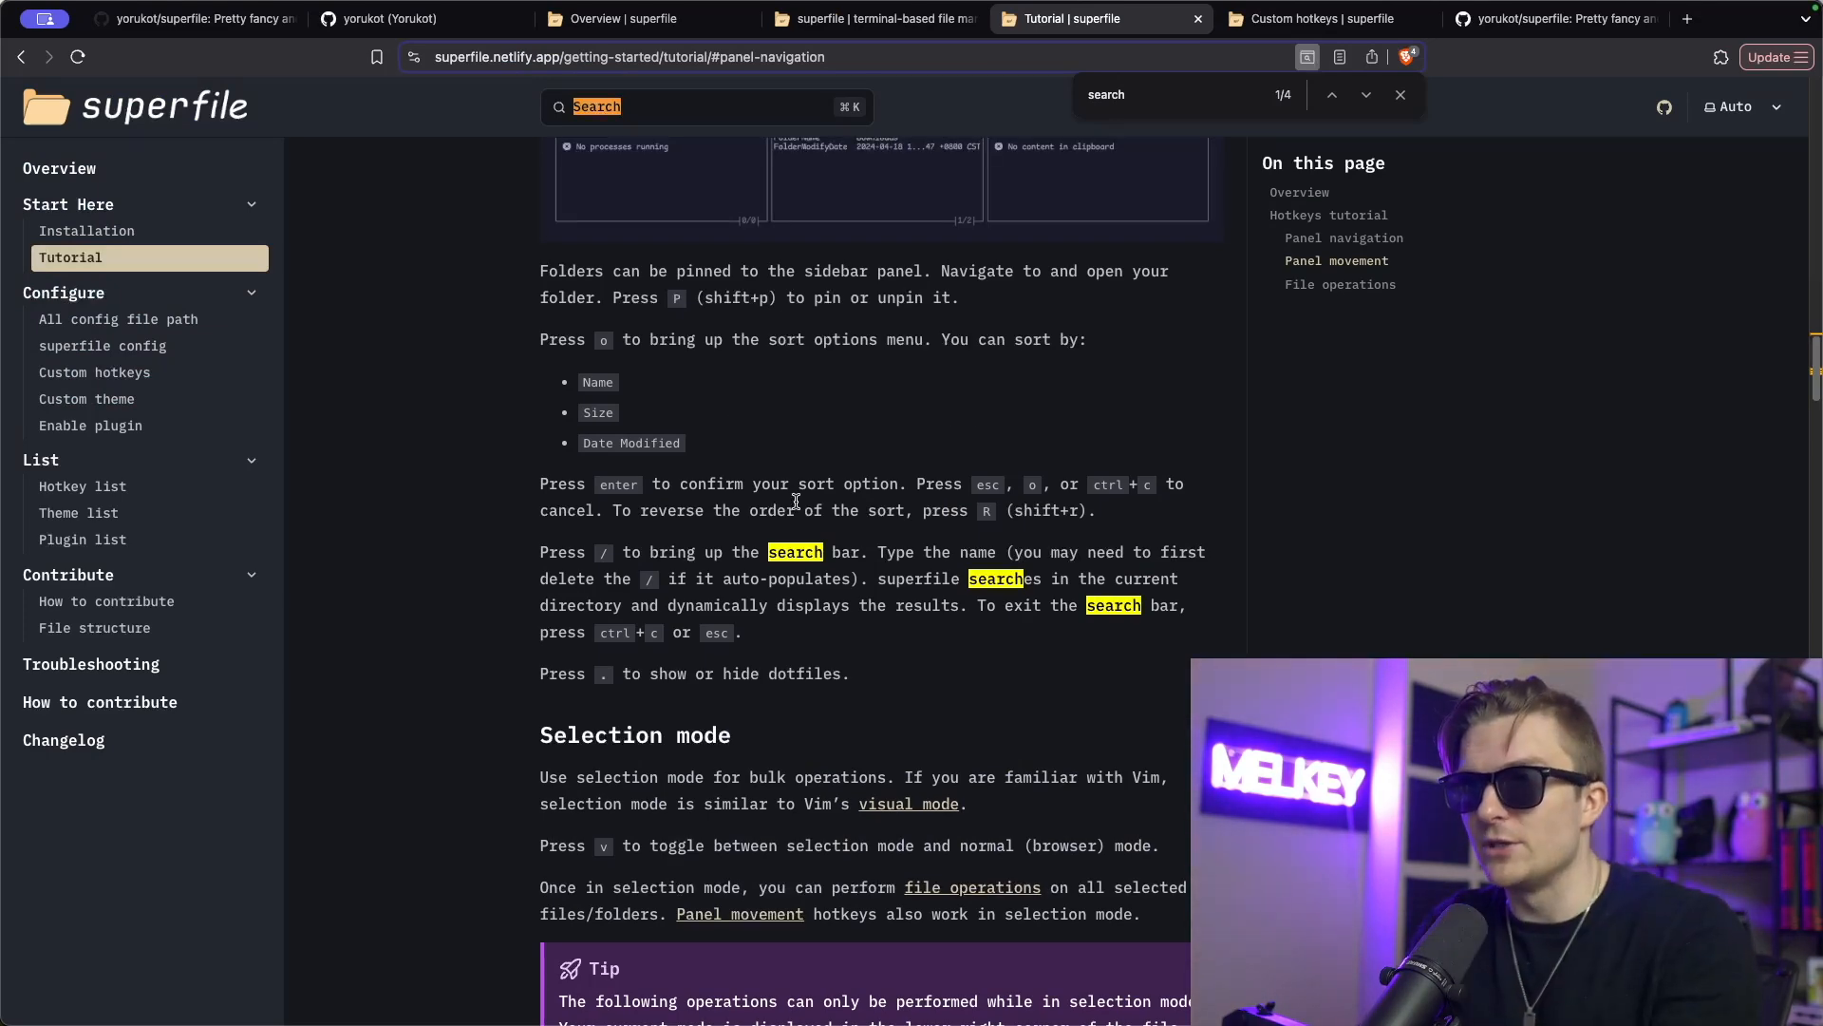
Scroll the Tutorial through Sort options and Selection mode into File operations
scroll(down, 3)
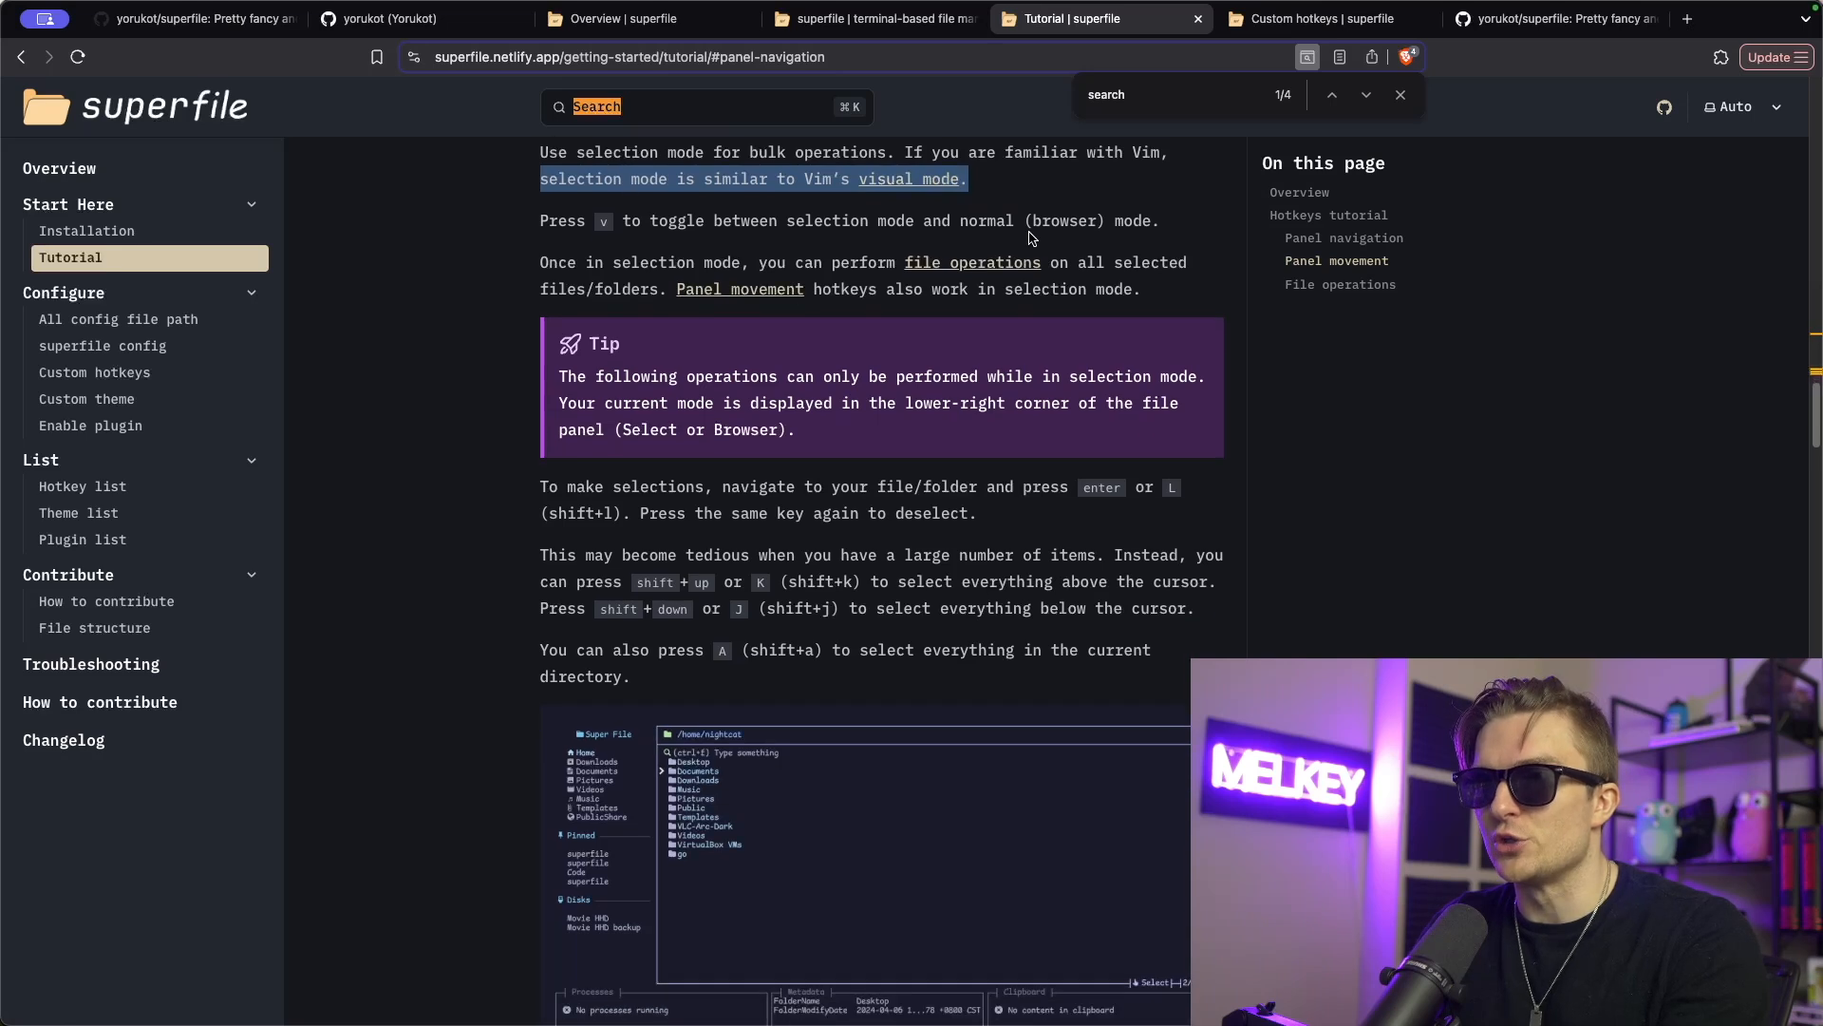
scroll(down, 3)
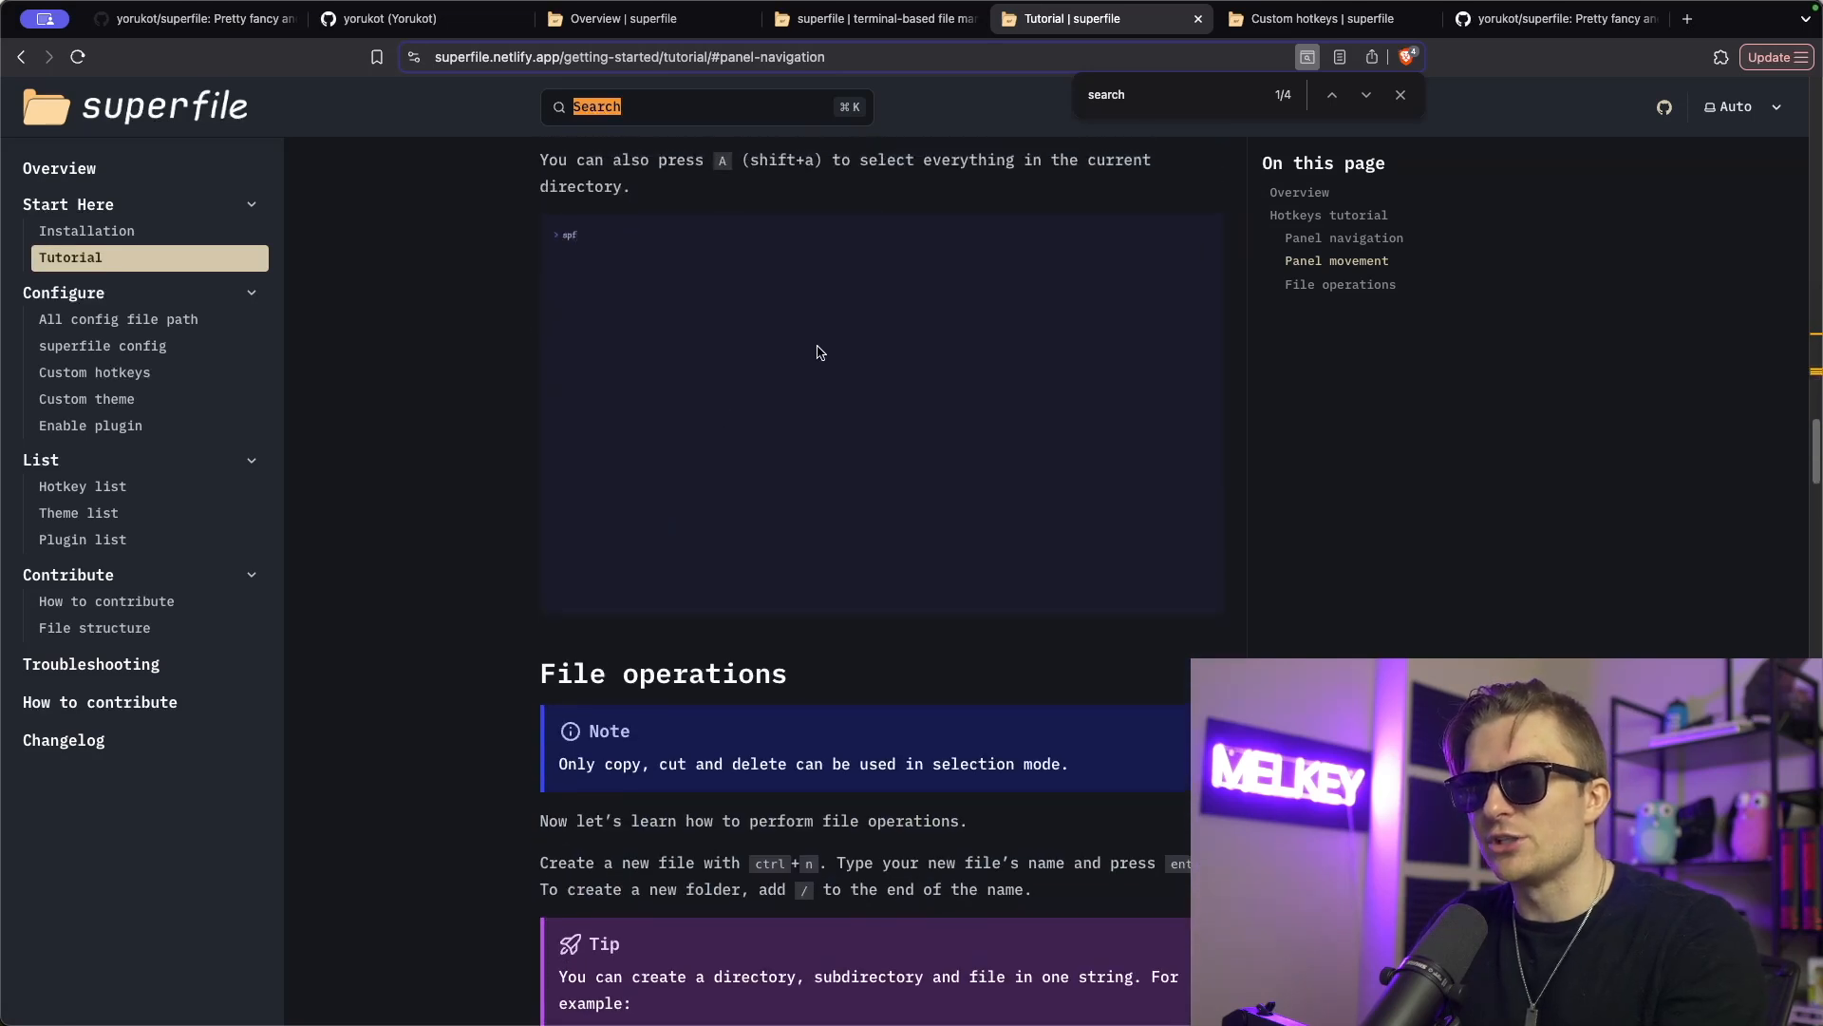
scroll(up, 3)
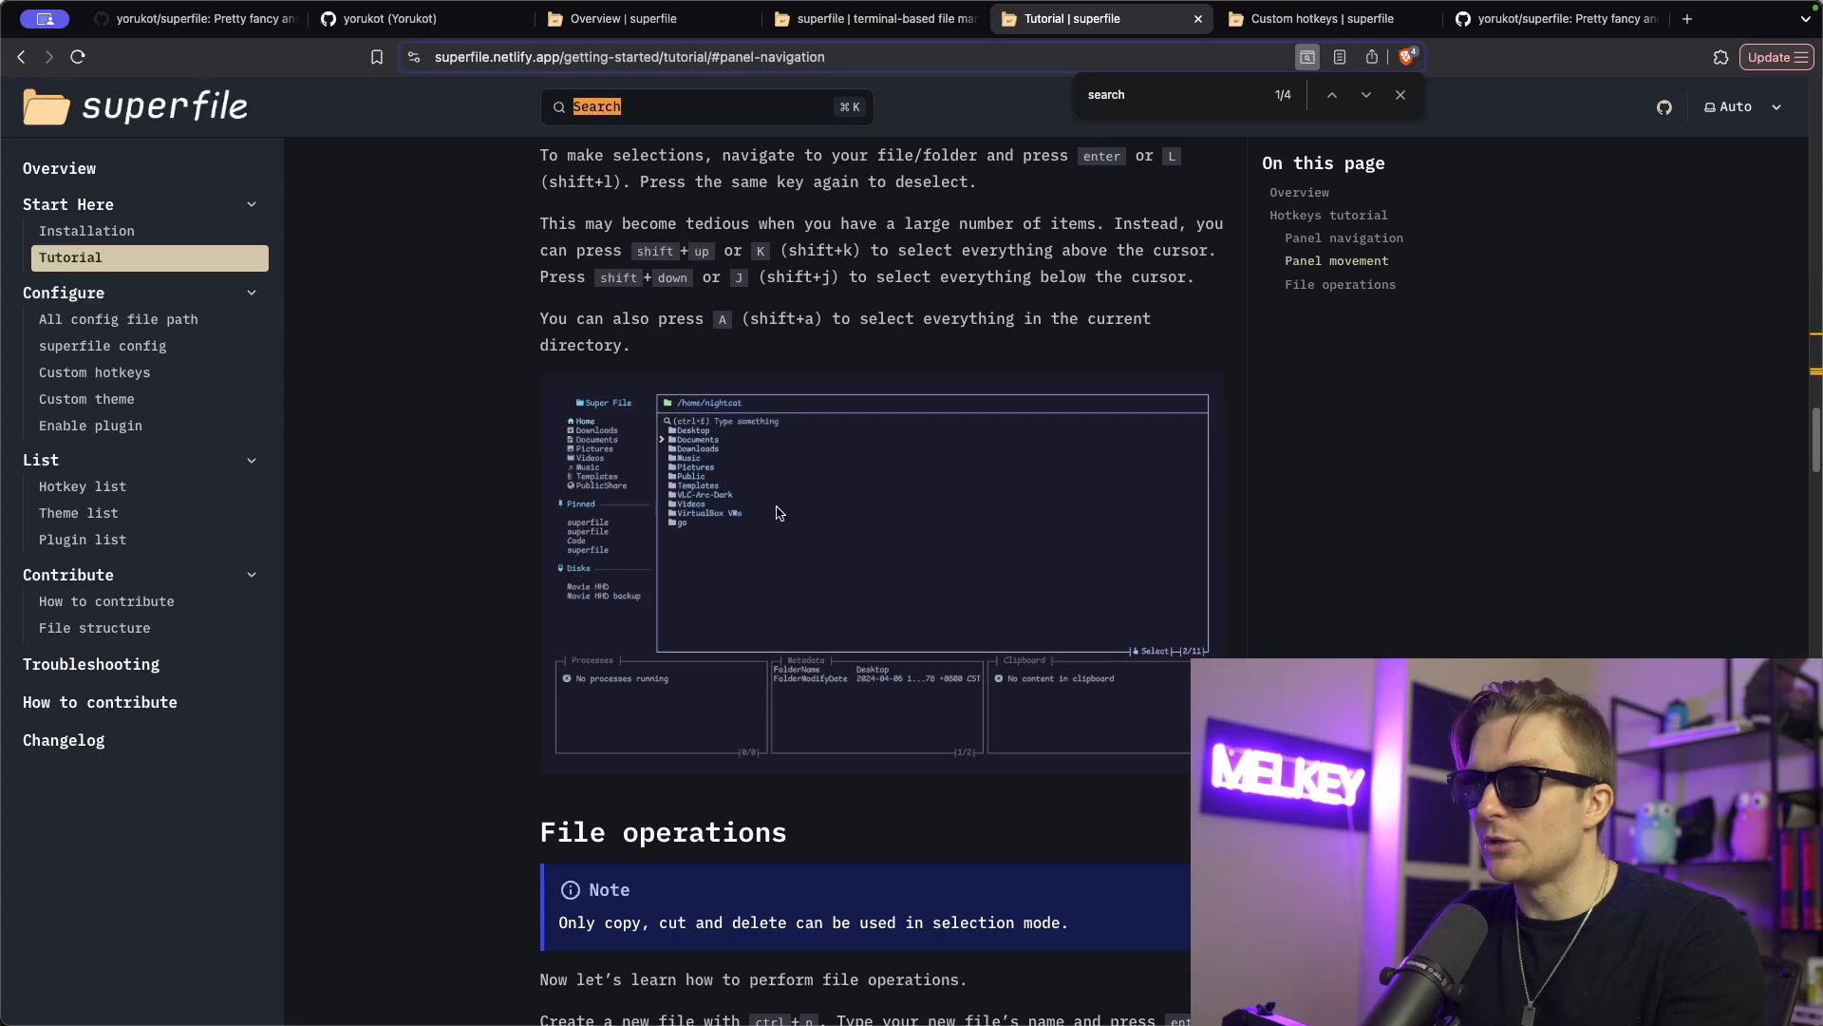
scroll(down, 3)
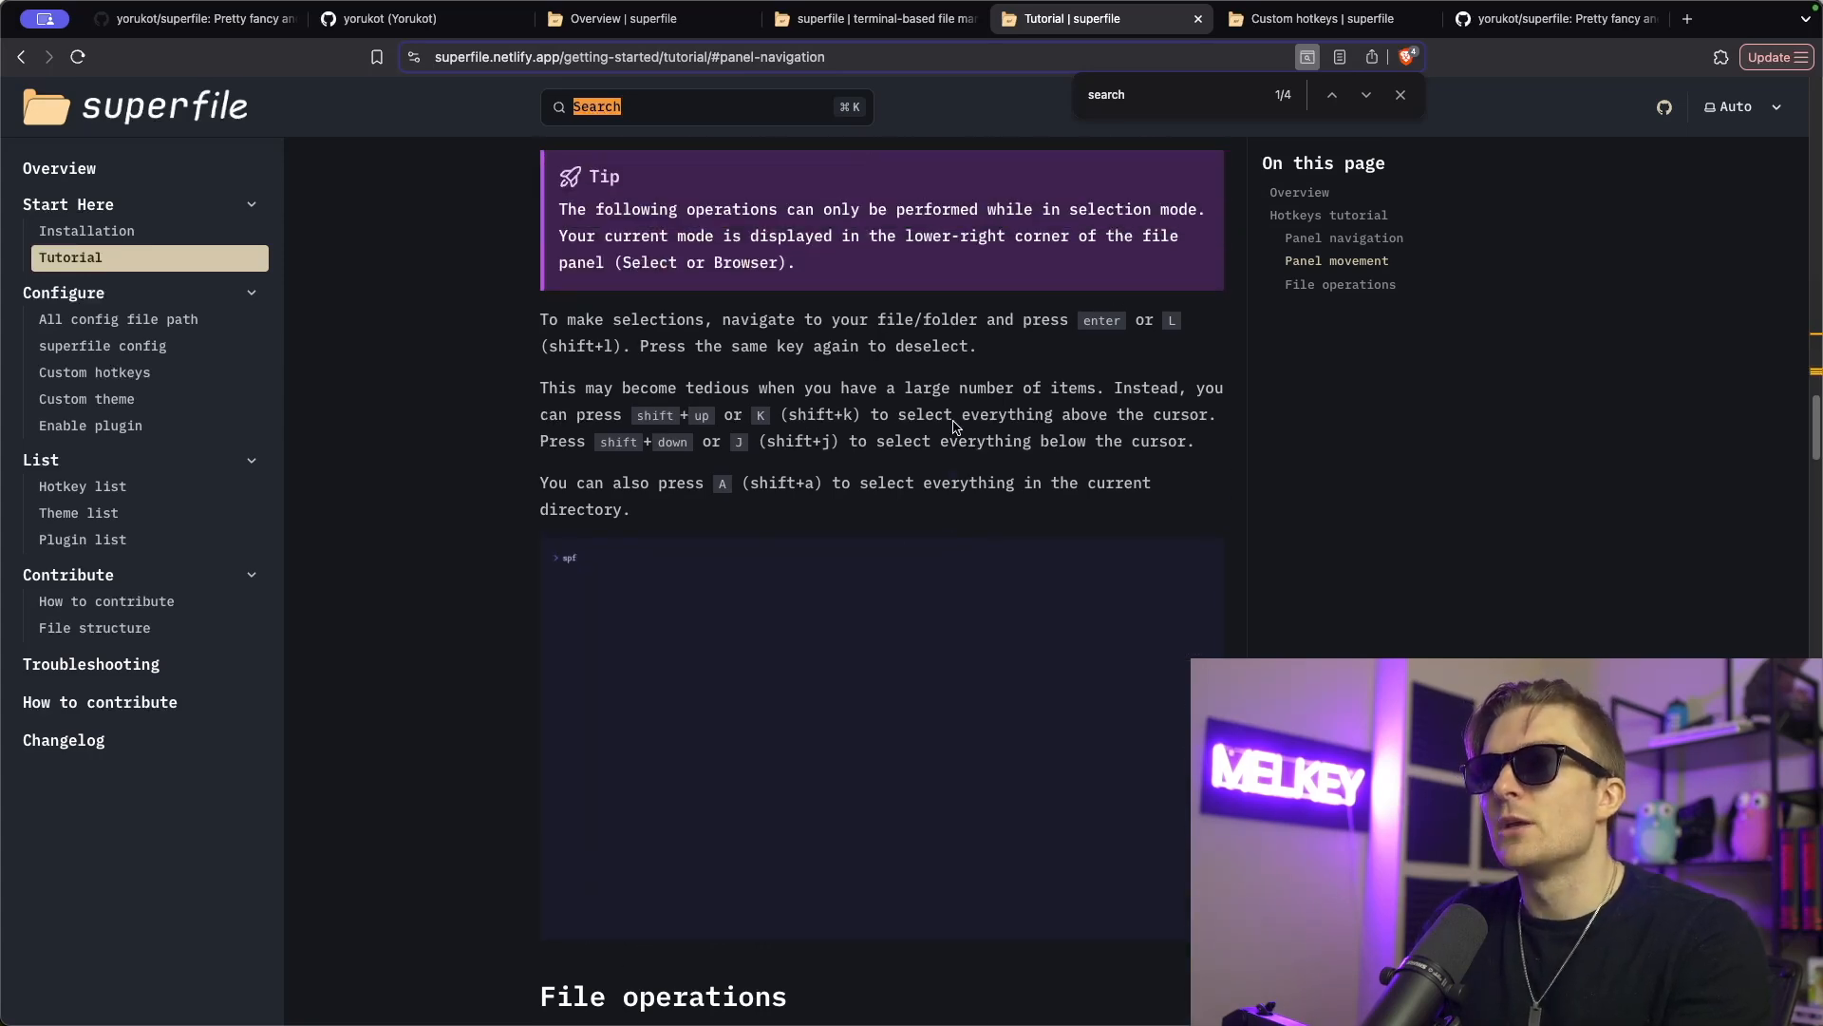
scroll(down, 3)
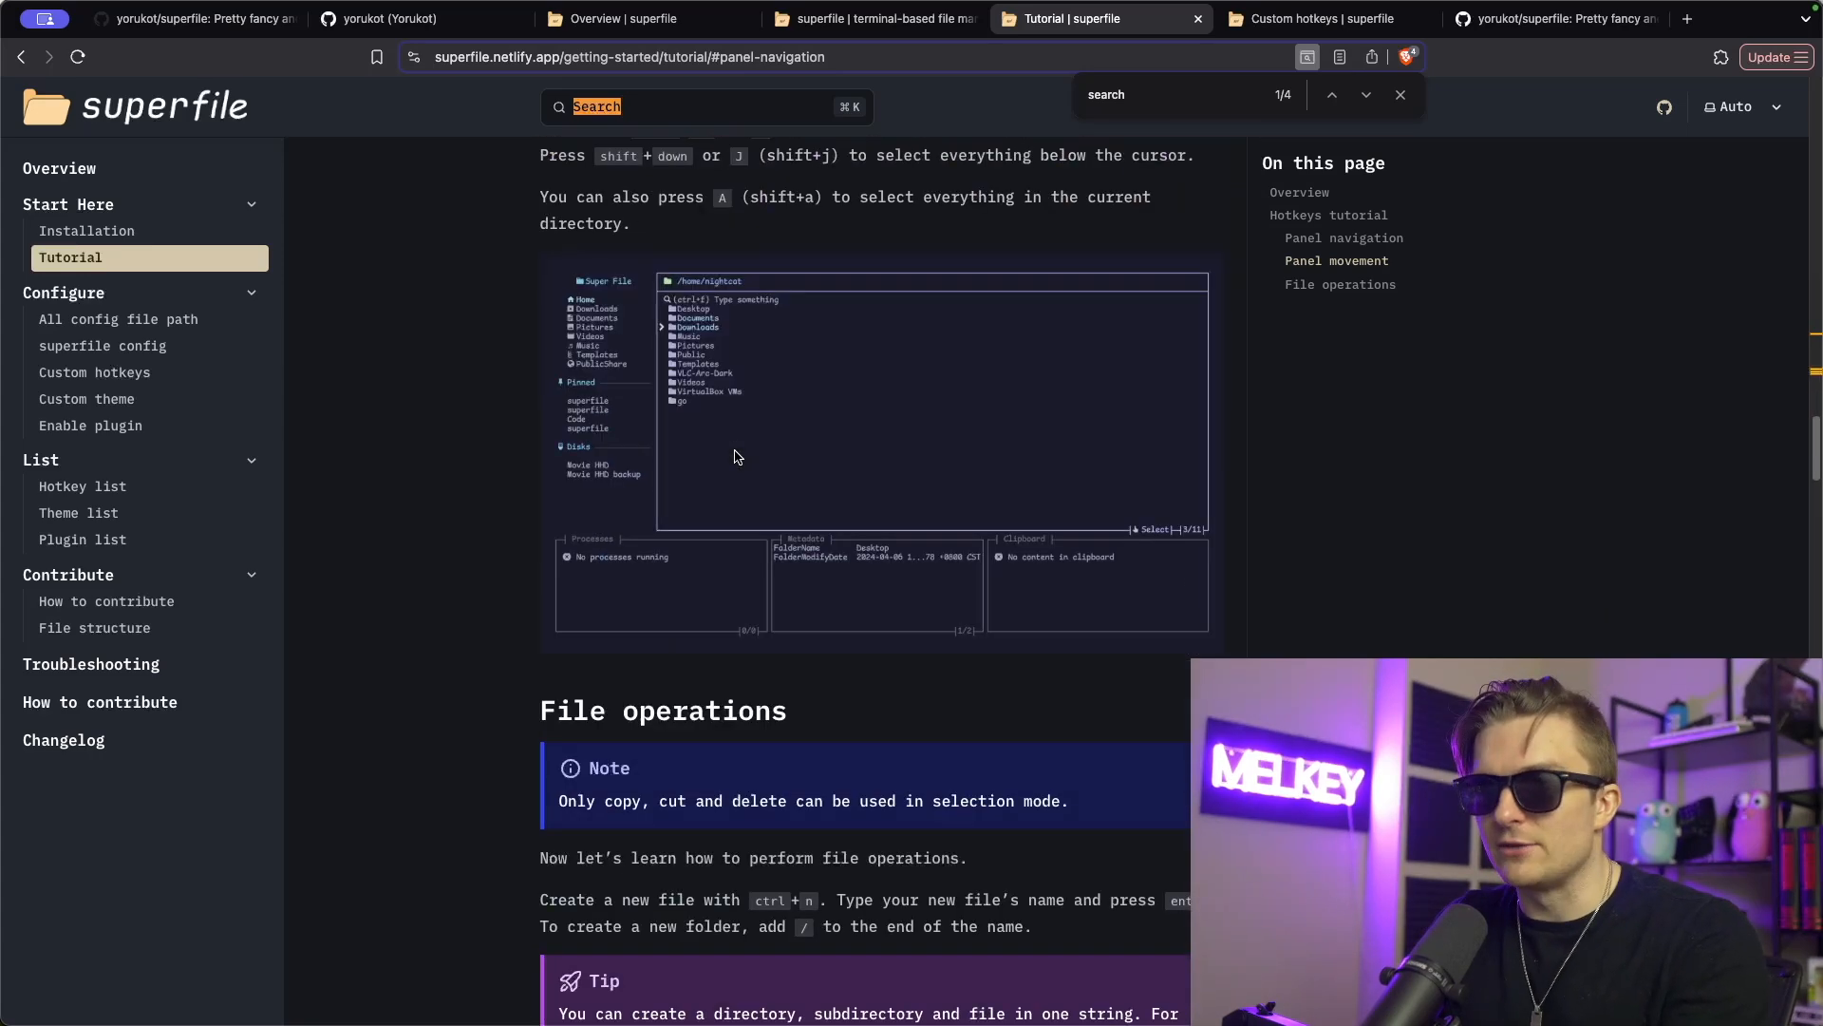
scroll(down, 3)
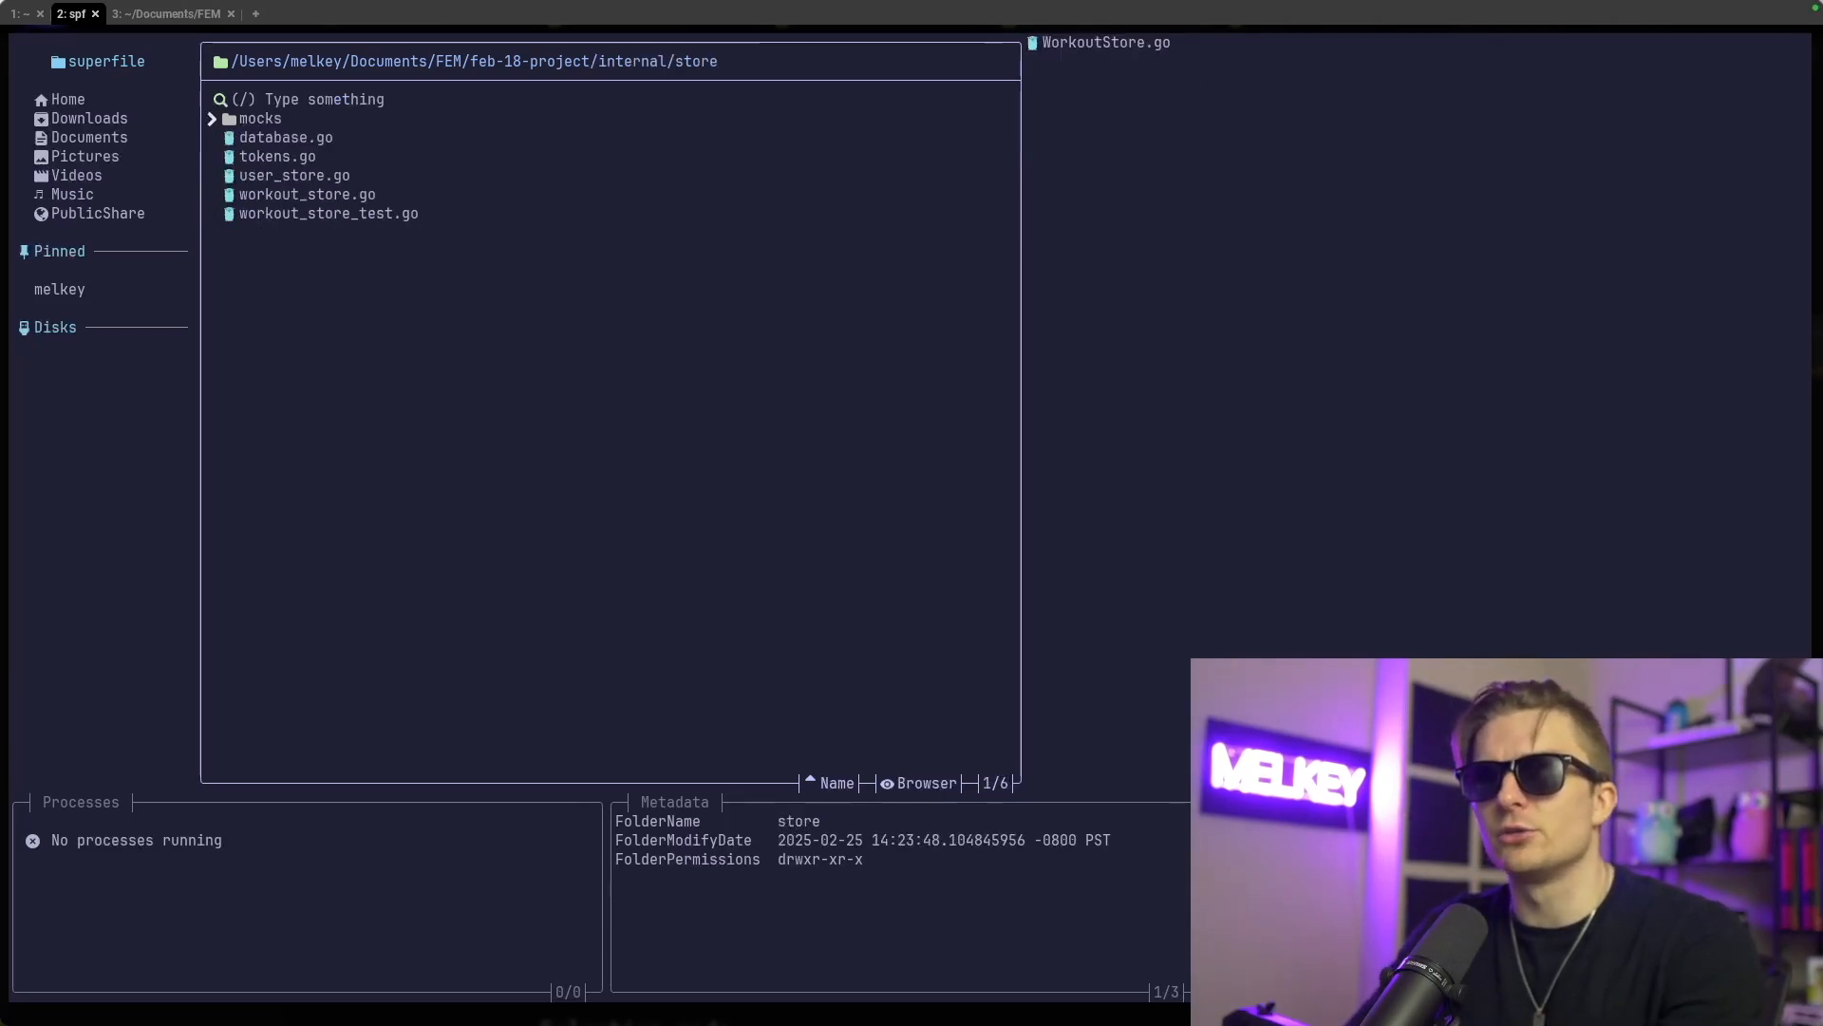
Expand feb-18-project > internal > store in NvimTree and open user_store.go
click(307, 193)
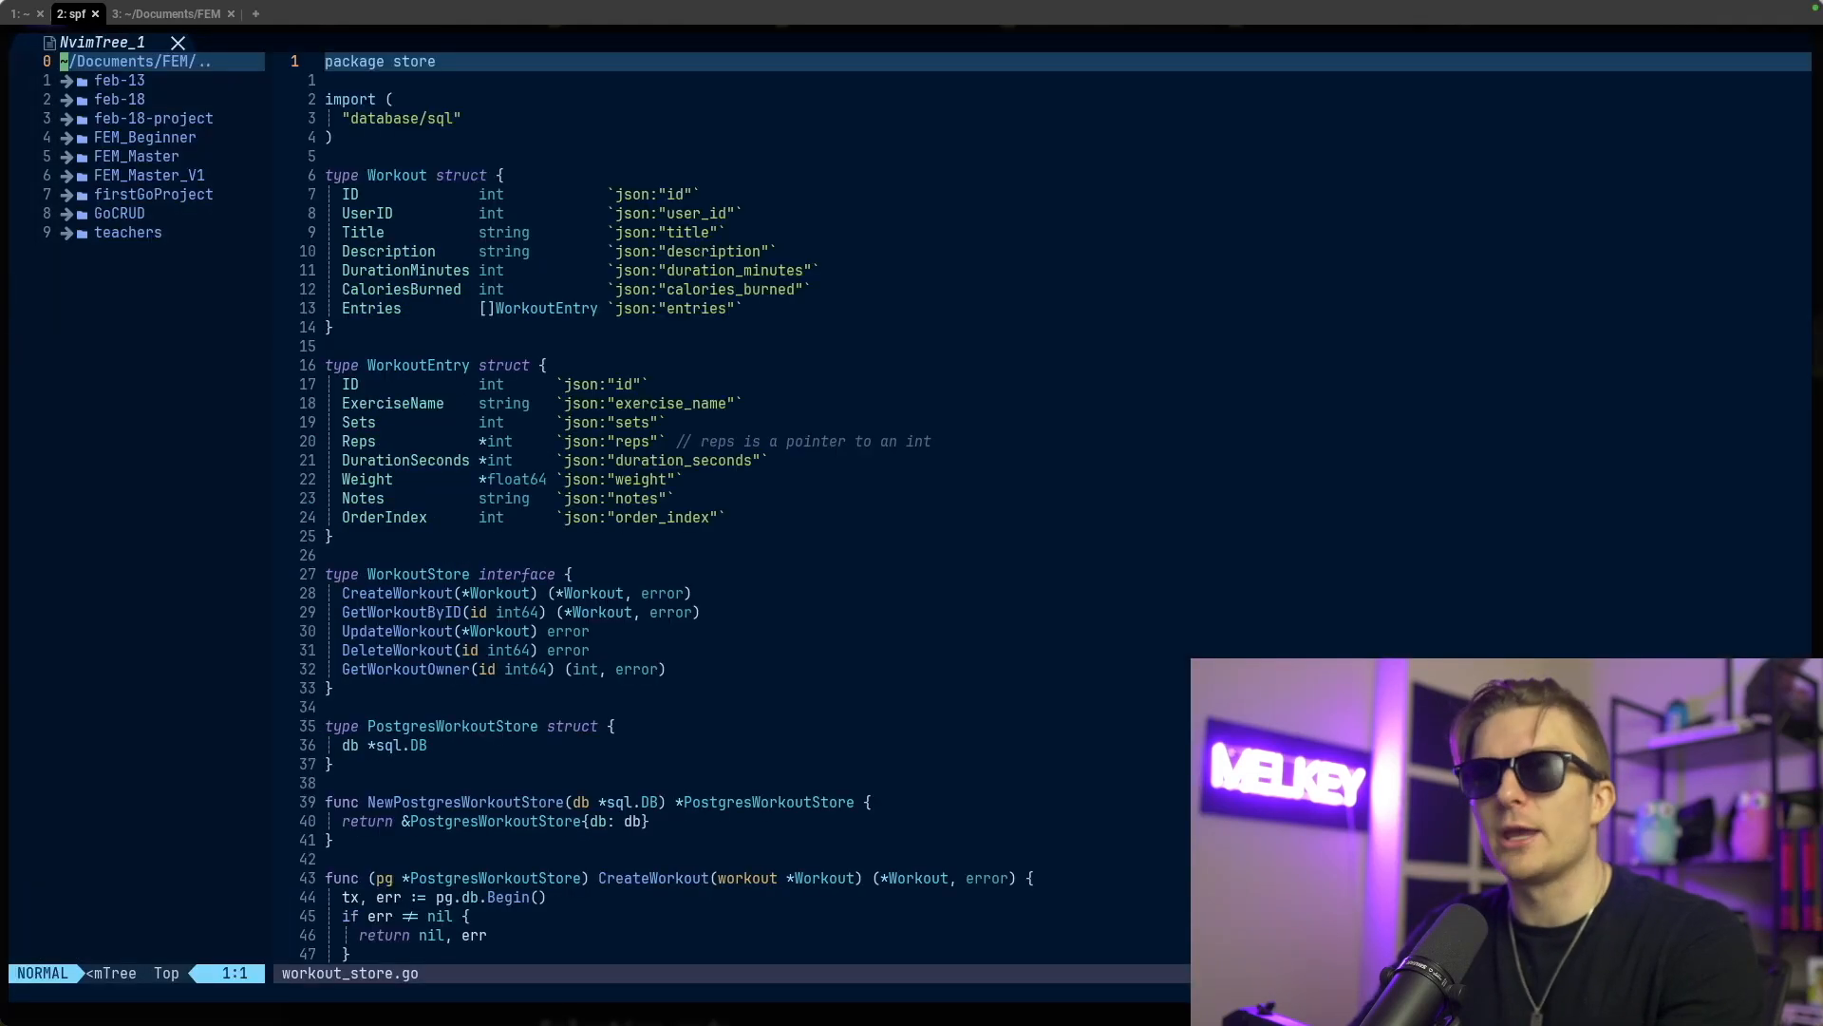
click(152, 118)
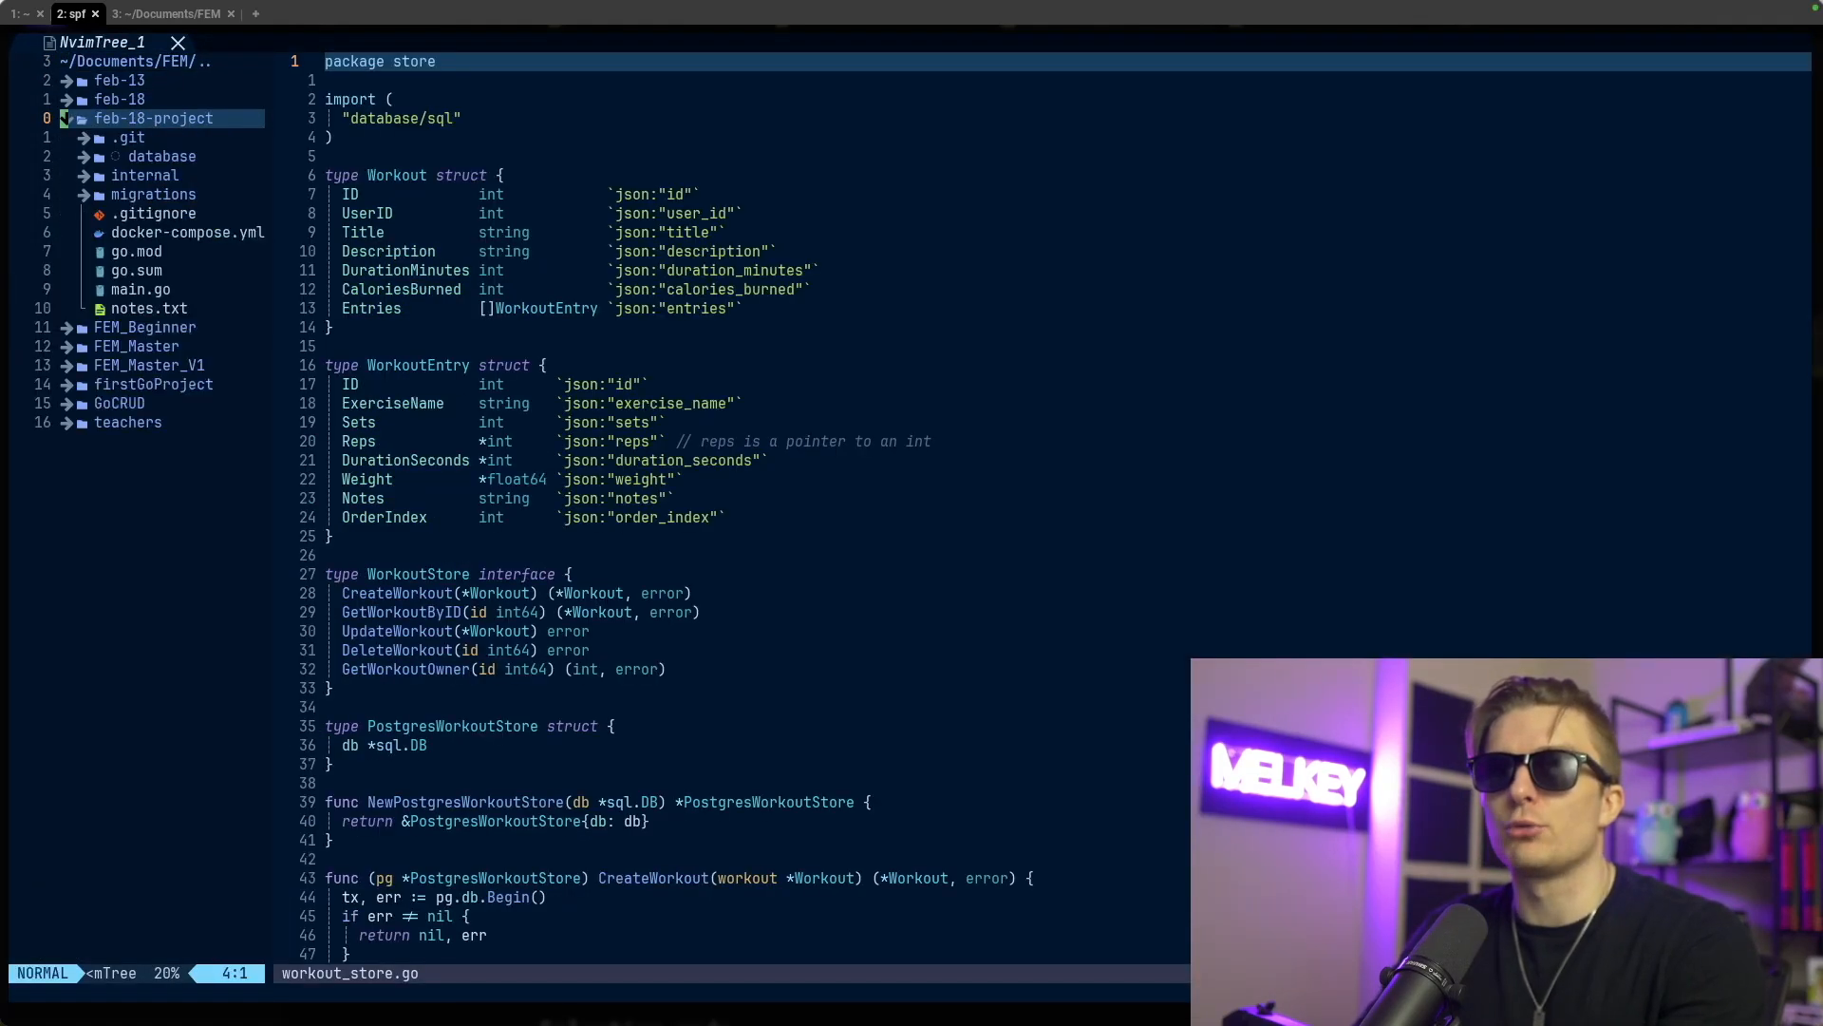
click(141, 289)
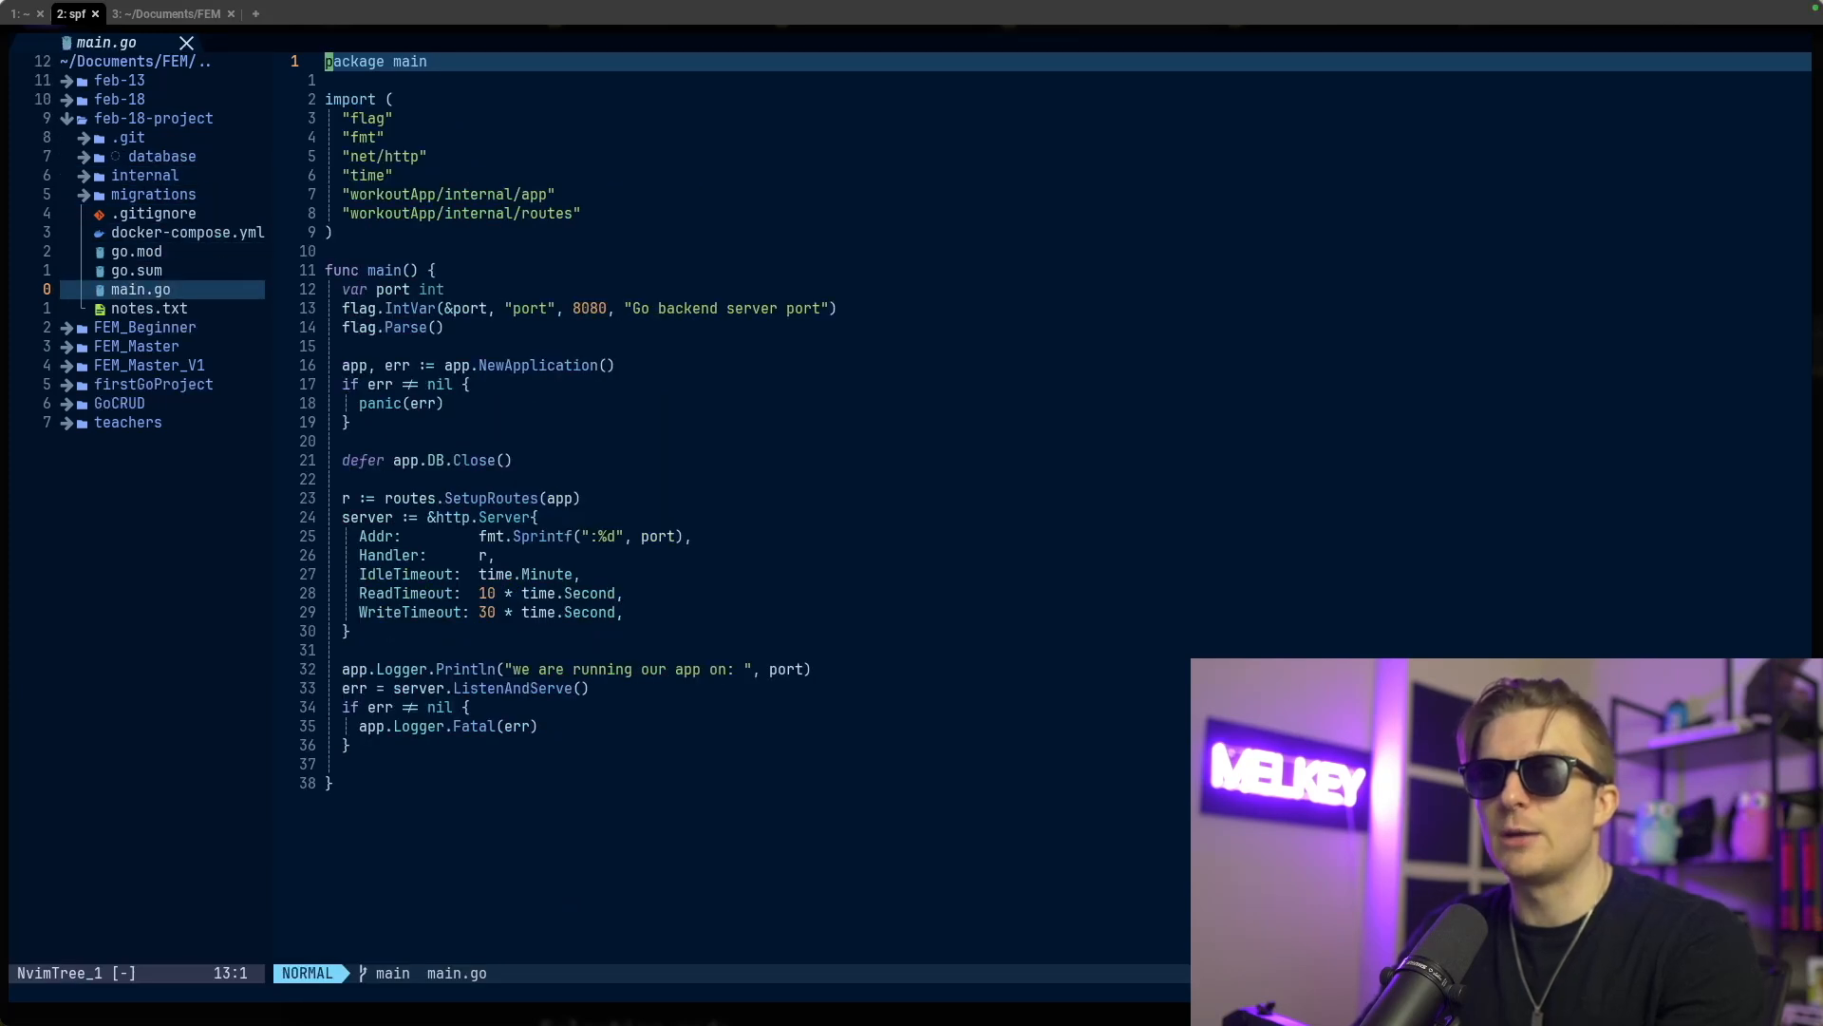
click(144, 175)
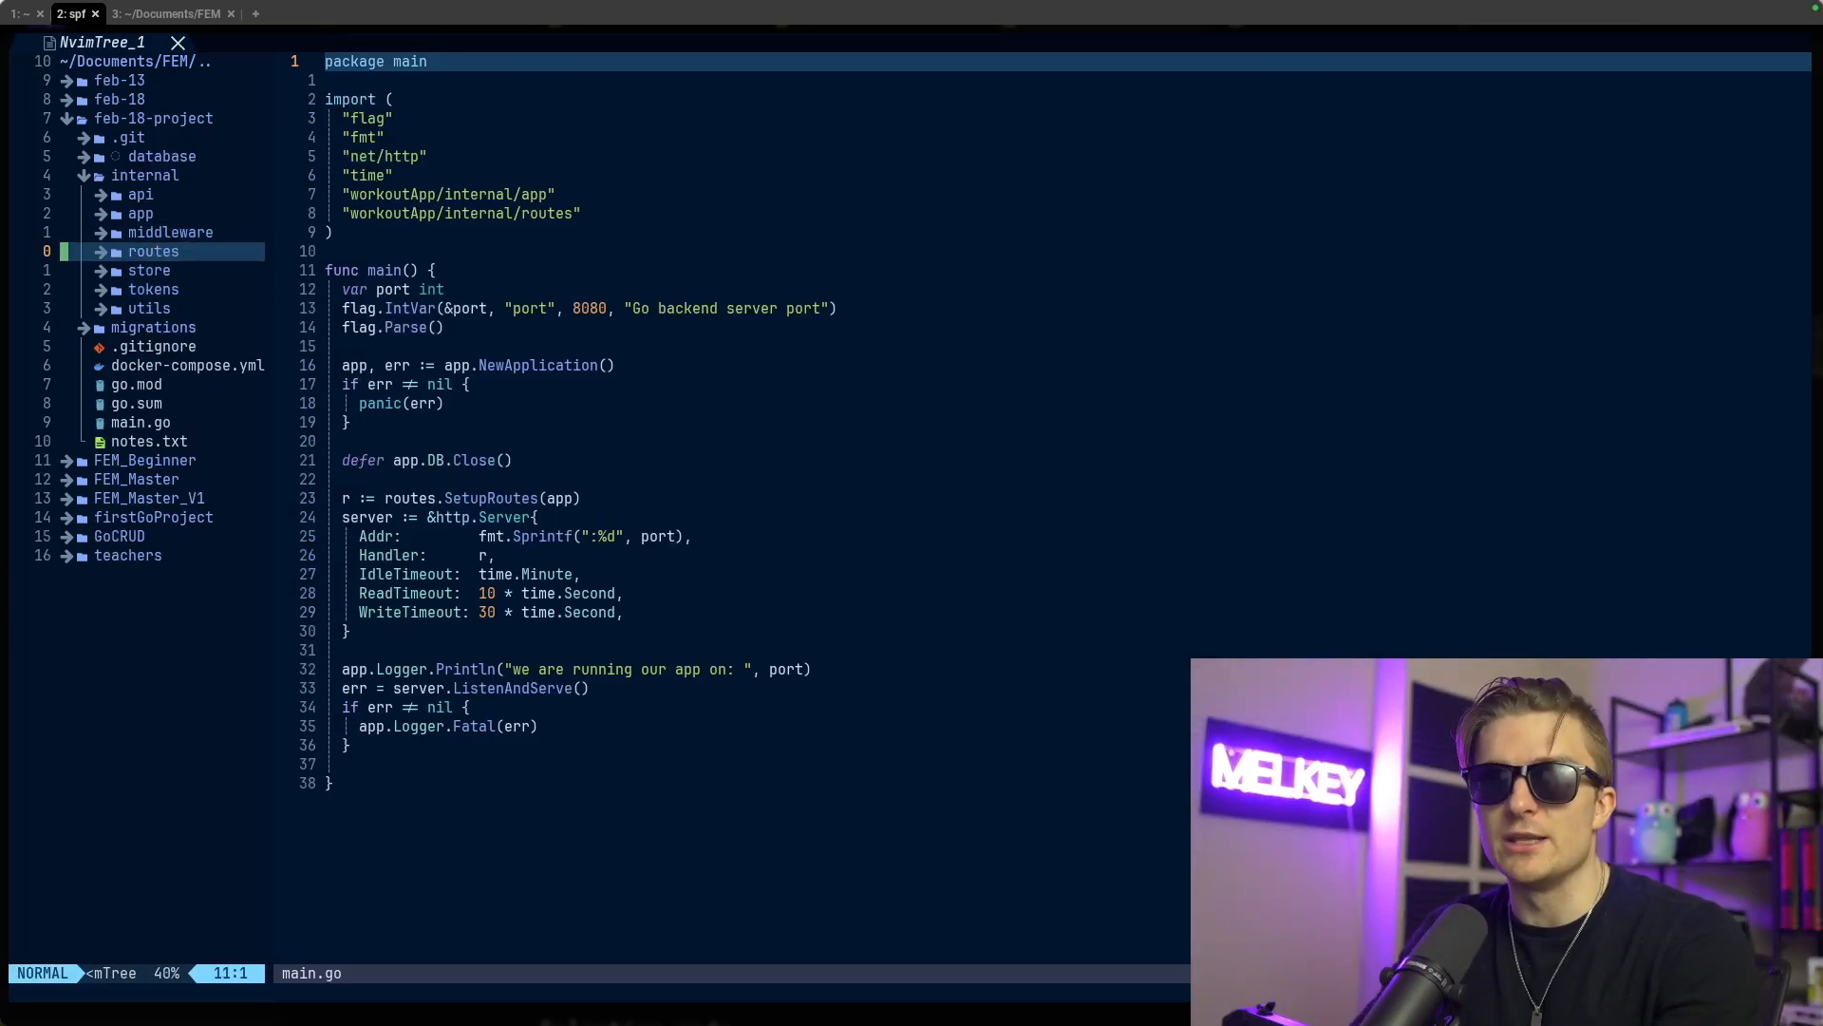
click(149, 270)
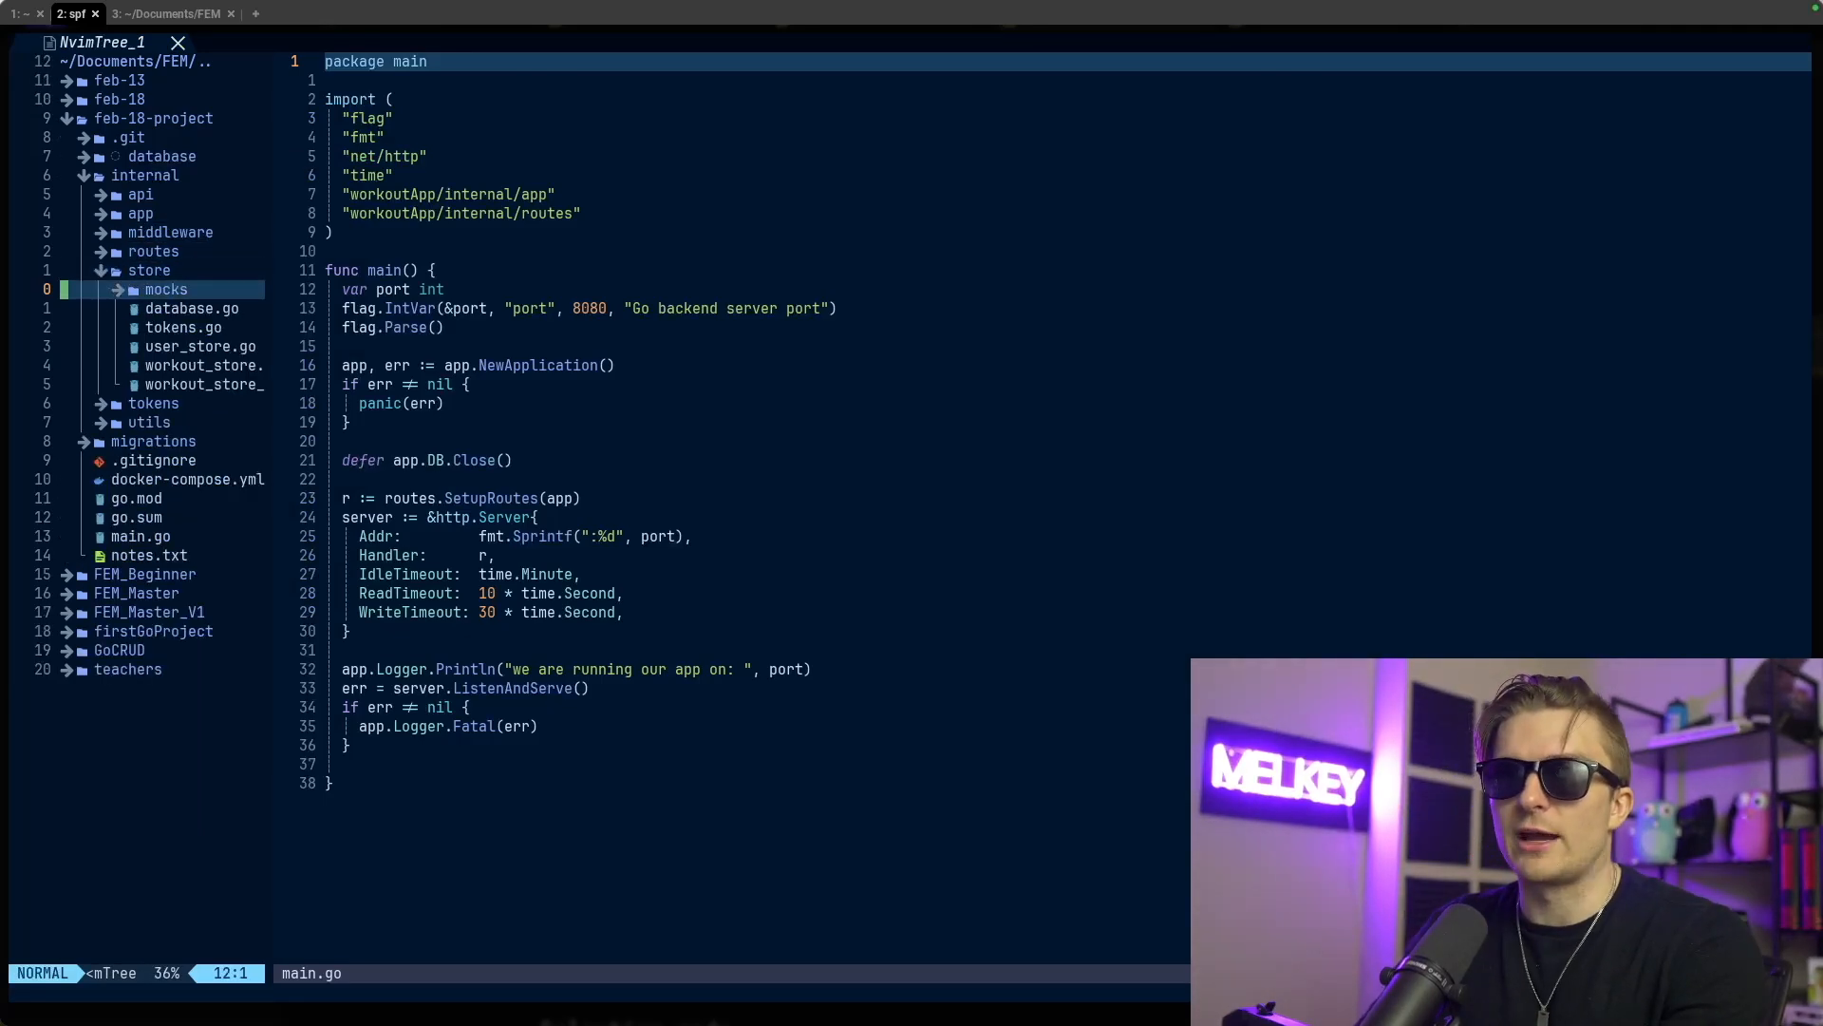
click(201, 346)
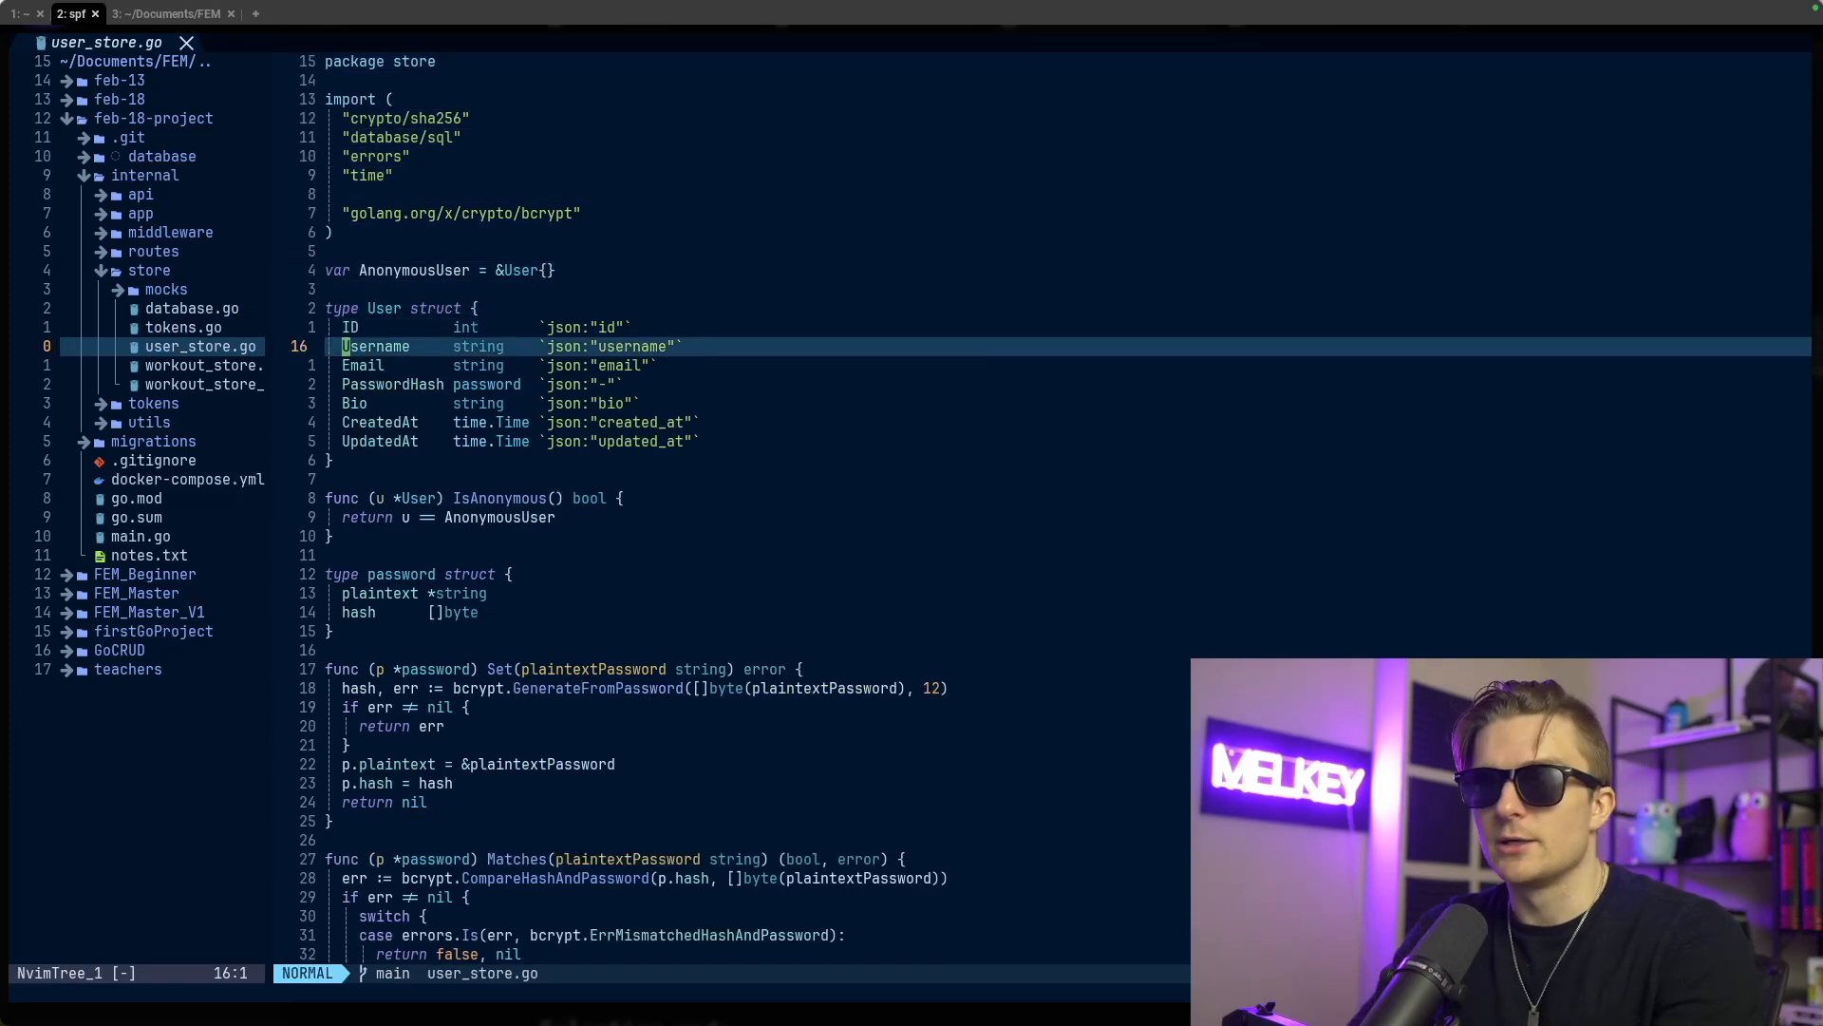
Add a 'RandomField string' line to the User struct and begin its json:"ra tag
text(RandomField string)
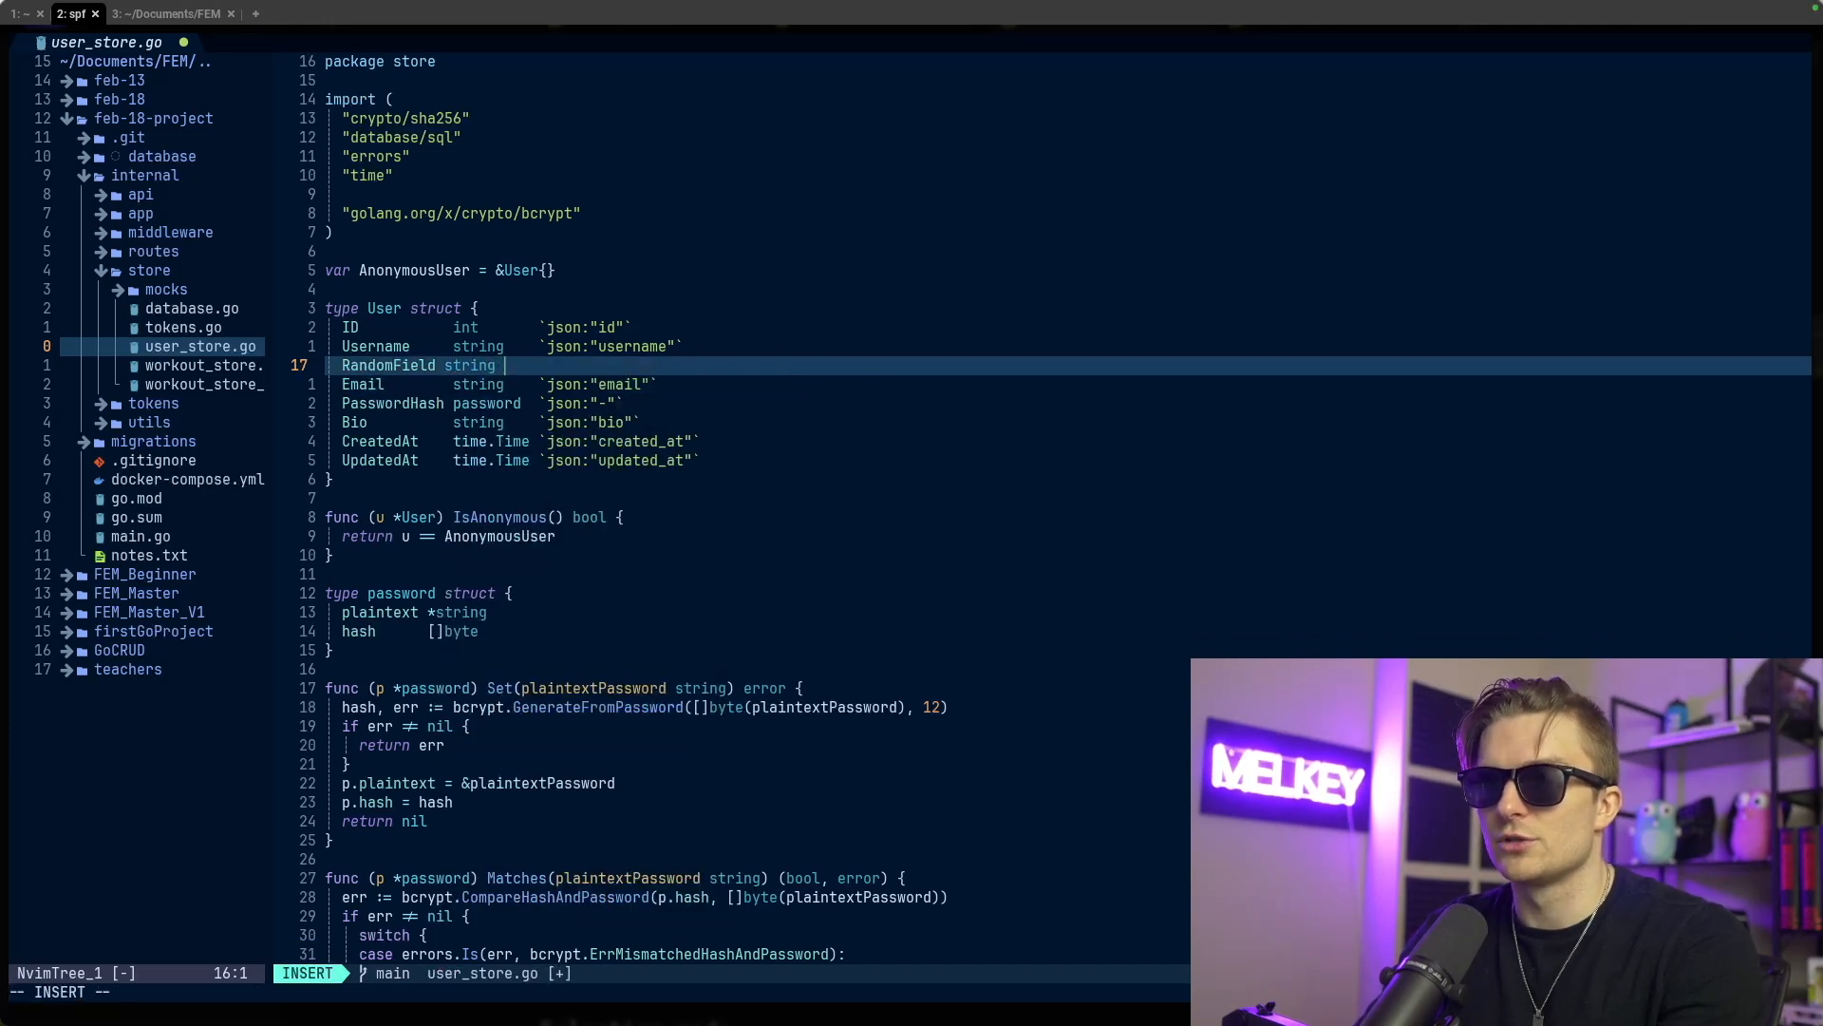
key(Escape)
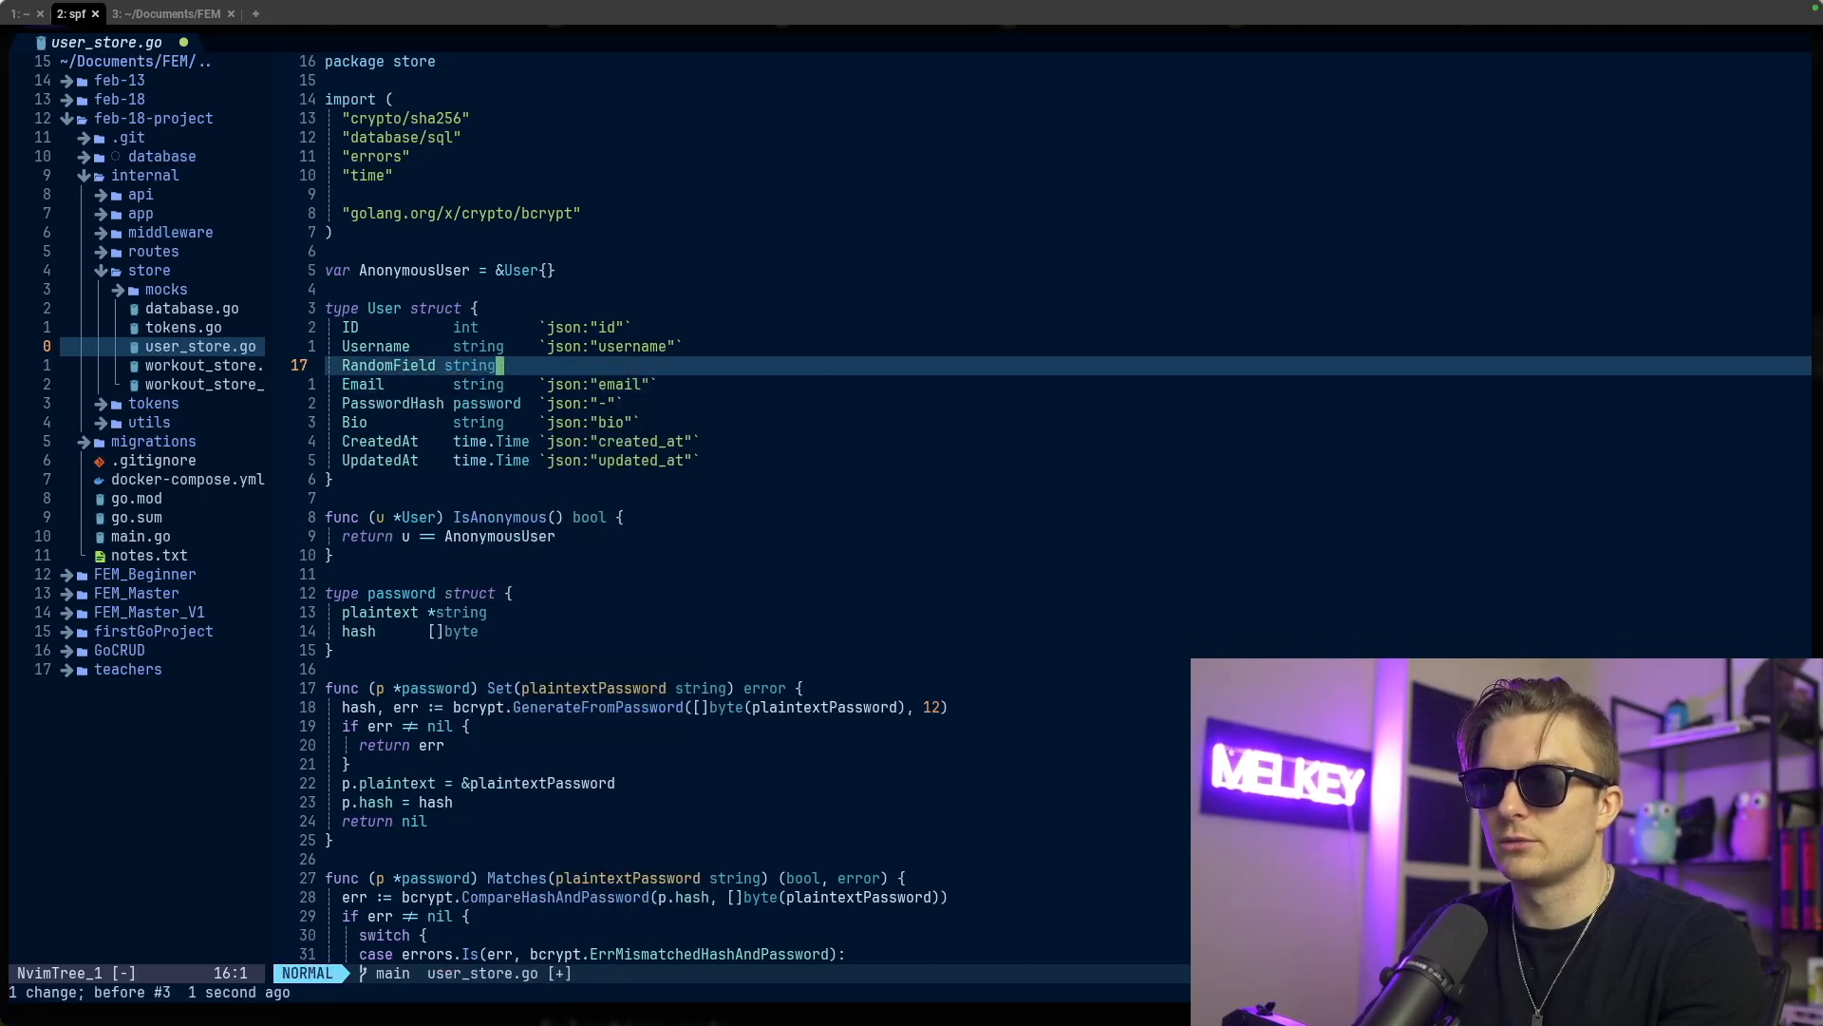
text(json)
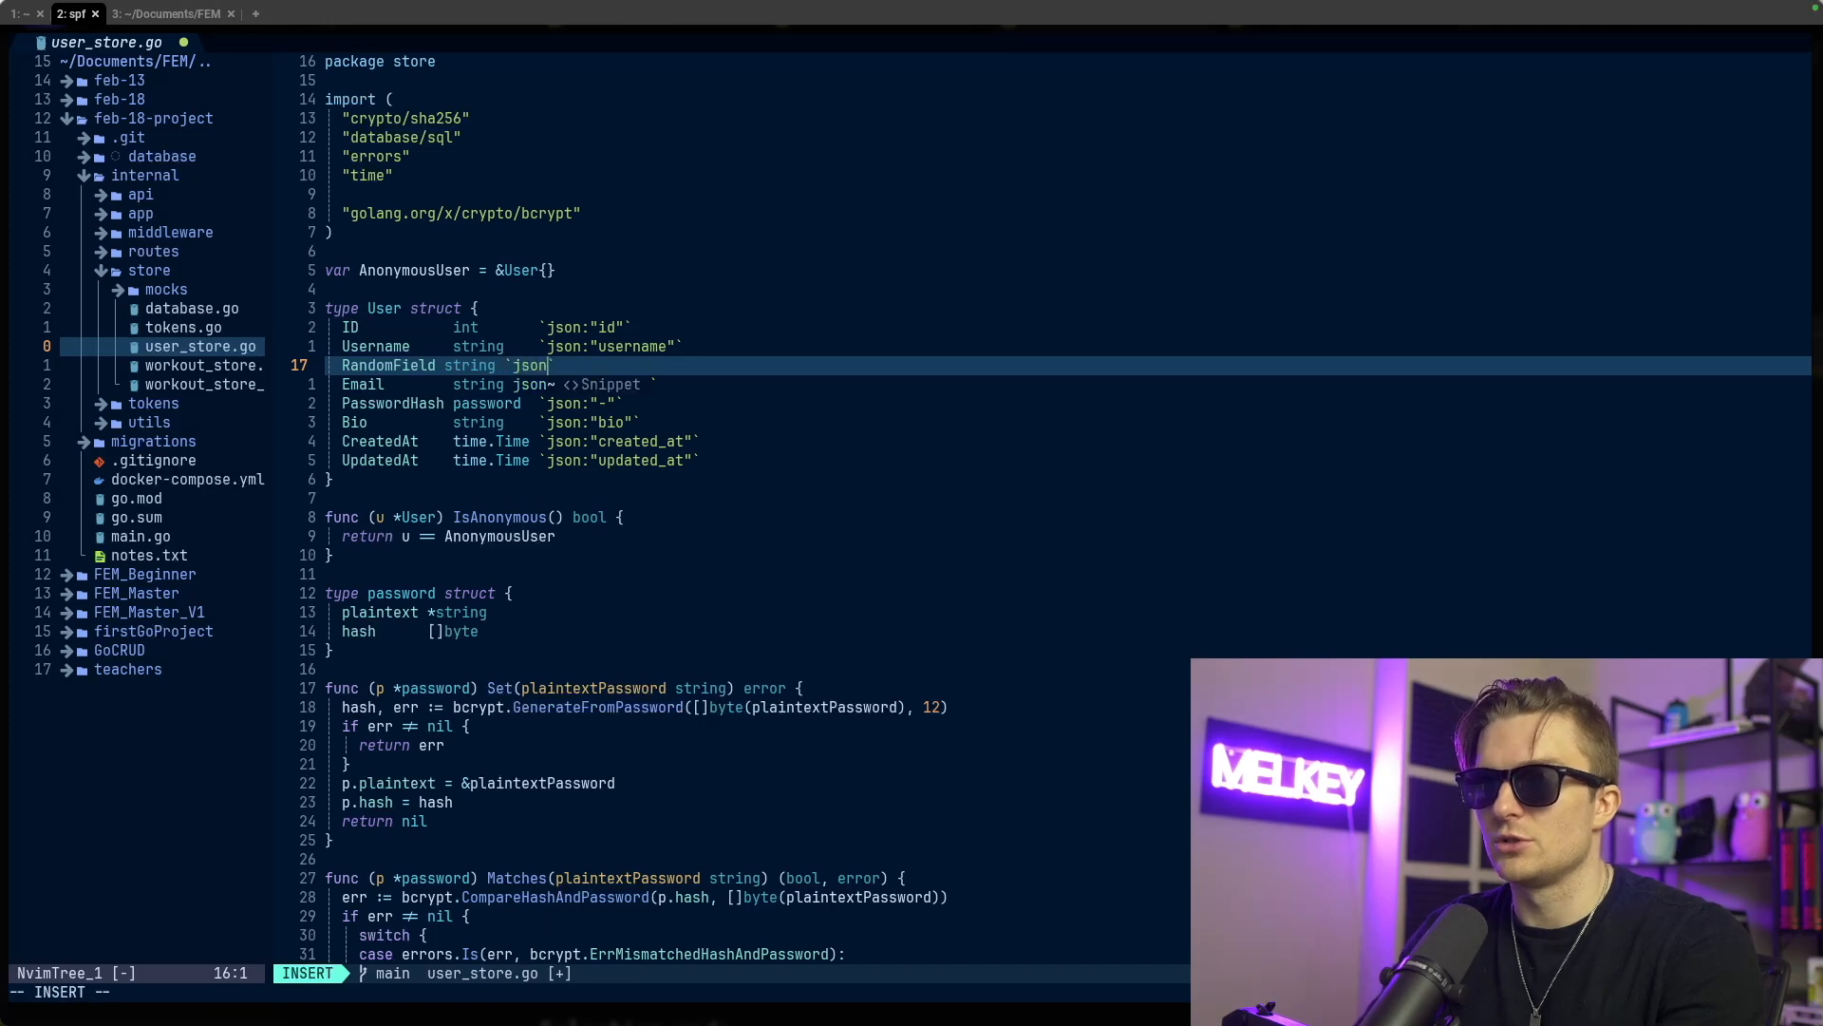
text(ra"`)
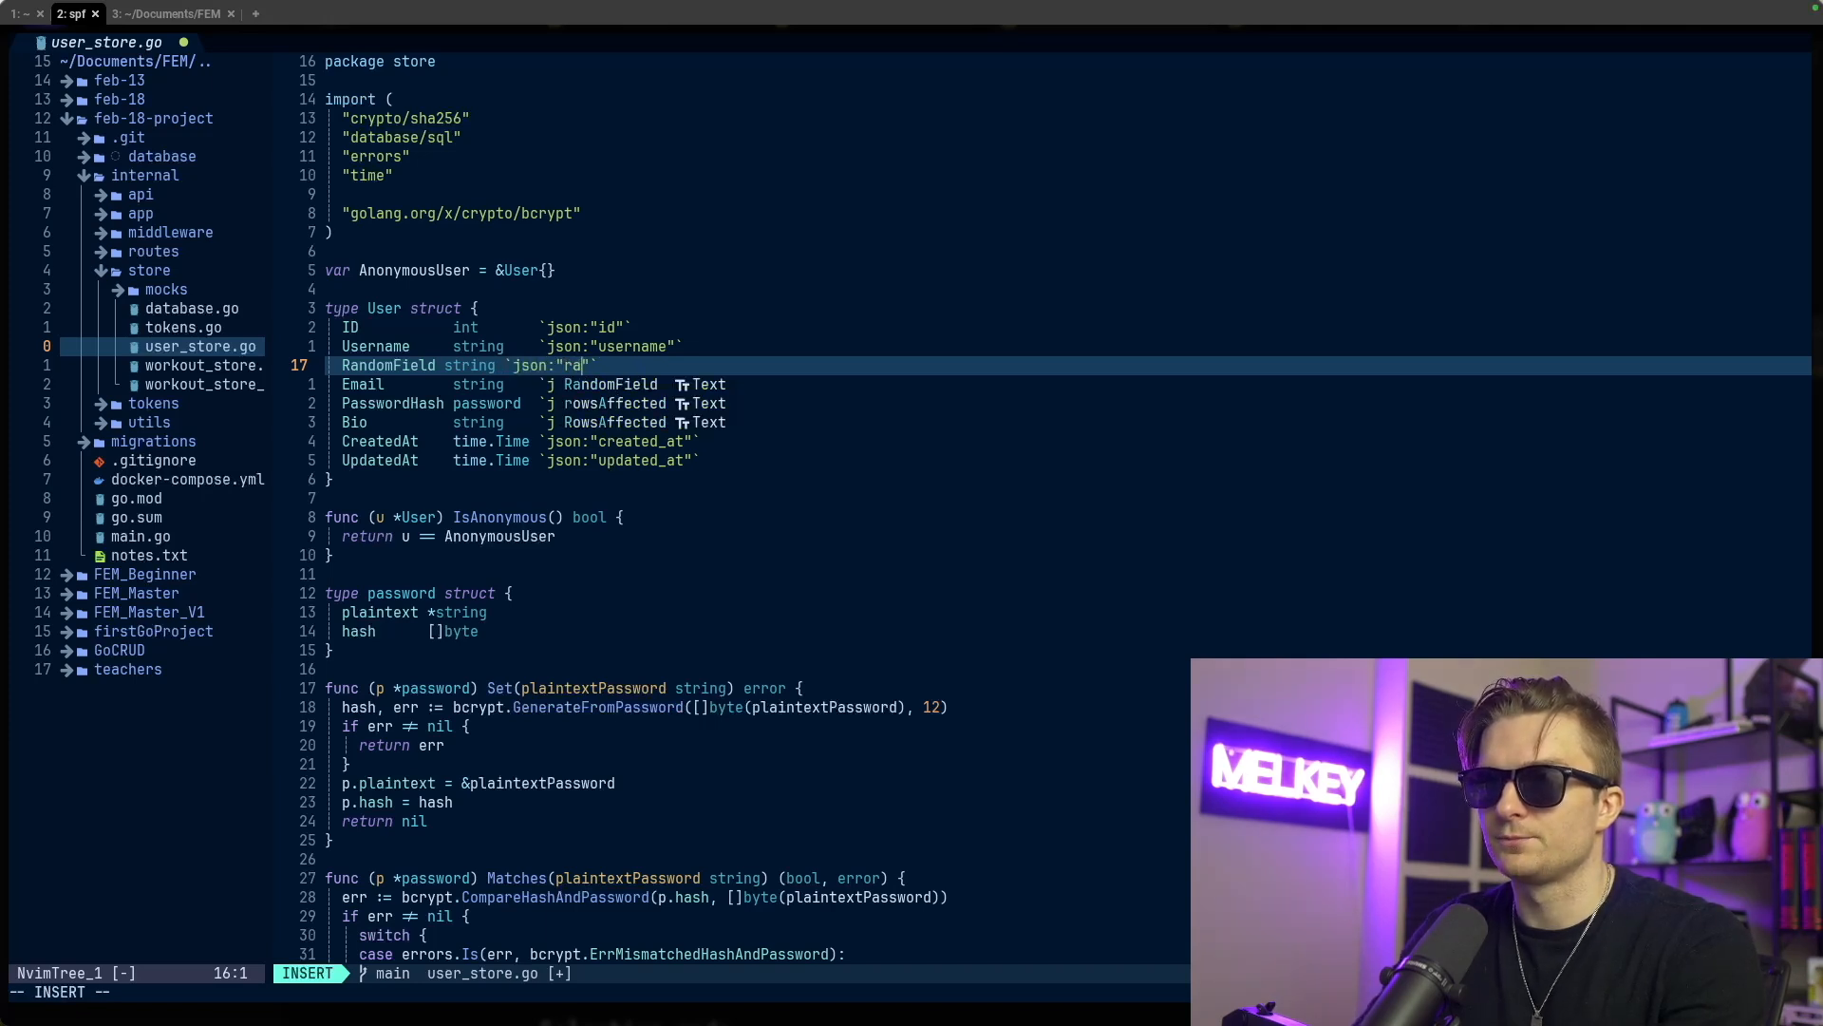